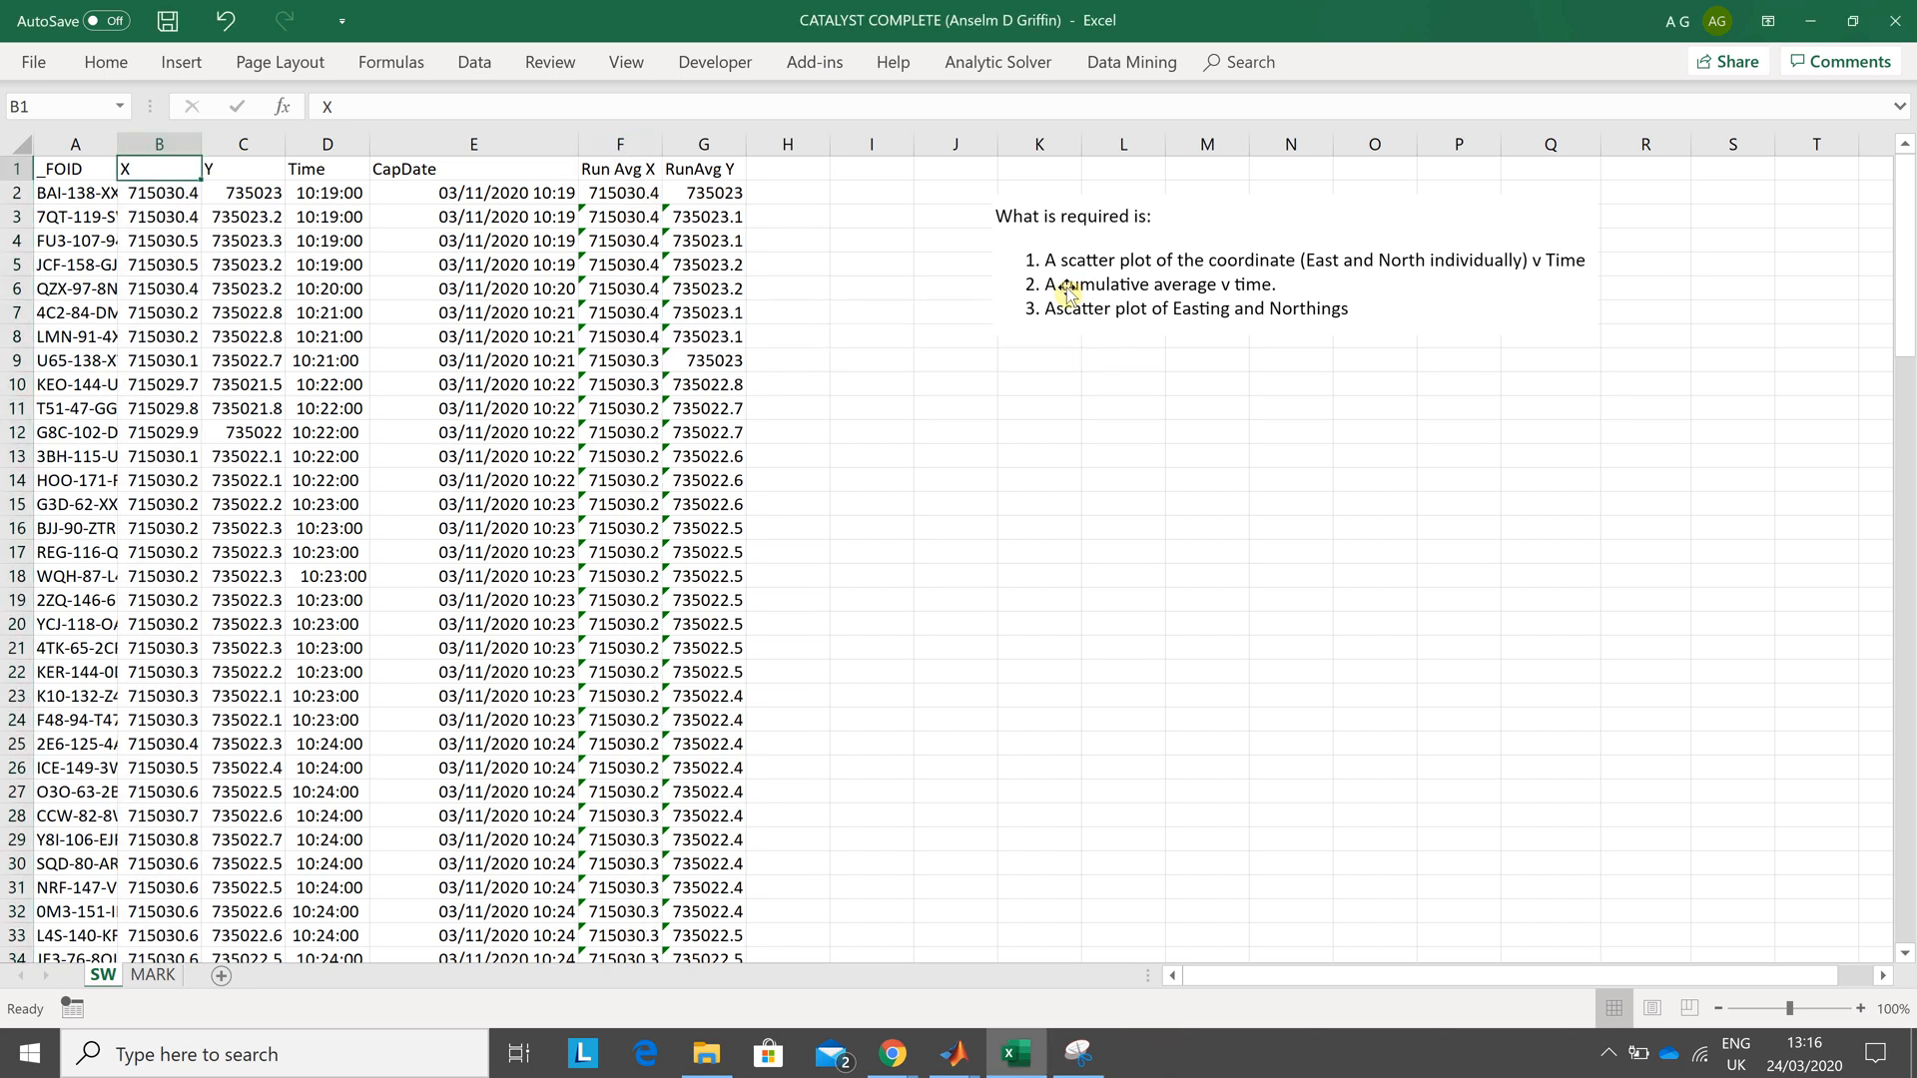
# - Inspect the CapDate values and which X cells the running-average formulas cover
pyautogui.click(472, 168)
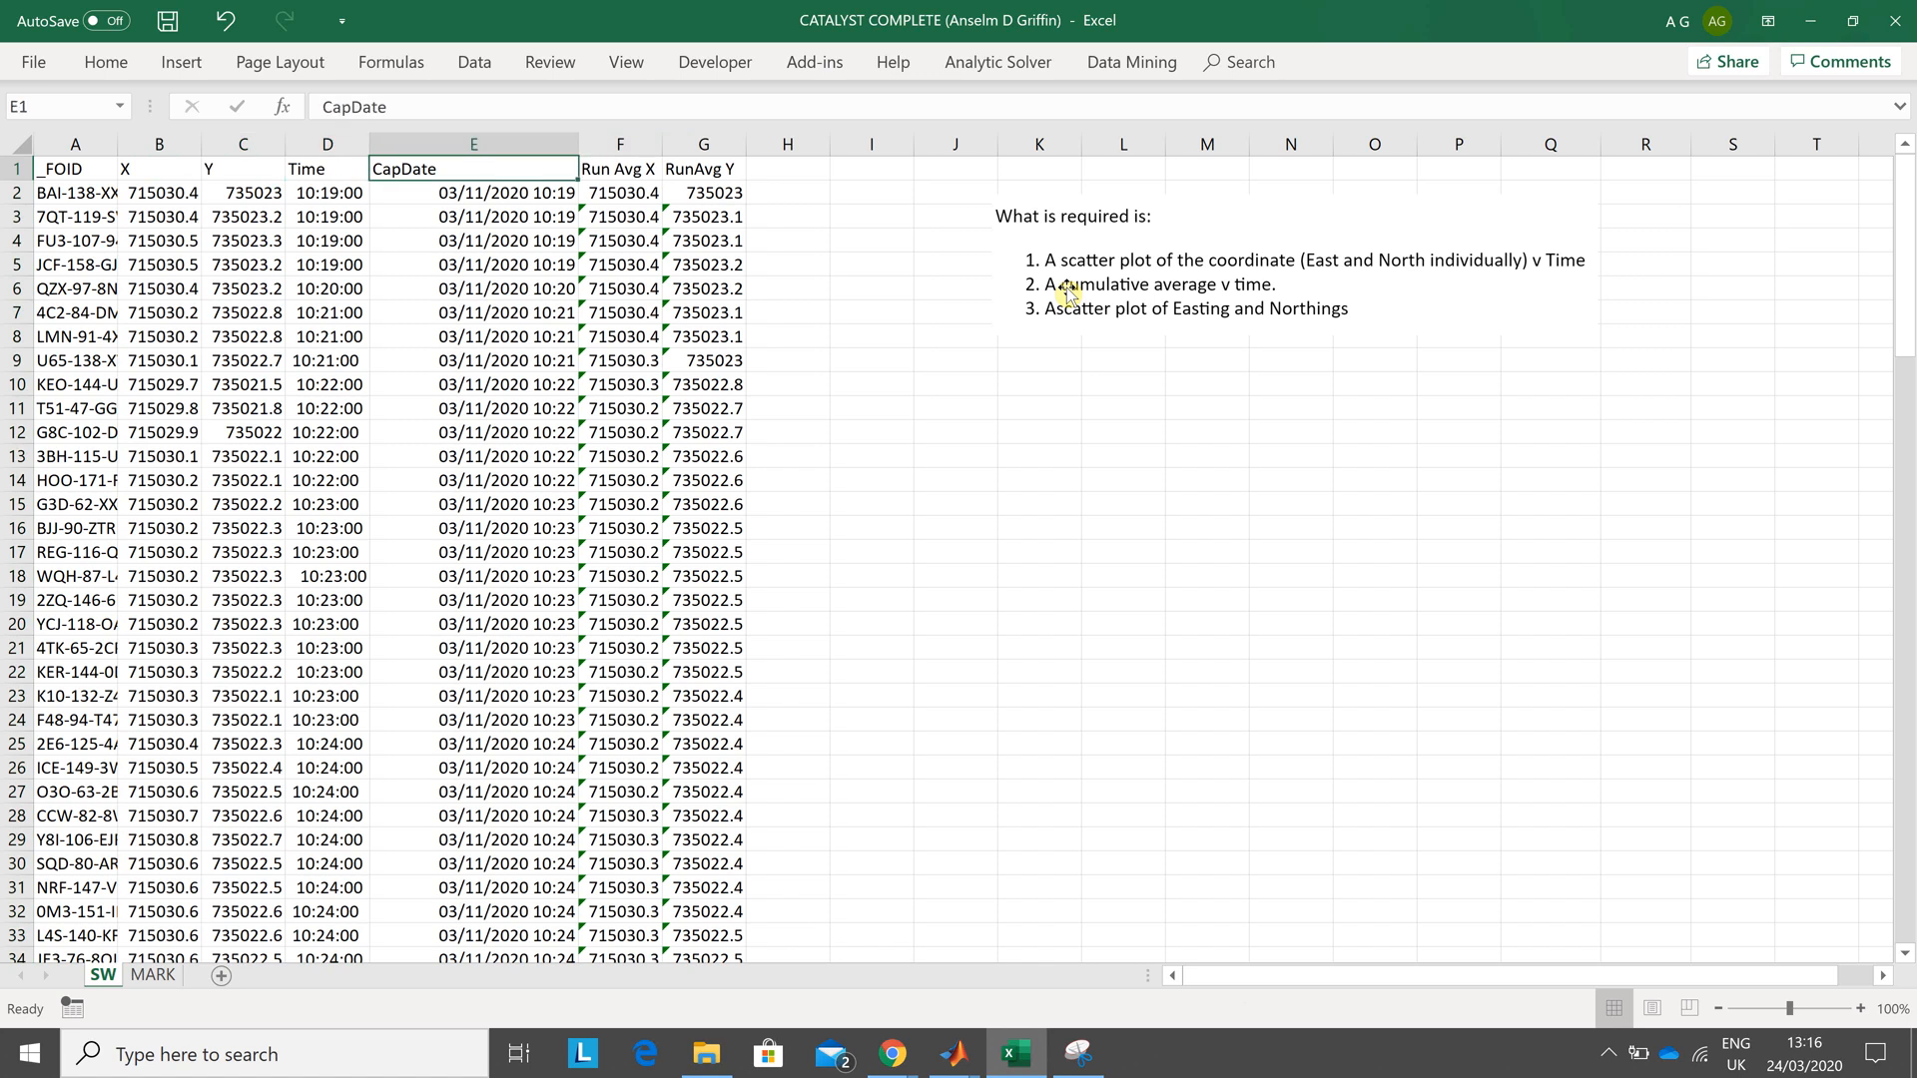
pyautogui.click(619, 192)
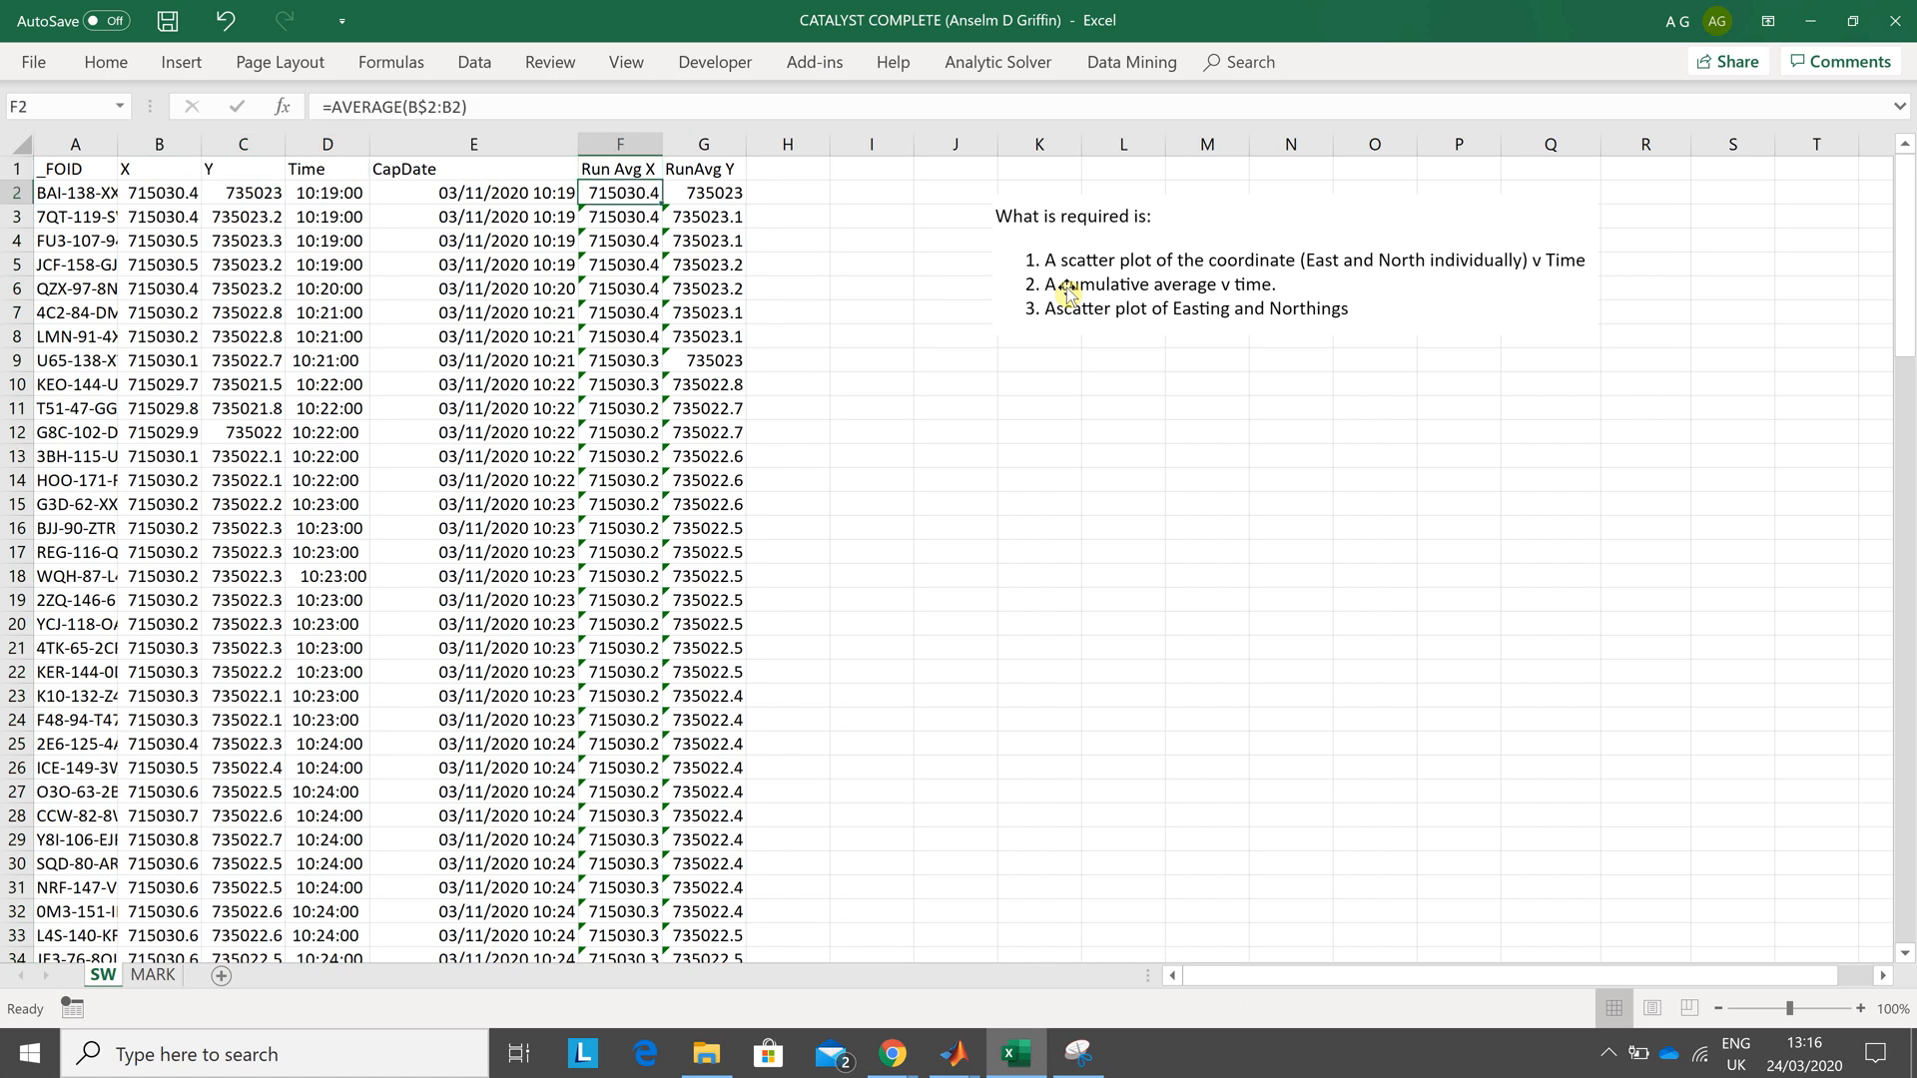
pyautogui.click(471, 192)
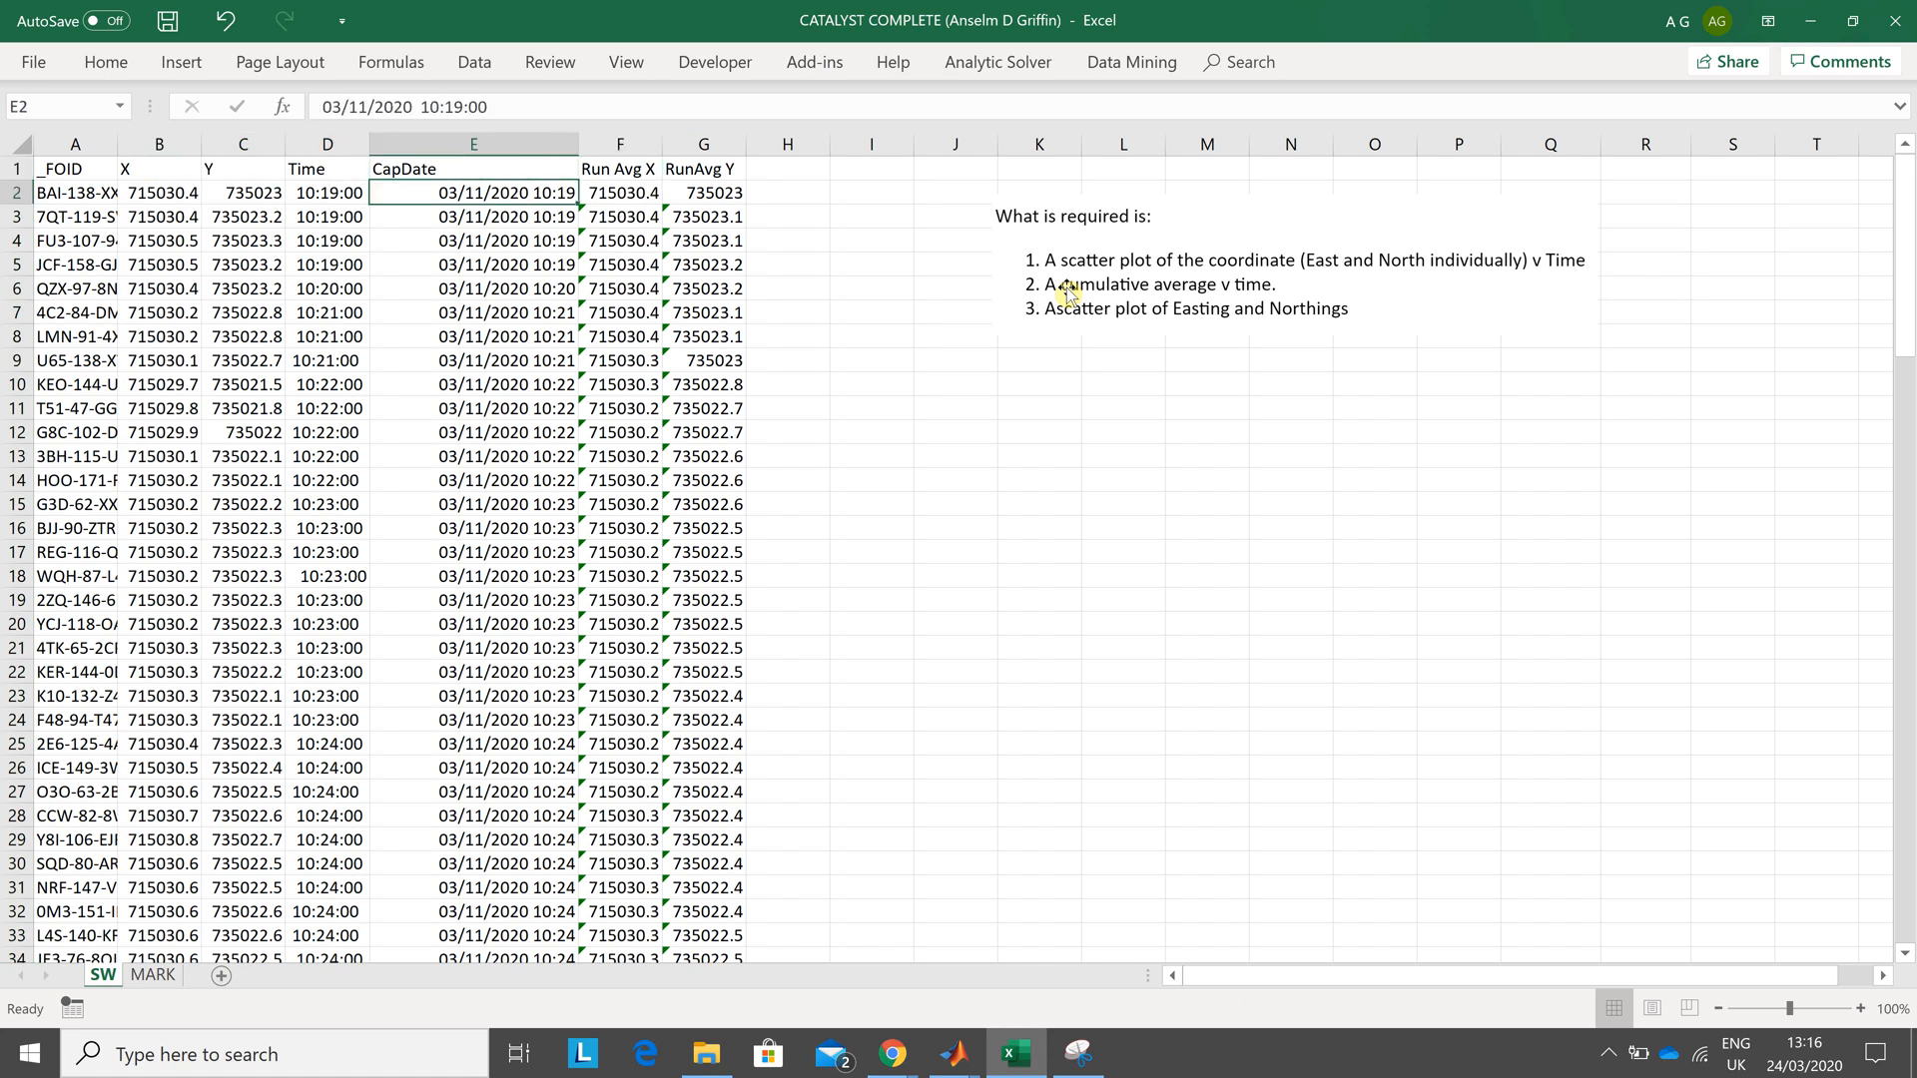
pyautogui.click(471, 215)
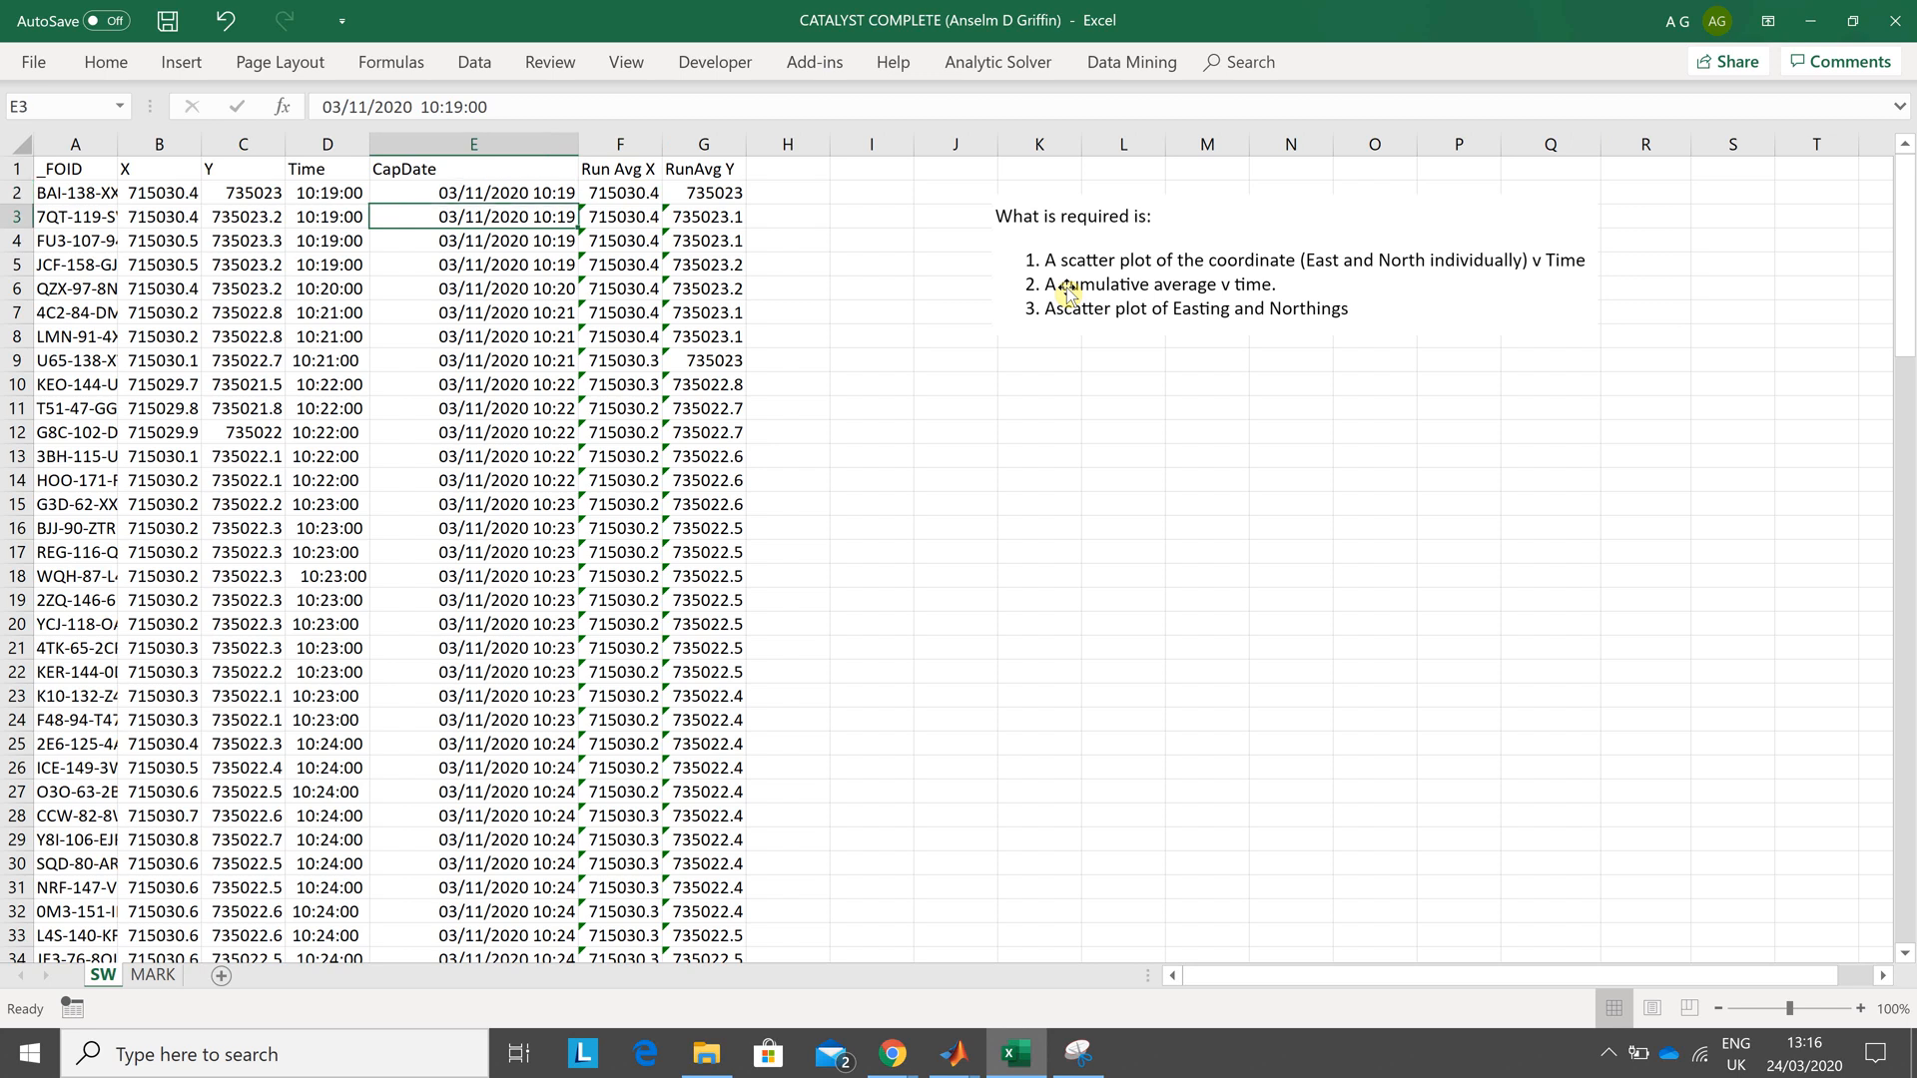
pyautogui.click(619, 216)
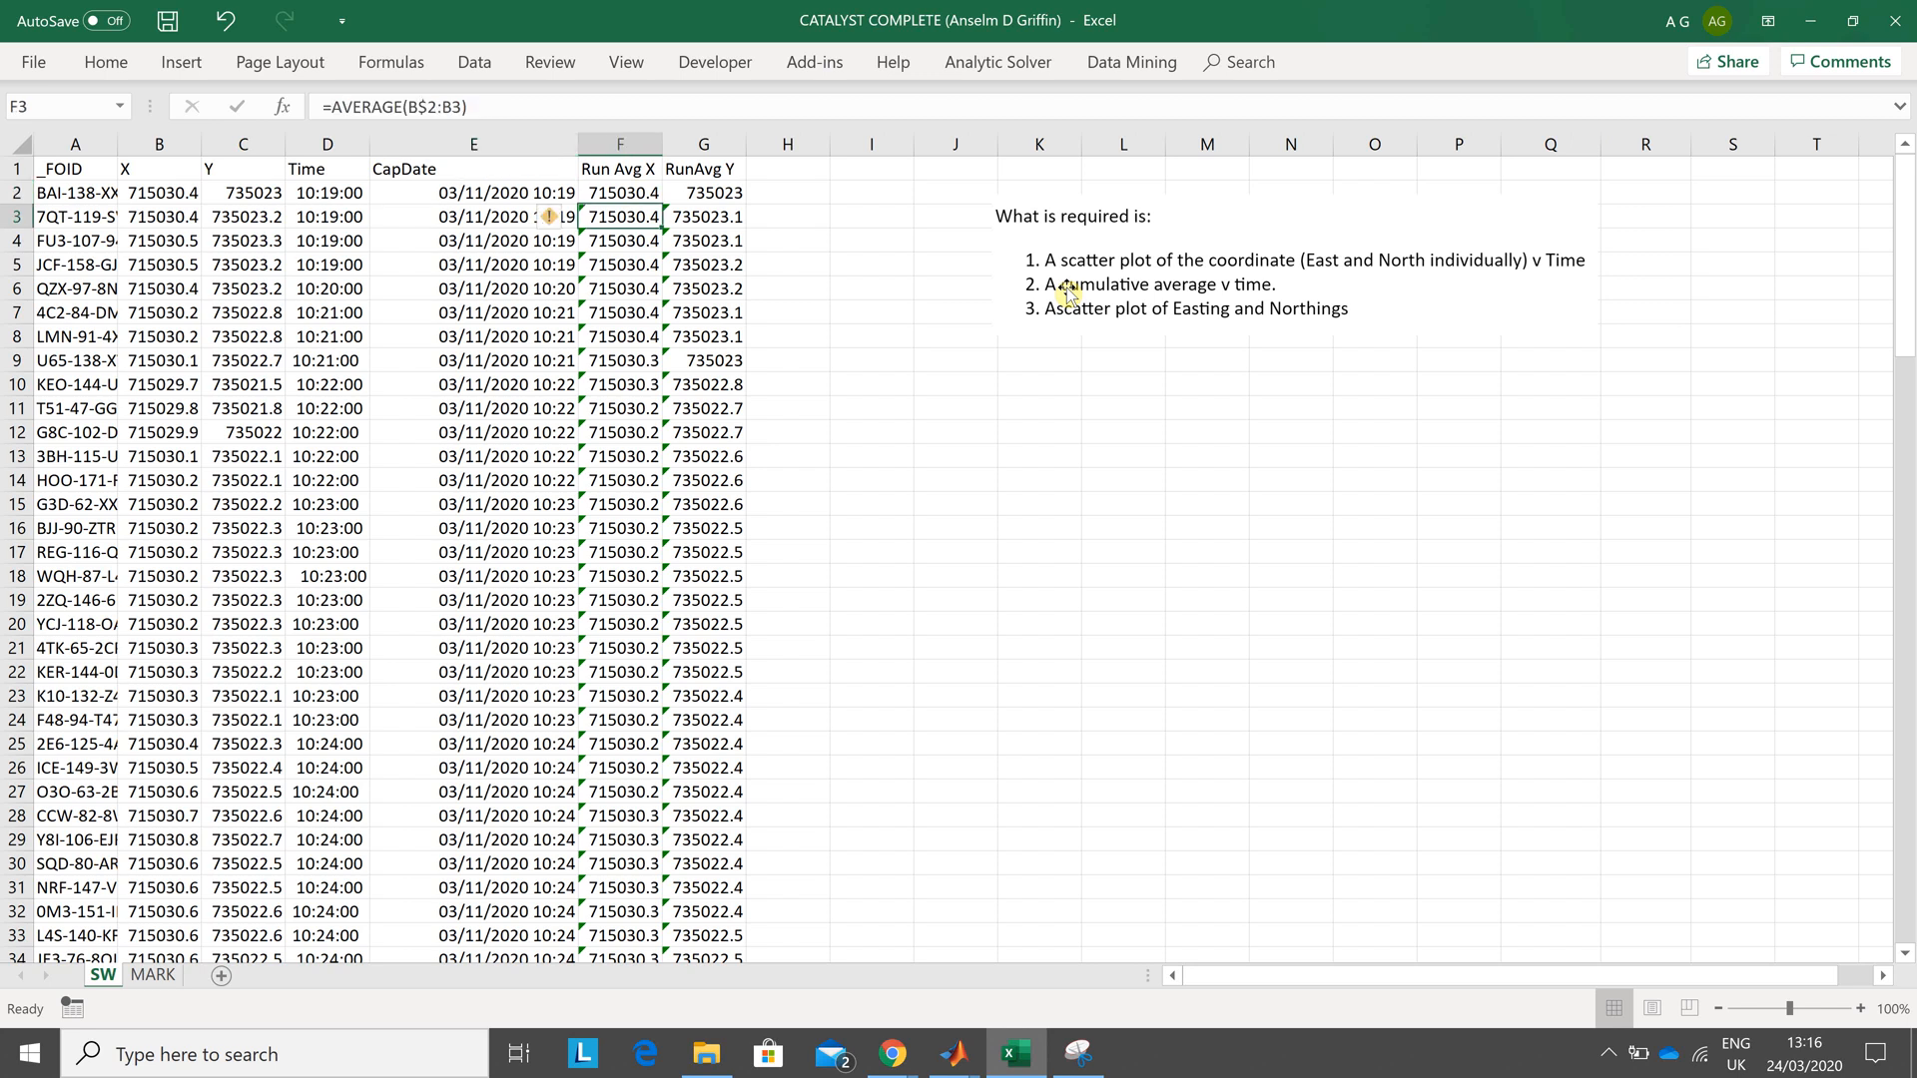
pyautogui.doubleClick(619, 216)
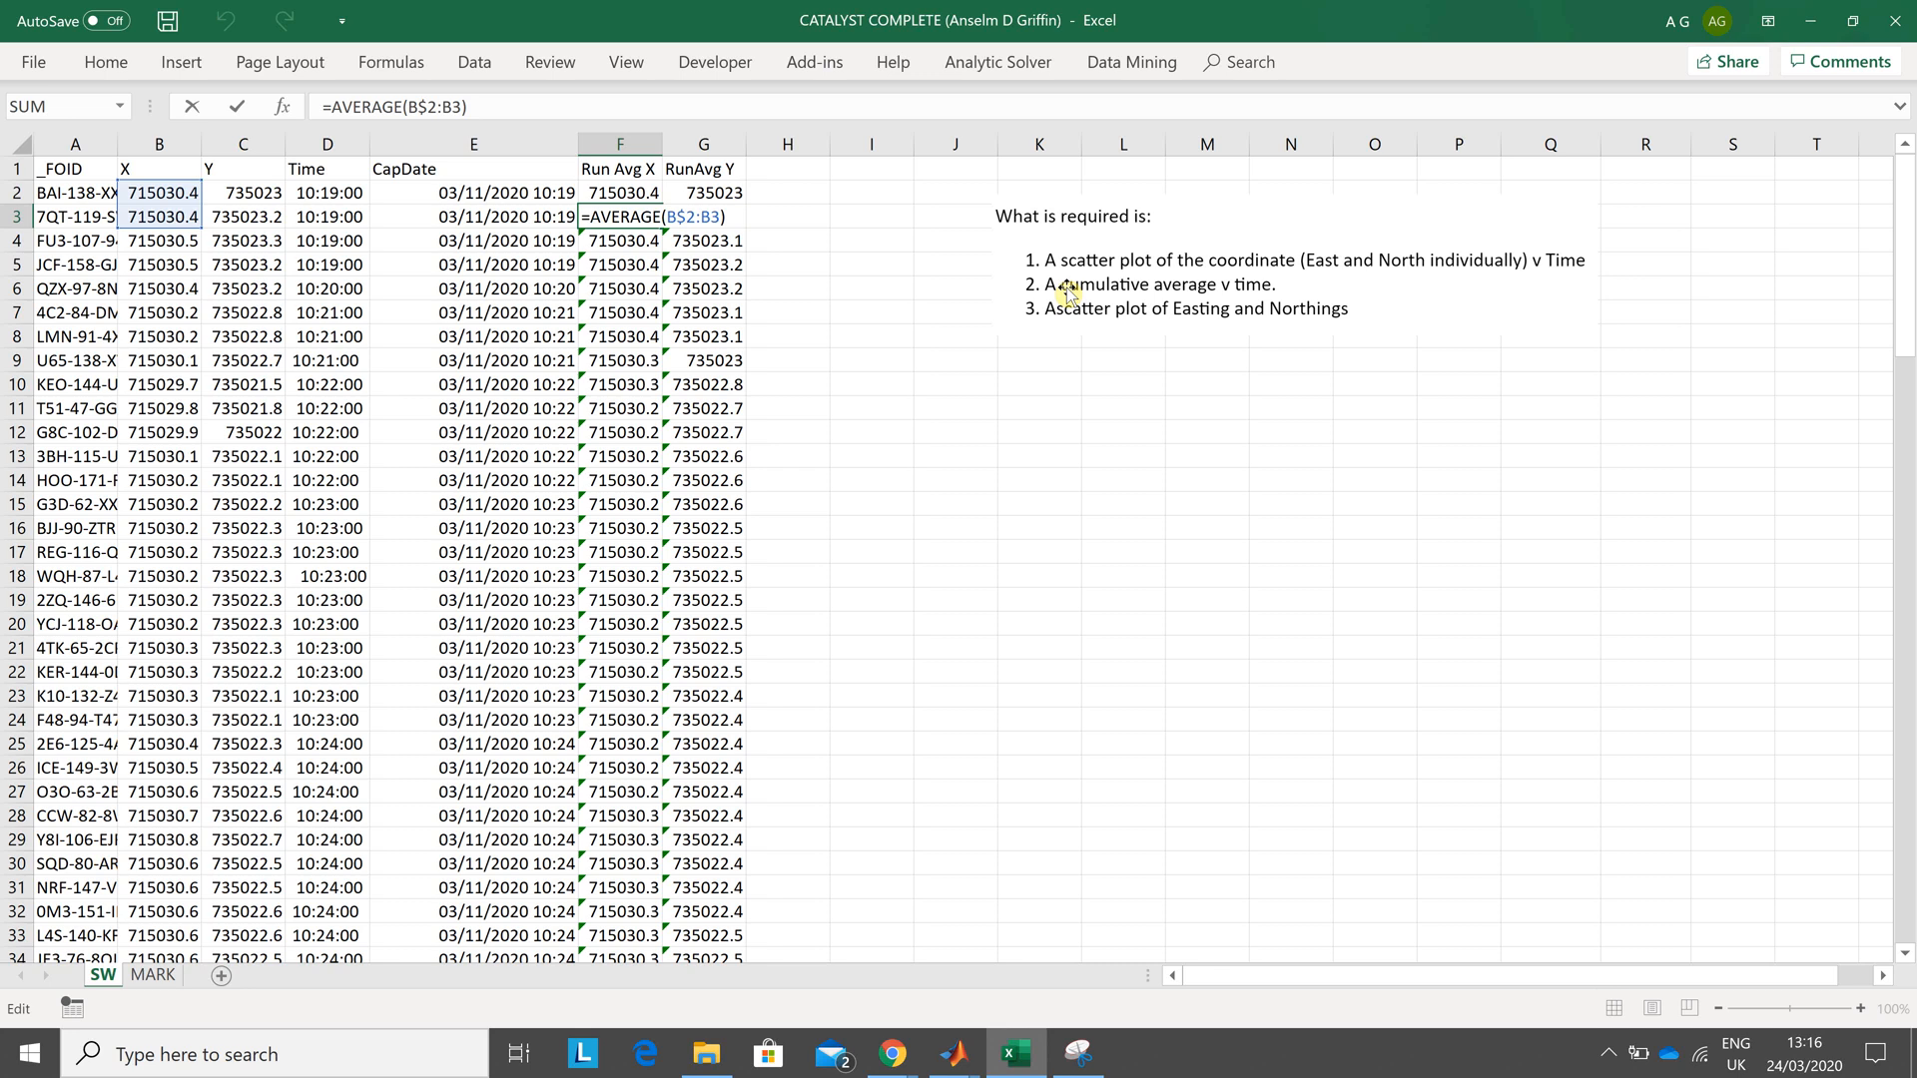
pyautogui.moveTo(731, 244)
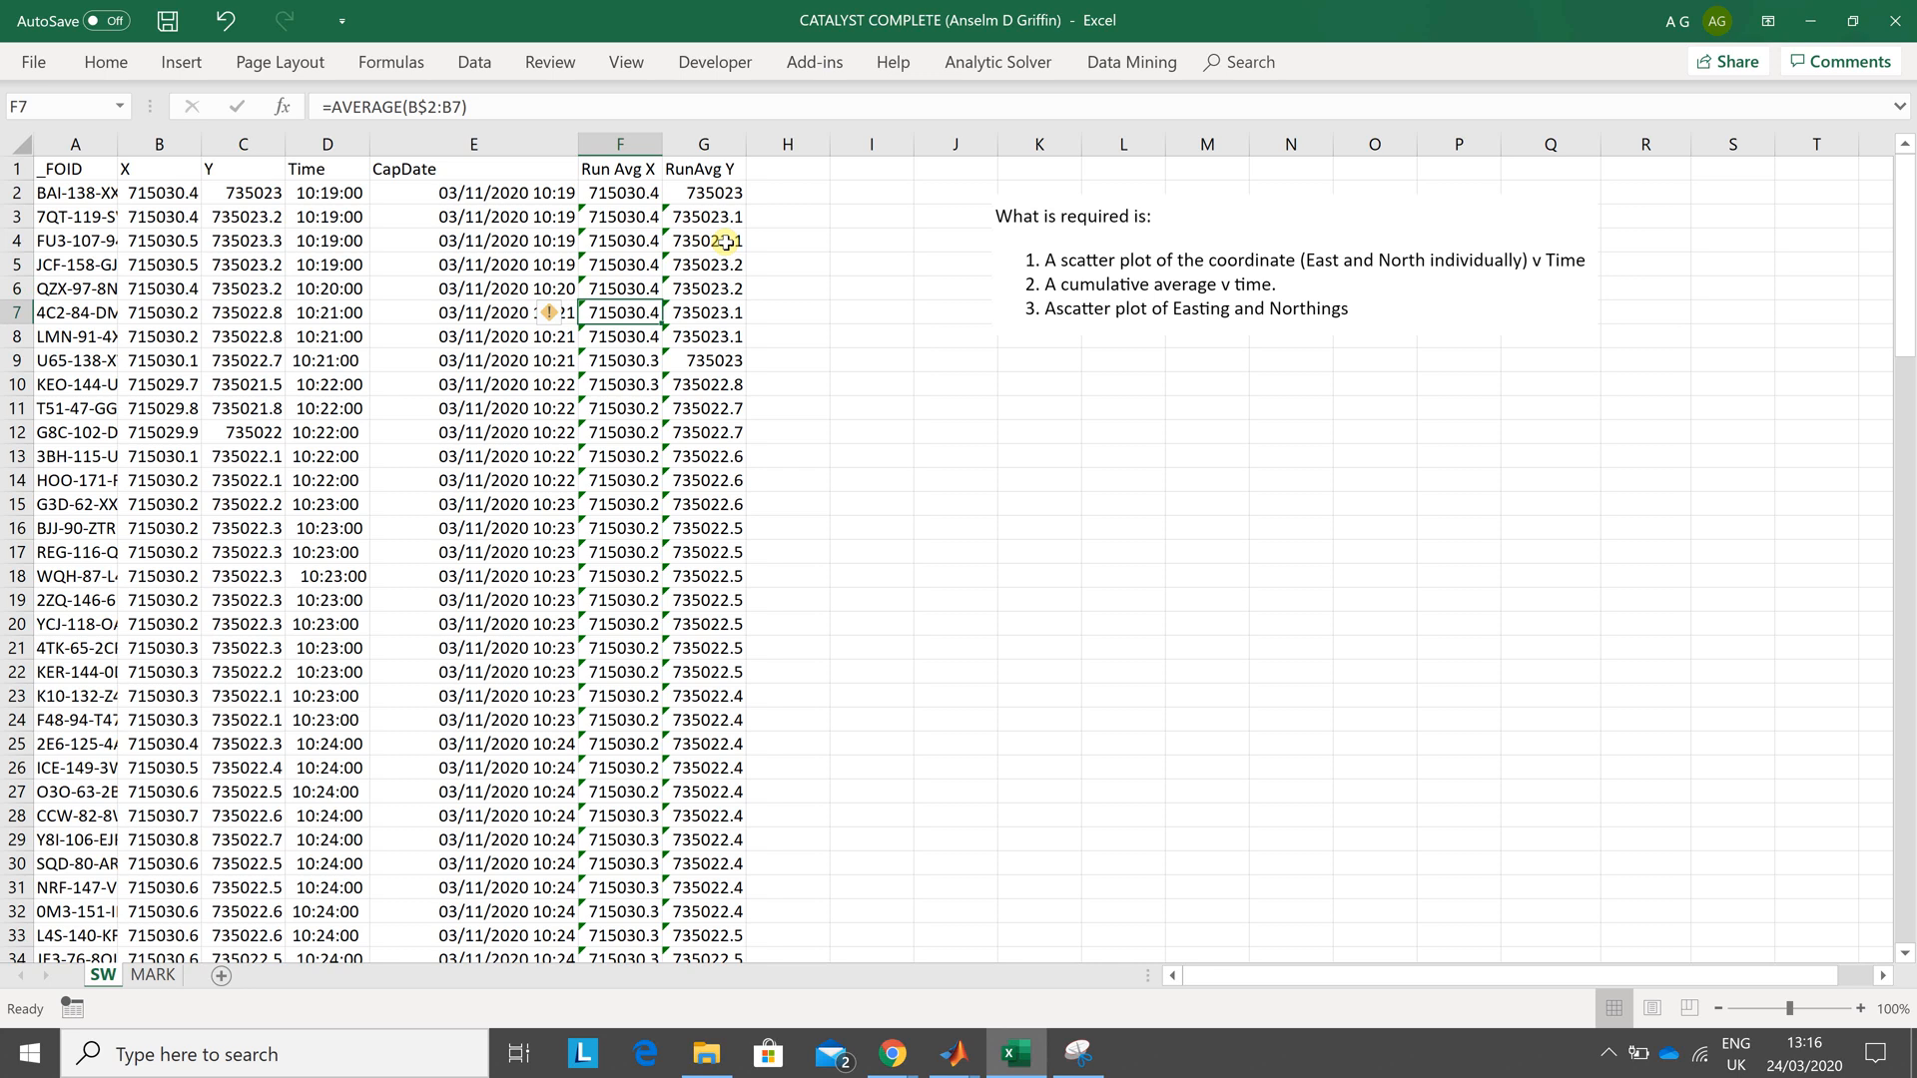
pyautogui.doubleClick(619, 311)
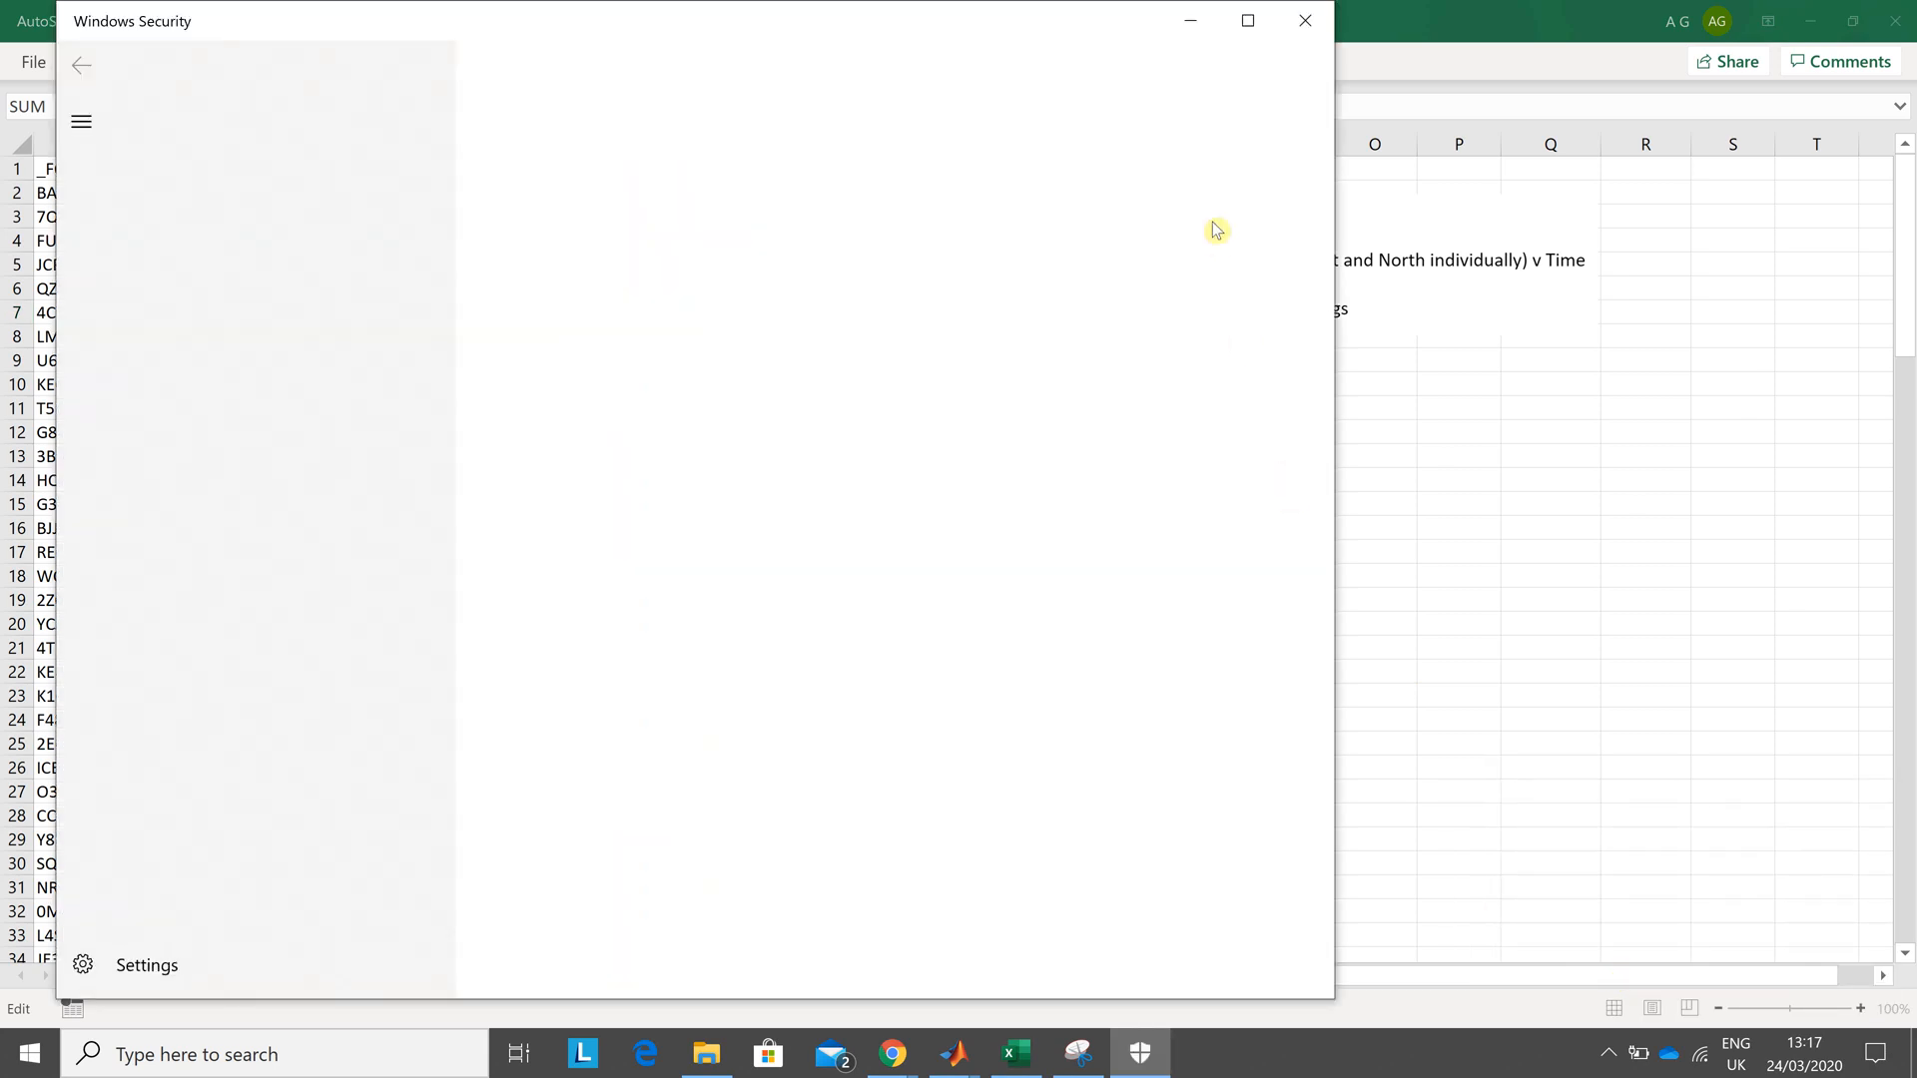
# - Inspect the running-average Y formulas, dismissing the security window and Excel help
pyautogui.click(1304, 20)
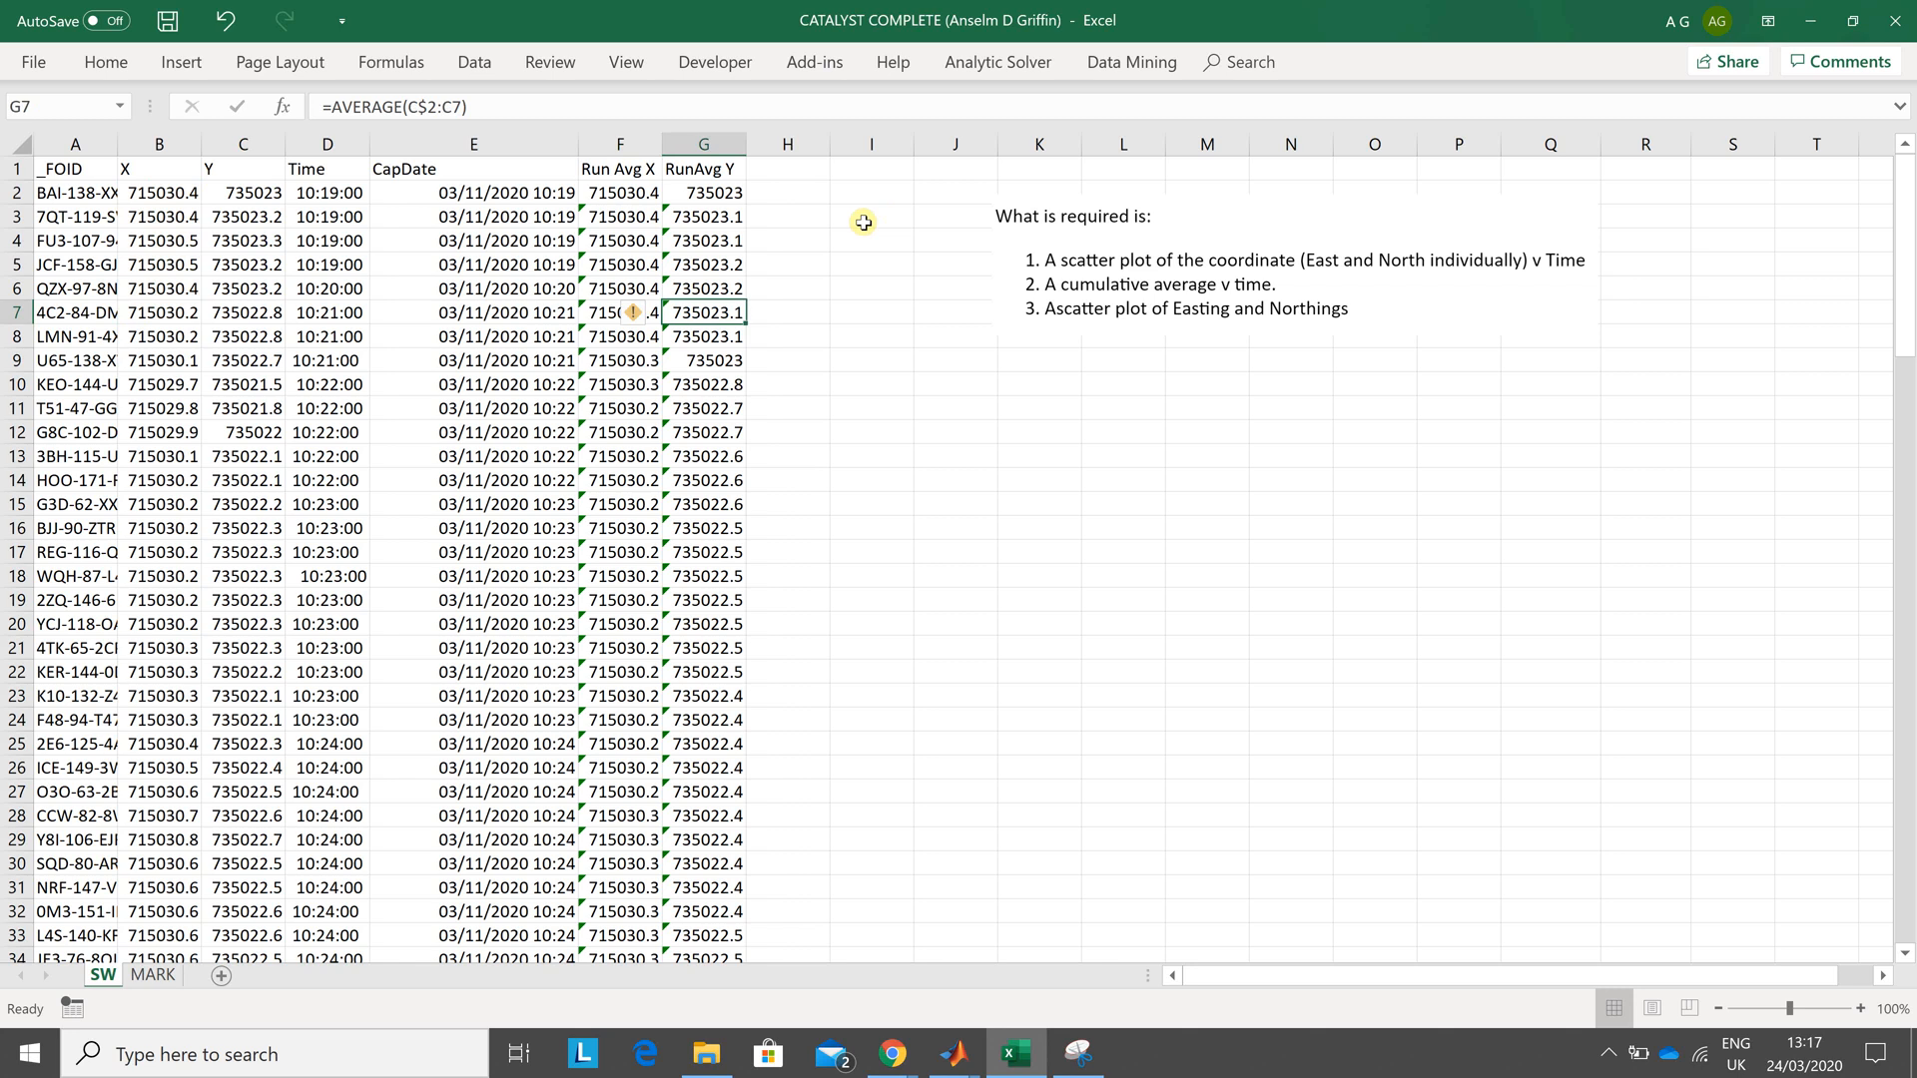
pyautogui.doubleClick(703, 311)
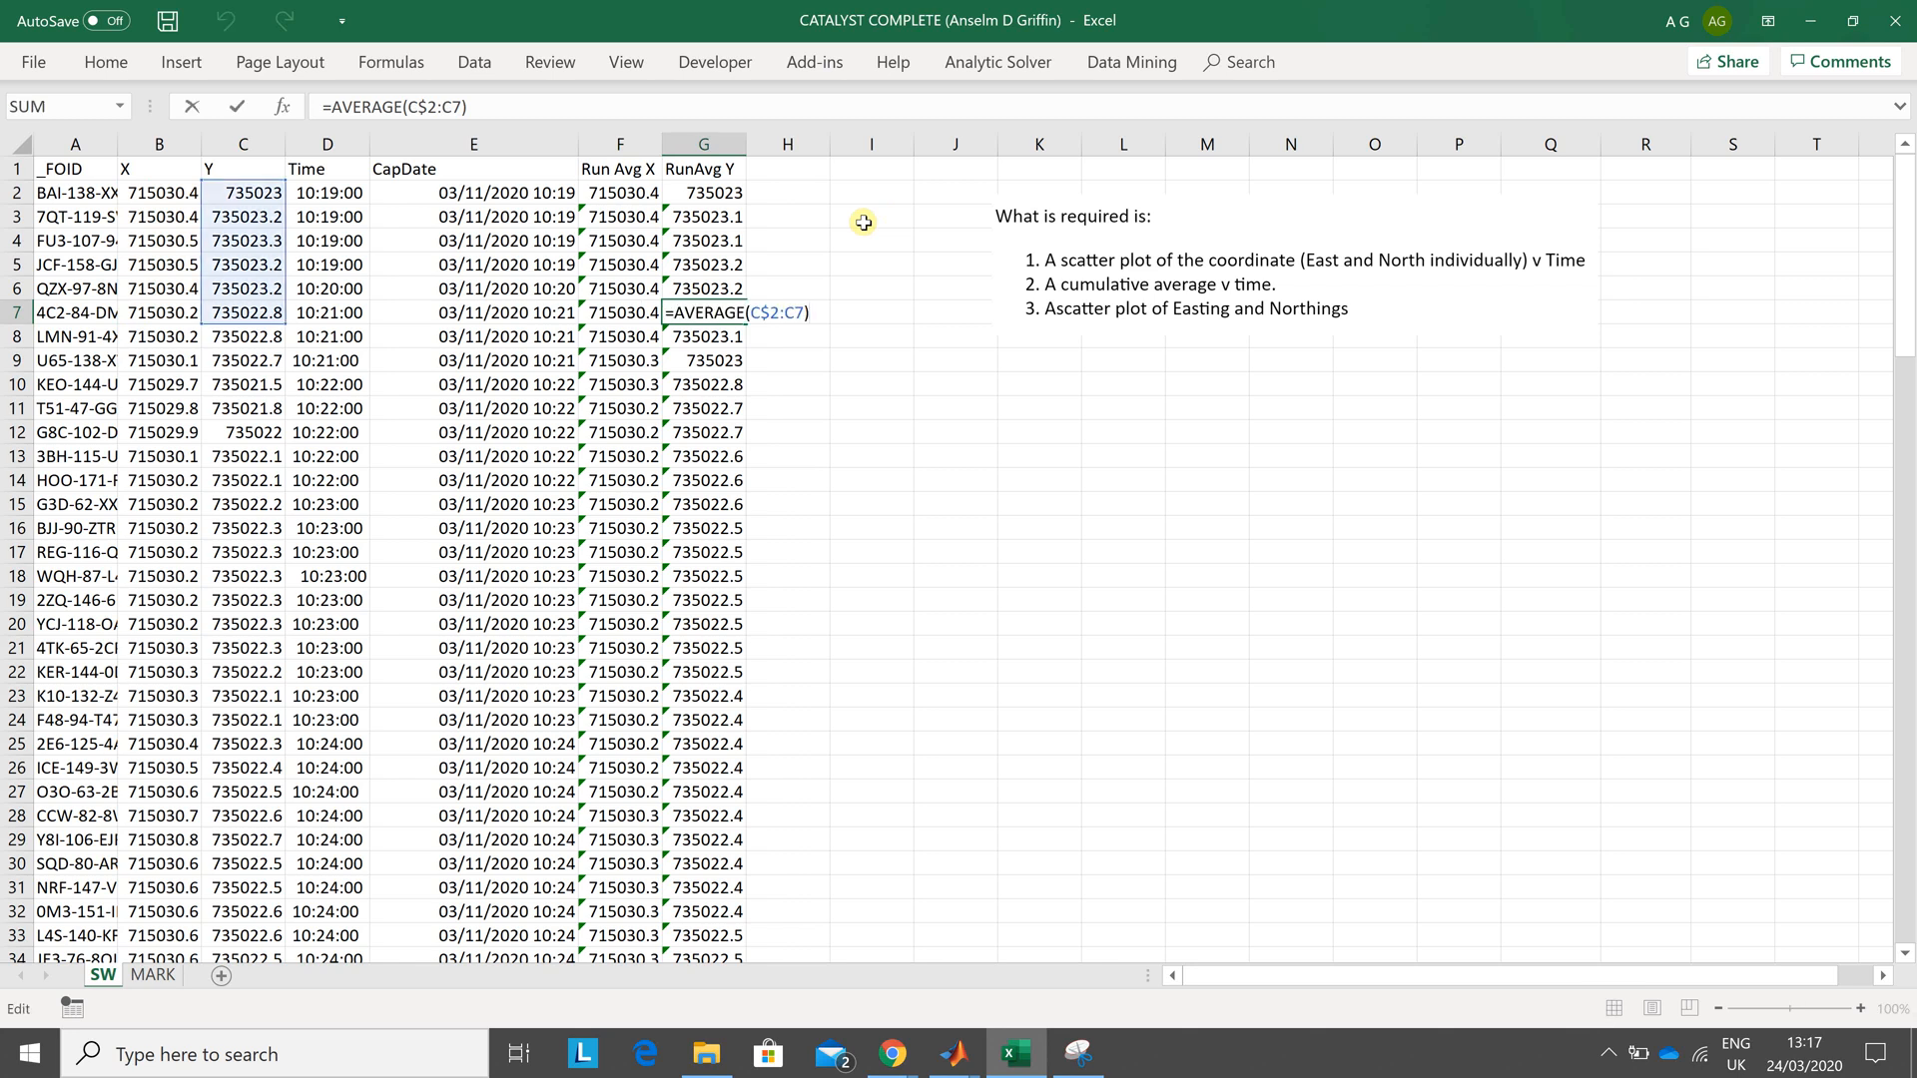
pyautogui.moveTo(776, 222)
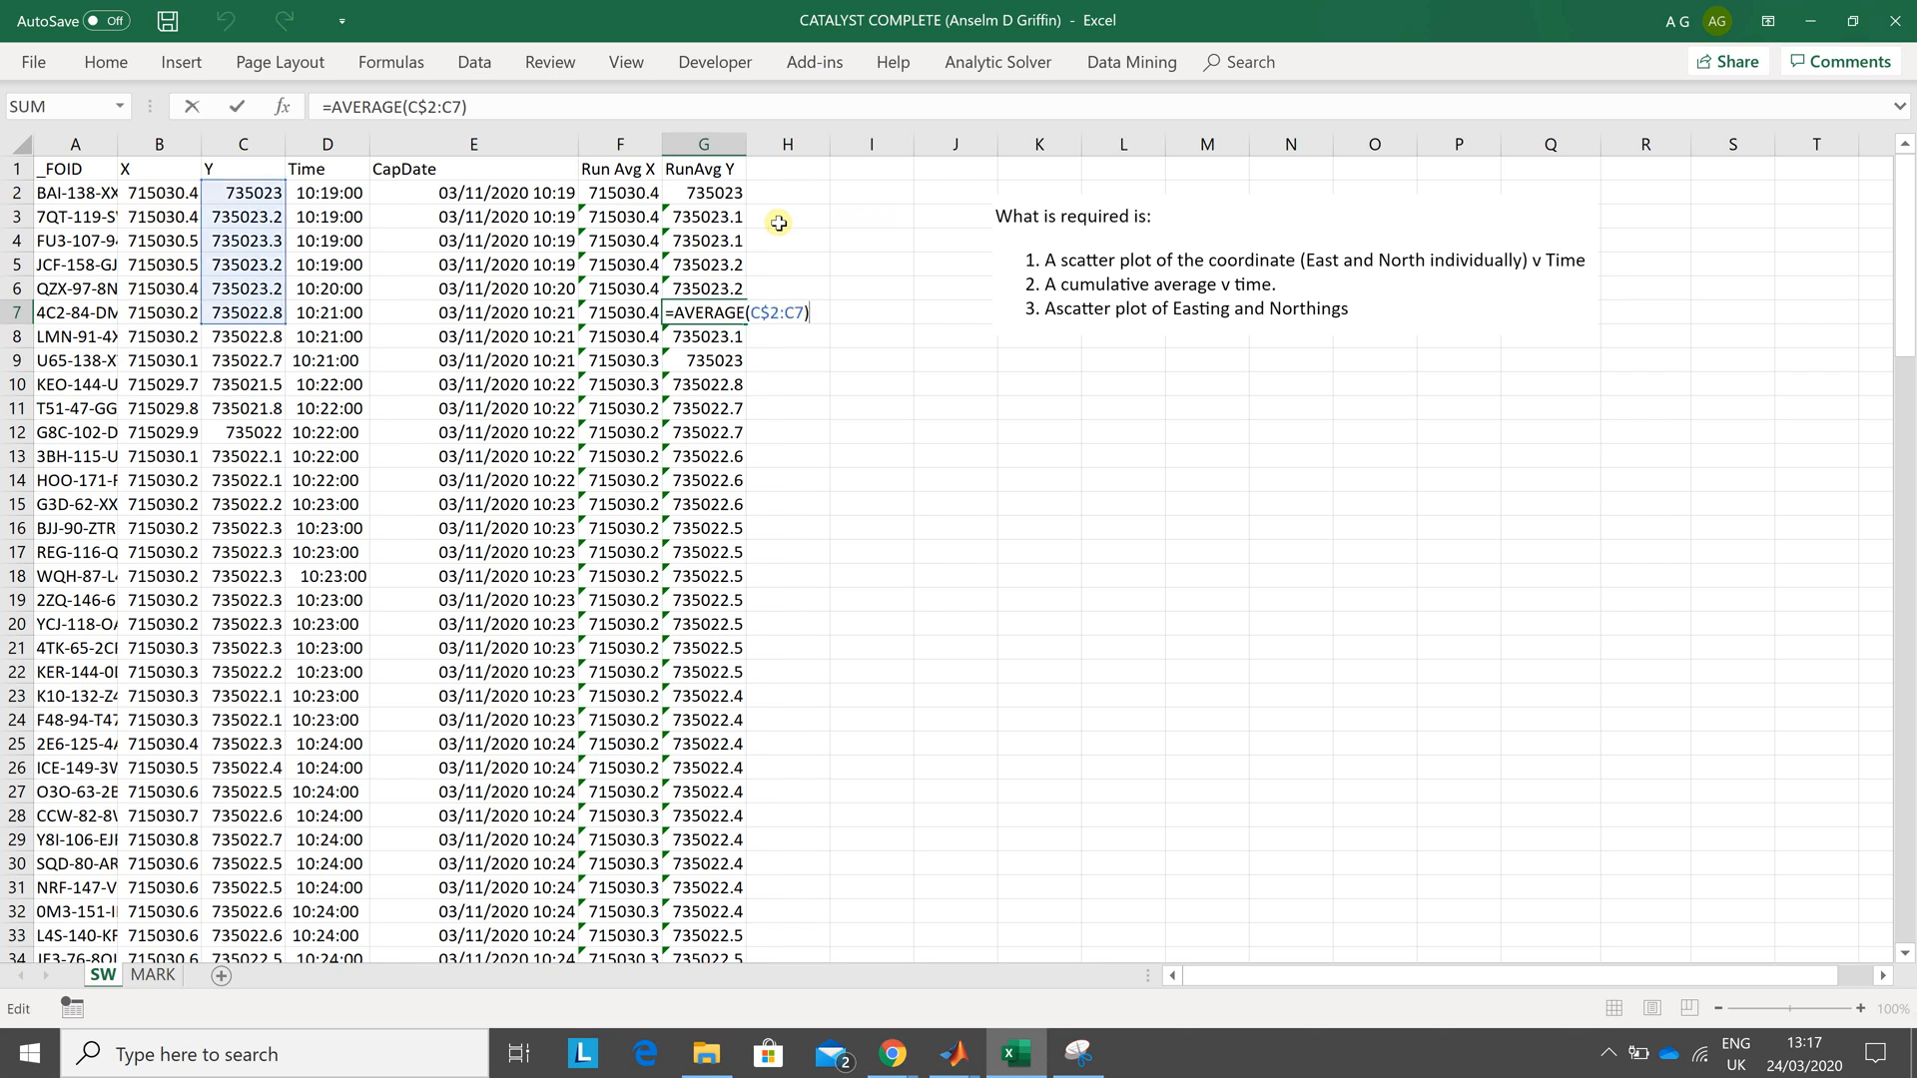
pyautogui.moveTo(788, 323)
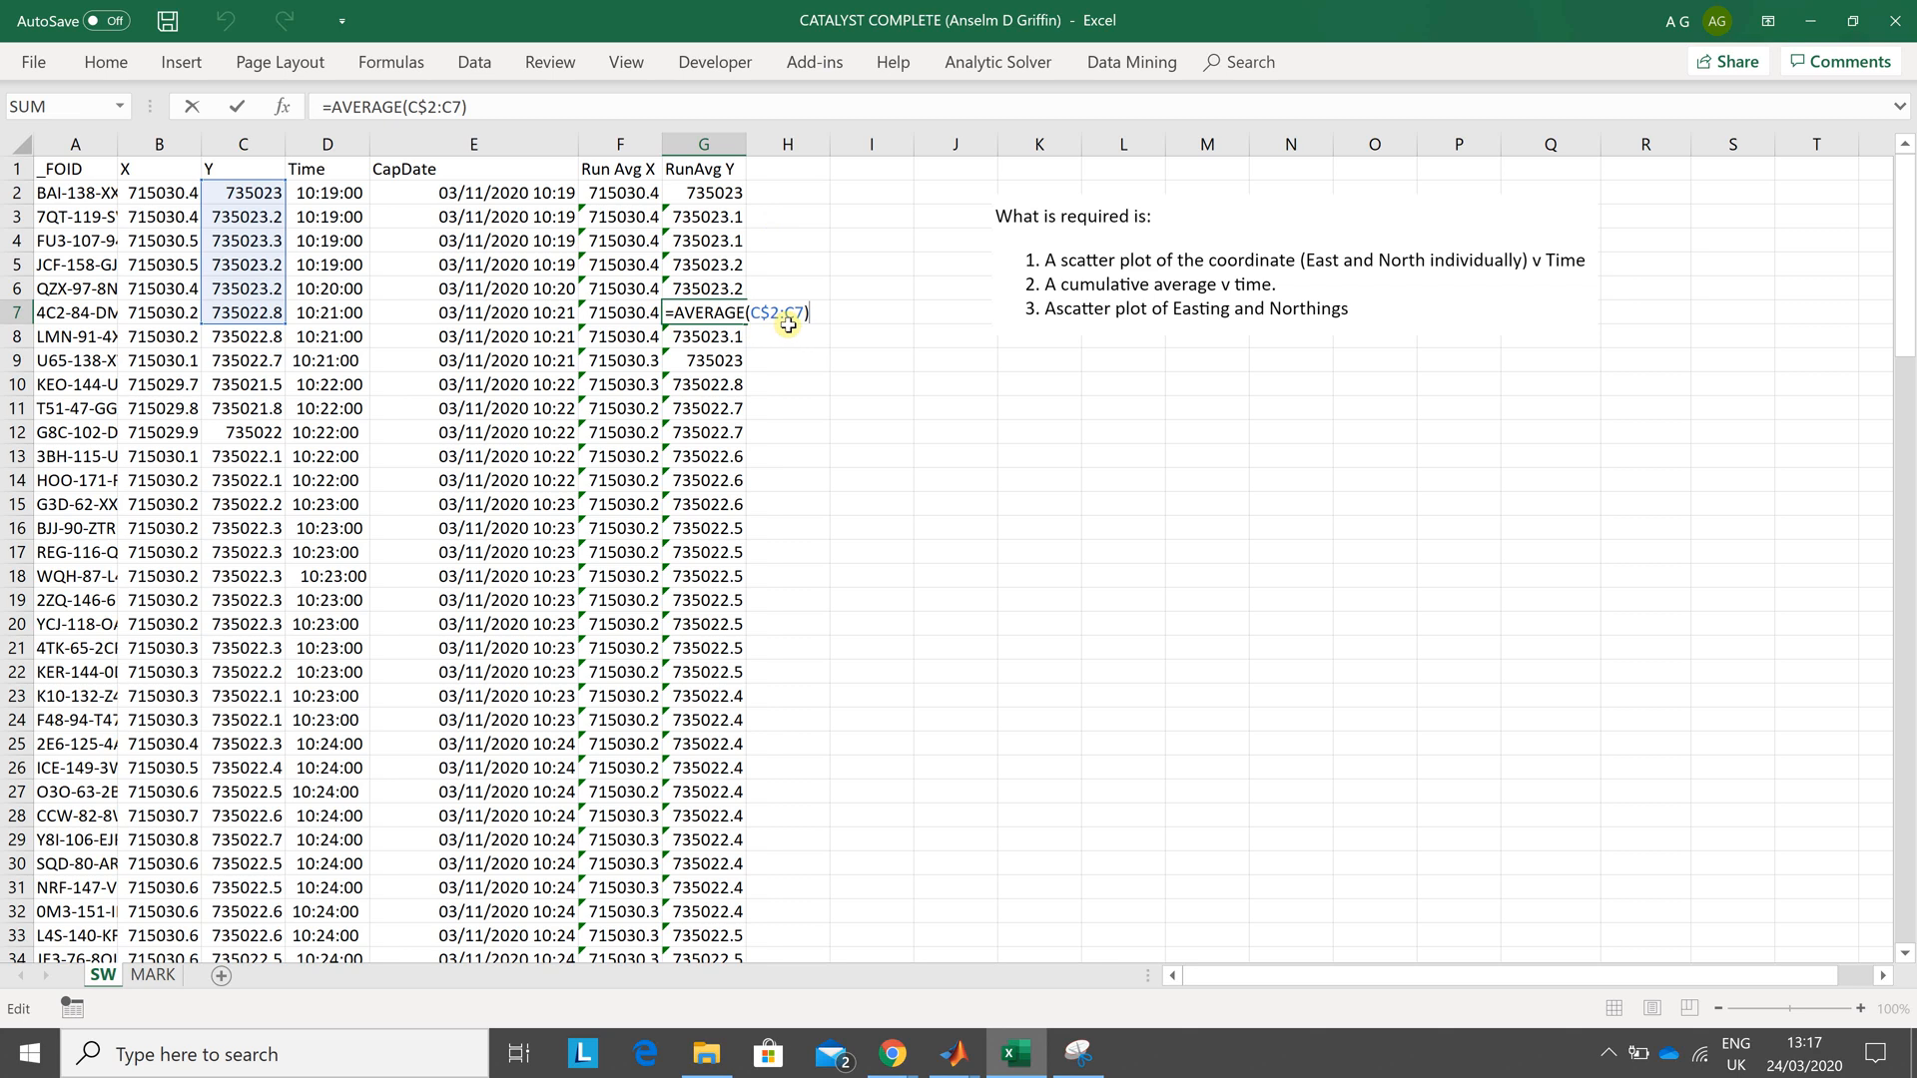
pyautogui.moveTo(787, 323)
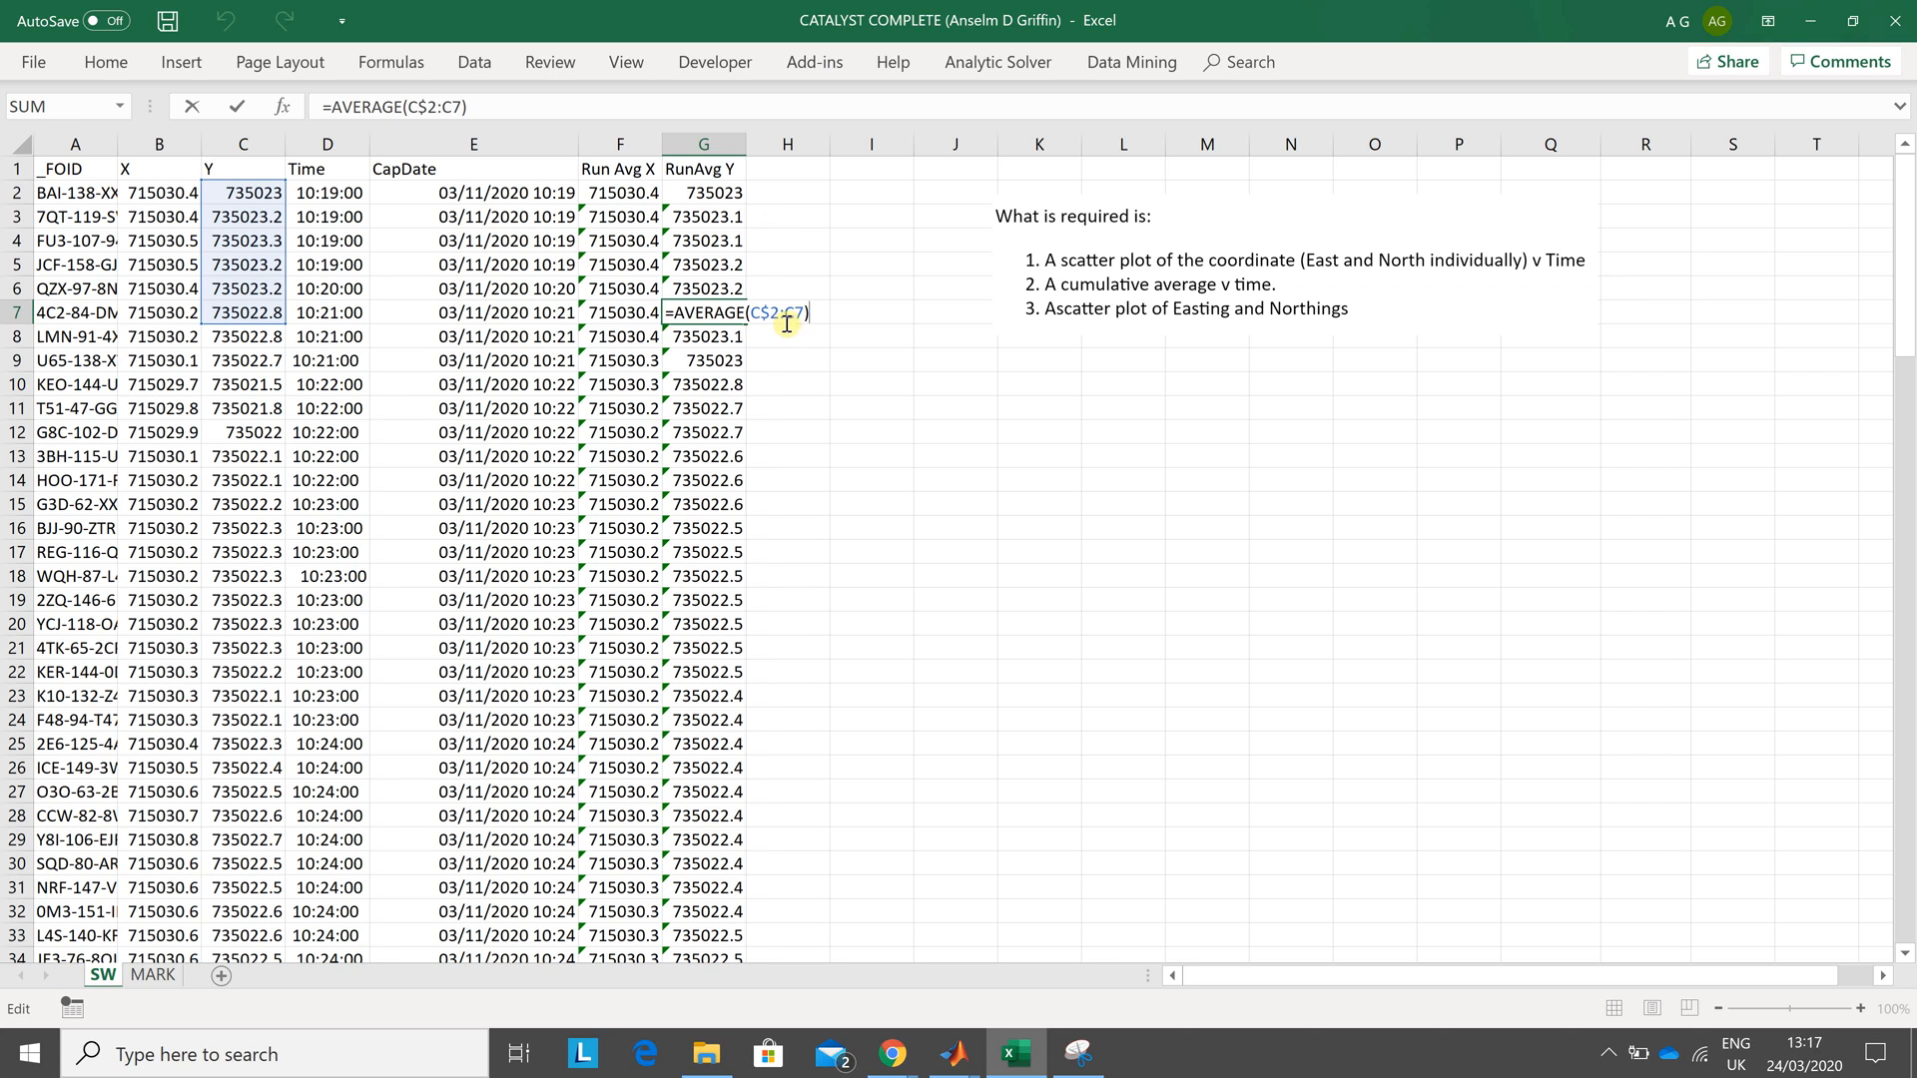
pyautogui.press('Return')
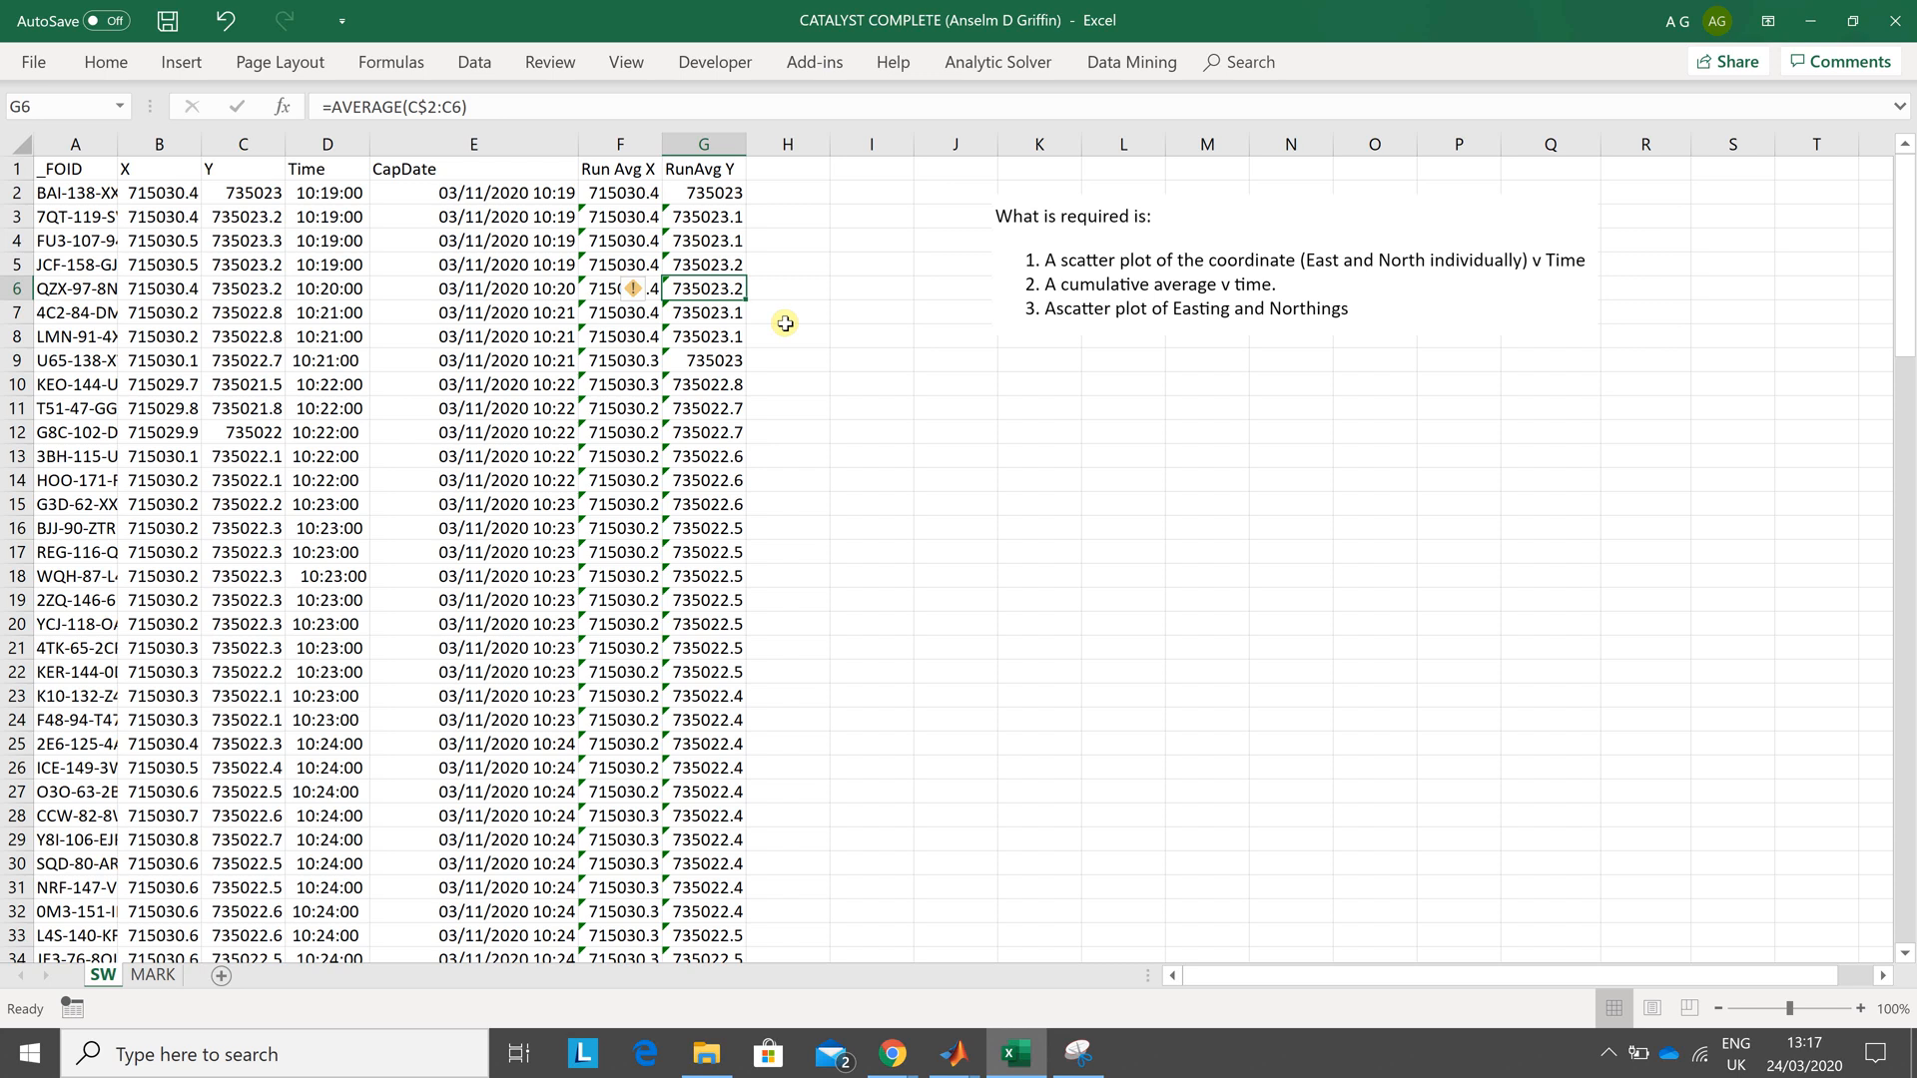
pyautogui.click(703, 192)
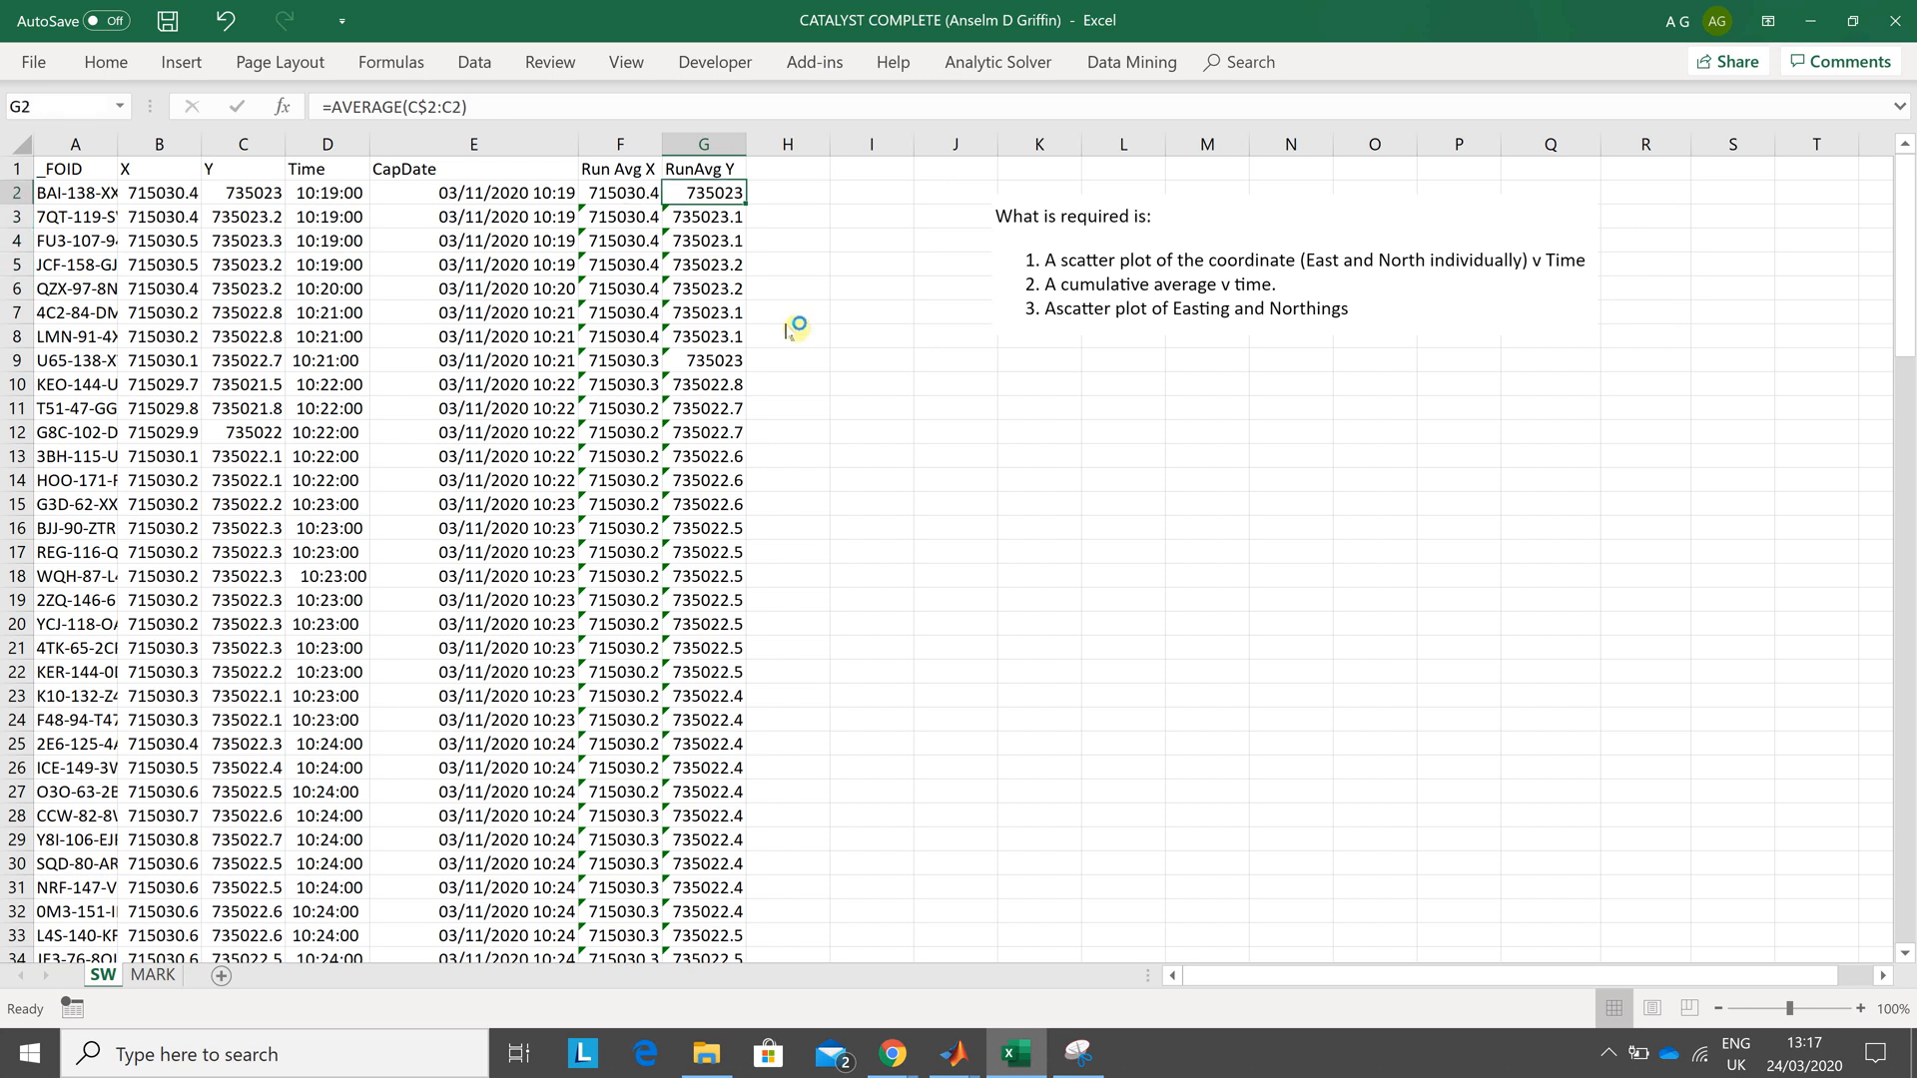
pyautogui.press('f1')
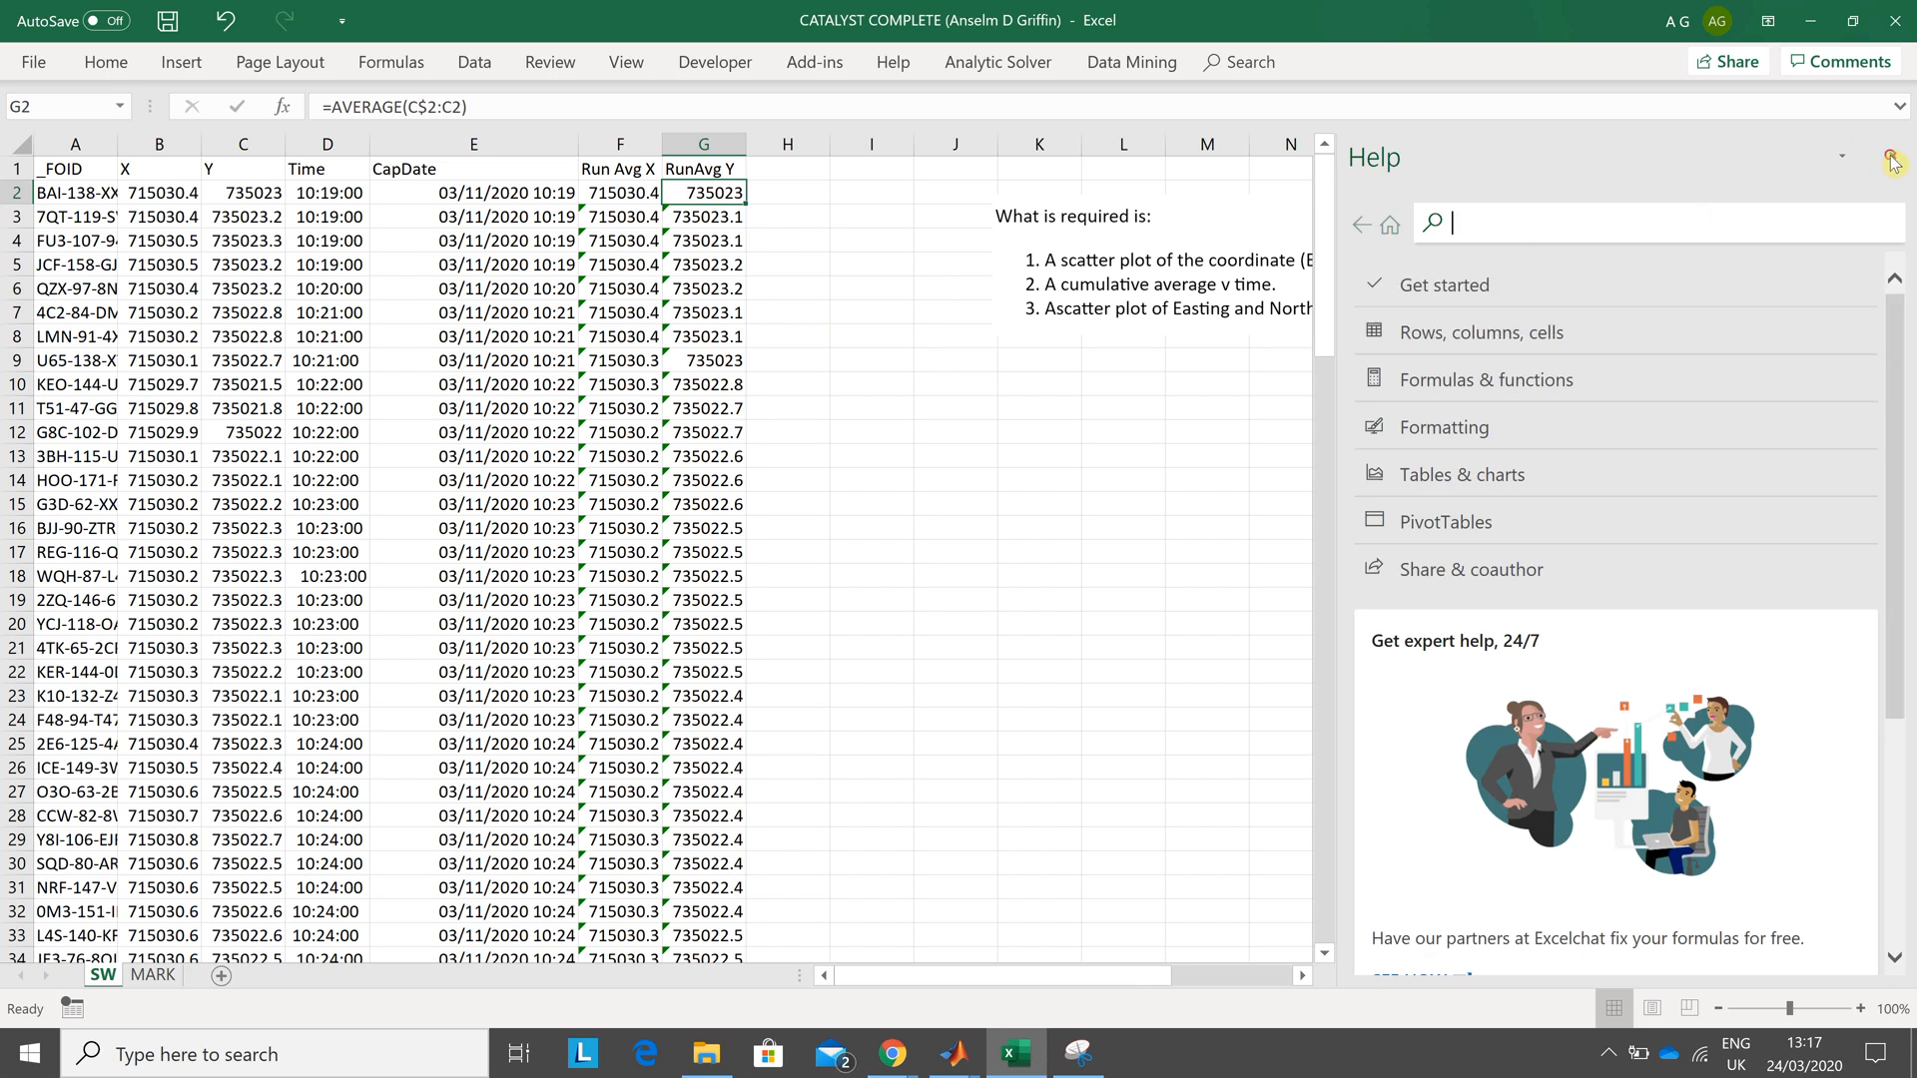
pyautogui.click(1891, 162)
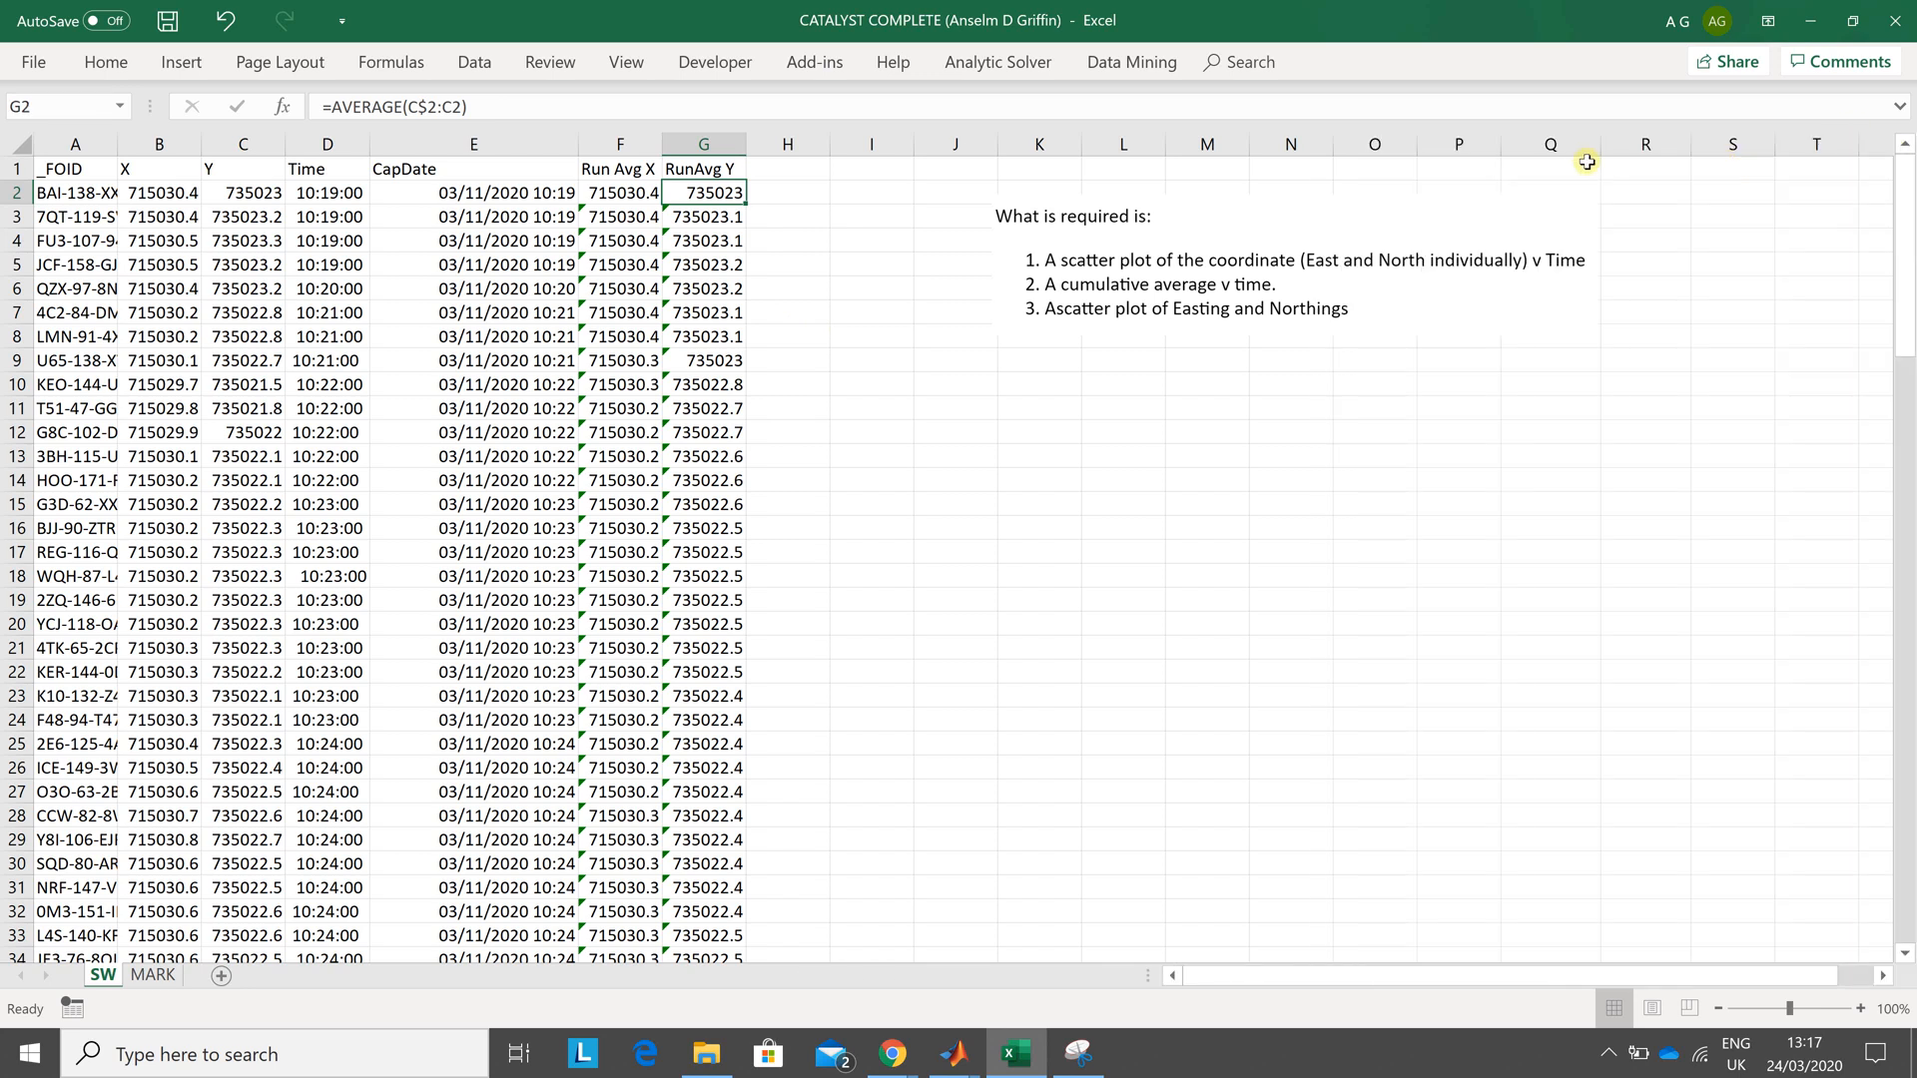
pyautogui.moveTo(513, 106)
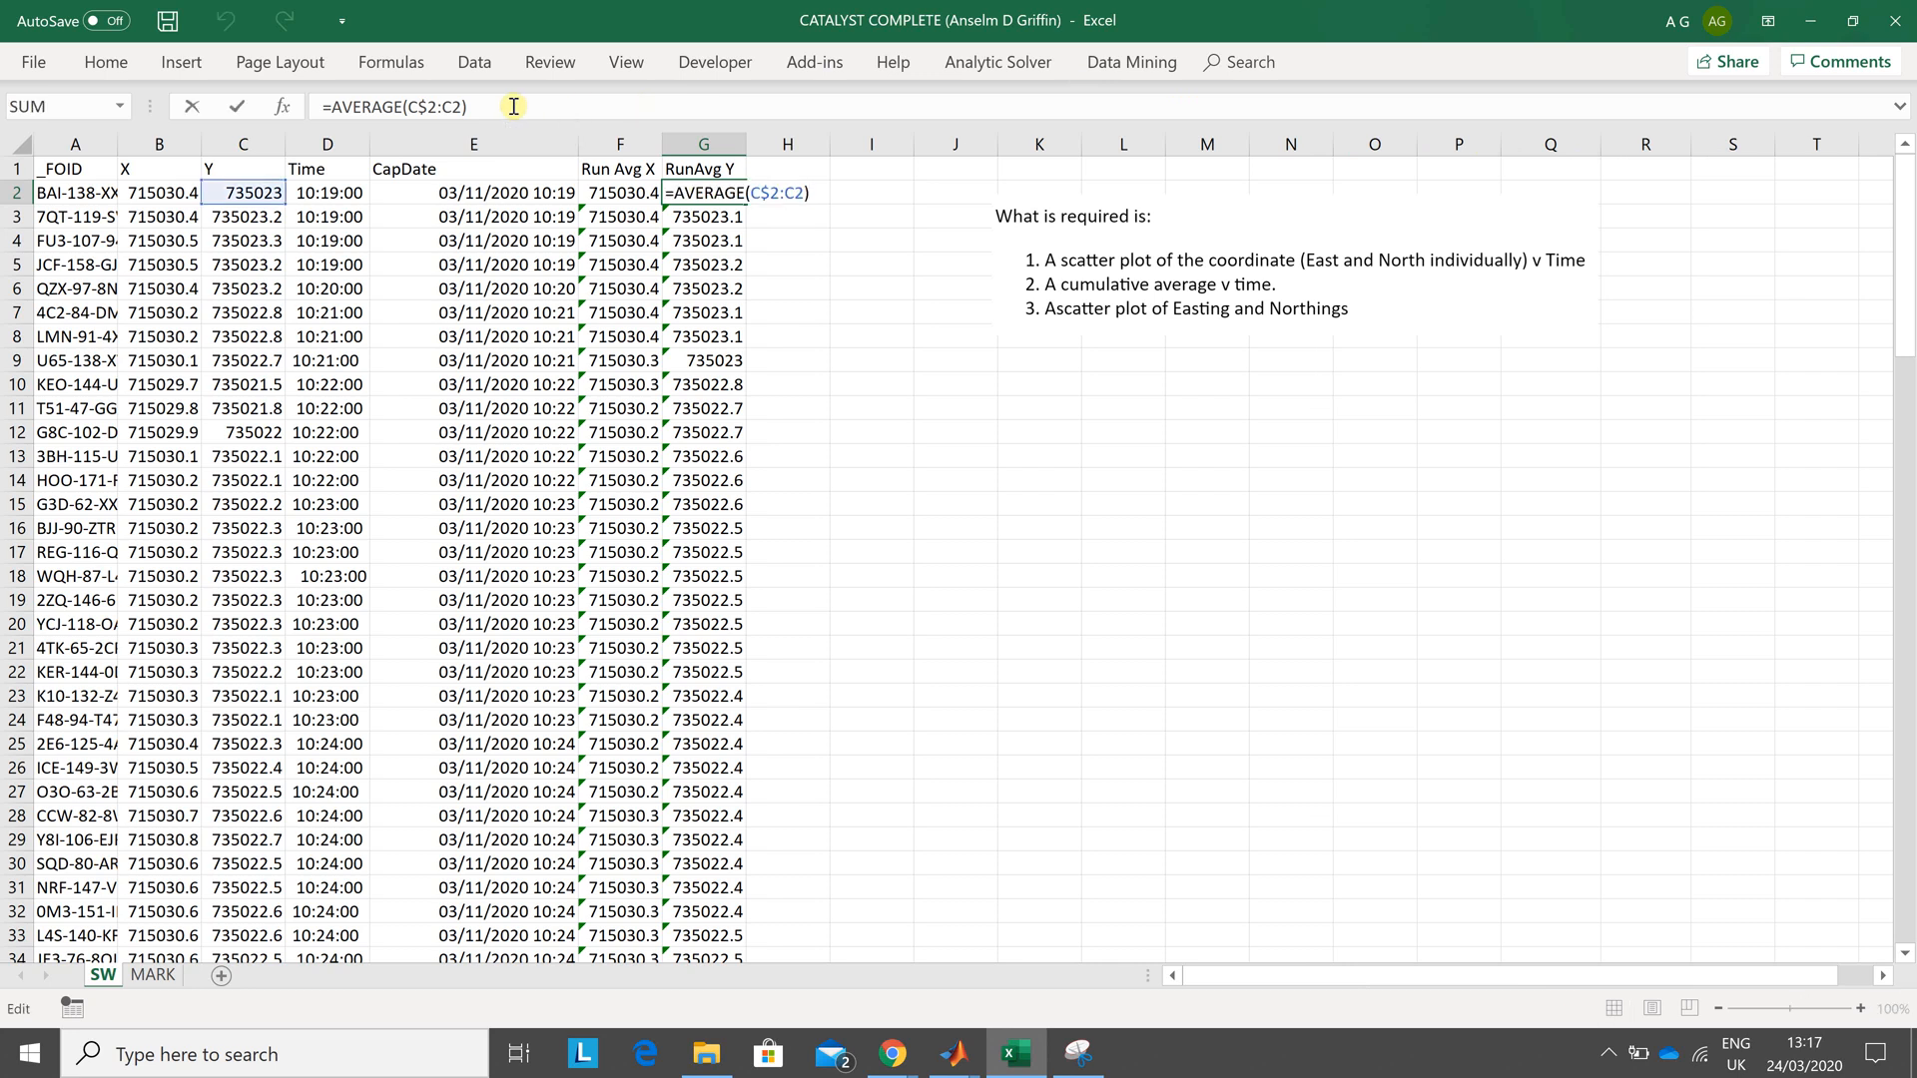
pyautogui.press('Return')
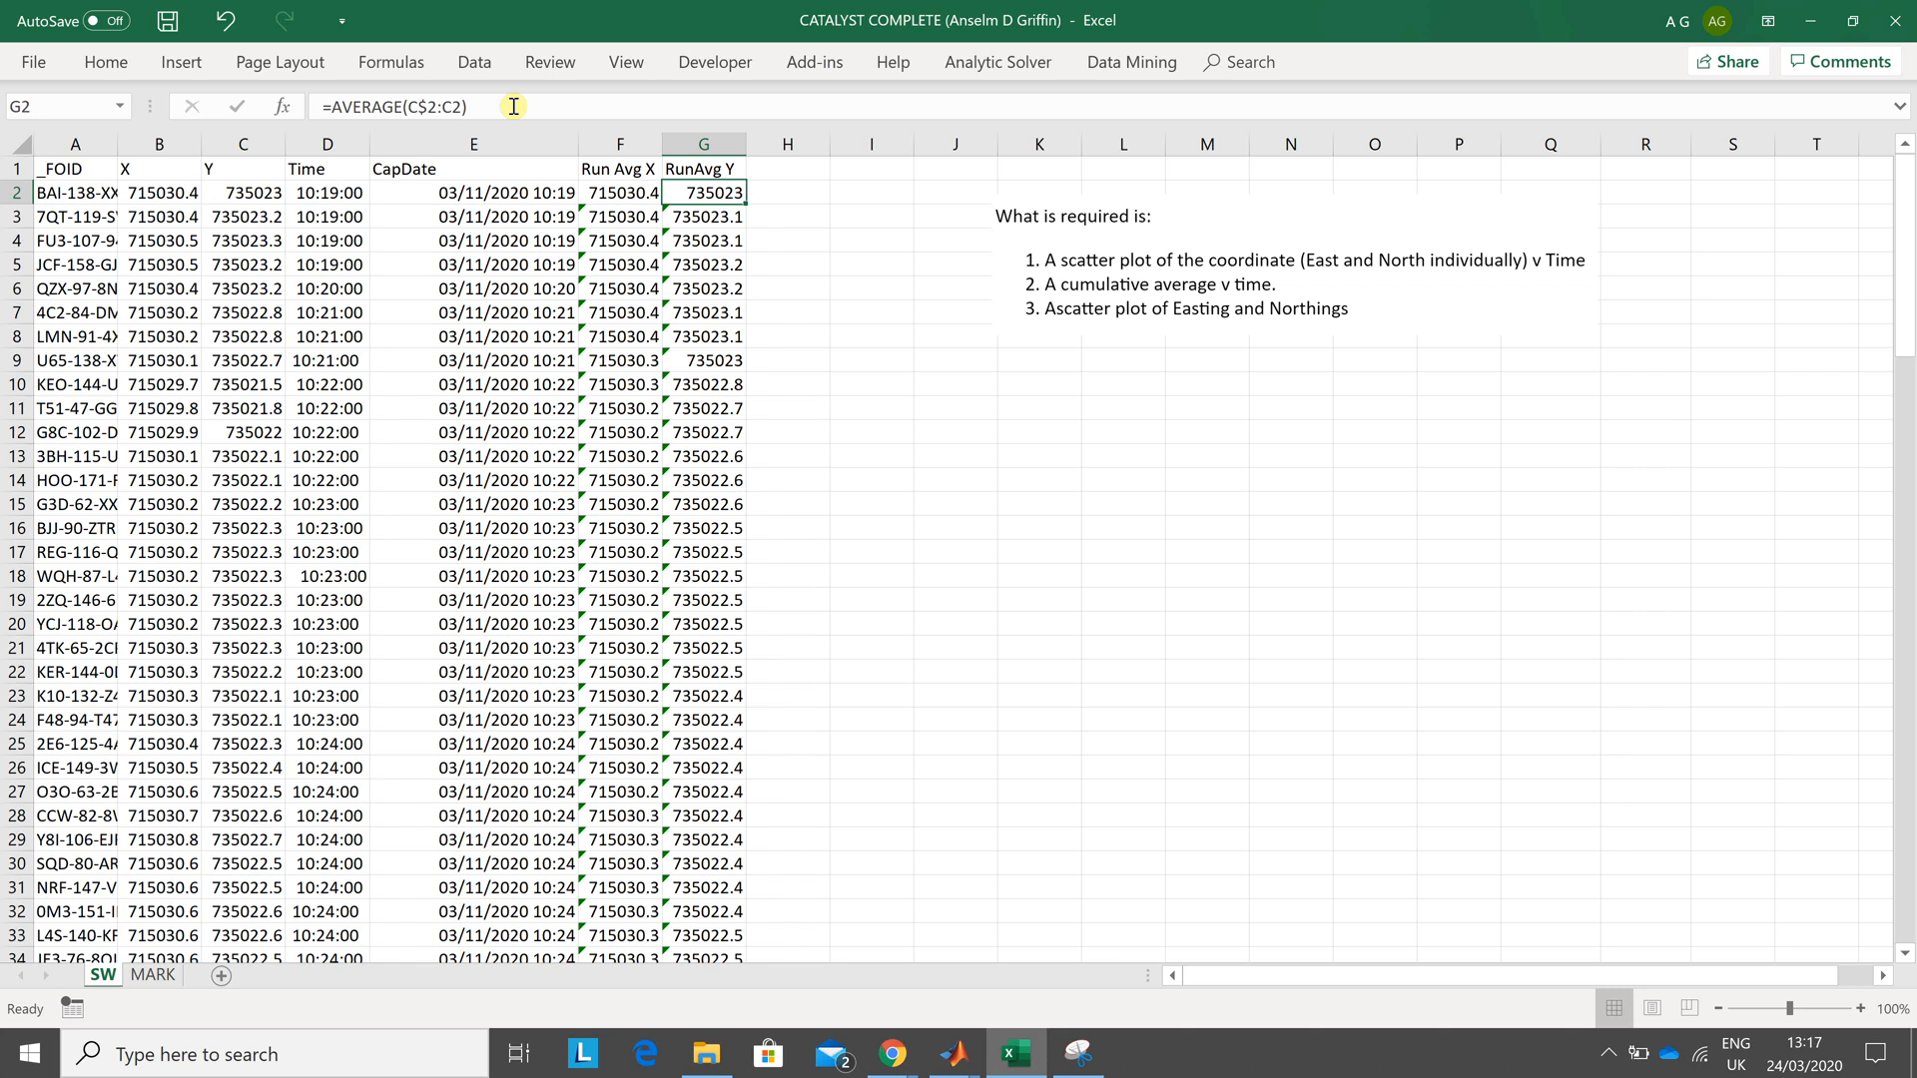
pyautogui.moveTo(1075, 466)
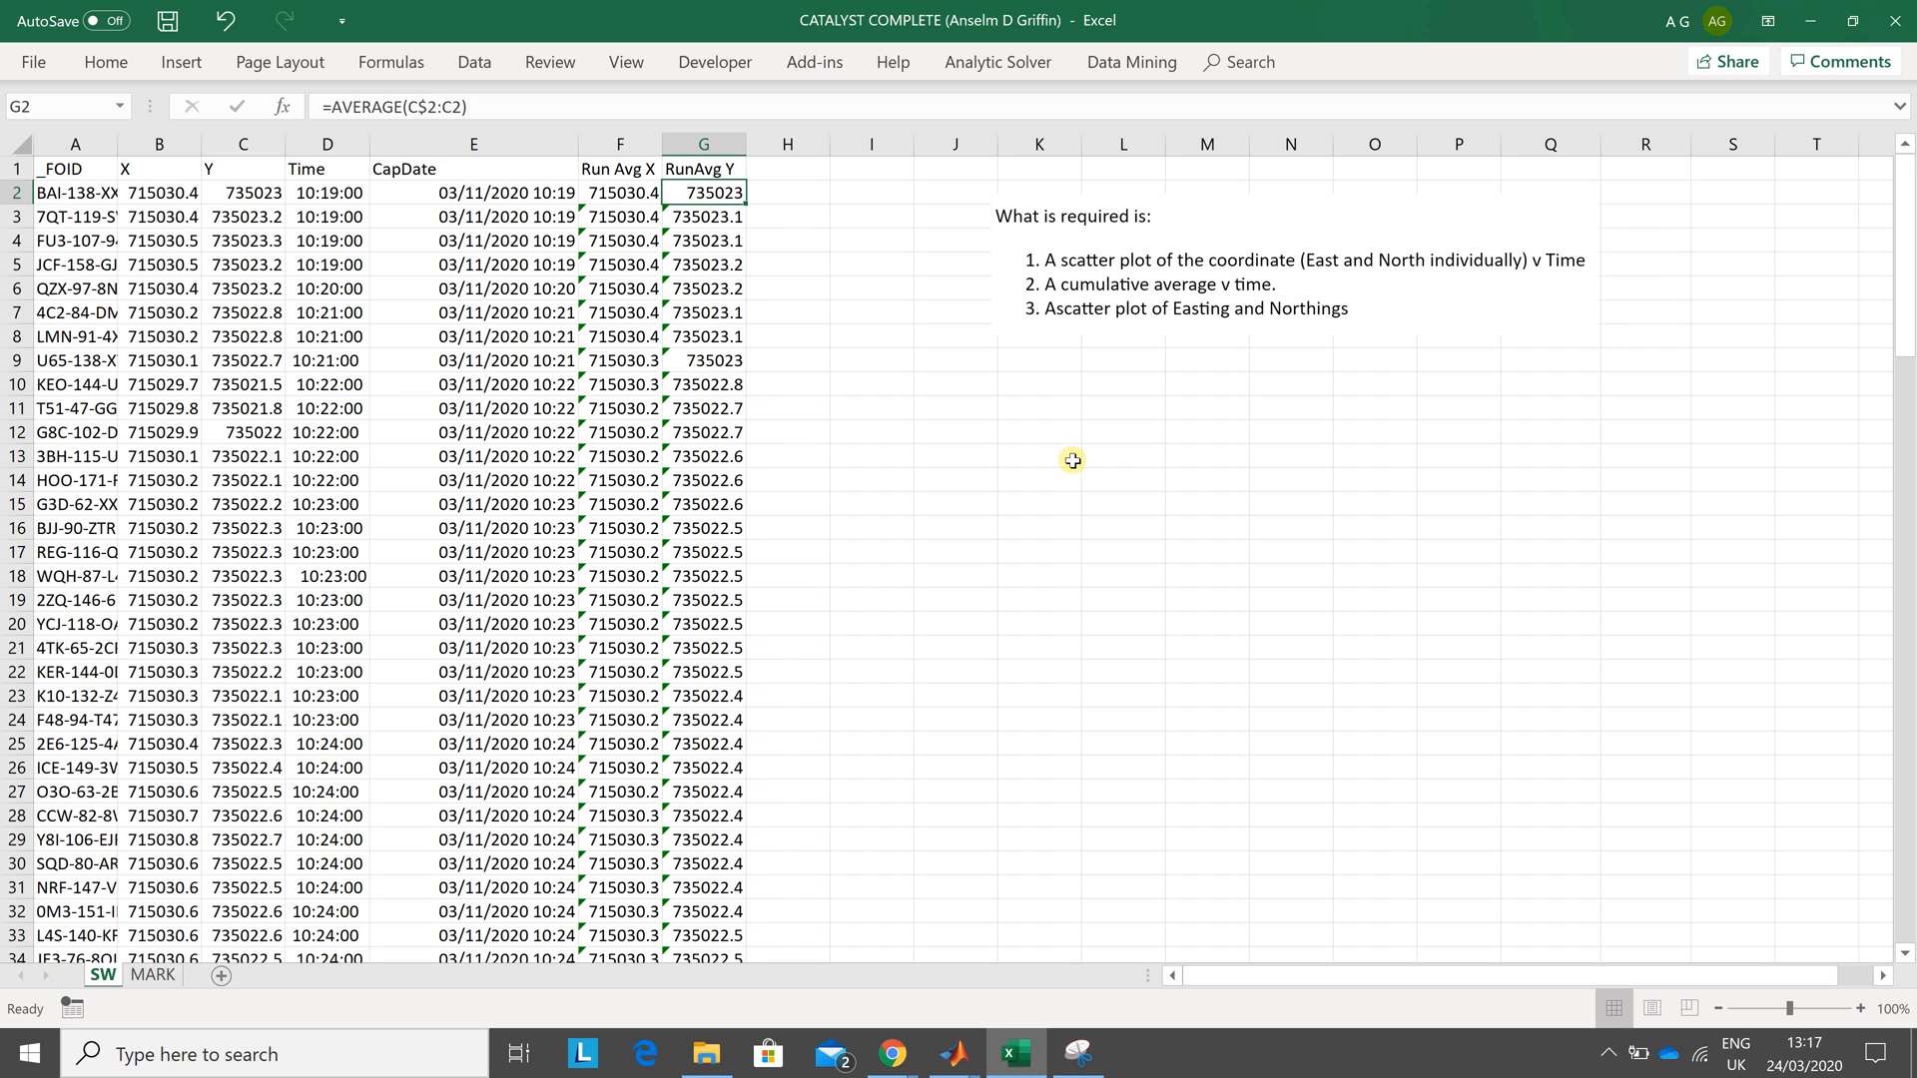
pyautogui.moveTo(399, 167)
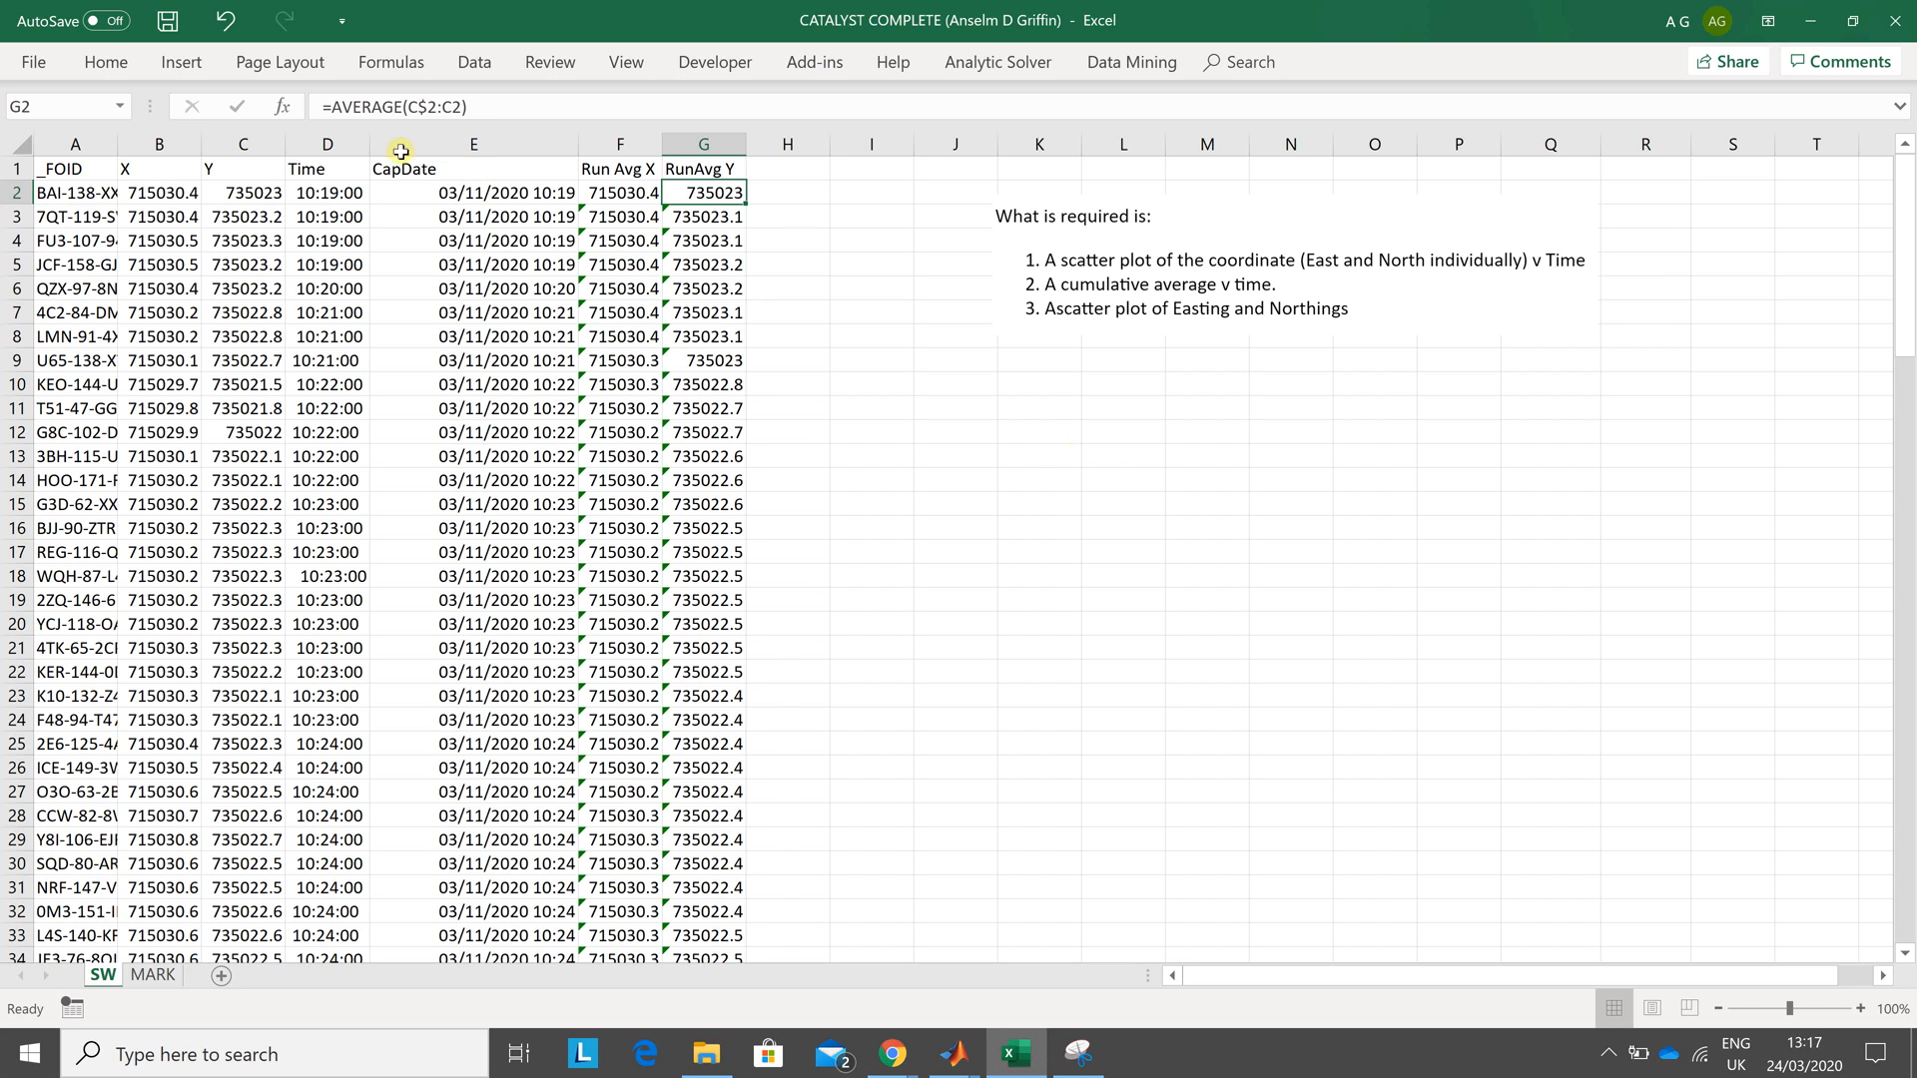
# - Select the Time and X columns together as chart data and go to Insert
pyautogui.click(325, 143)
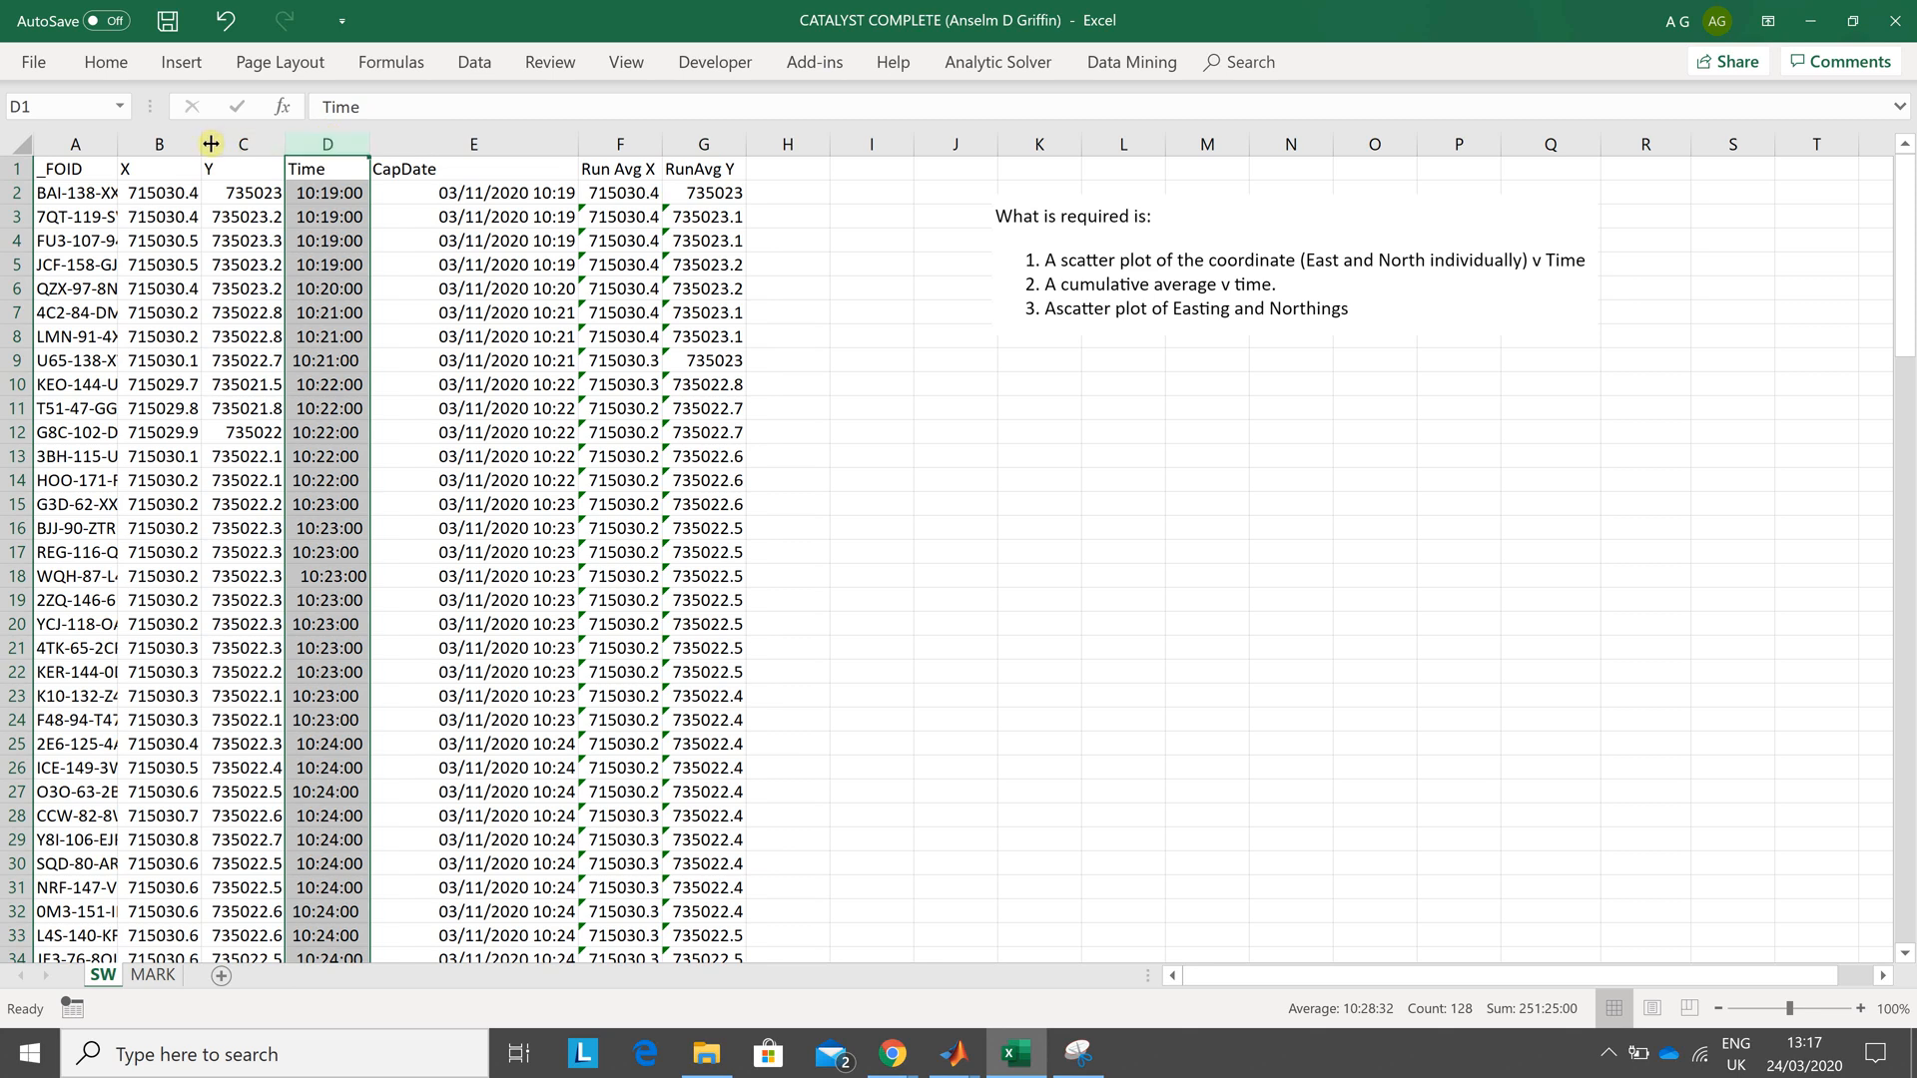
pyautogui.click(157, 144)
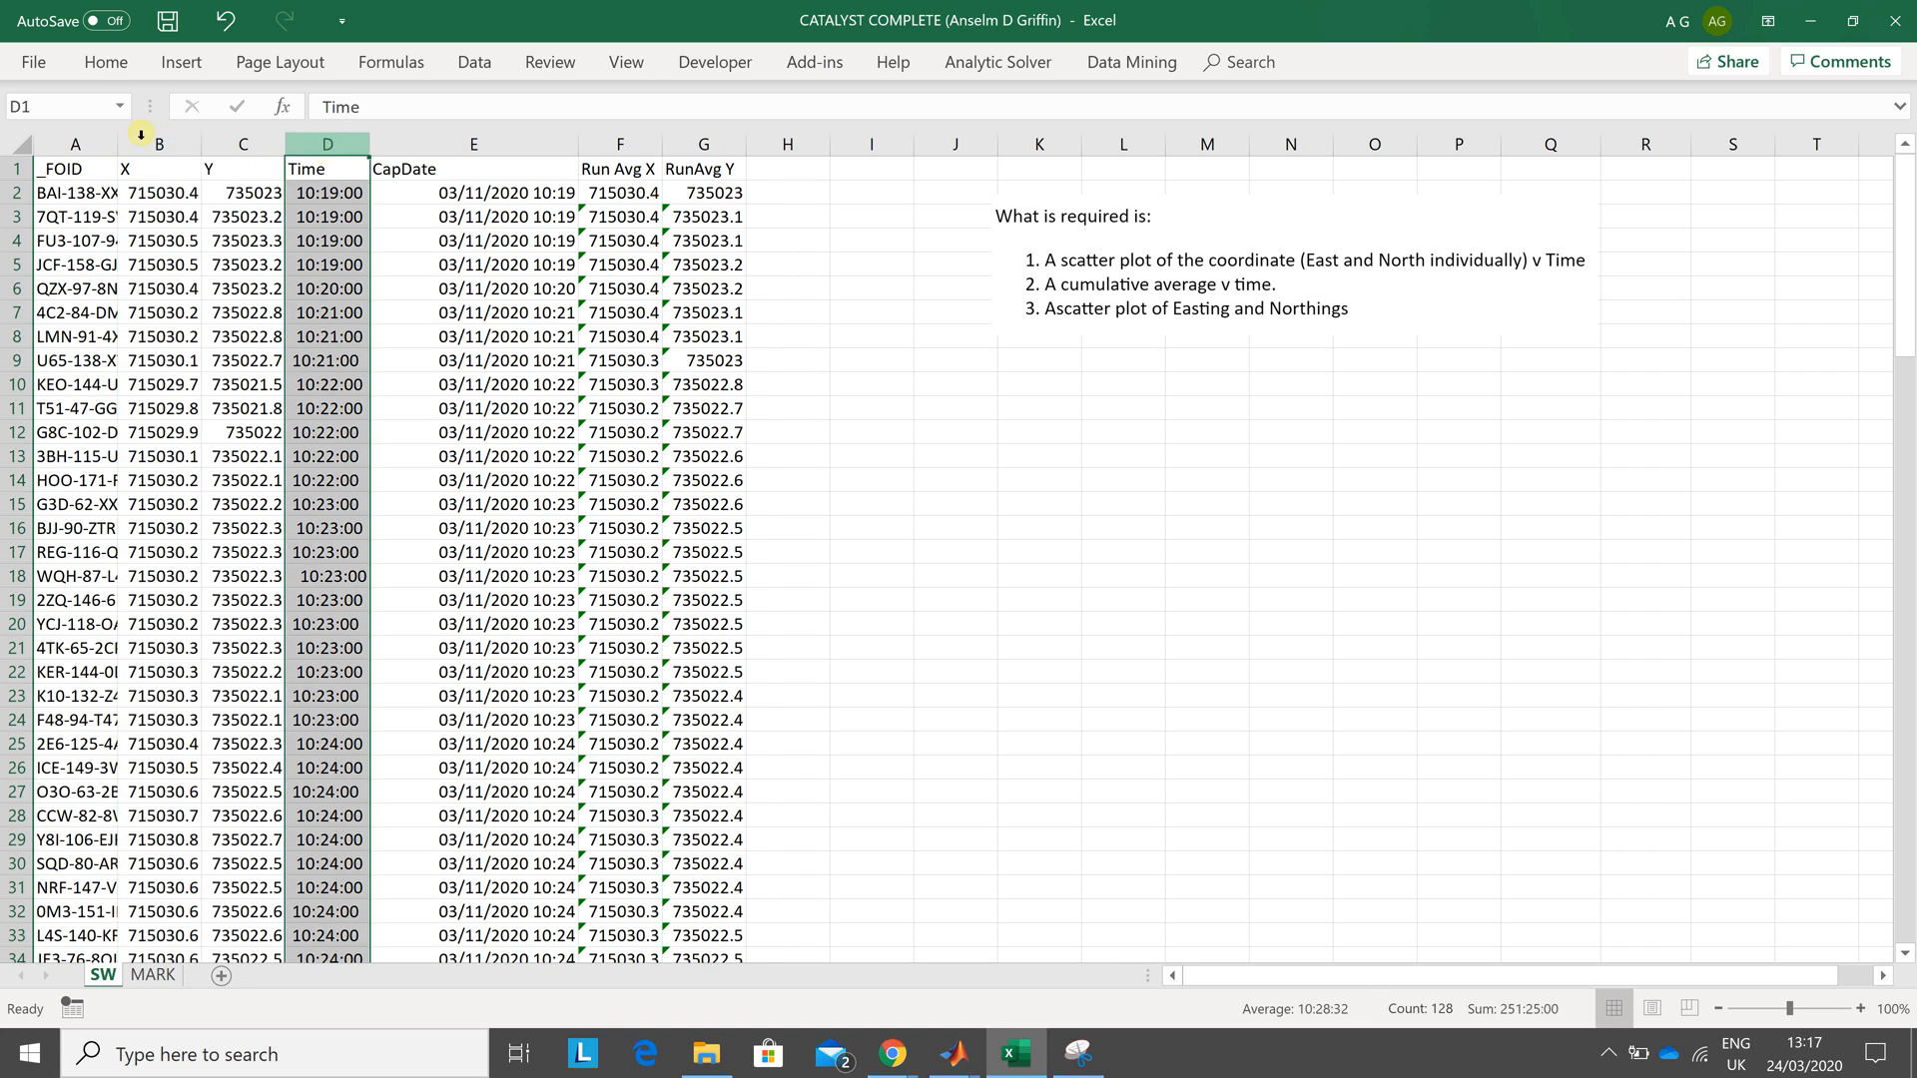
pyautogui.click(158, 144)
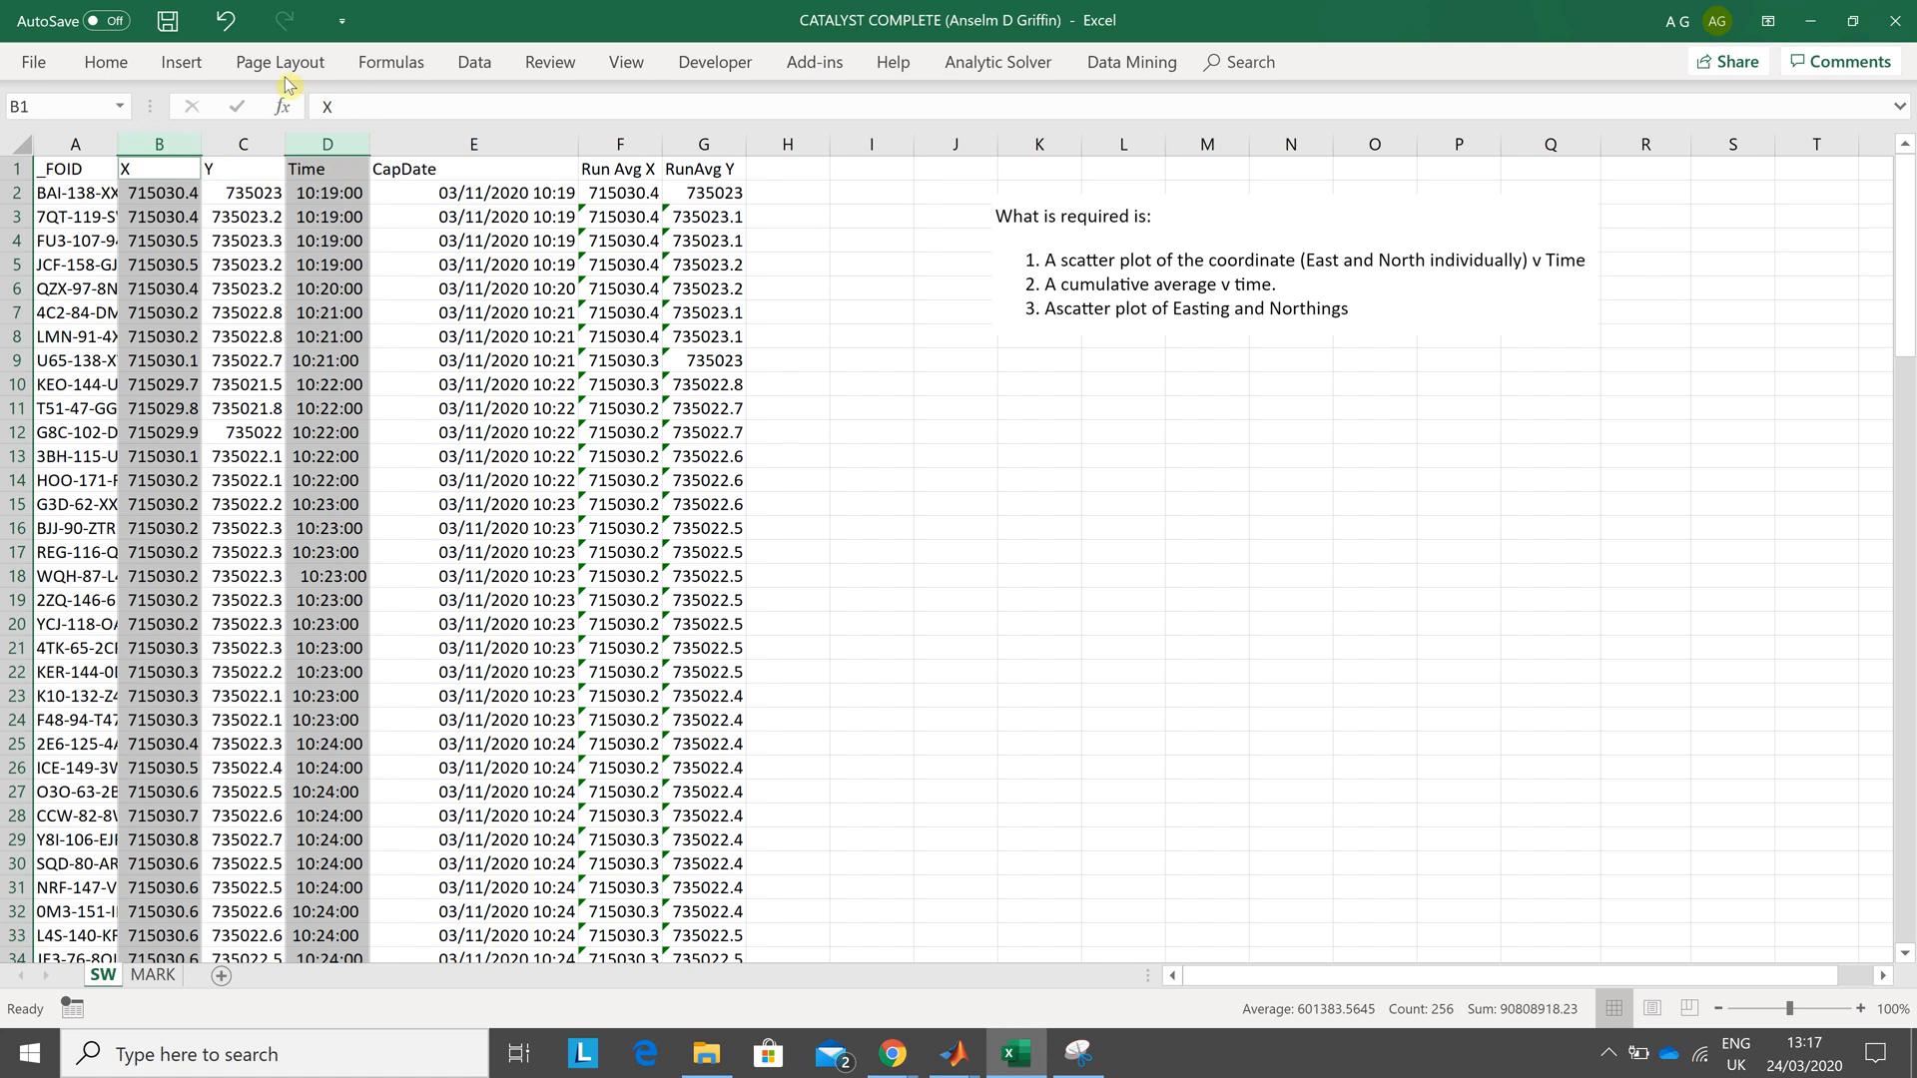
pyautogui.click(180, 62)
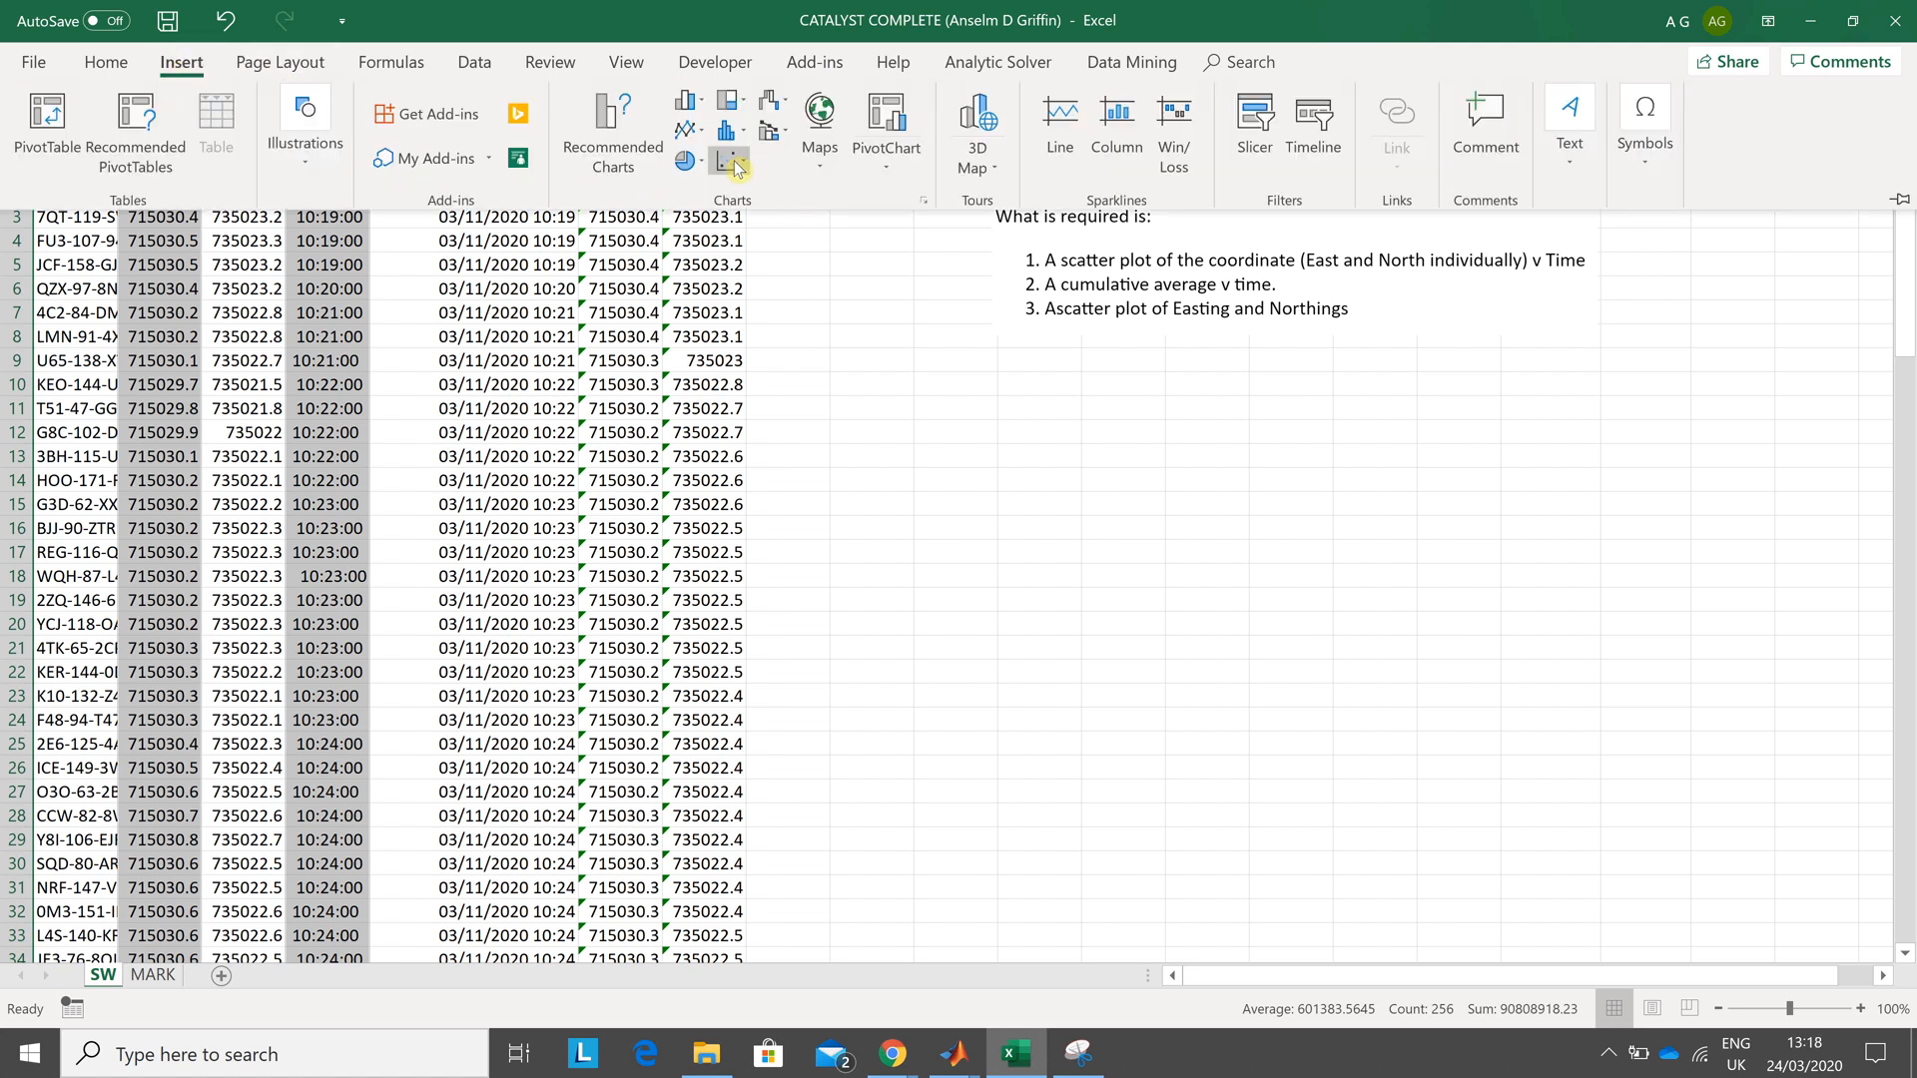
# - Insert a scatter chart of the selected data and bring up its plot options
pyautogui.click(727, 132)
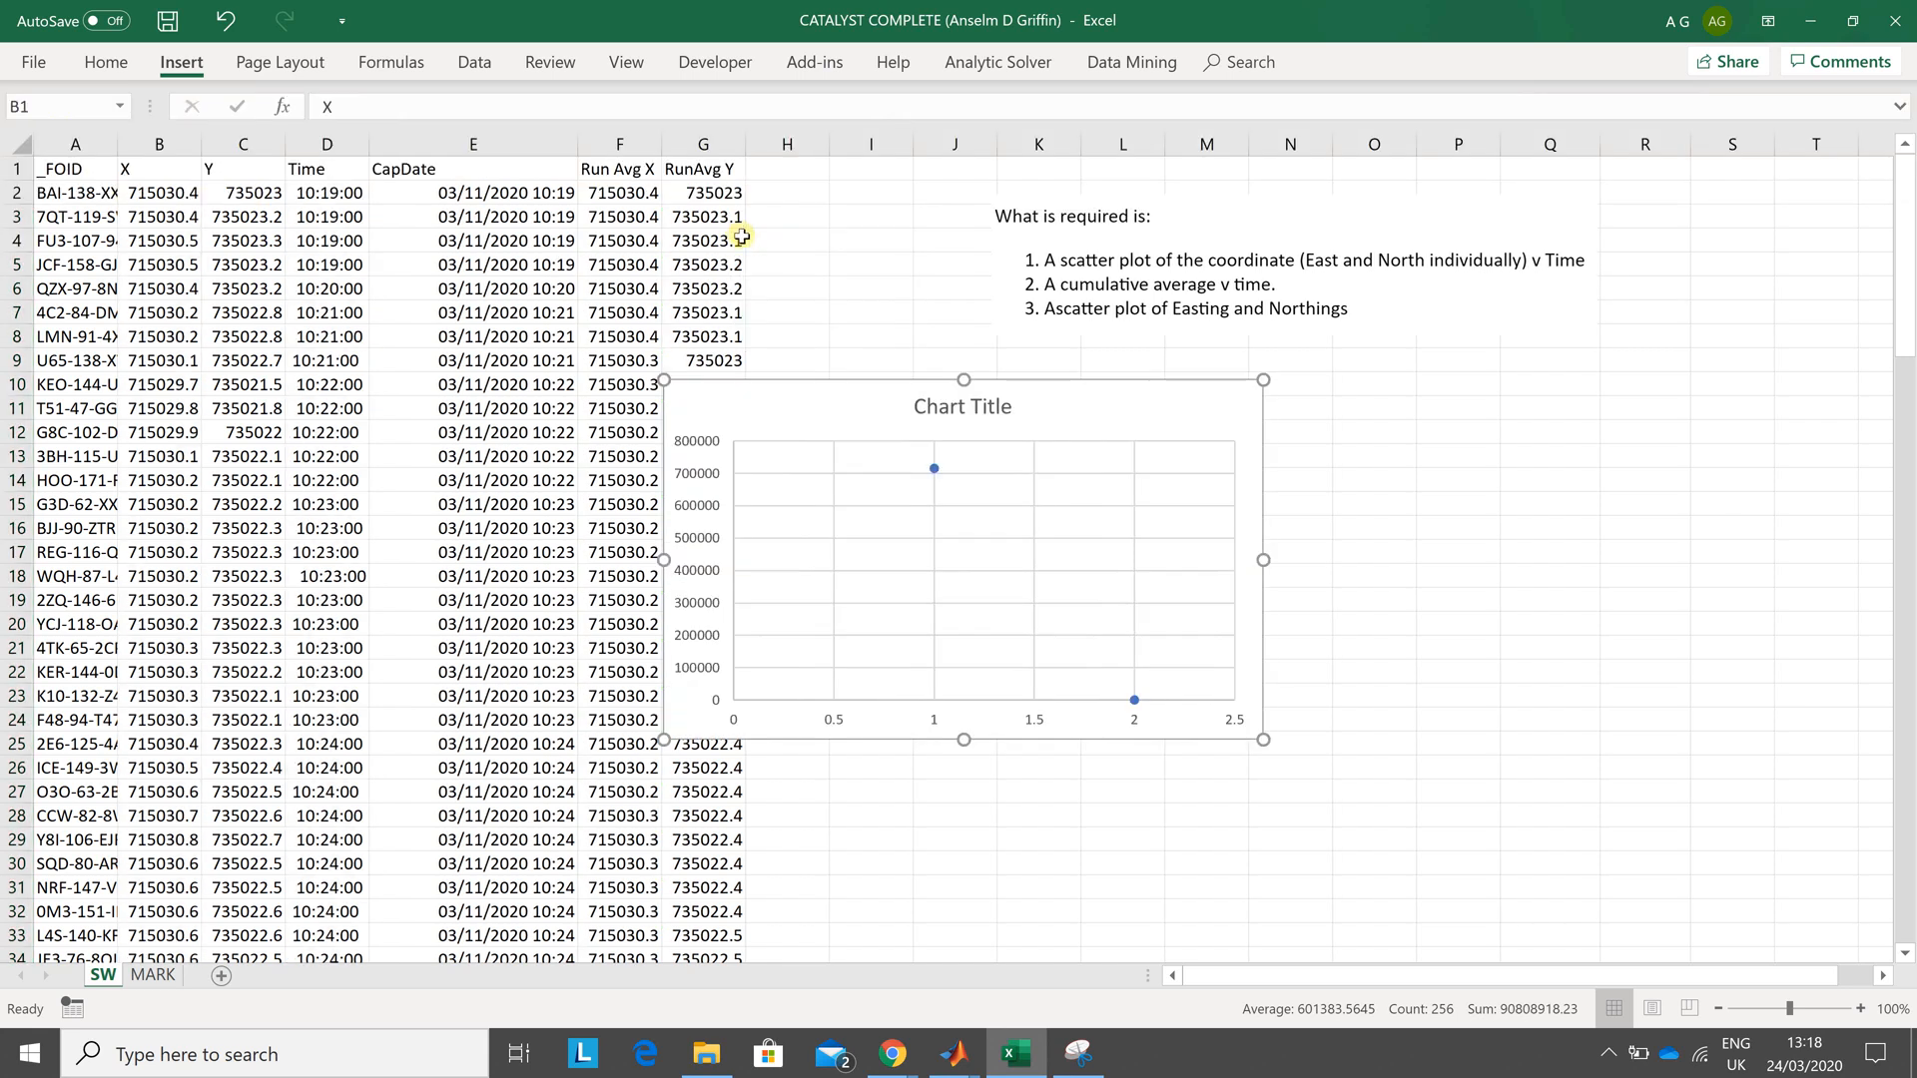
pyautogui.click(967, 513)
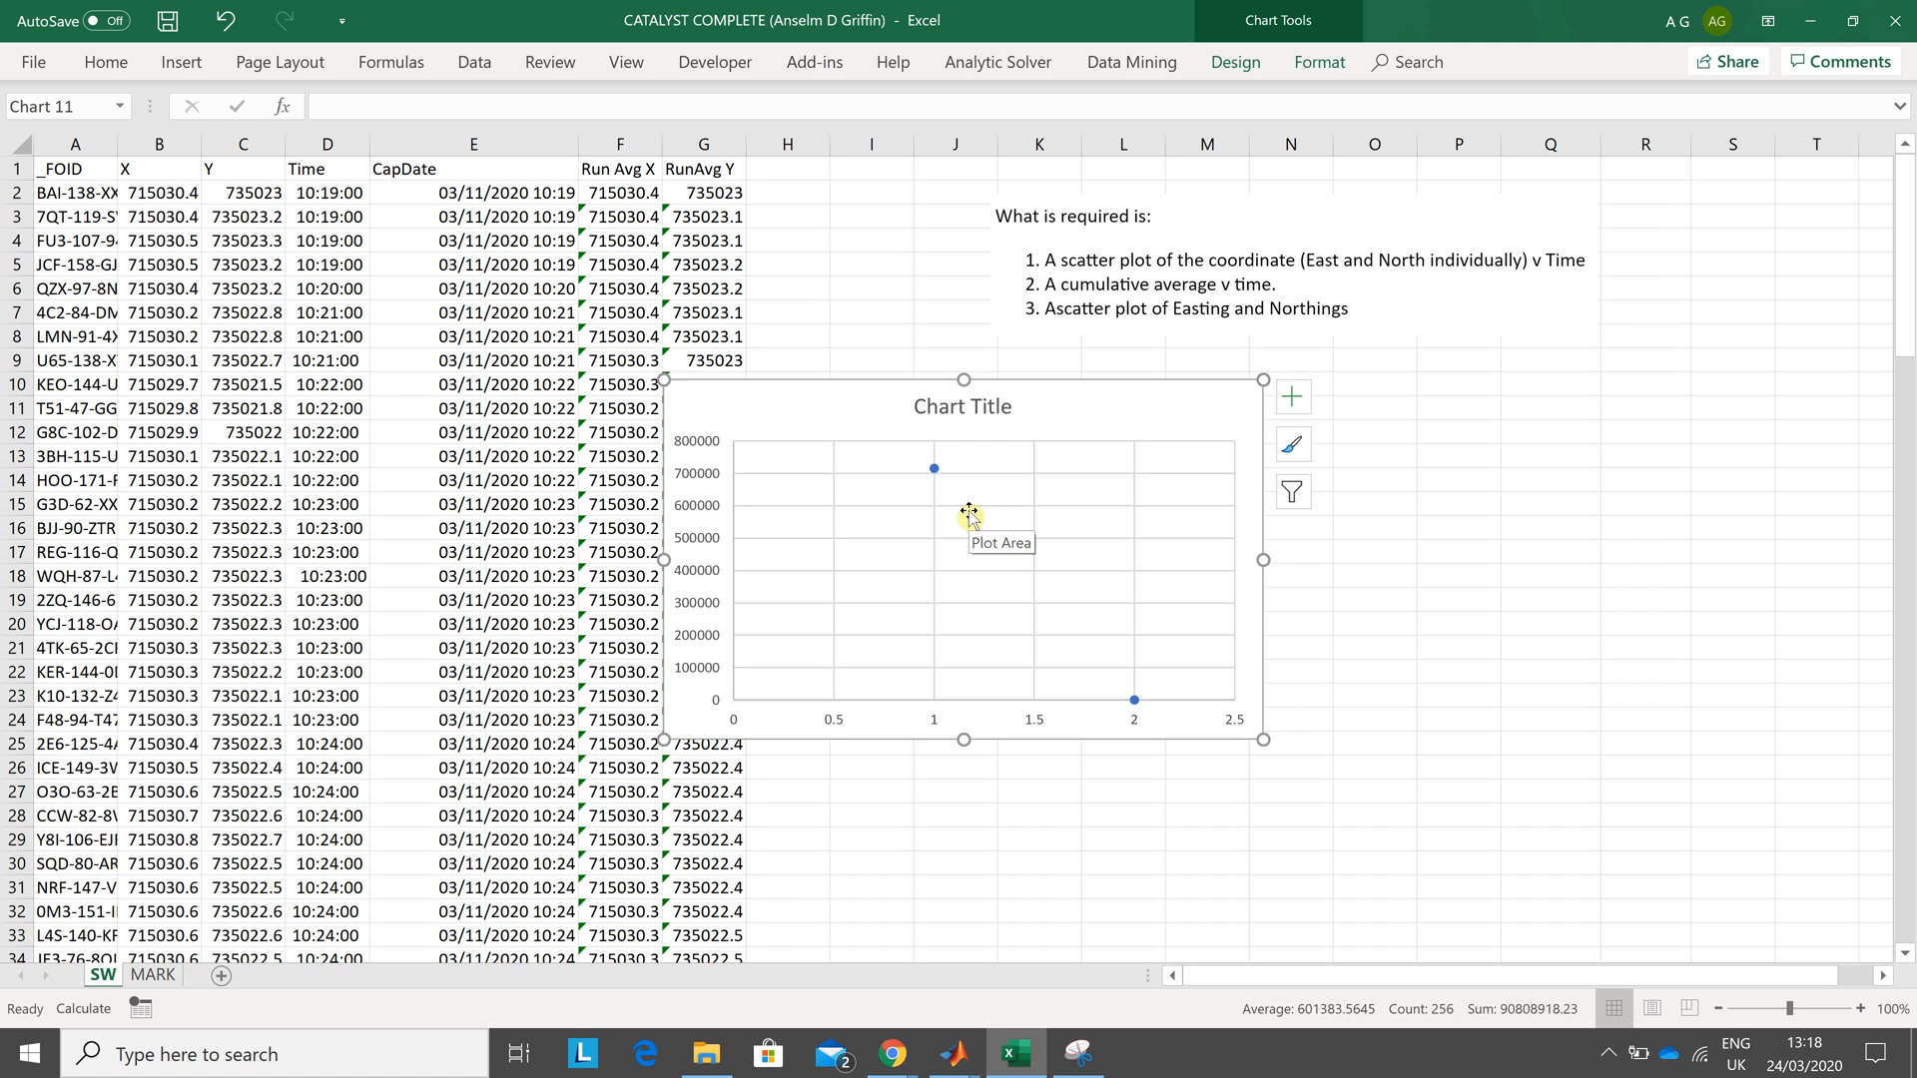
pyautogui.rightClick(970, 513)
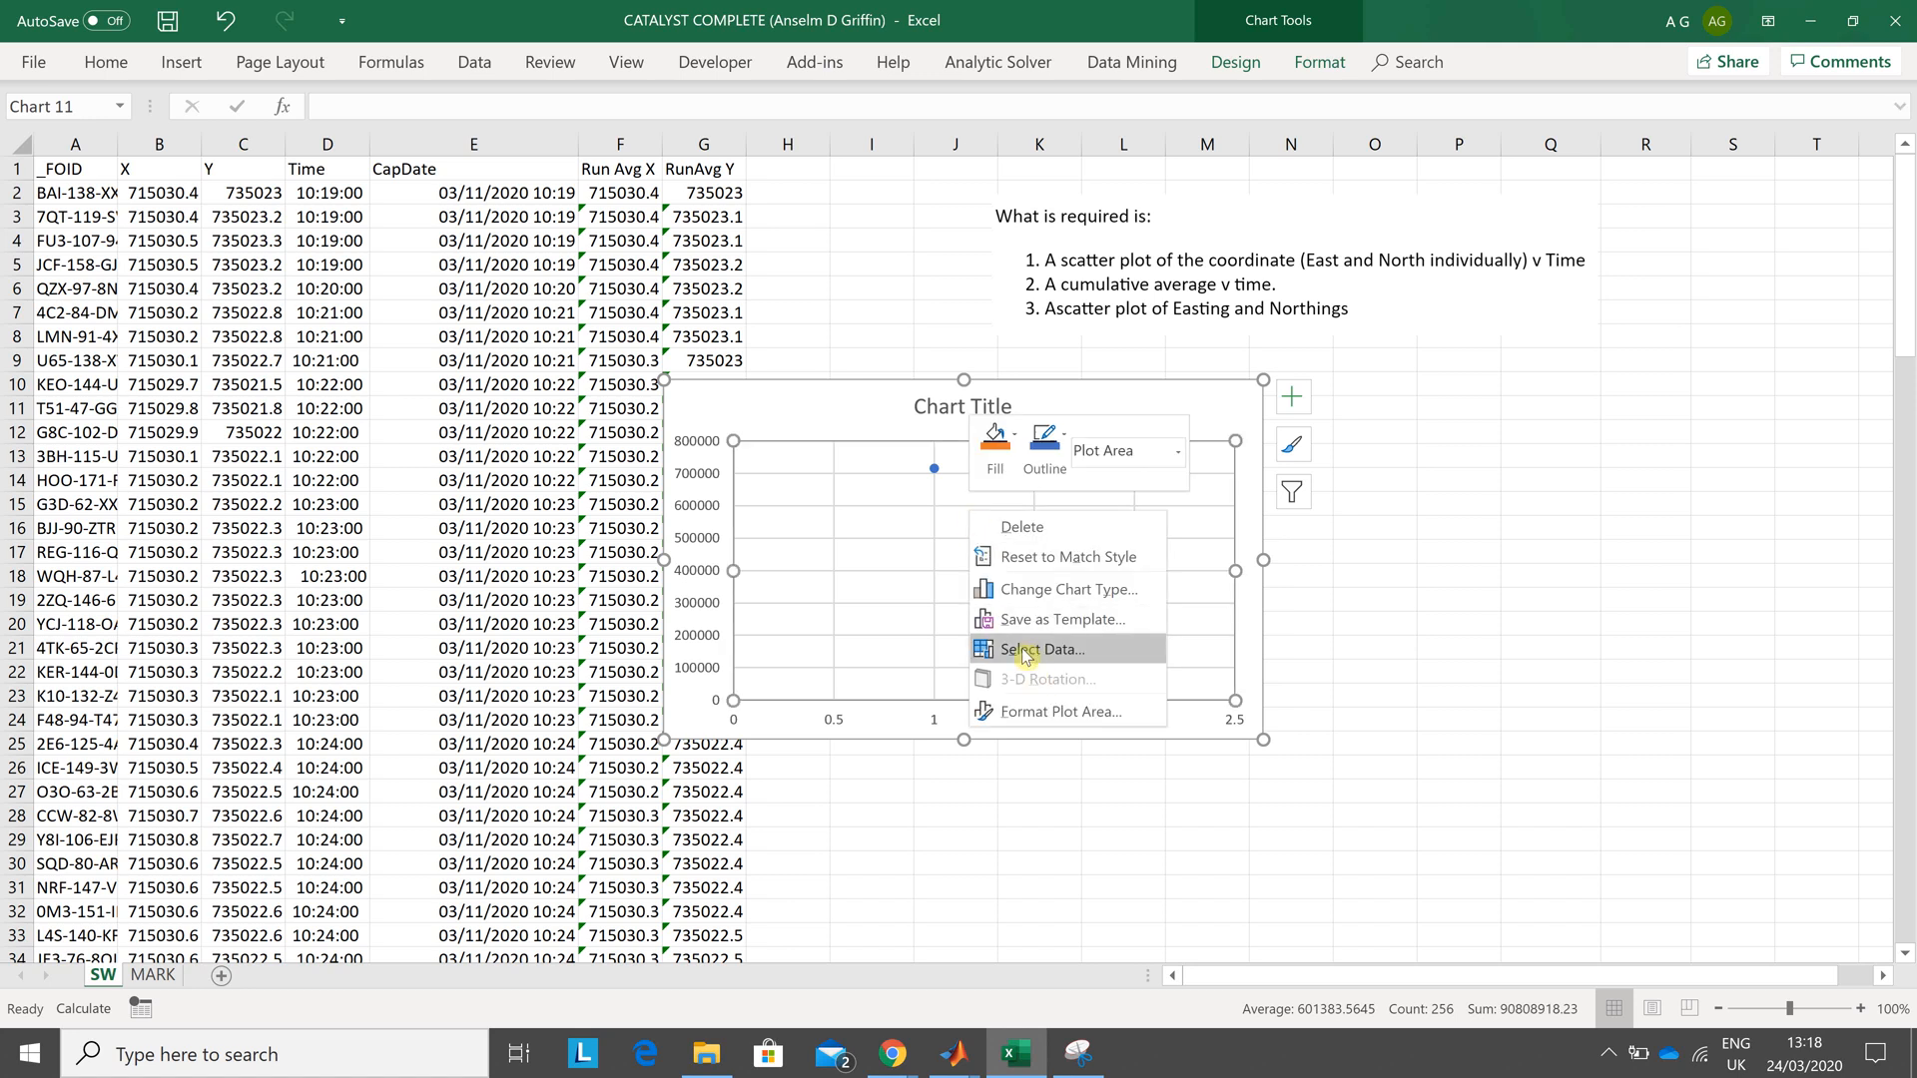
# - Set Series1 X values to SW!$D$2:$D$128 and Y values to SW!$B$2:$B$128
pyautogui.click(1036, 649)
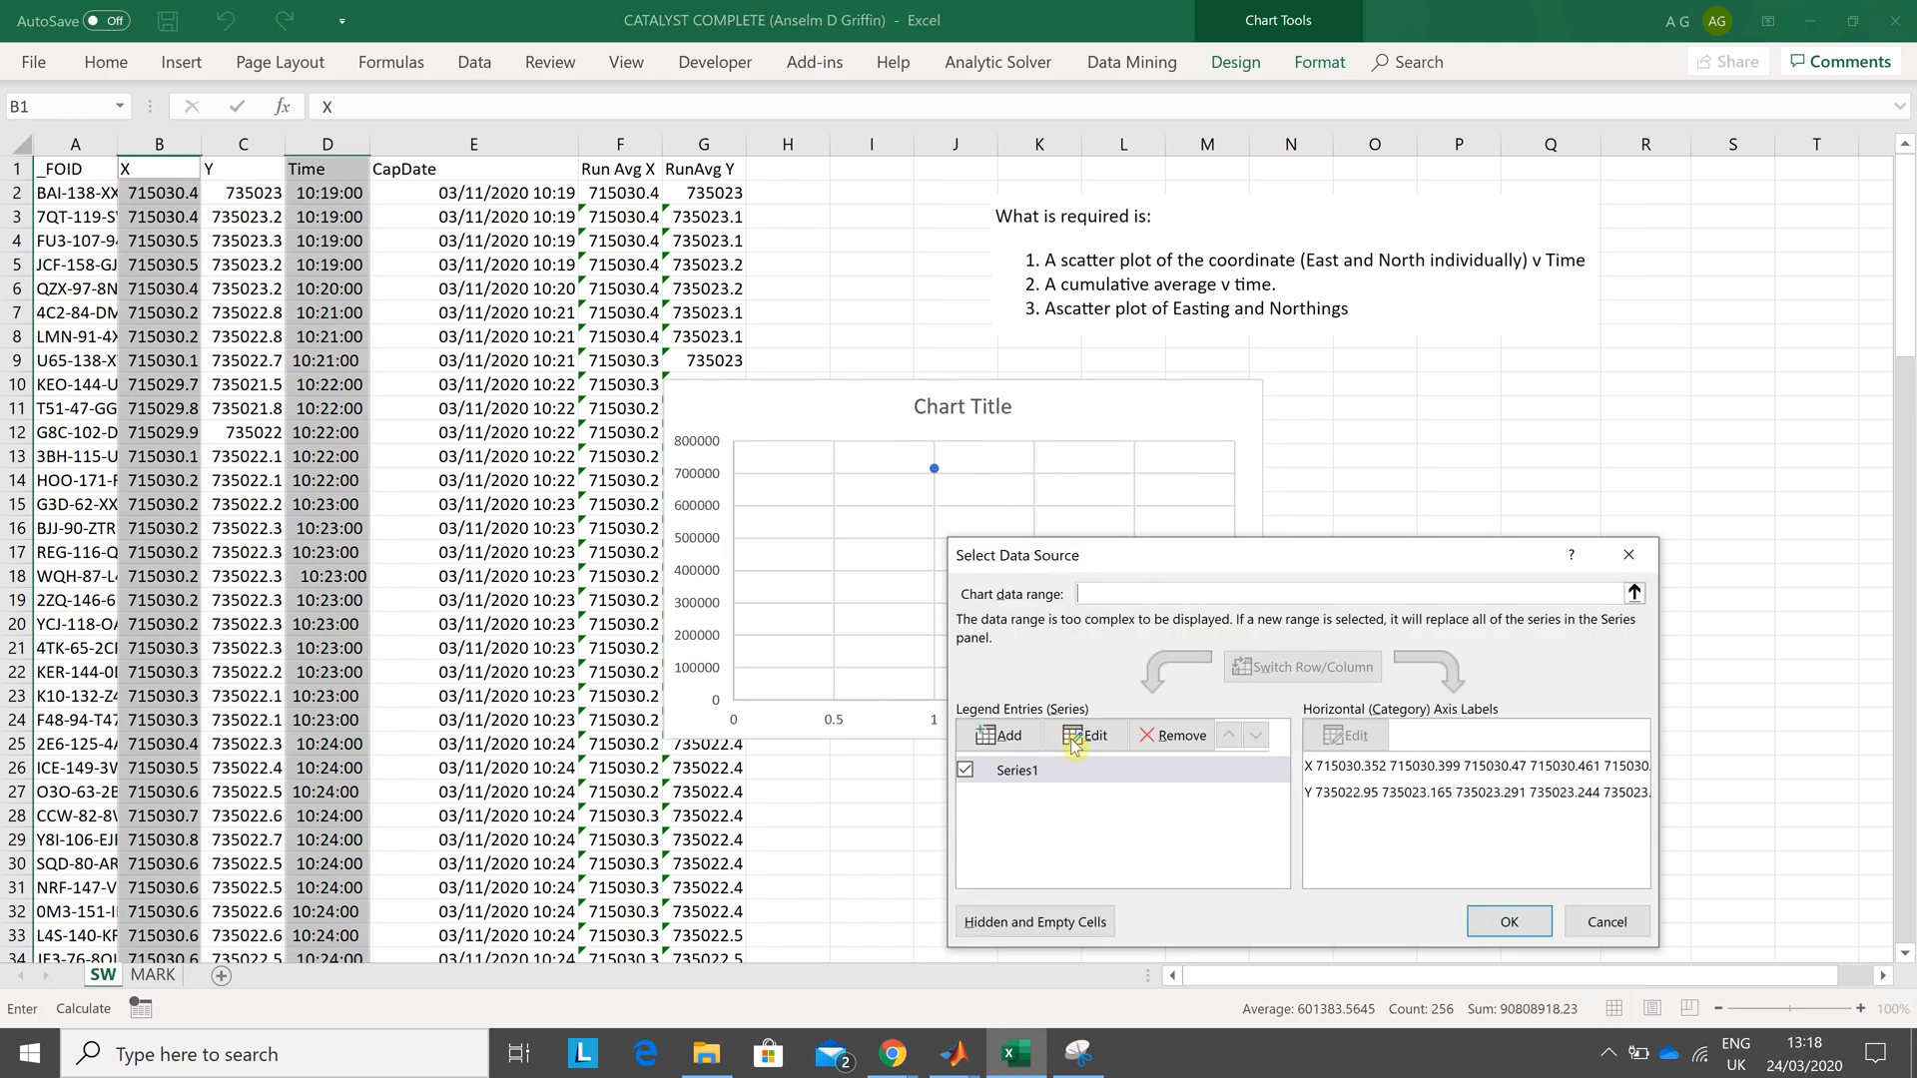
pyautogui.click(1084, 734)
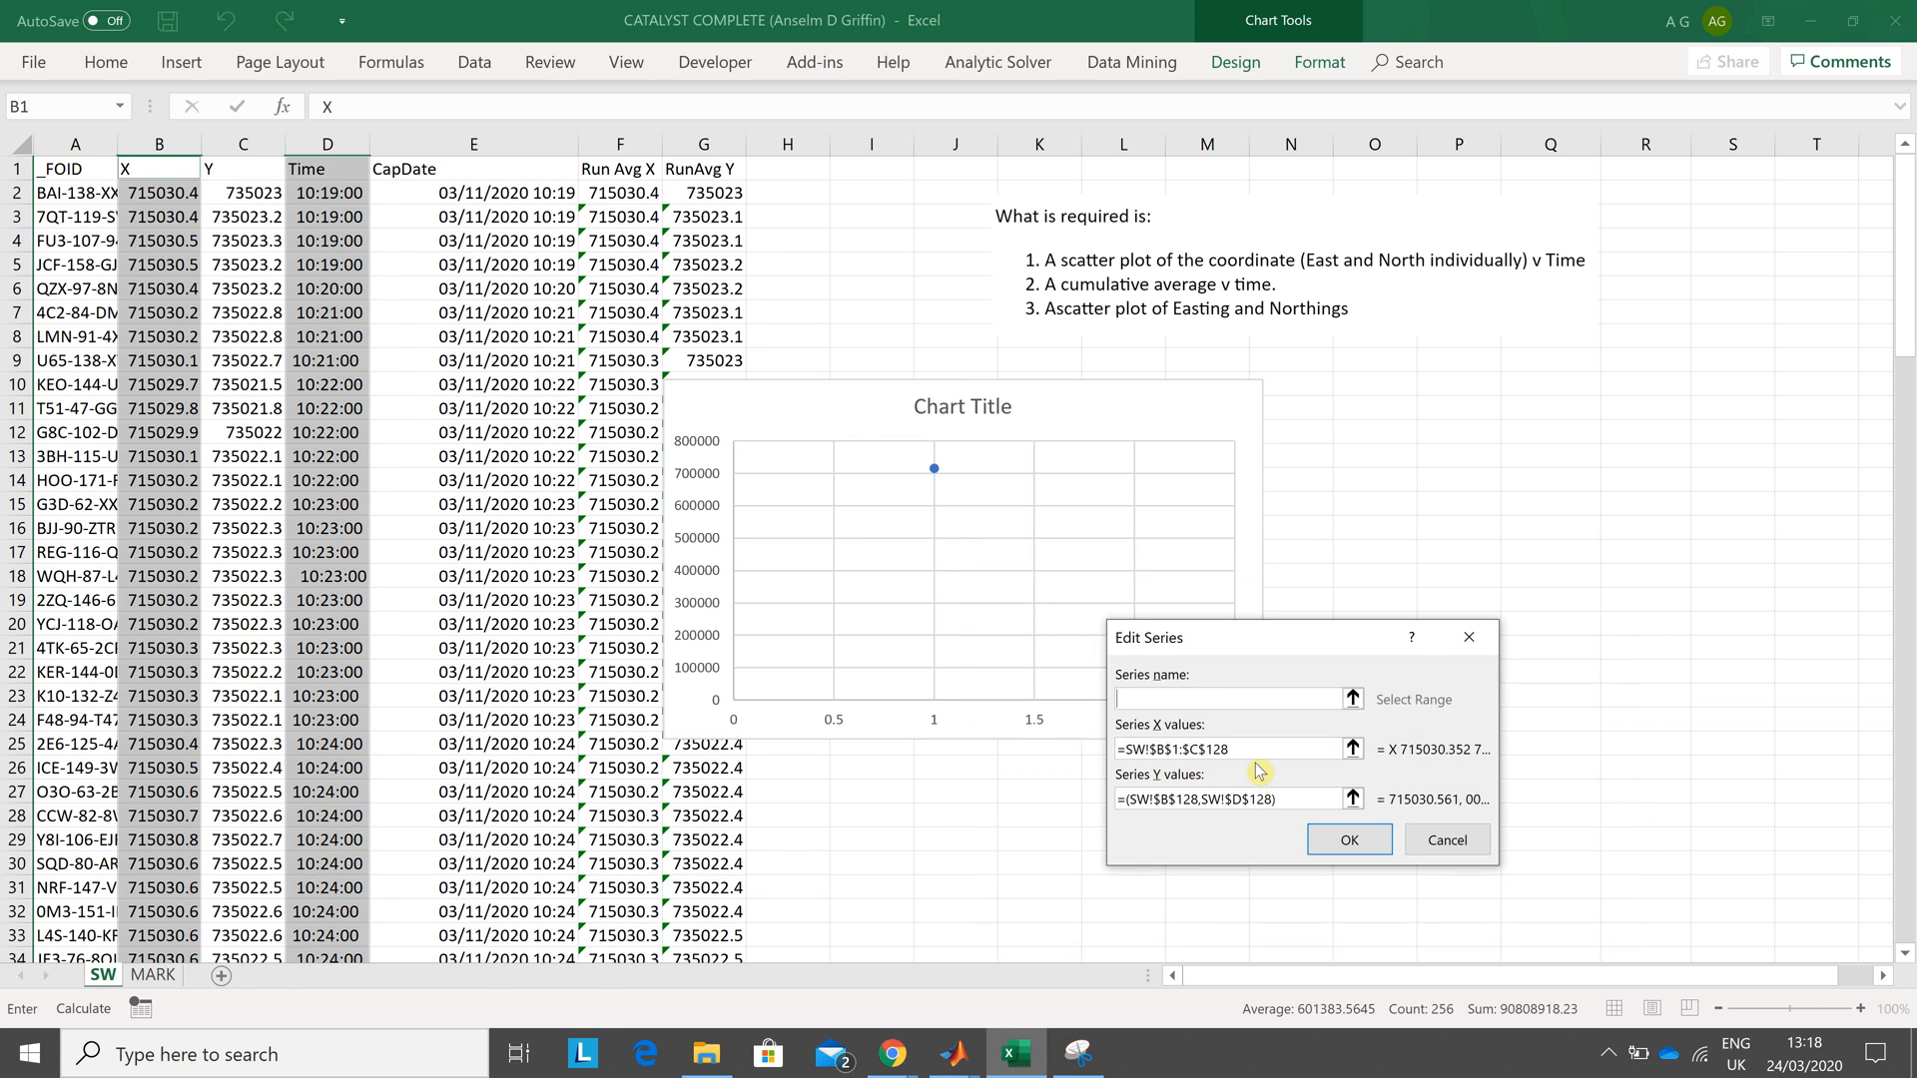
pyautogui.click(1210, 748)
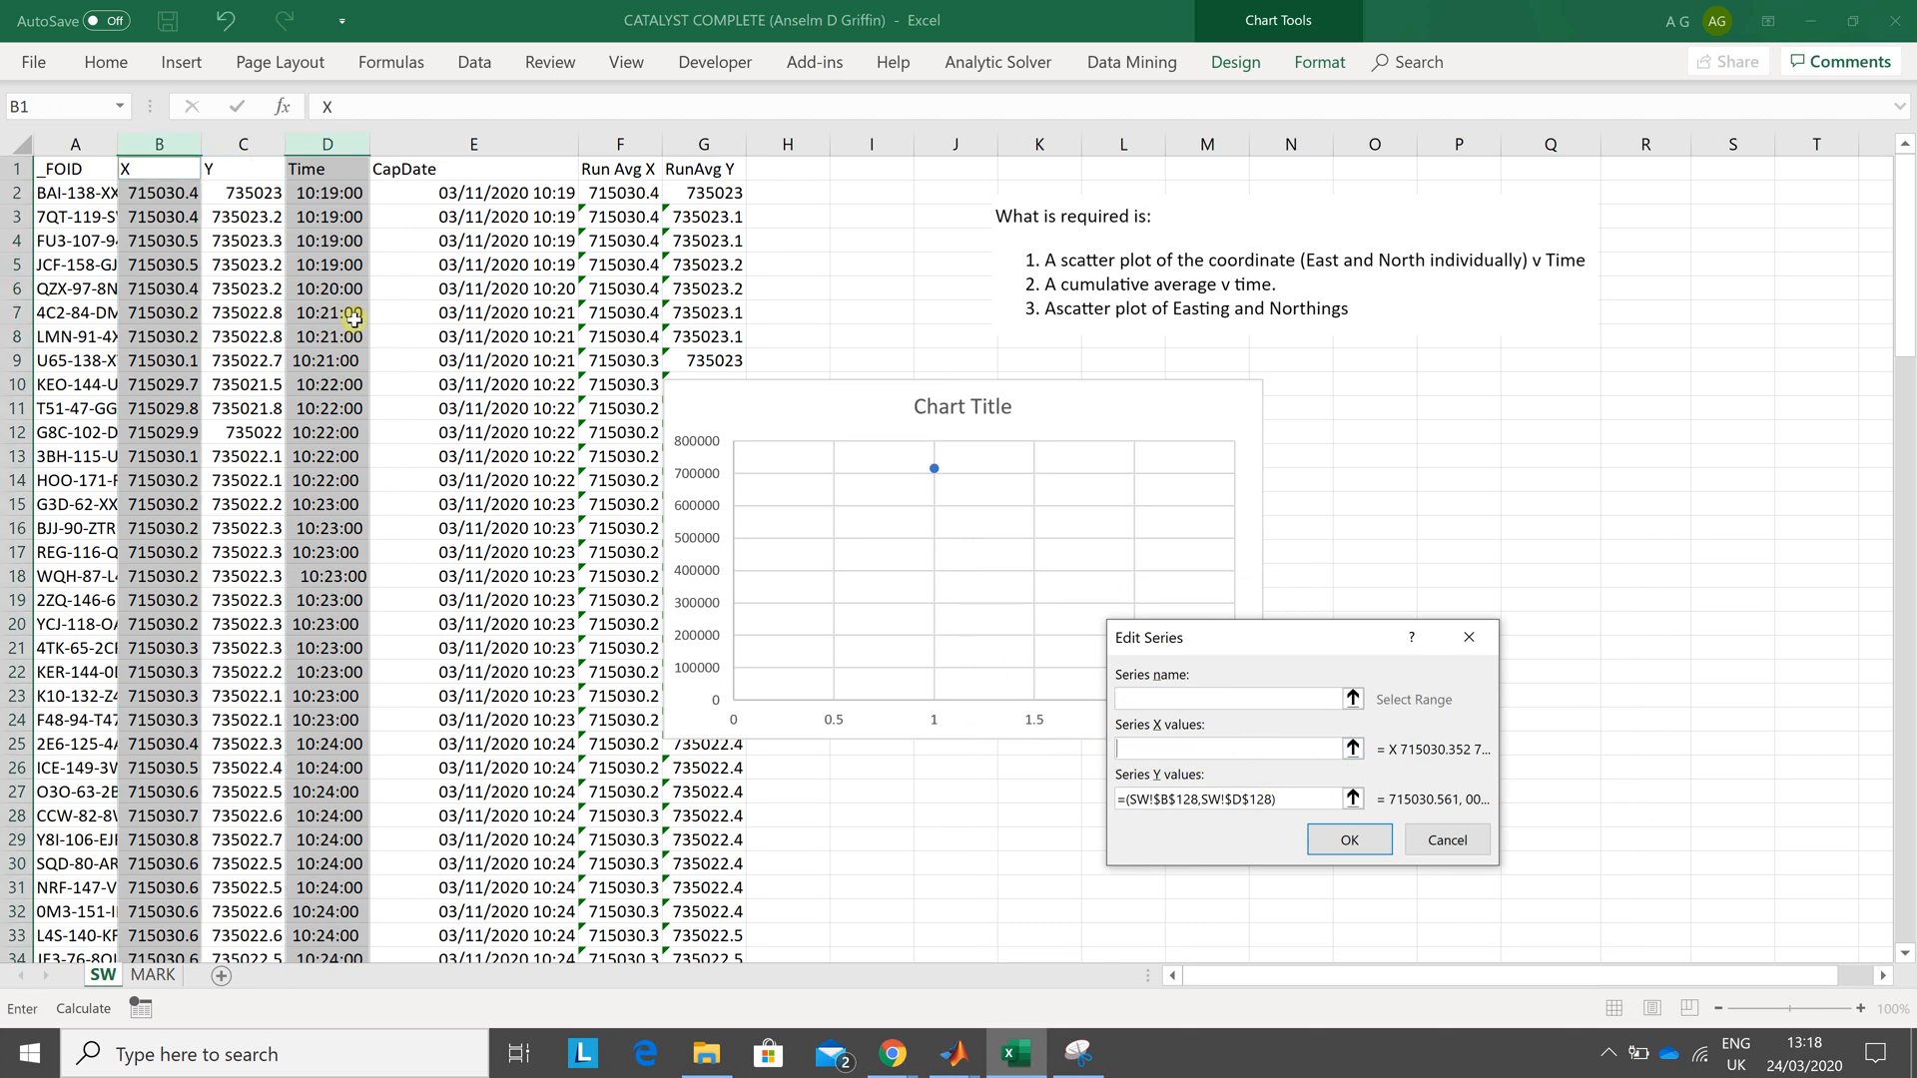
pyautogui.click(326, 191)
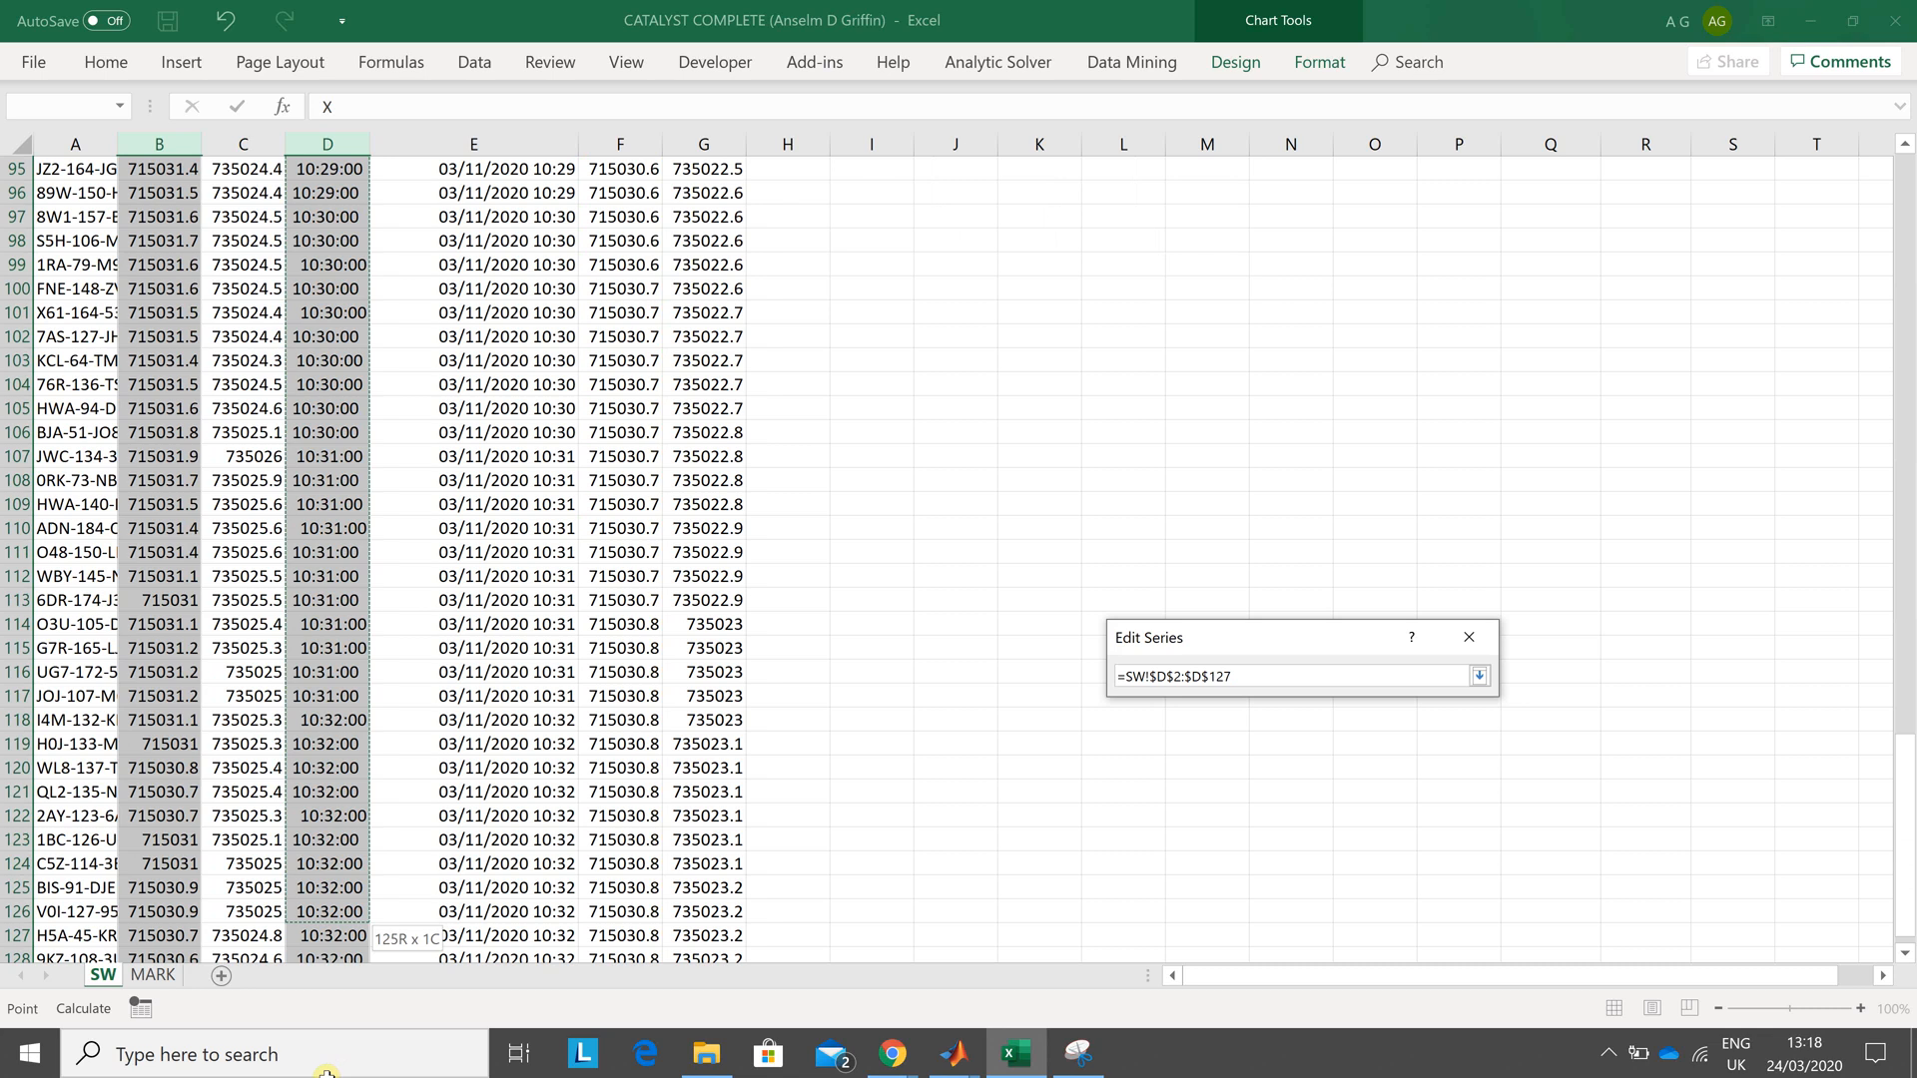
pyautogui.click(1478, 677)
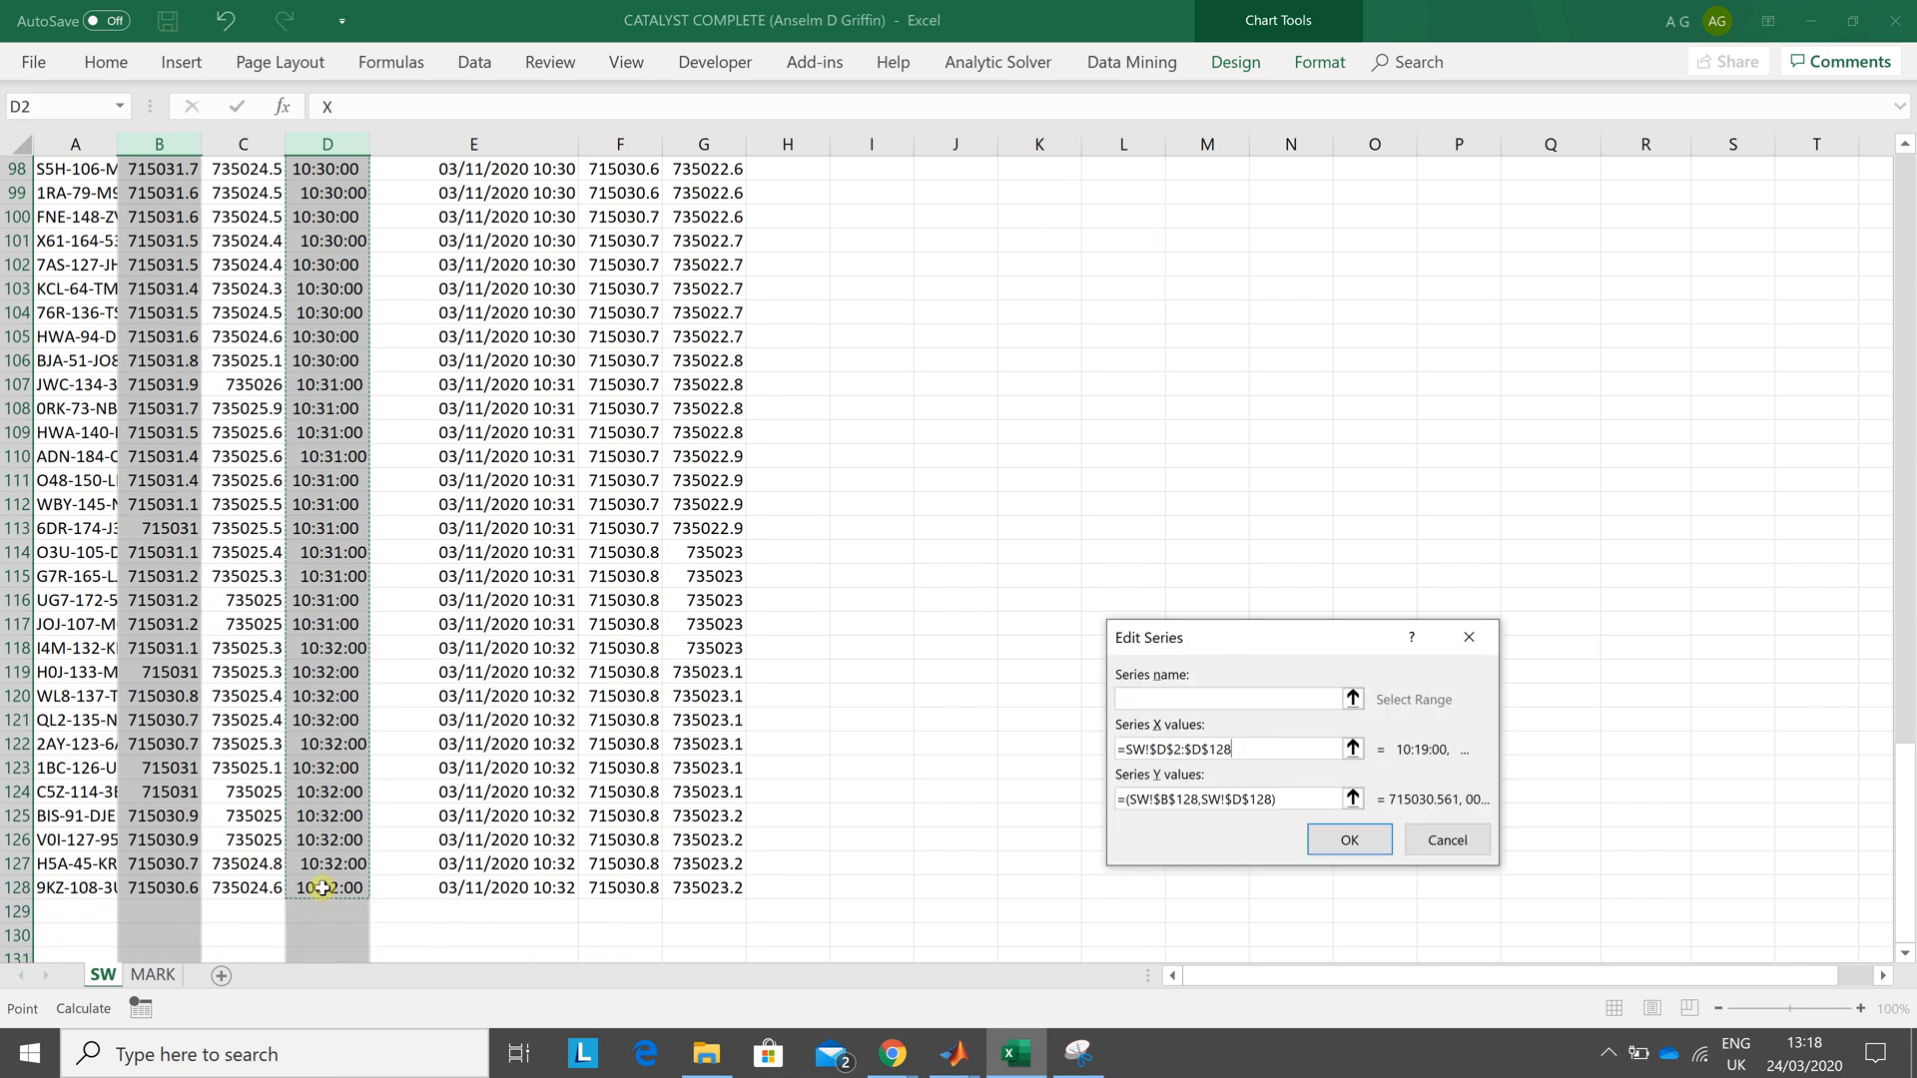
pyautogui.moveTo(1282, 822)
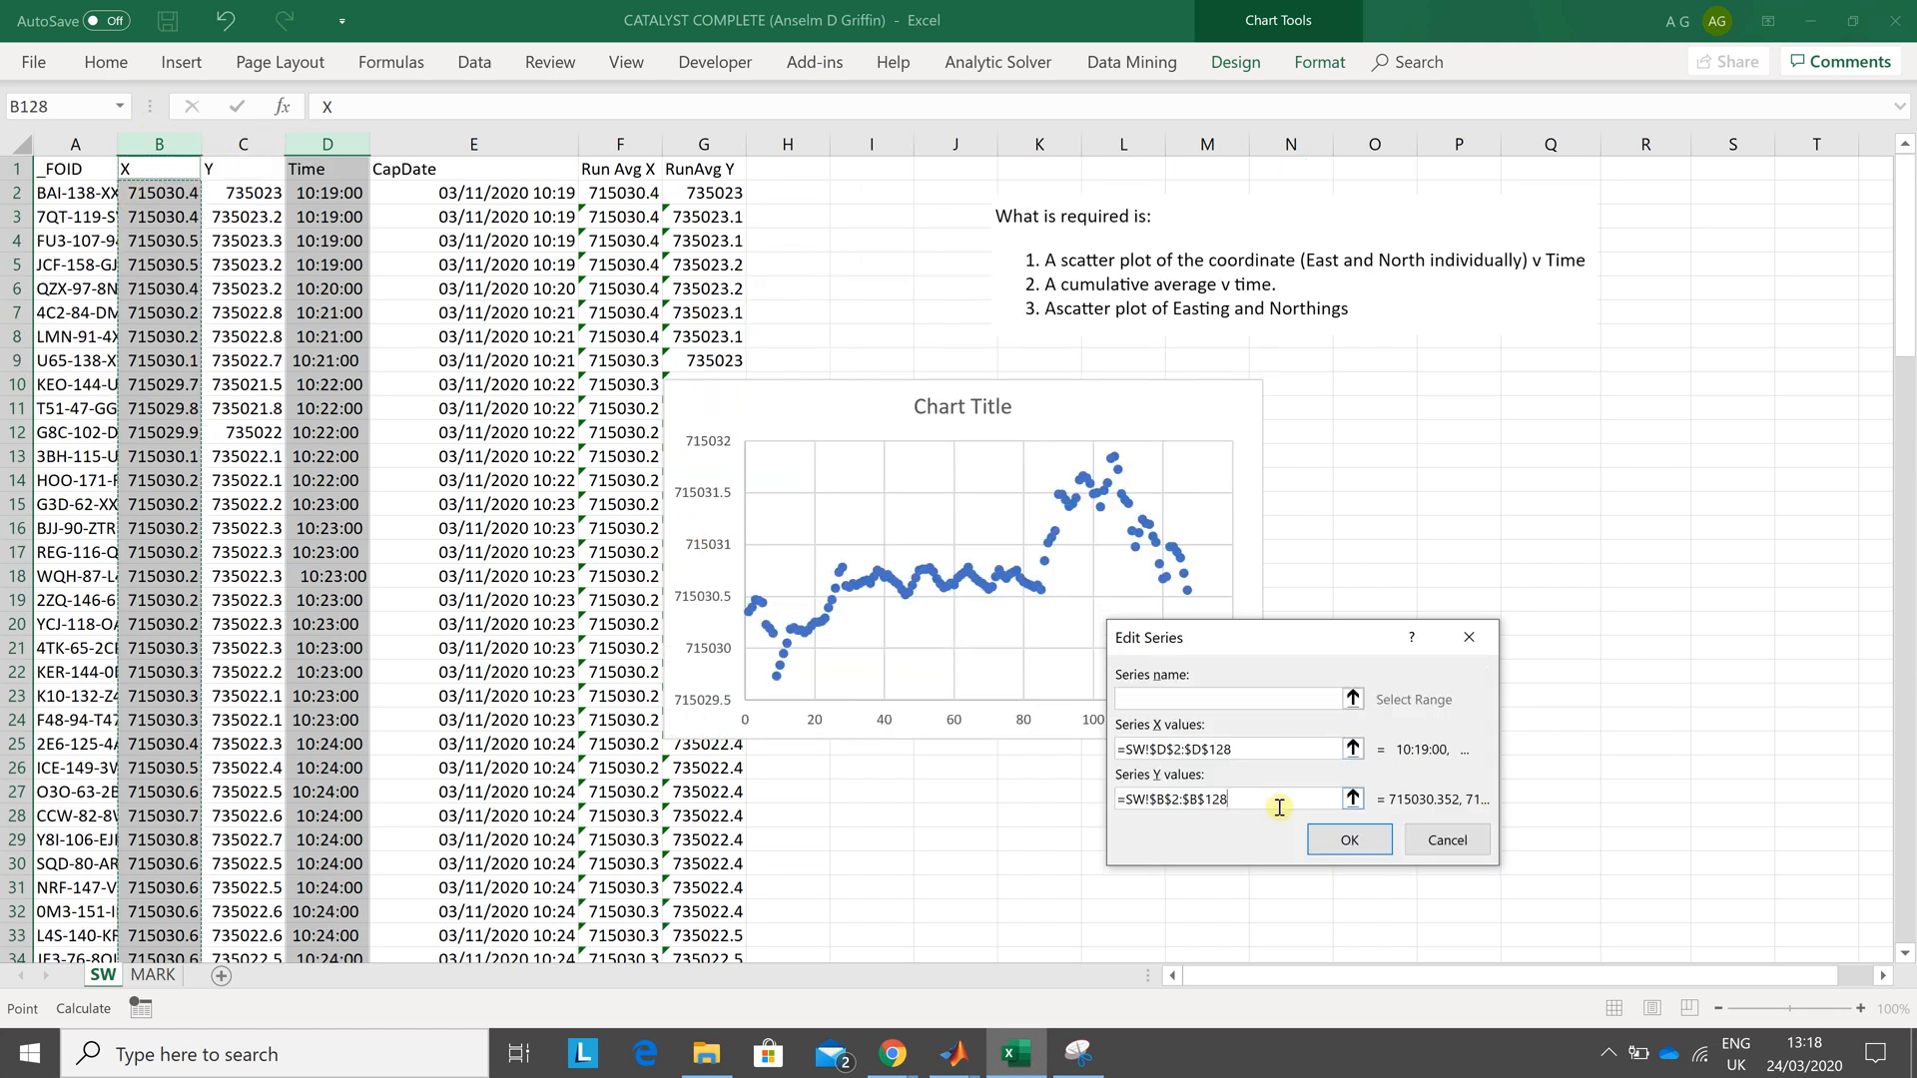
pyautogui.click(1345, 840)
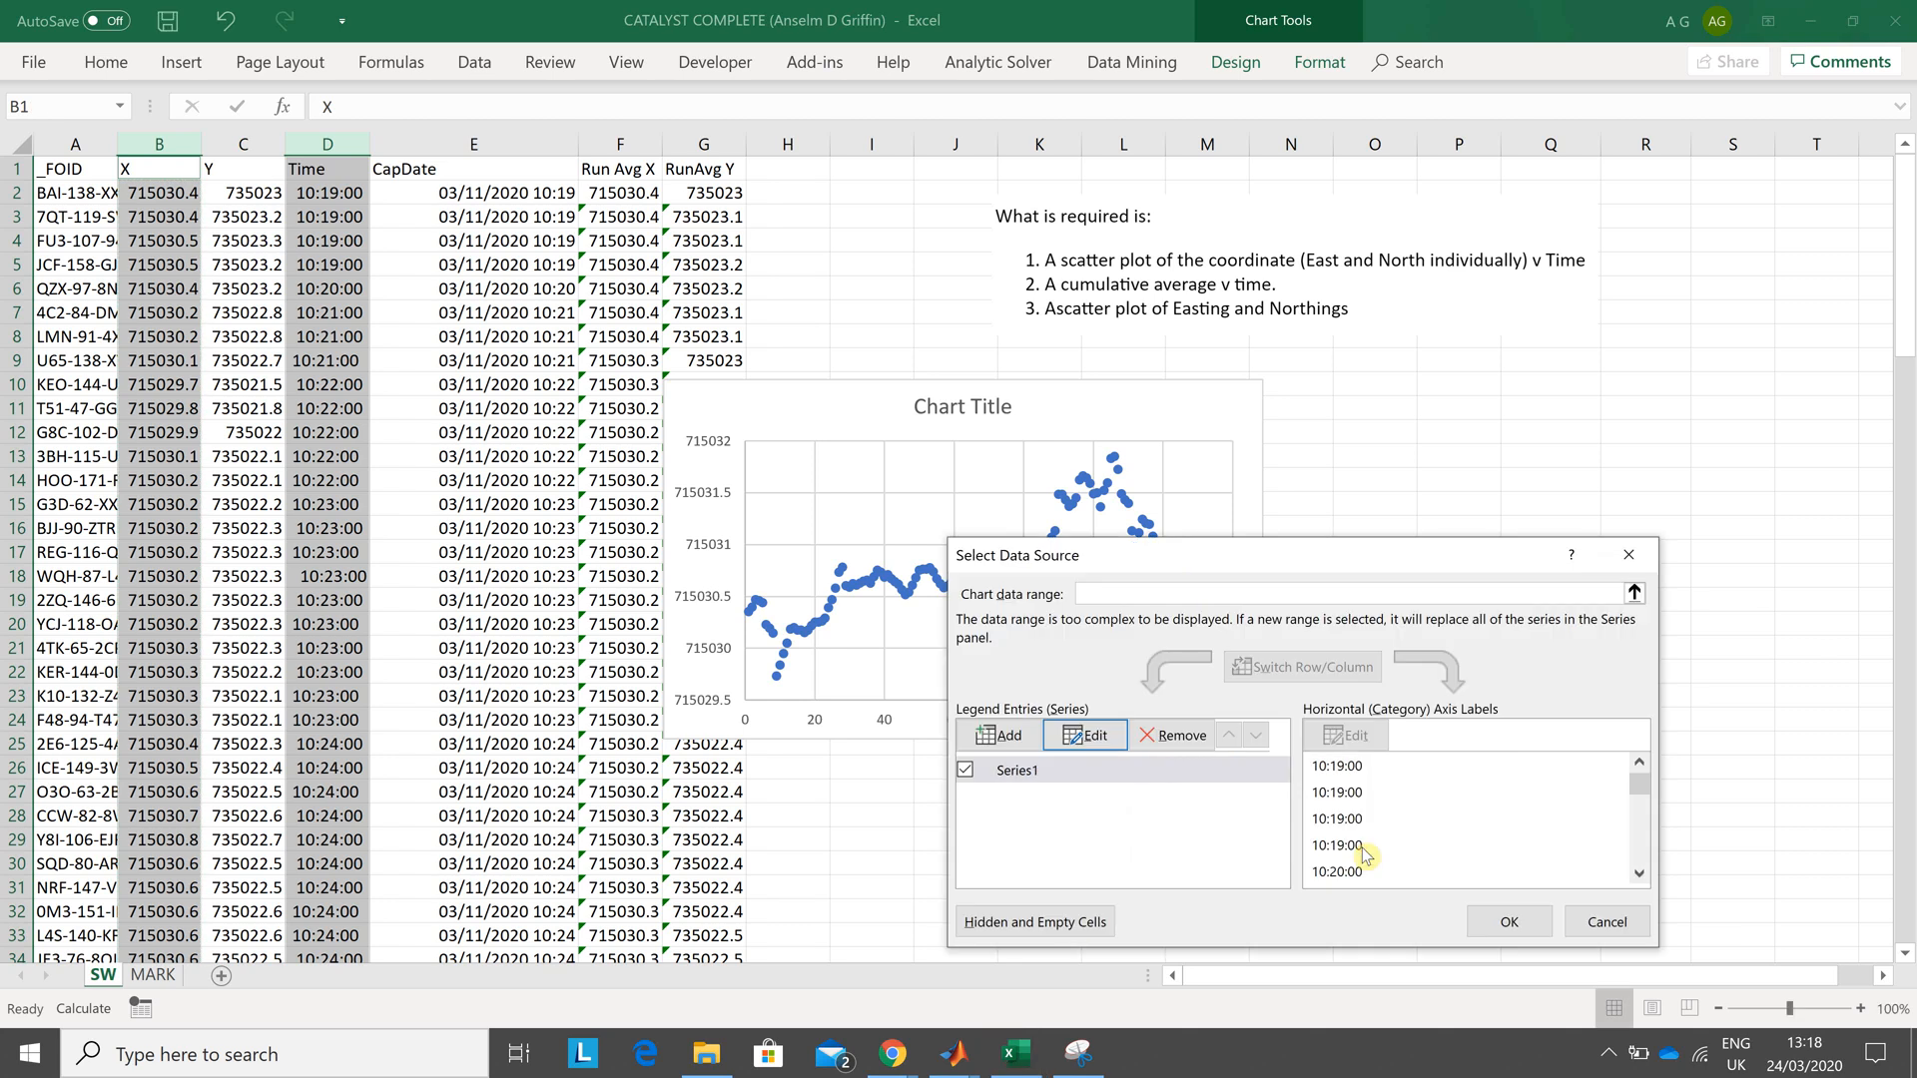
pyautogui.moveTo(1254, 733)
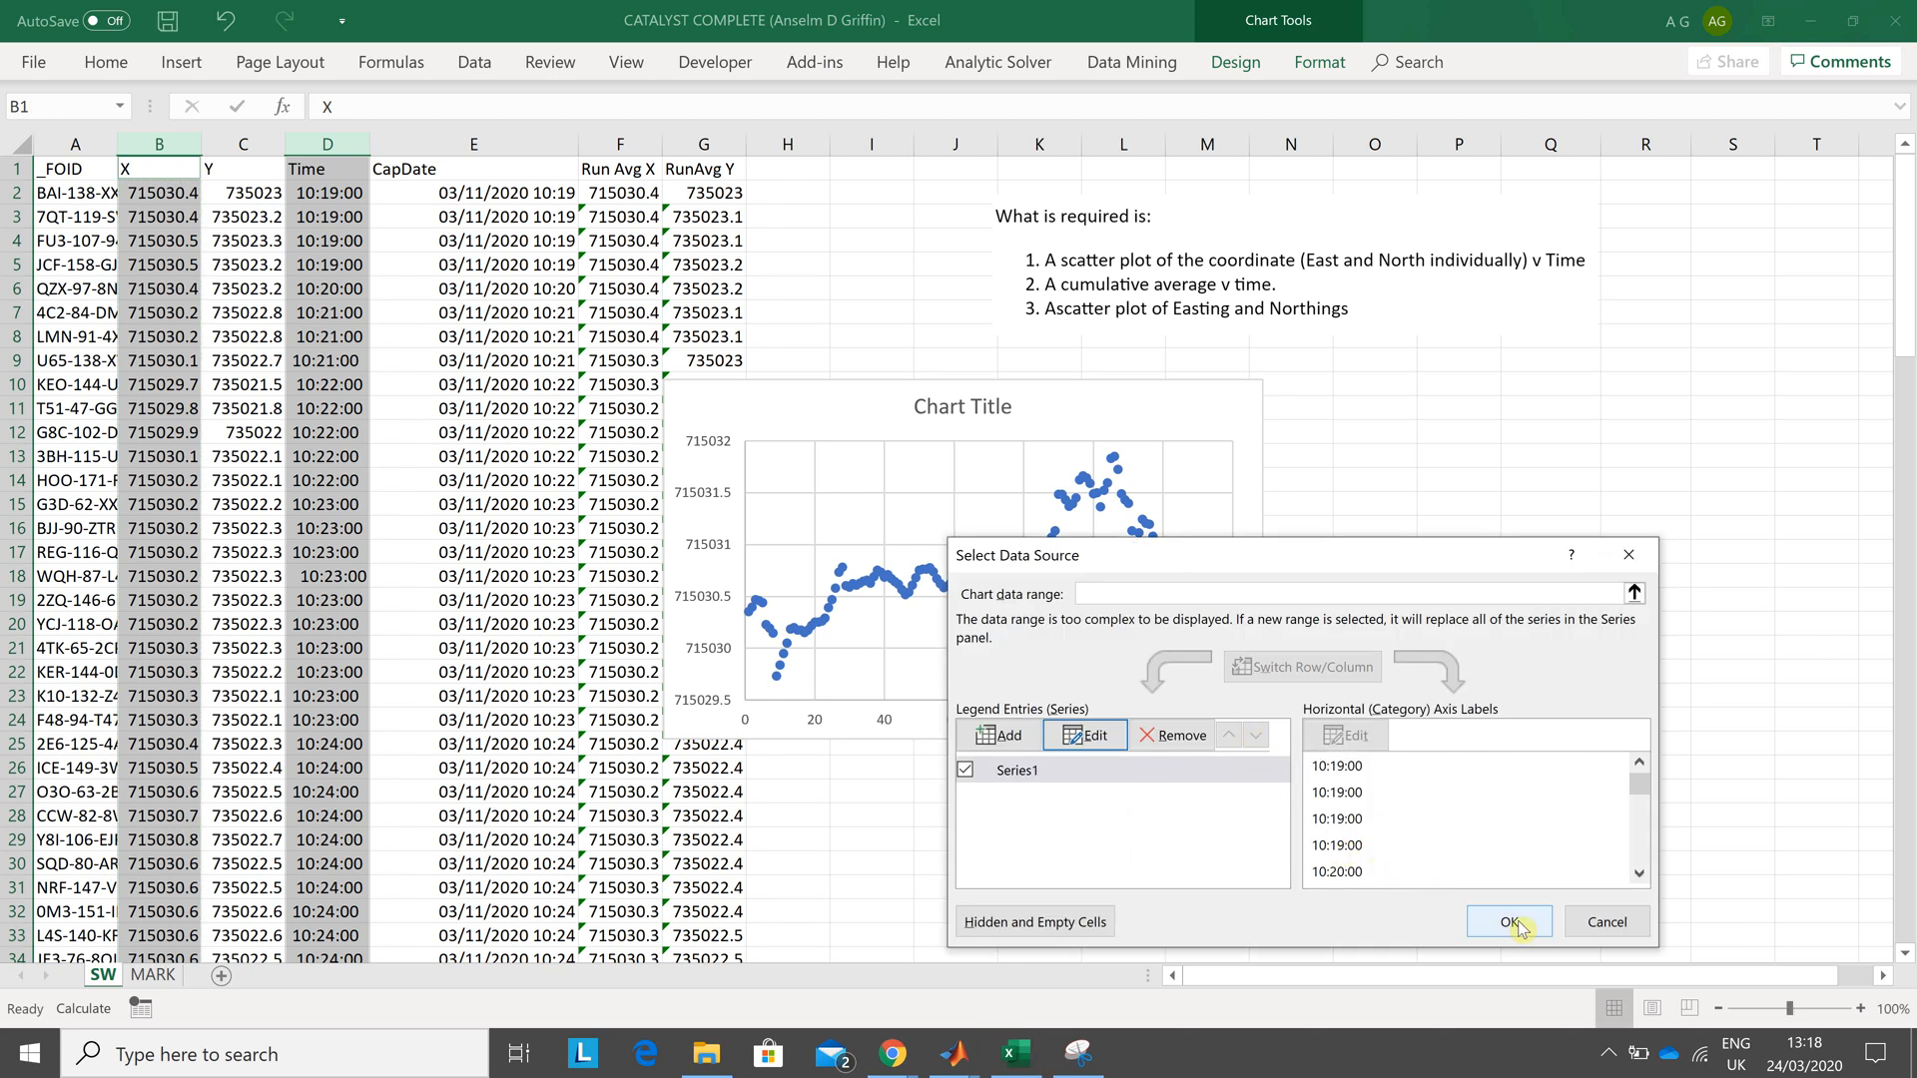
pyautogui.click(1506, 920)
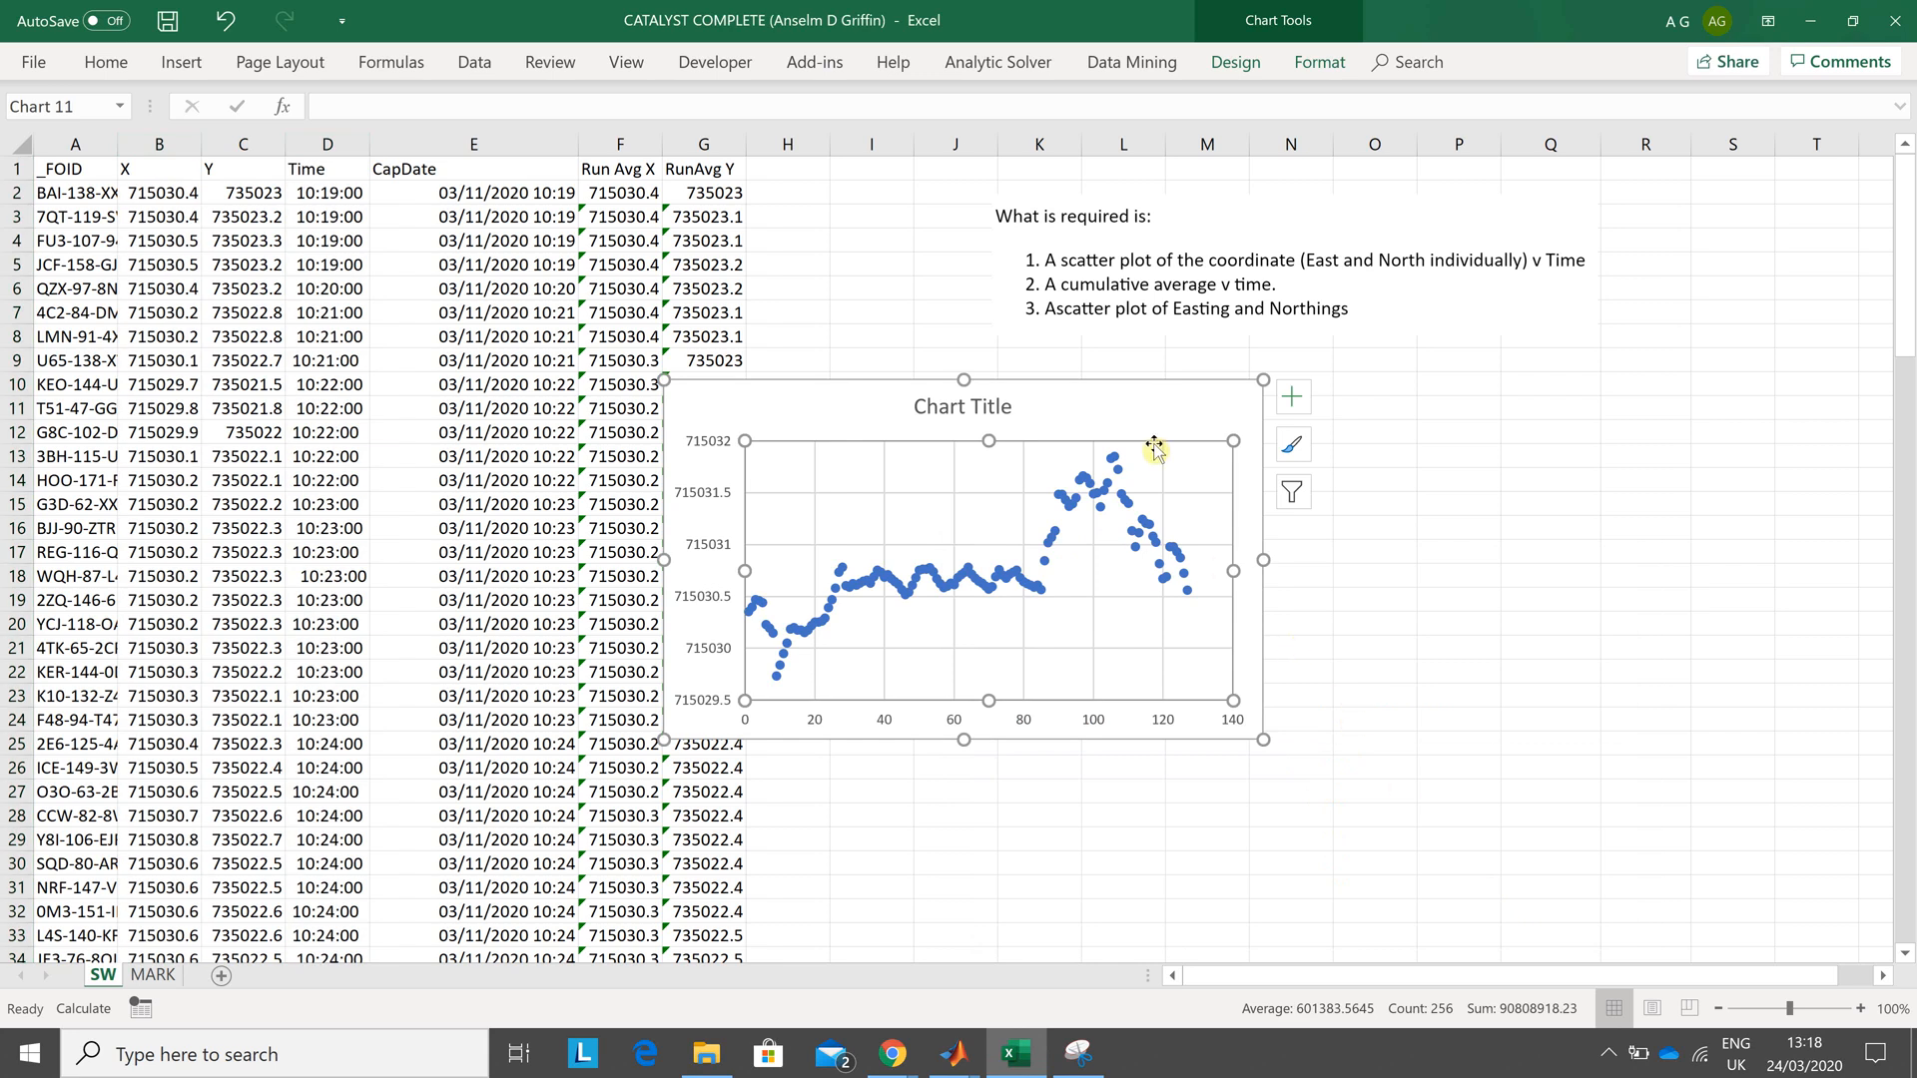
pyautogui.moveTo(1148, 231)
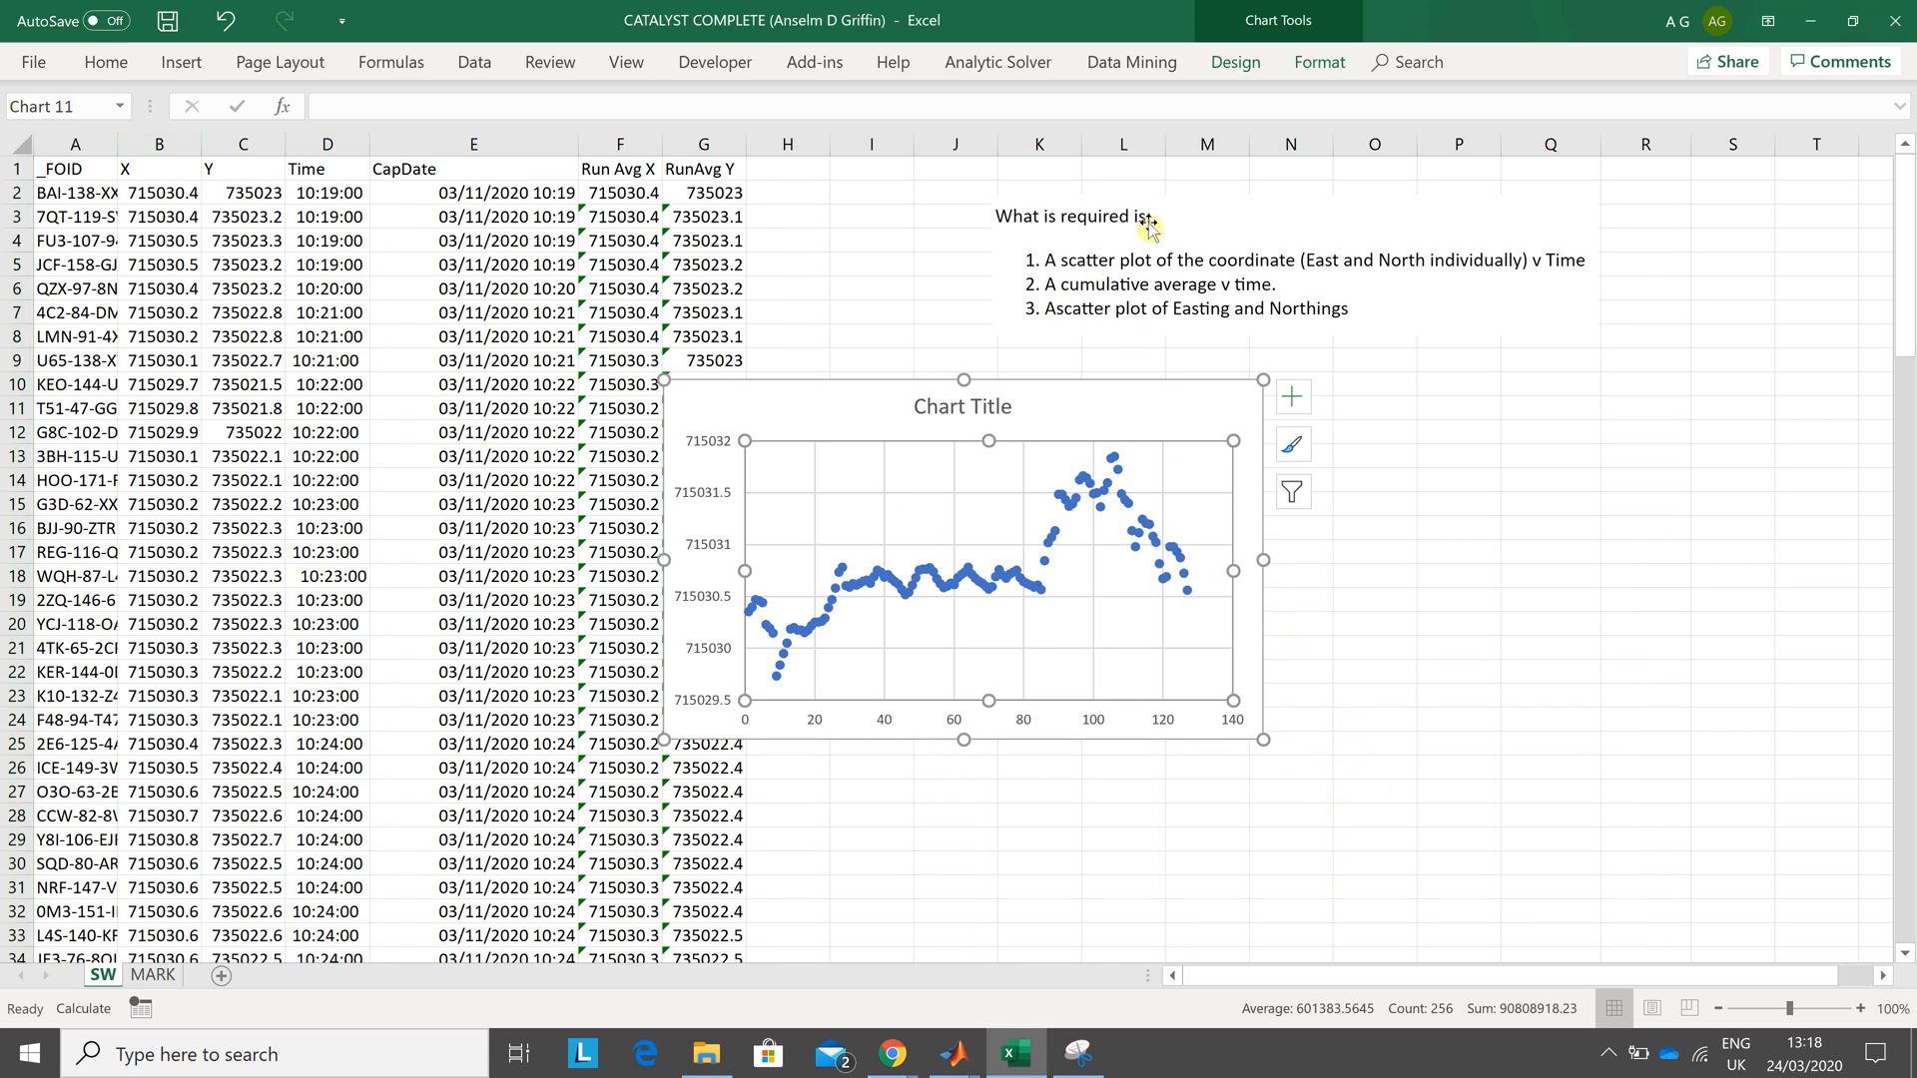
# - Add a chart title above the plot and start entering 'E vs t'
pyautogui.click(1234, 62)
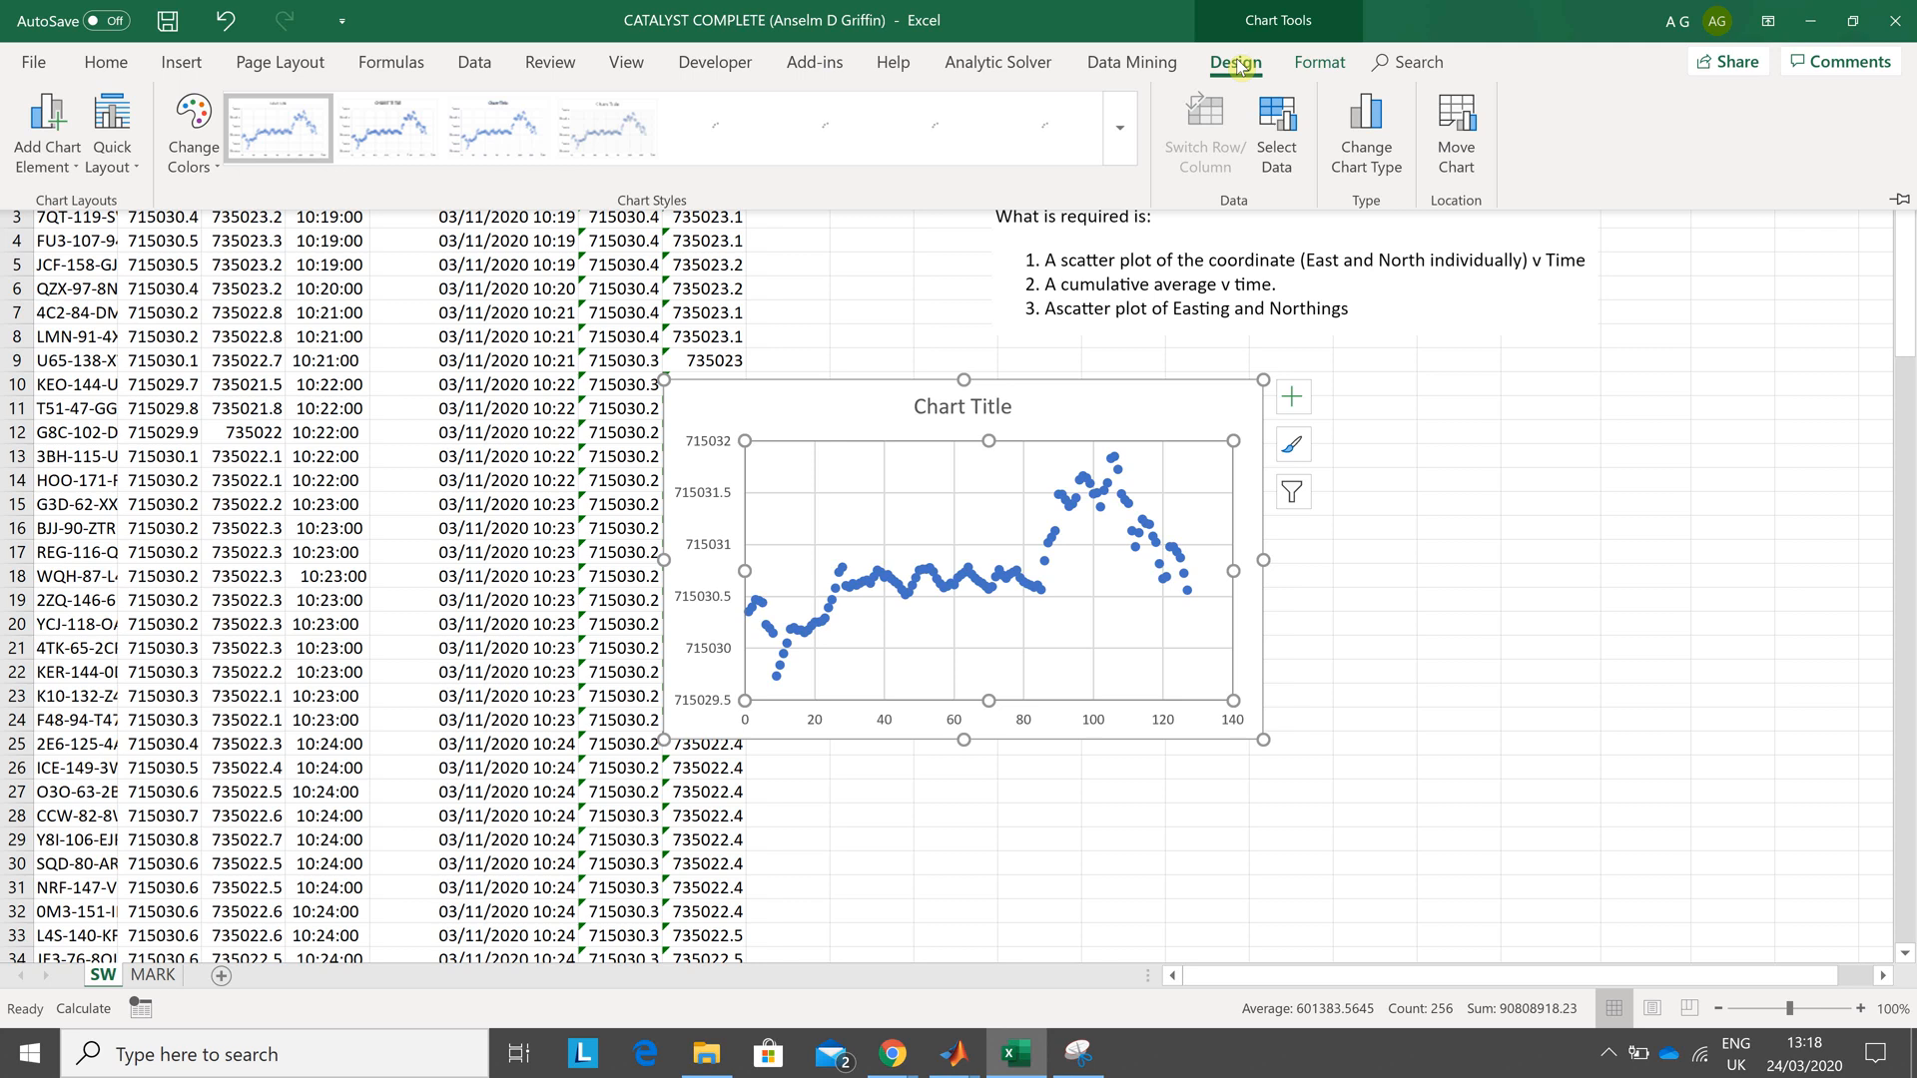
pyautogui.click(46, 132)
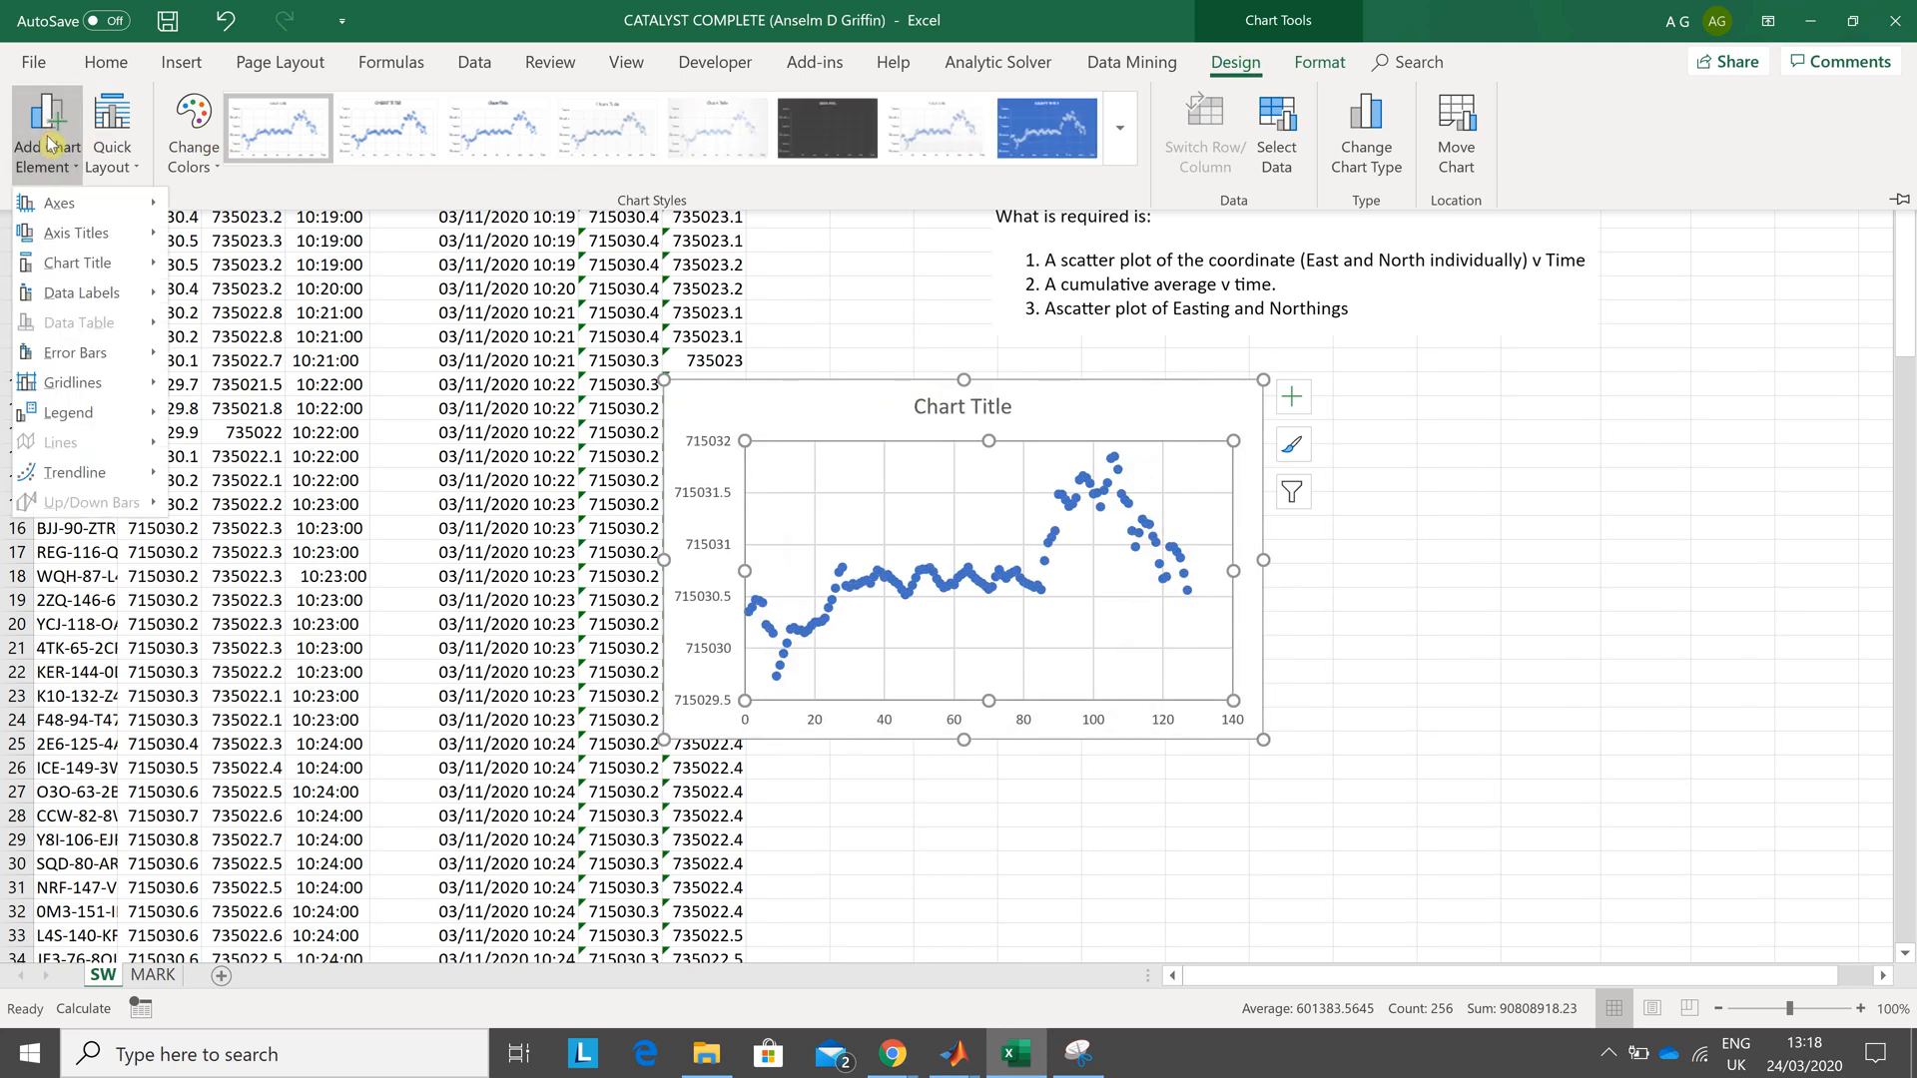
pyautogui.click(76, 231)
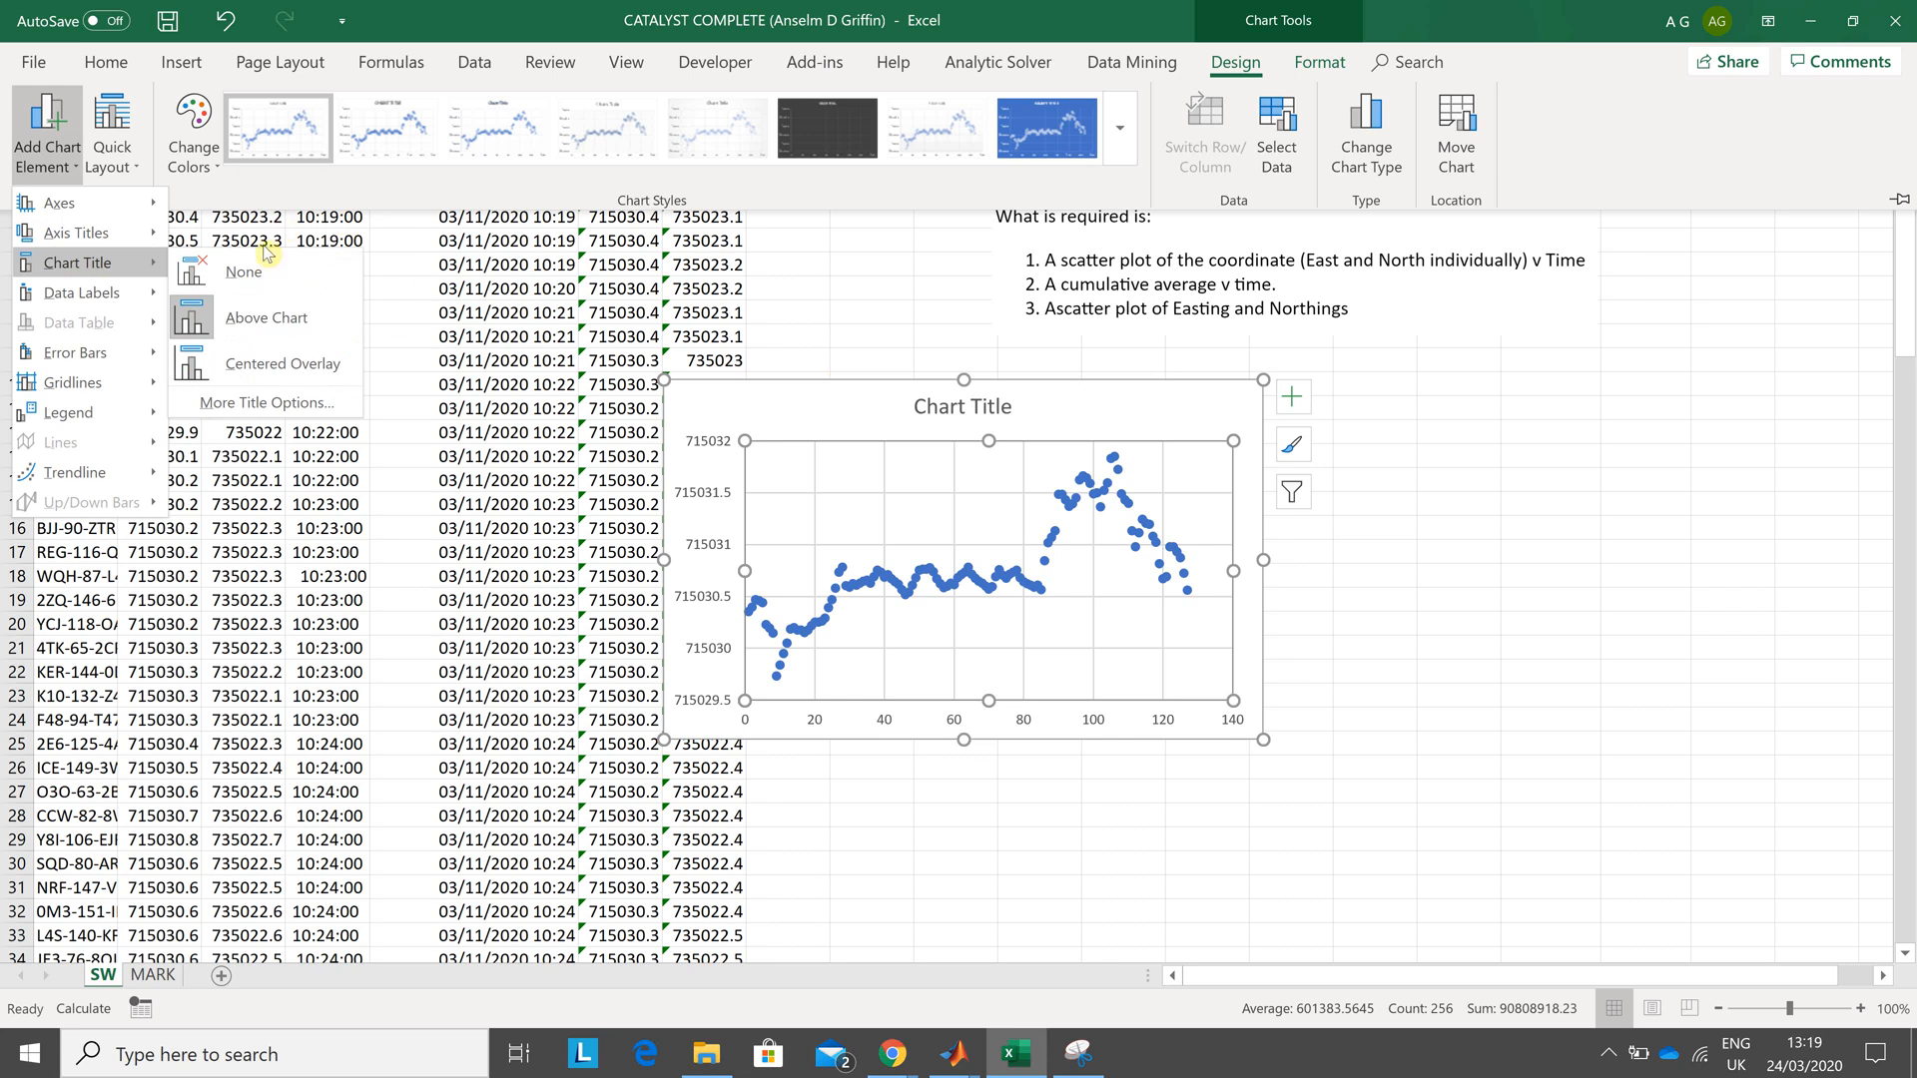
pyautogui.click(265, 317)
pyautogui.write('Plo')
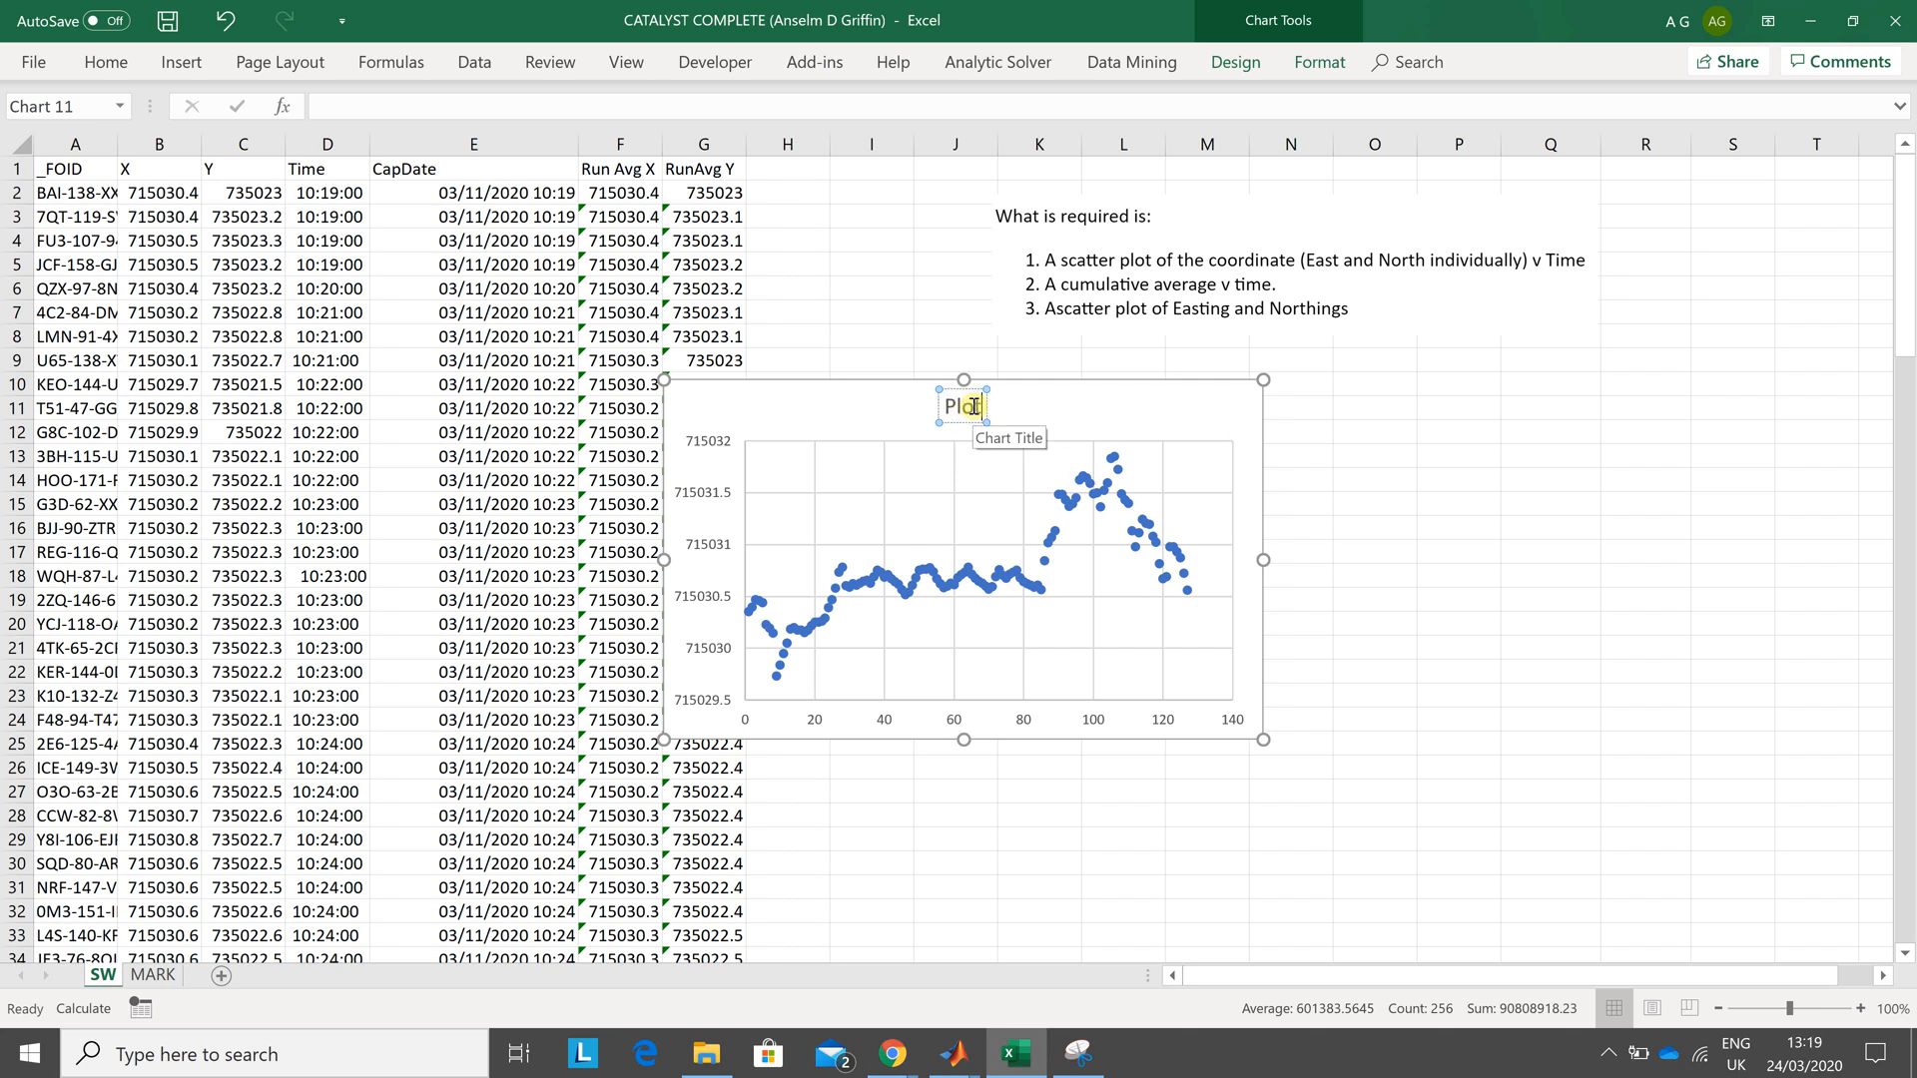
pyautogui.write('E vs time')
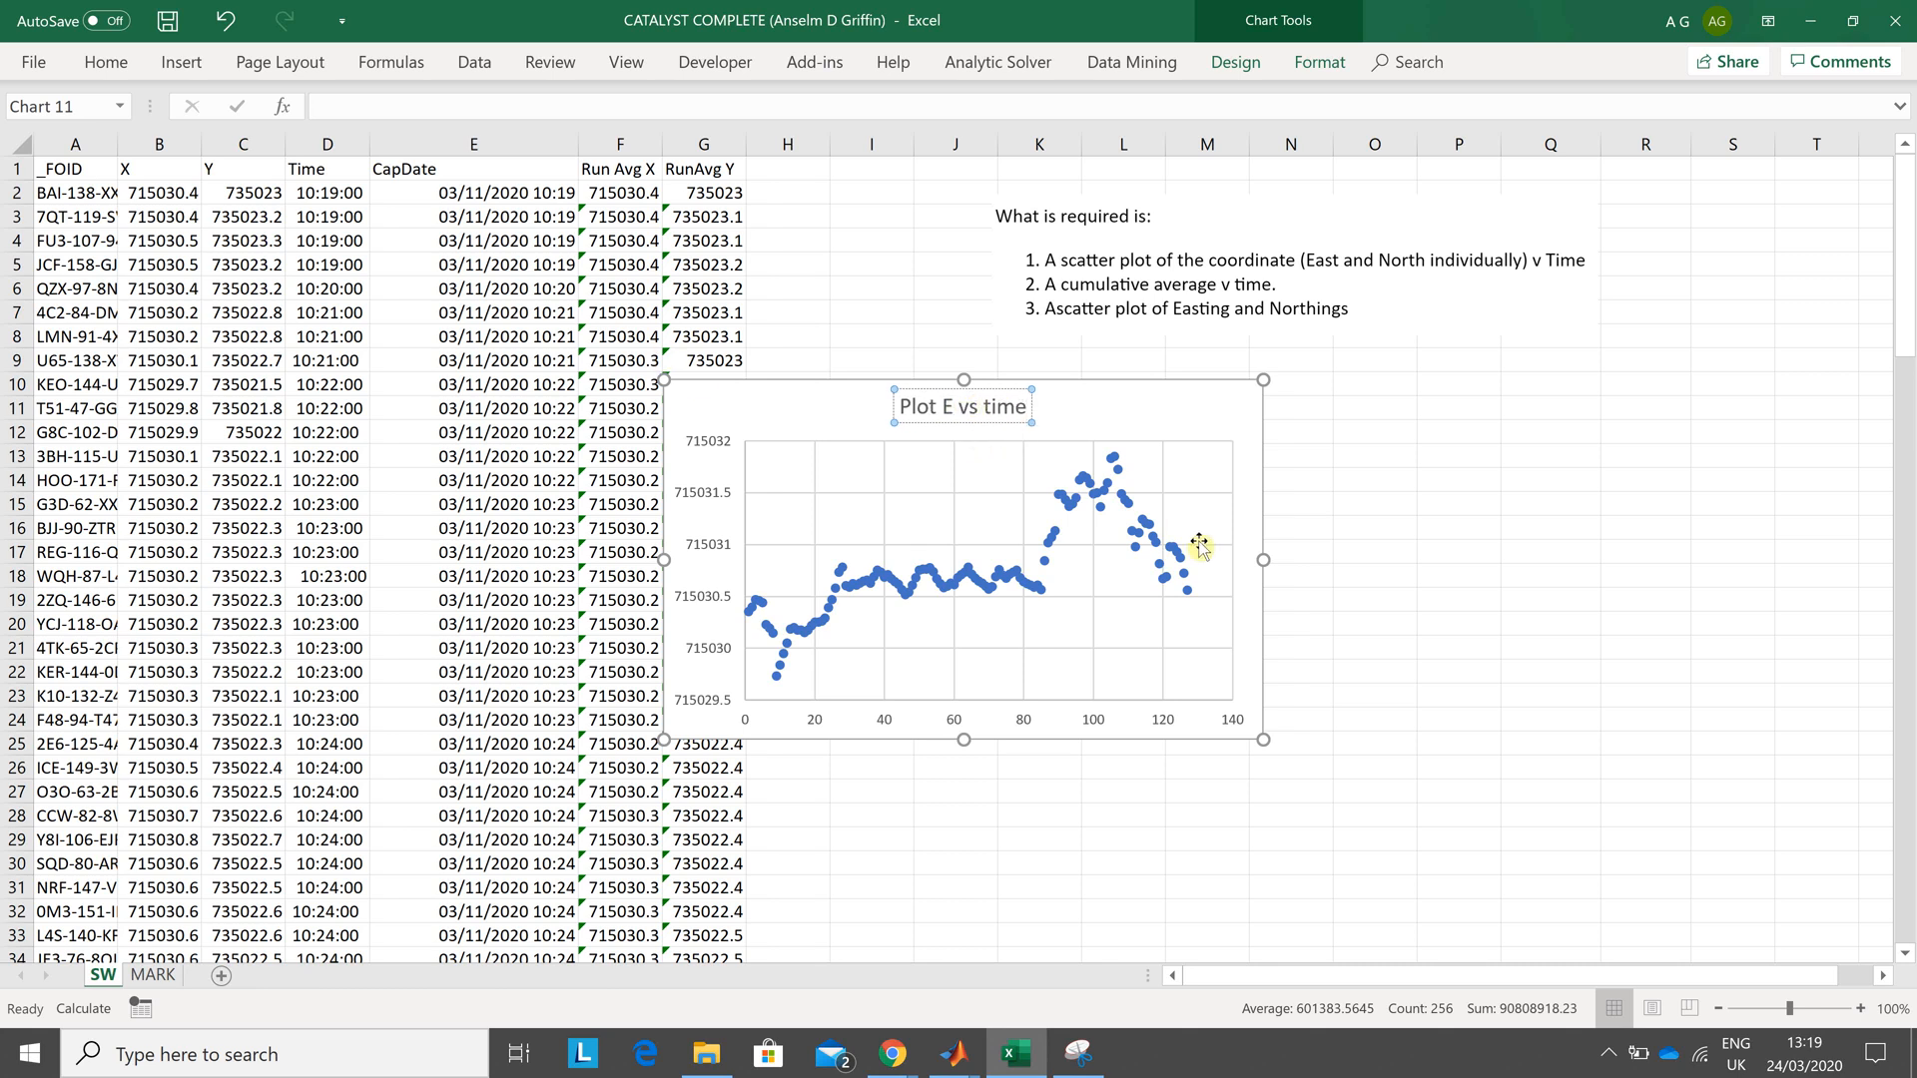
# - Bring up Format Chart Area and try adding a horizontal axis title
pyautogui.doubleClick(966, 571)
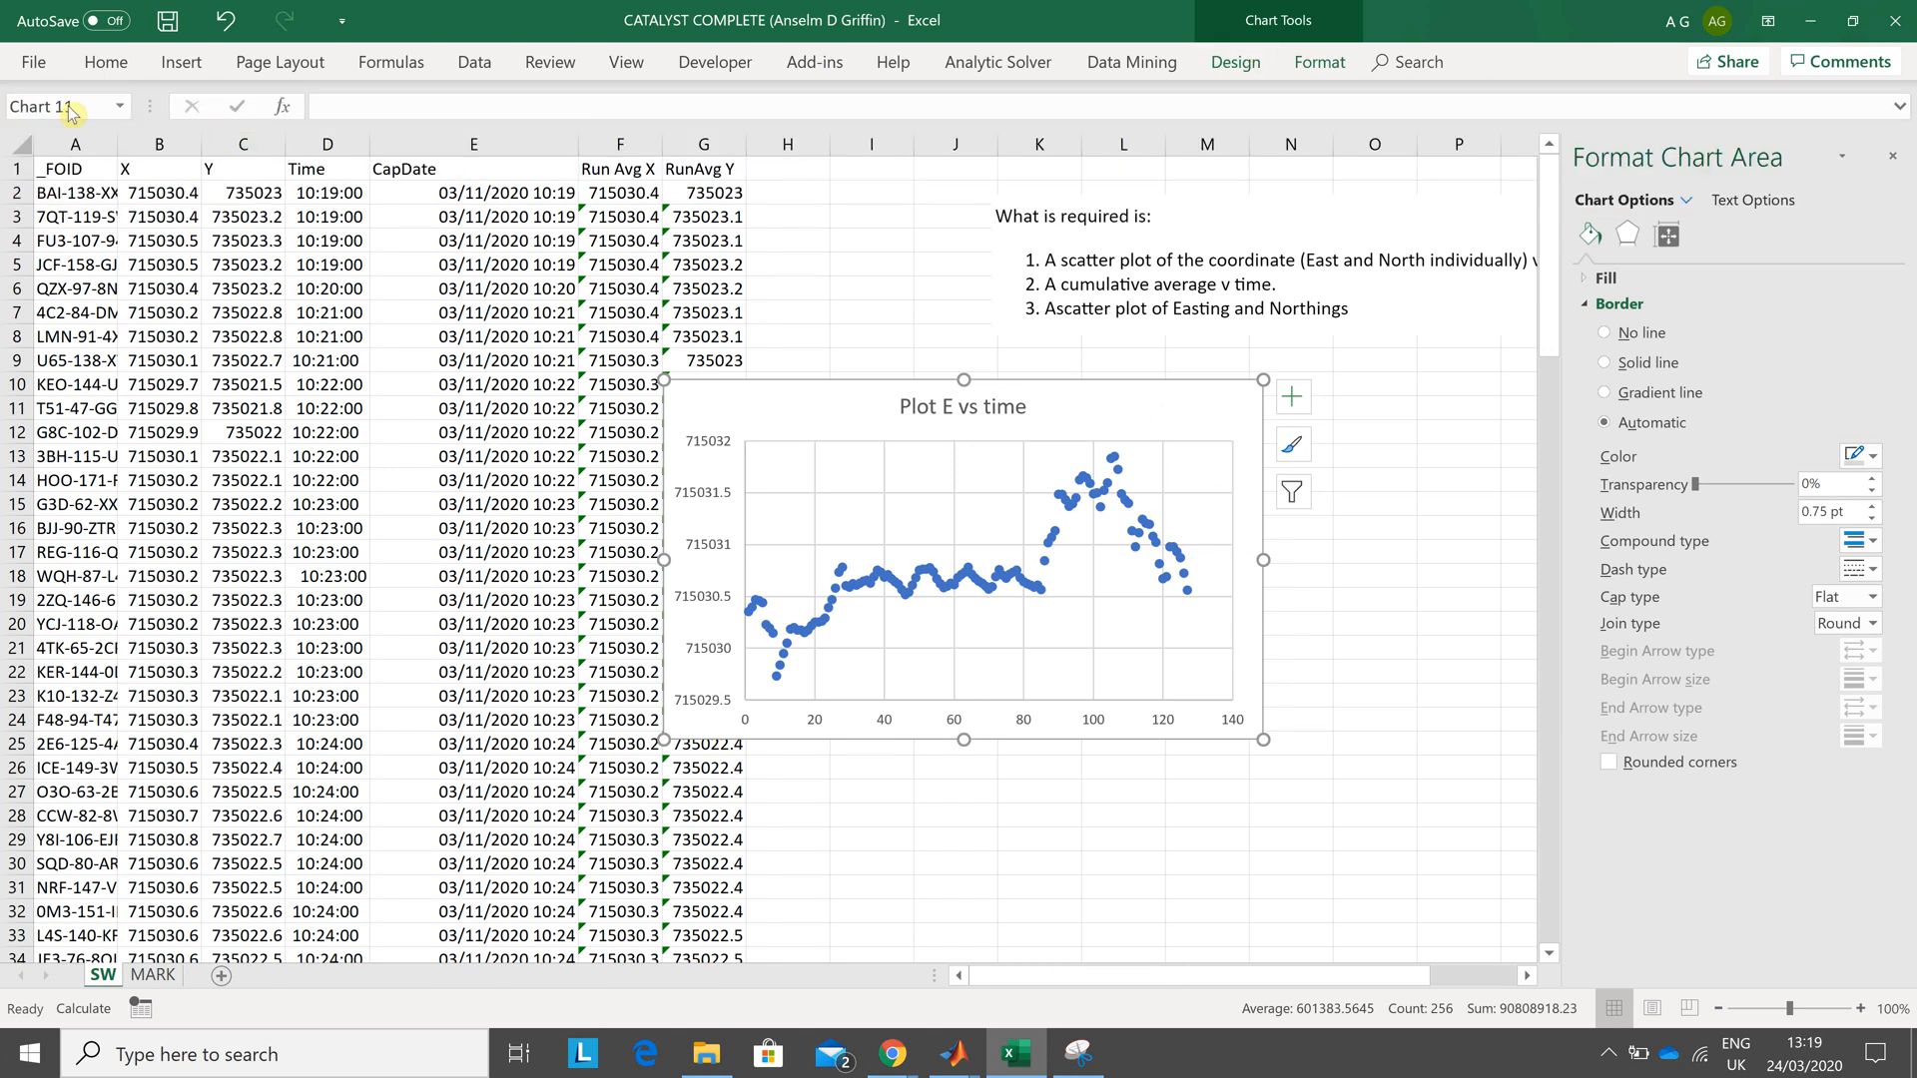
pyautogui.moveTo(1204, 84)
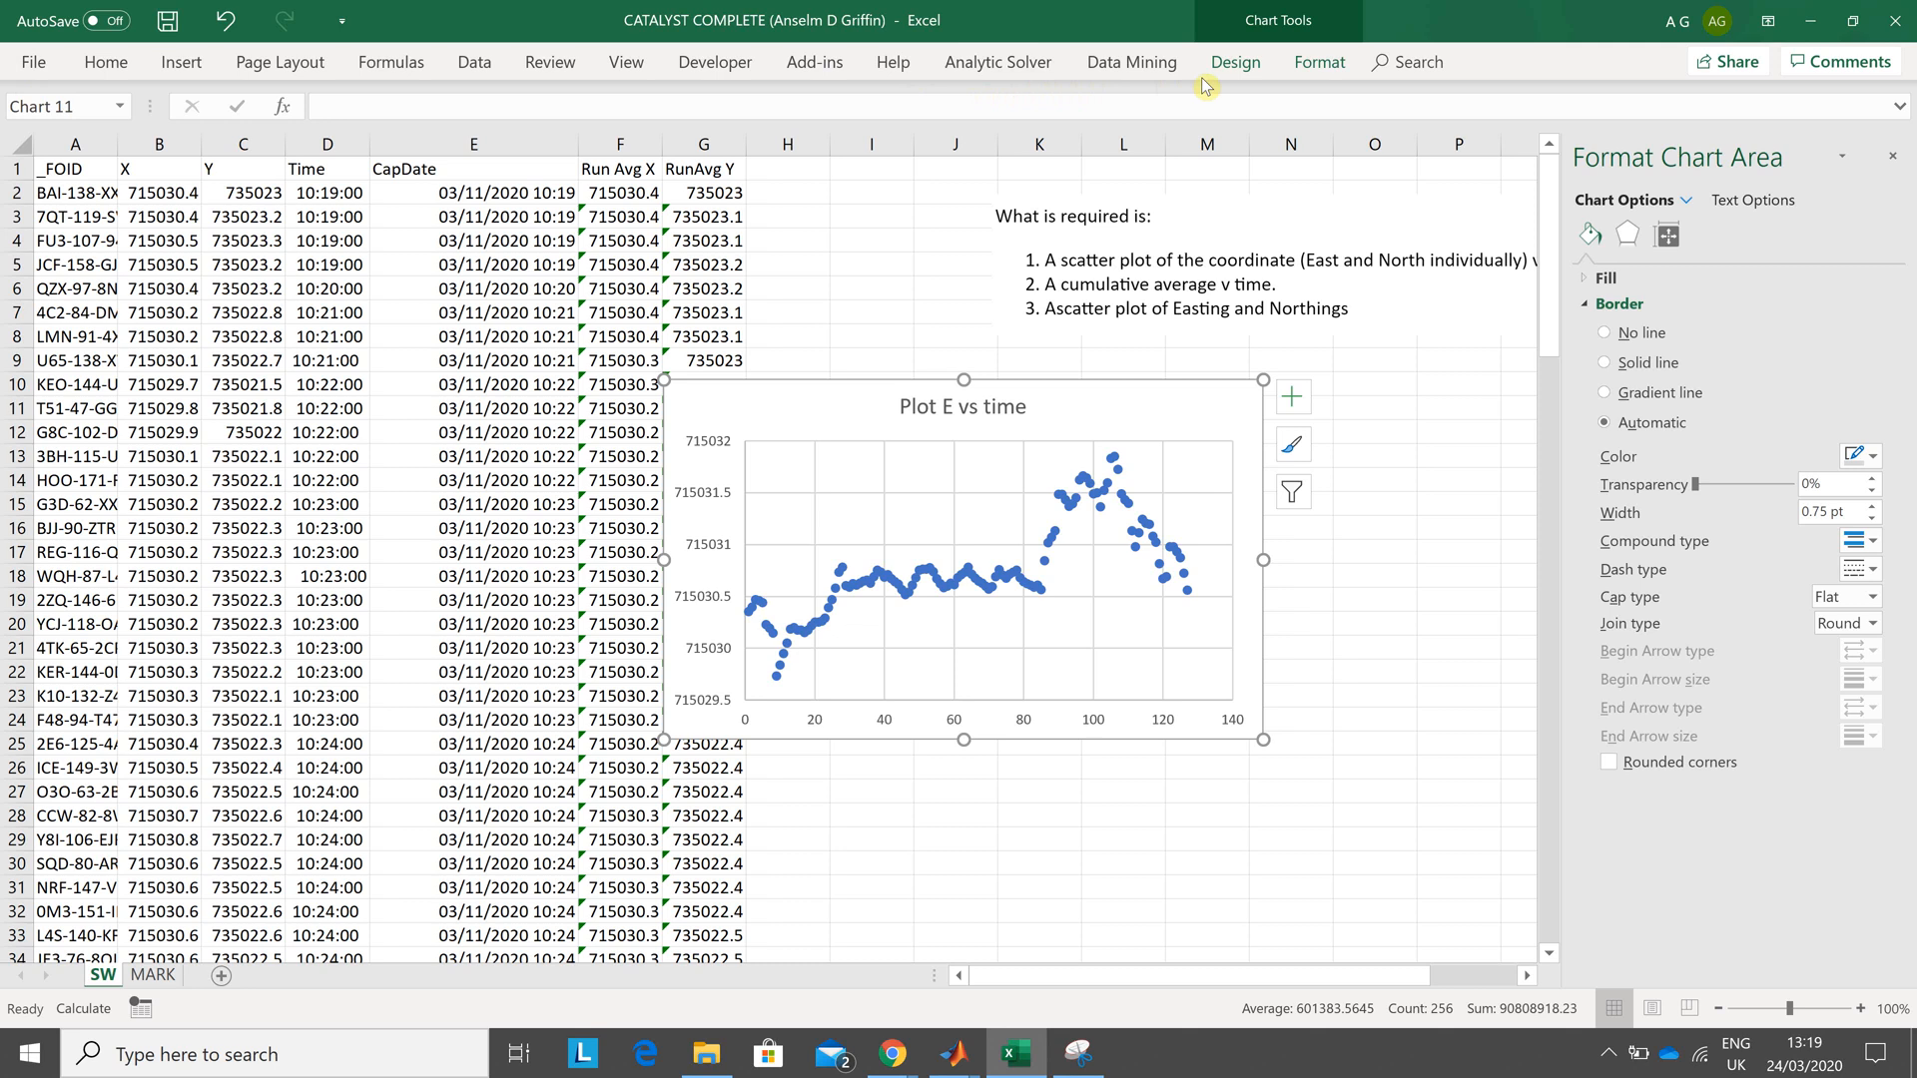
pyautogui.click(1234, 62)
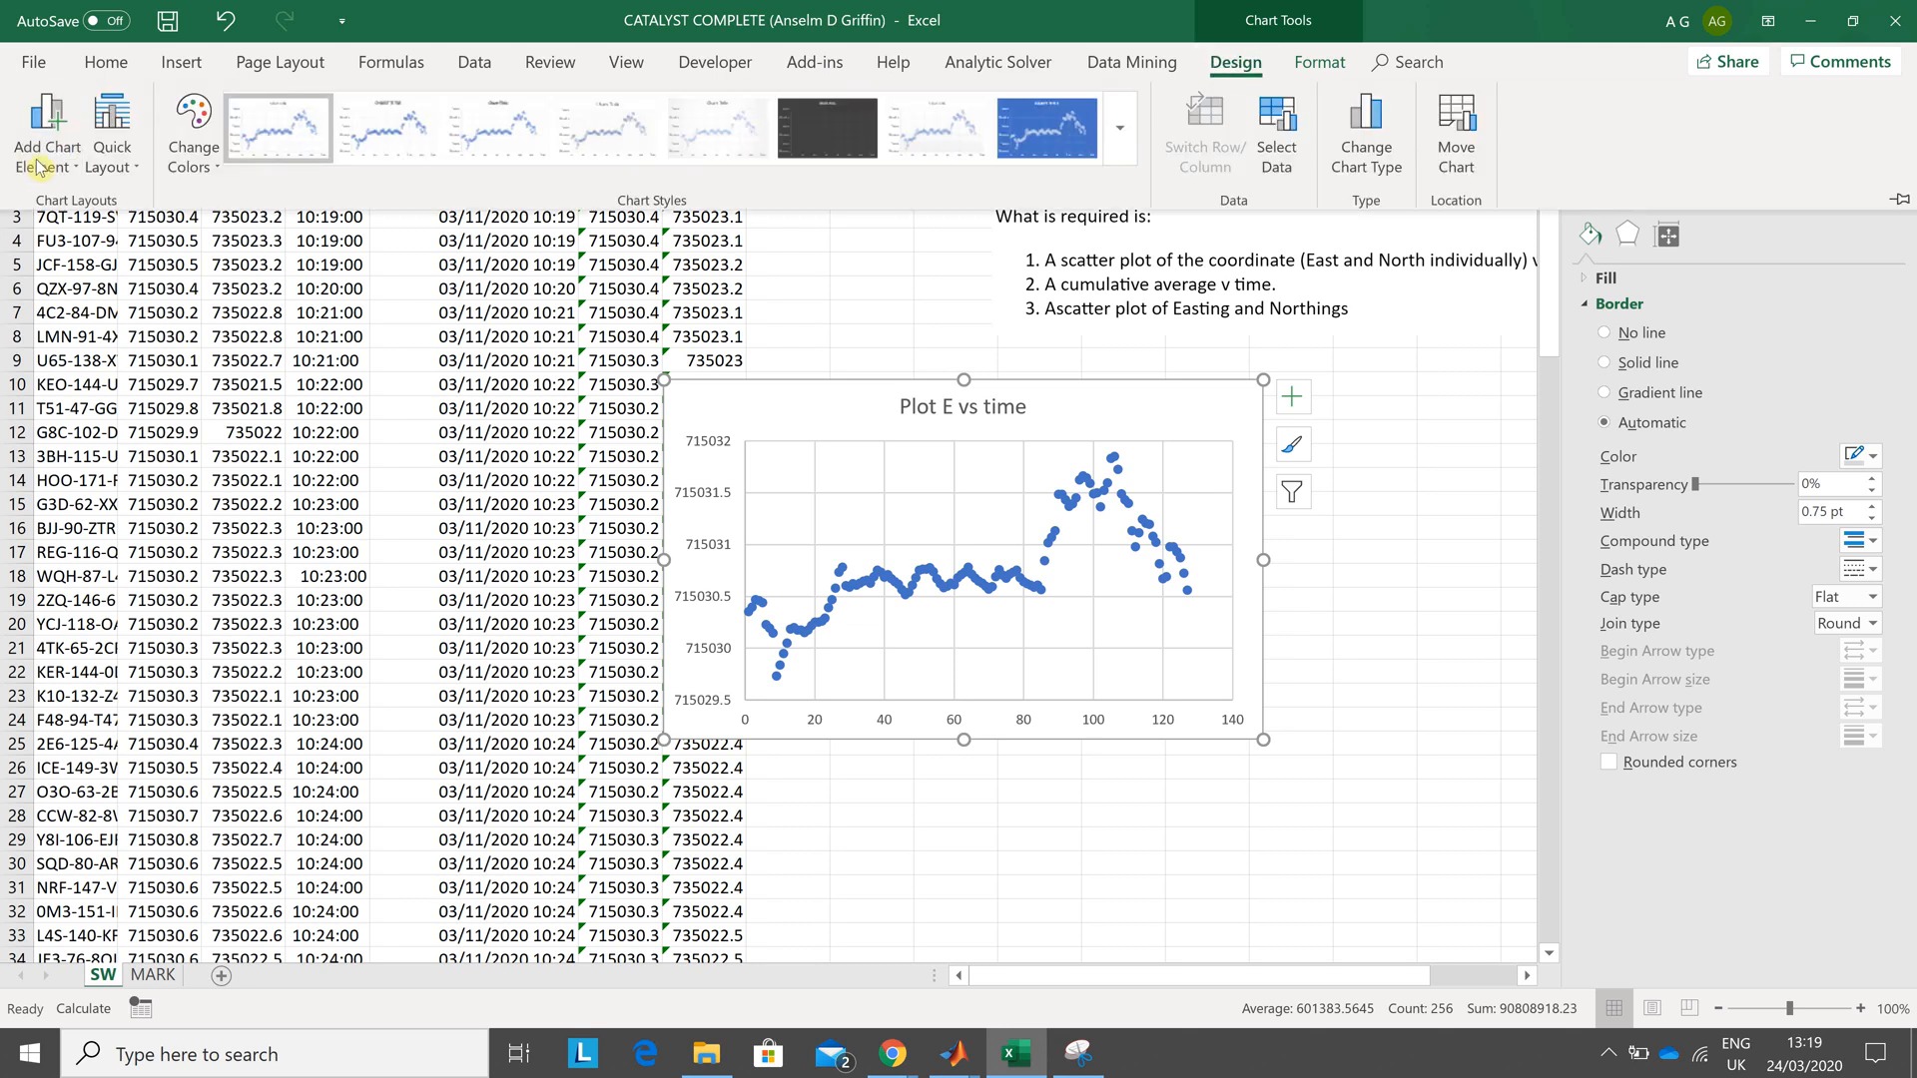
pyautogui.click(46, 132)
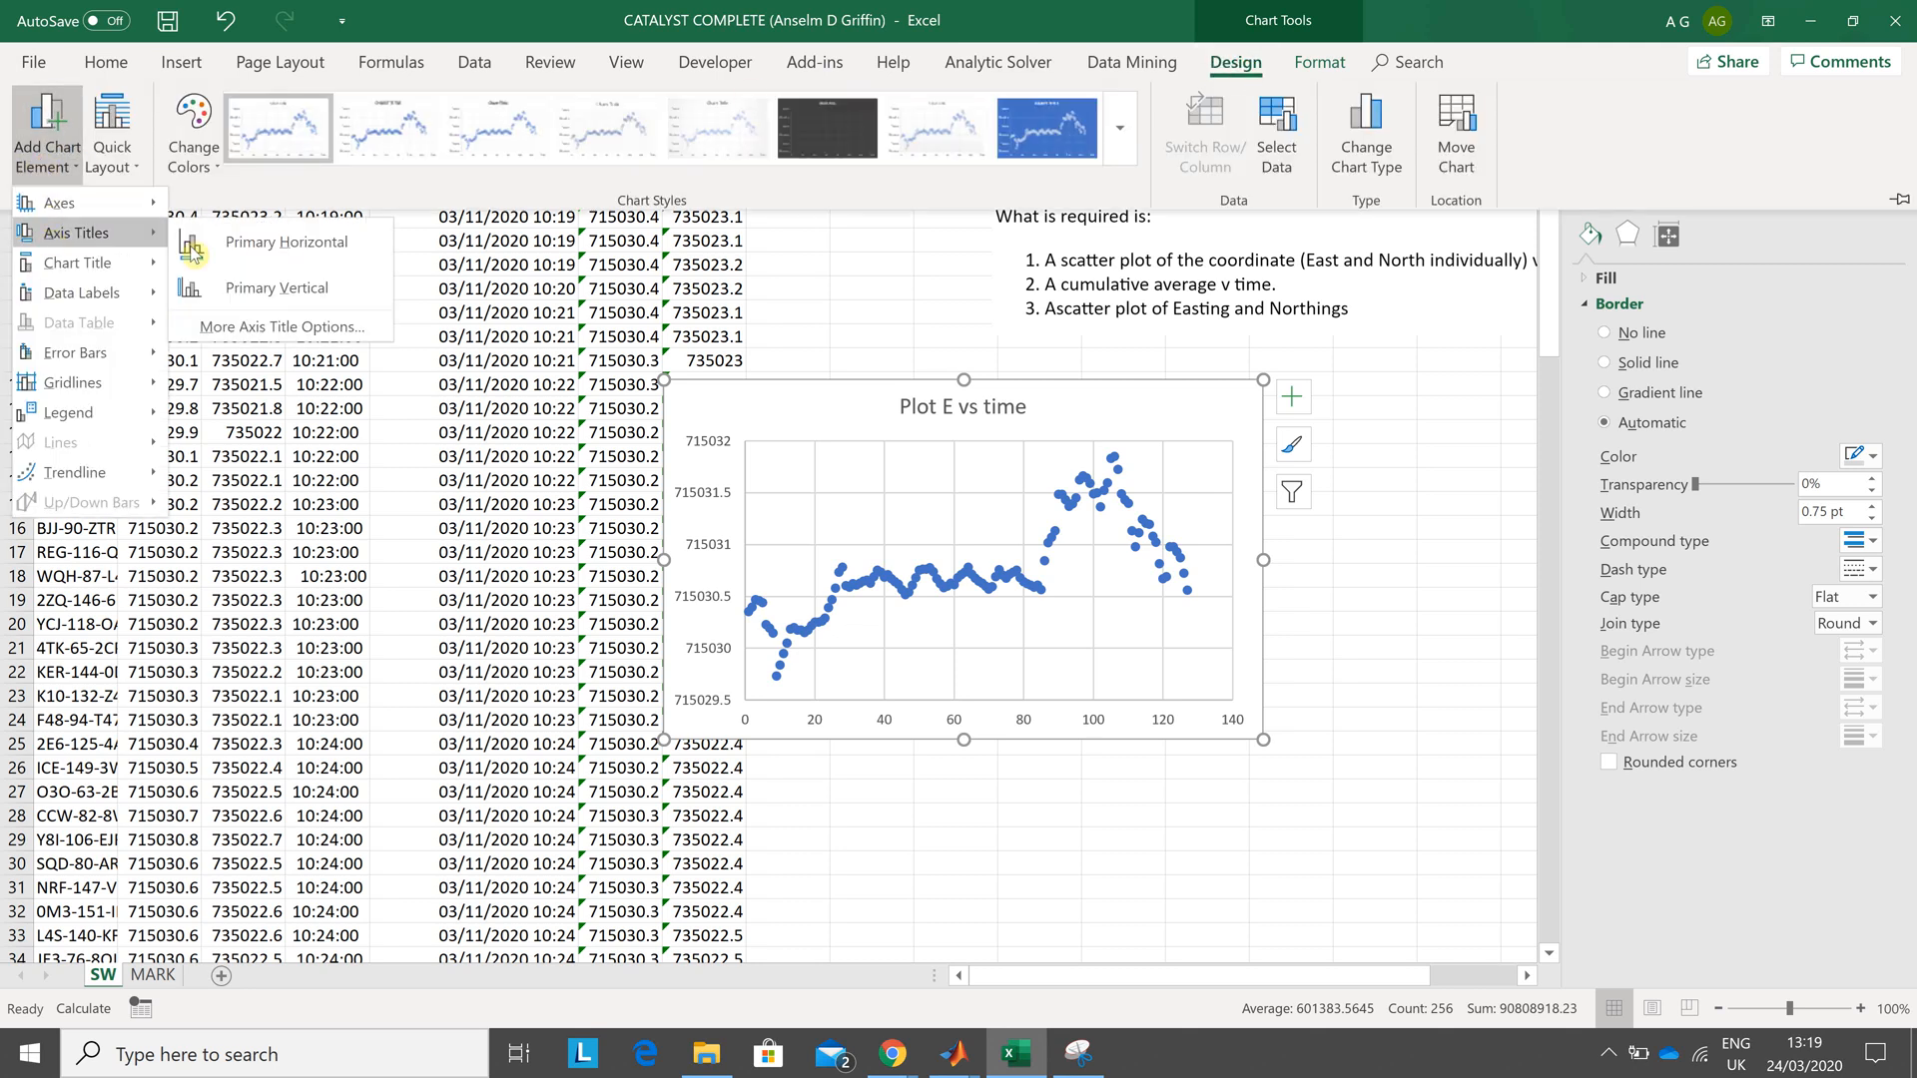
pyautogui.click(287, 241)
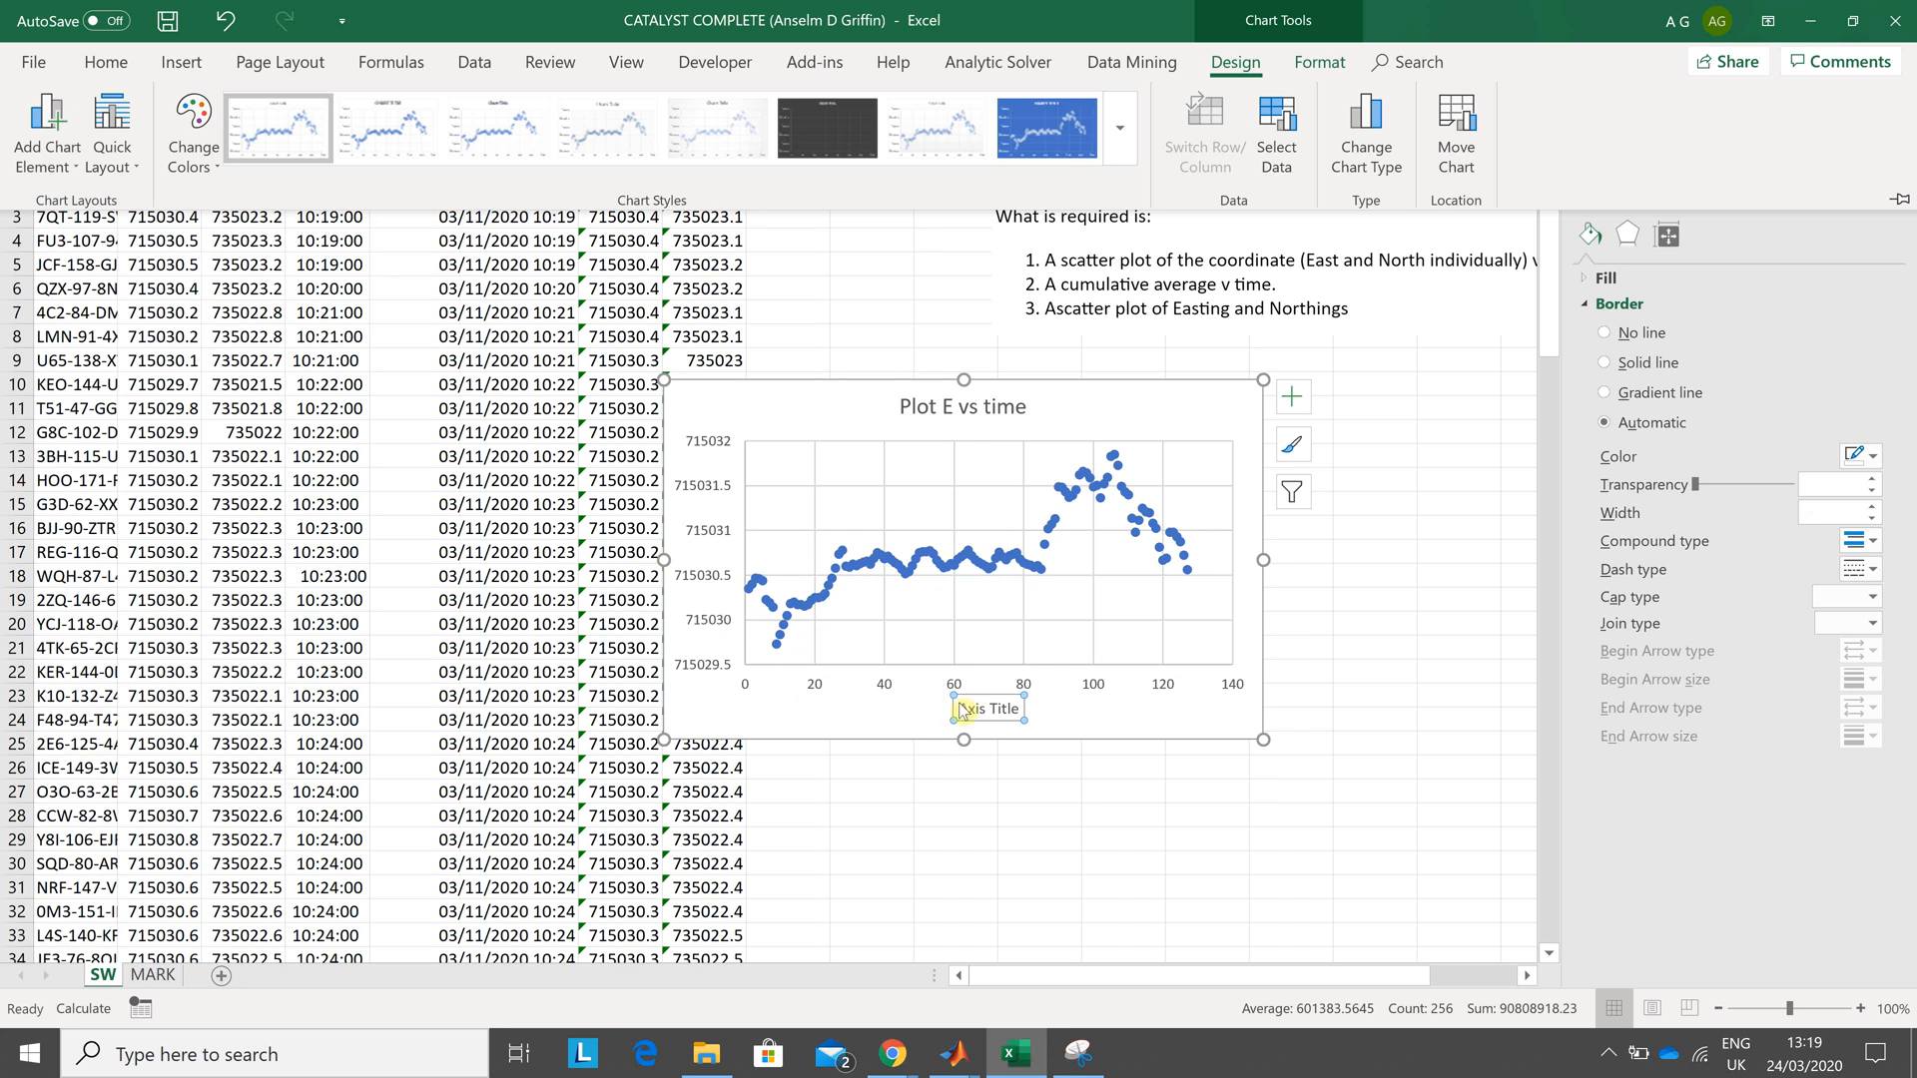
pyautogui.click(984, 709)
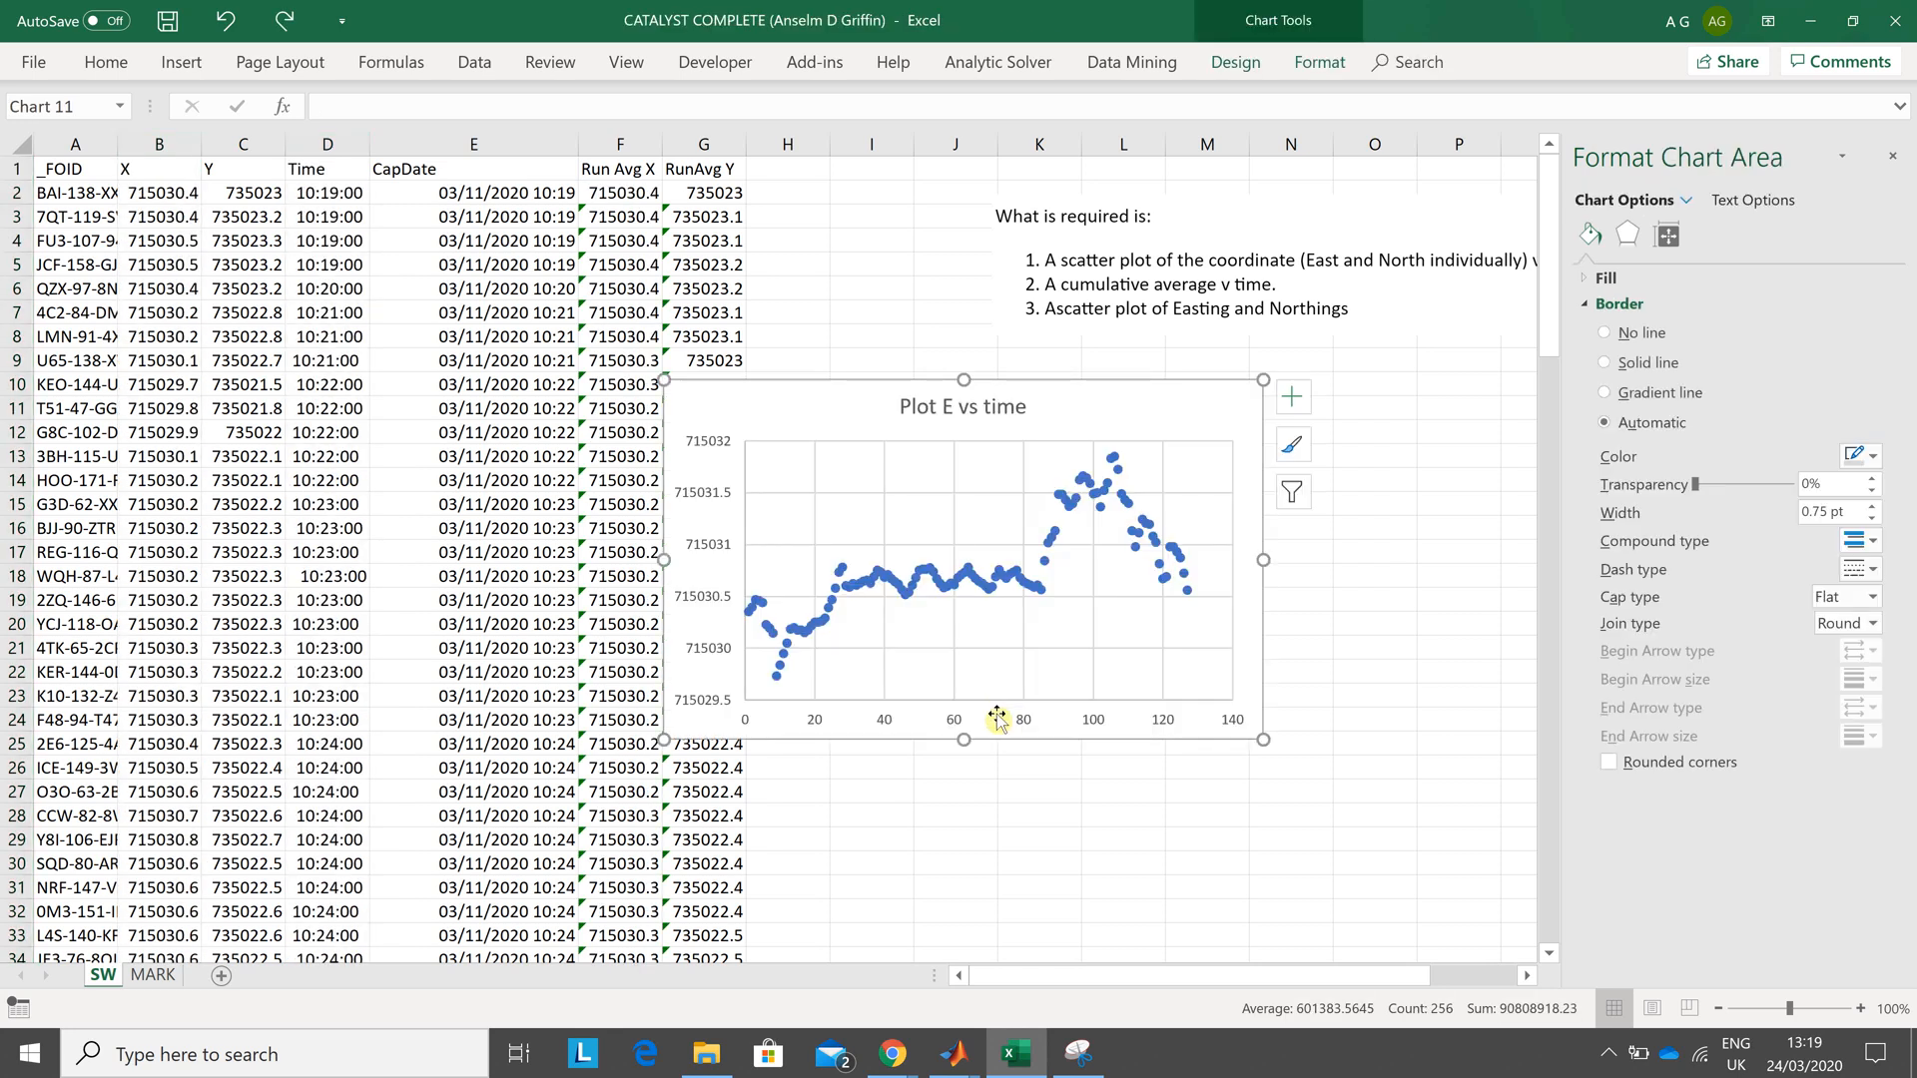
pyautogui.moveTo(964, 633)
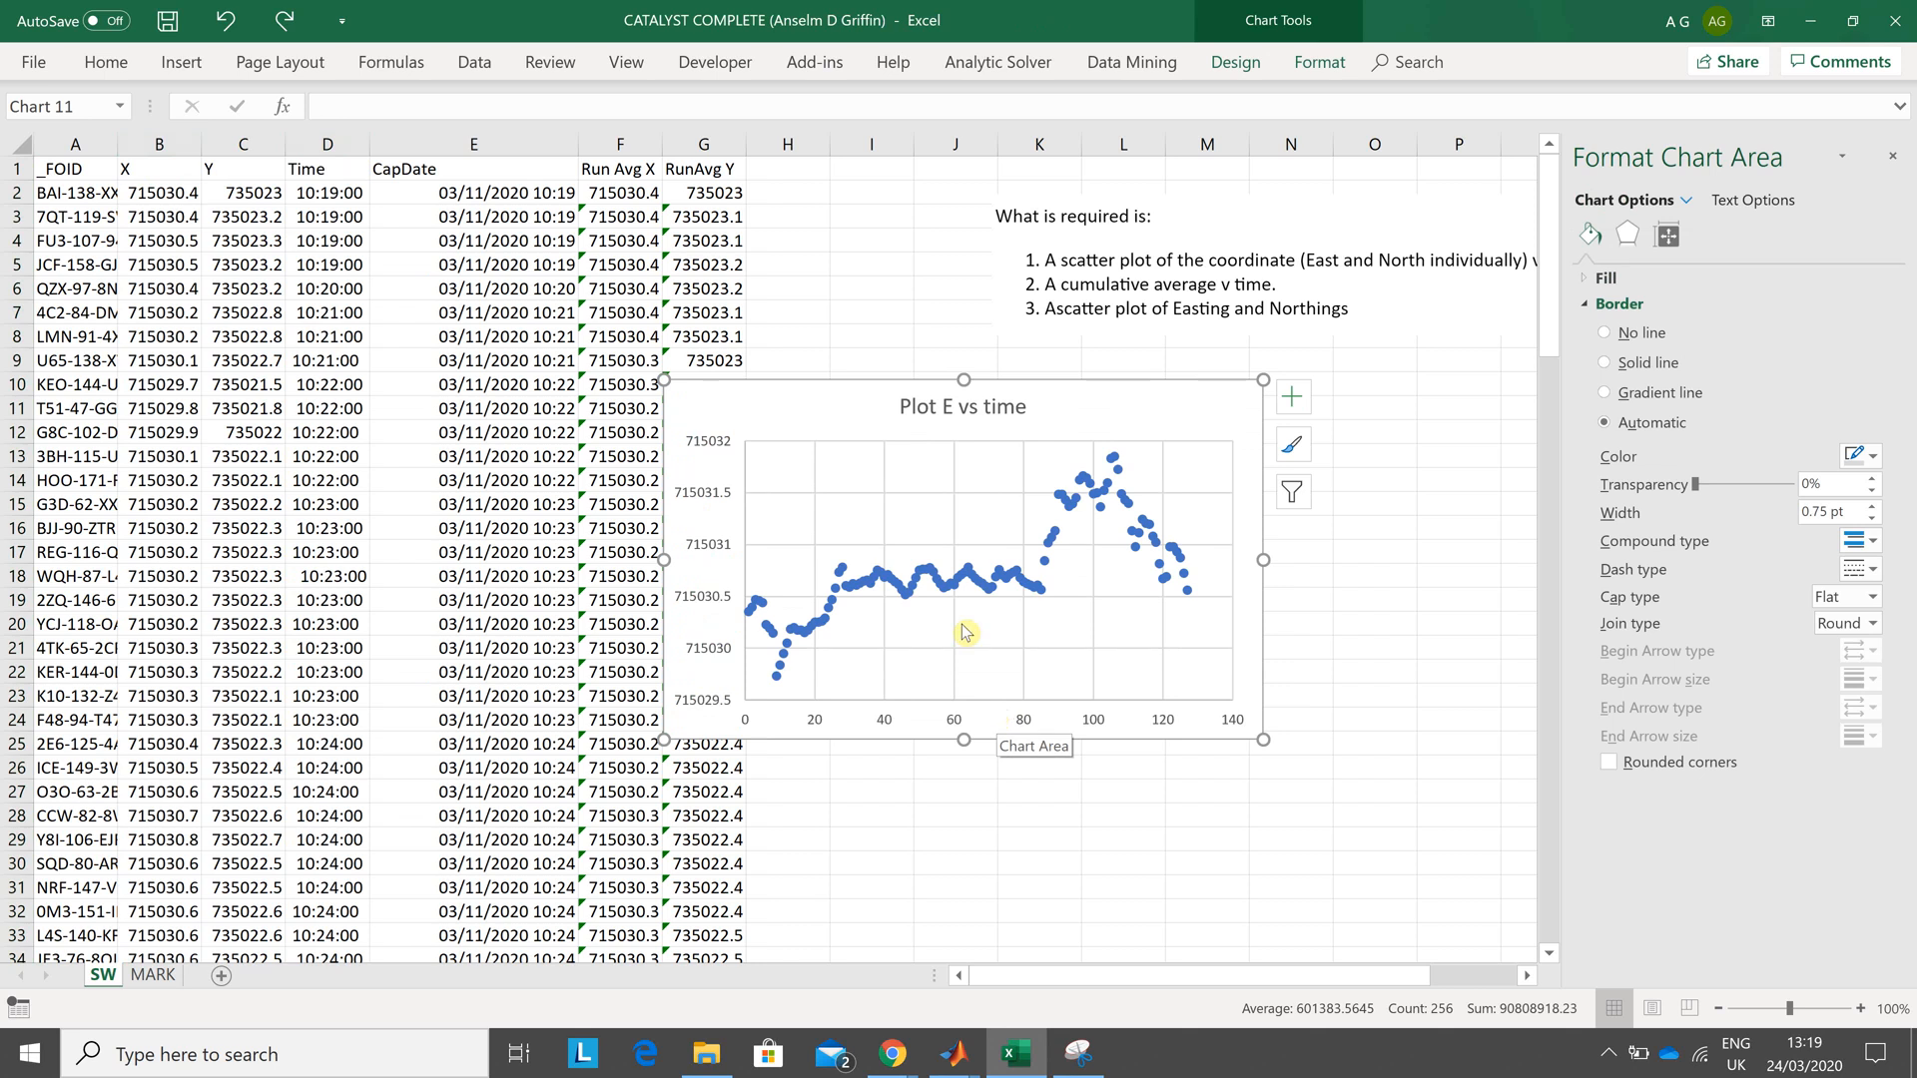
pyautogui.moveTo(569, 133)
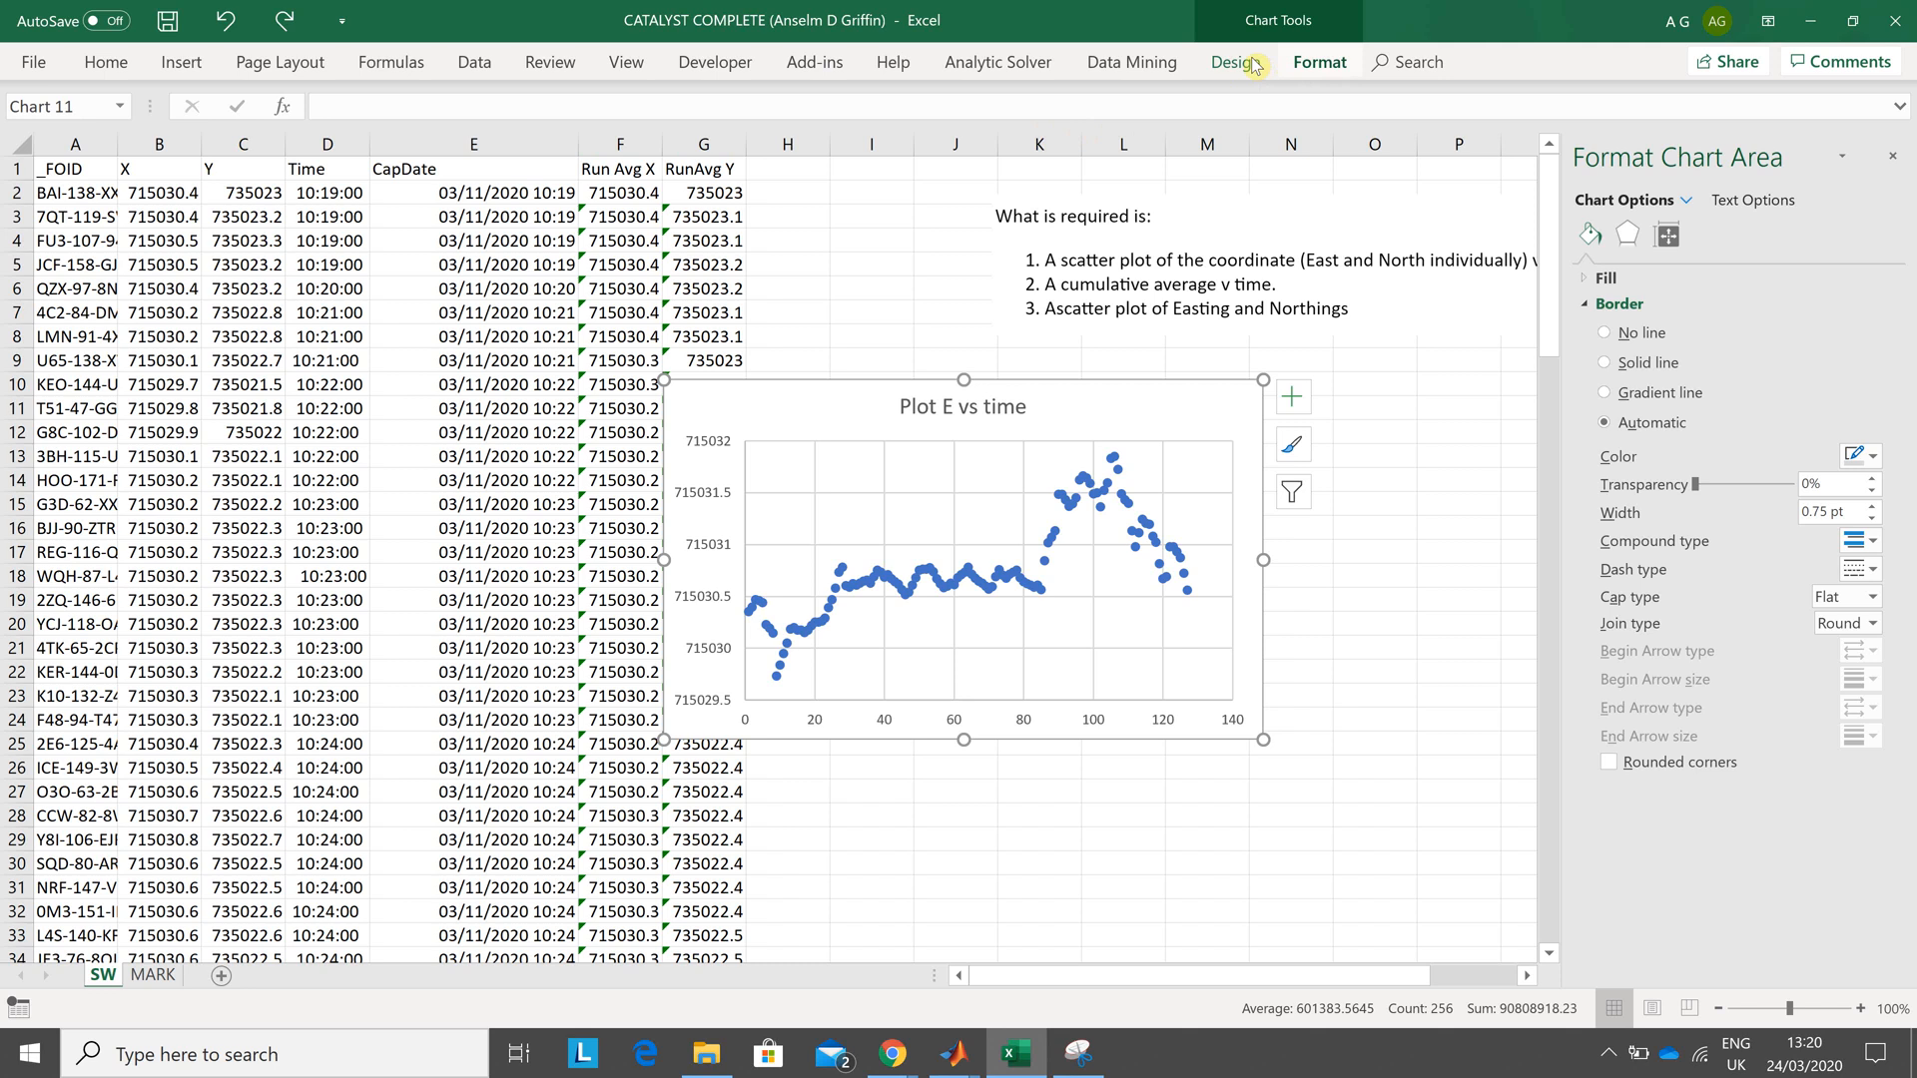
# - Add a primary horizontal axis title reading 'Time (mins)'
pyautogui.click(1234, 62)
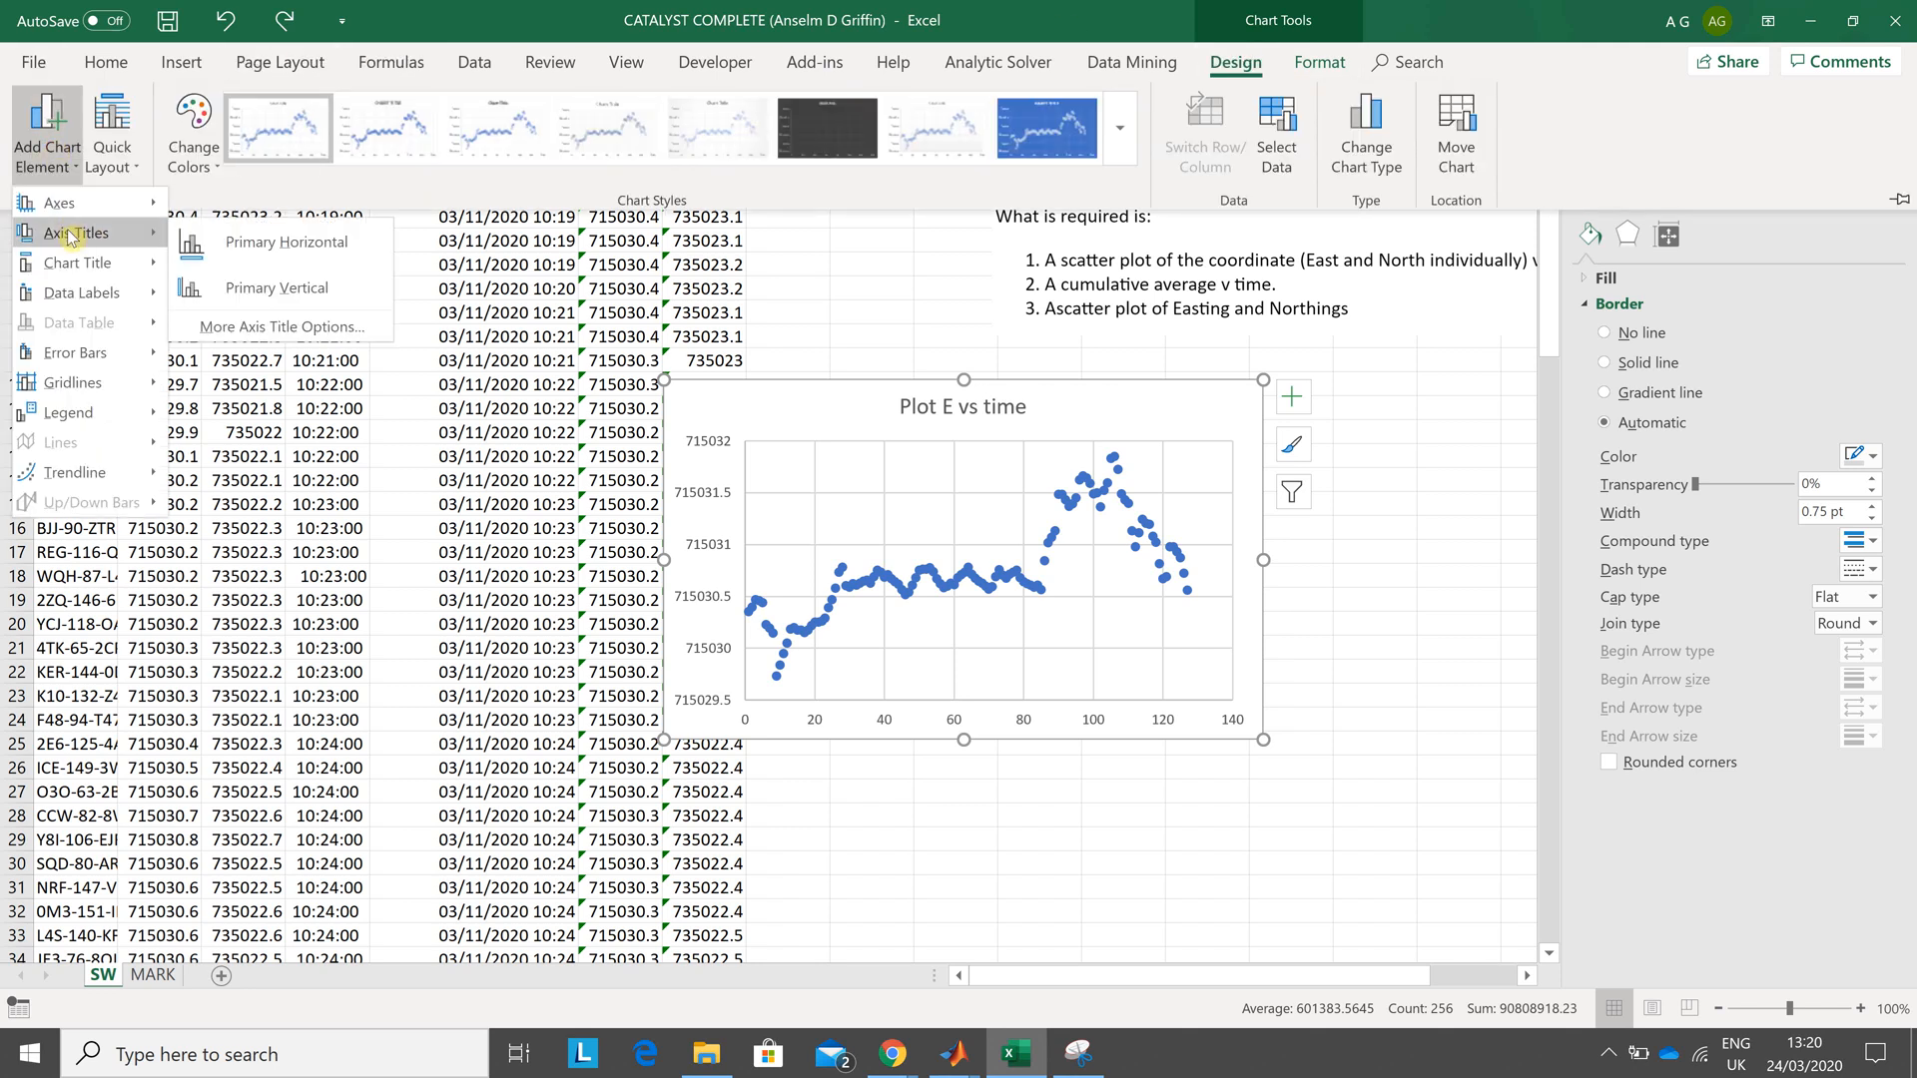
pyautogui.click(287, 242)
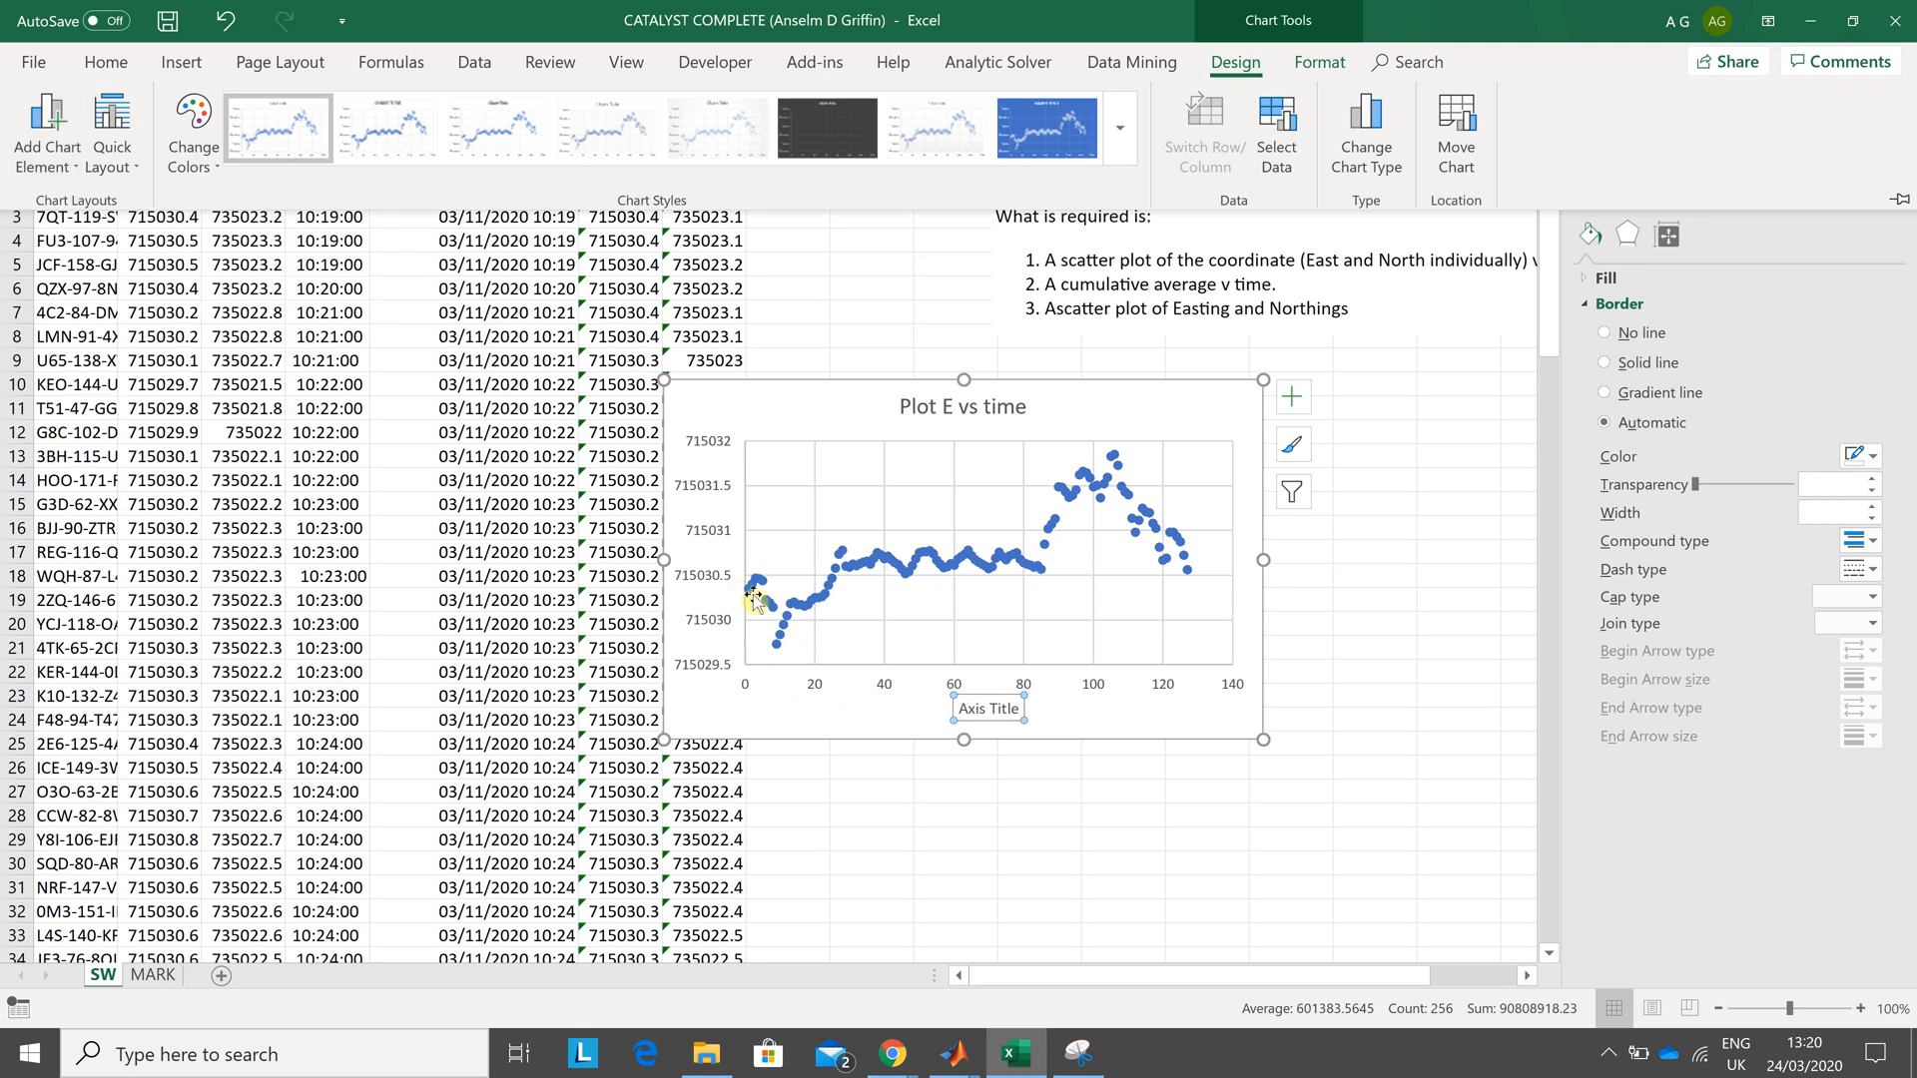
pyautogui.click(986, 707)
pyautogui.write('Time (mins)')
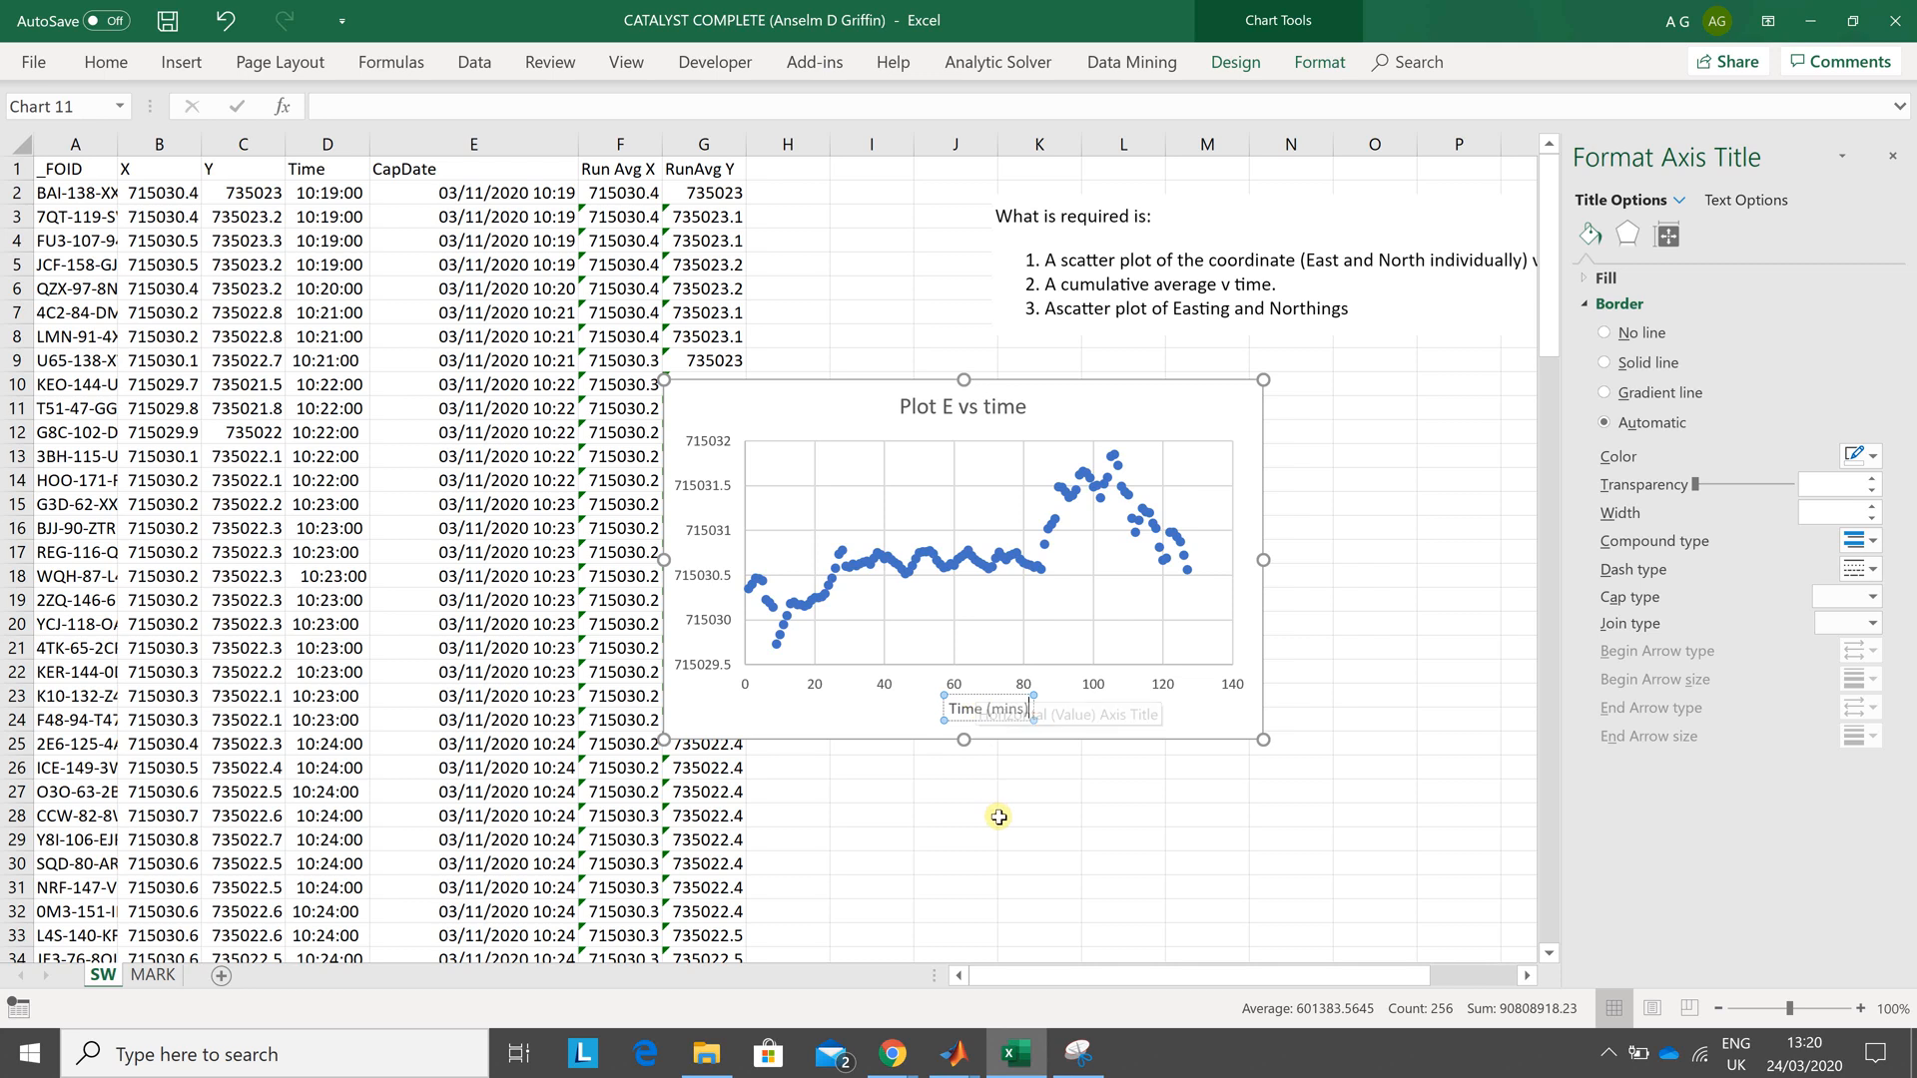
pyautogui.click(1038, 814)
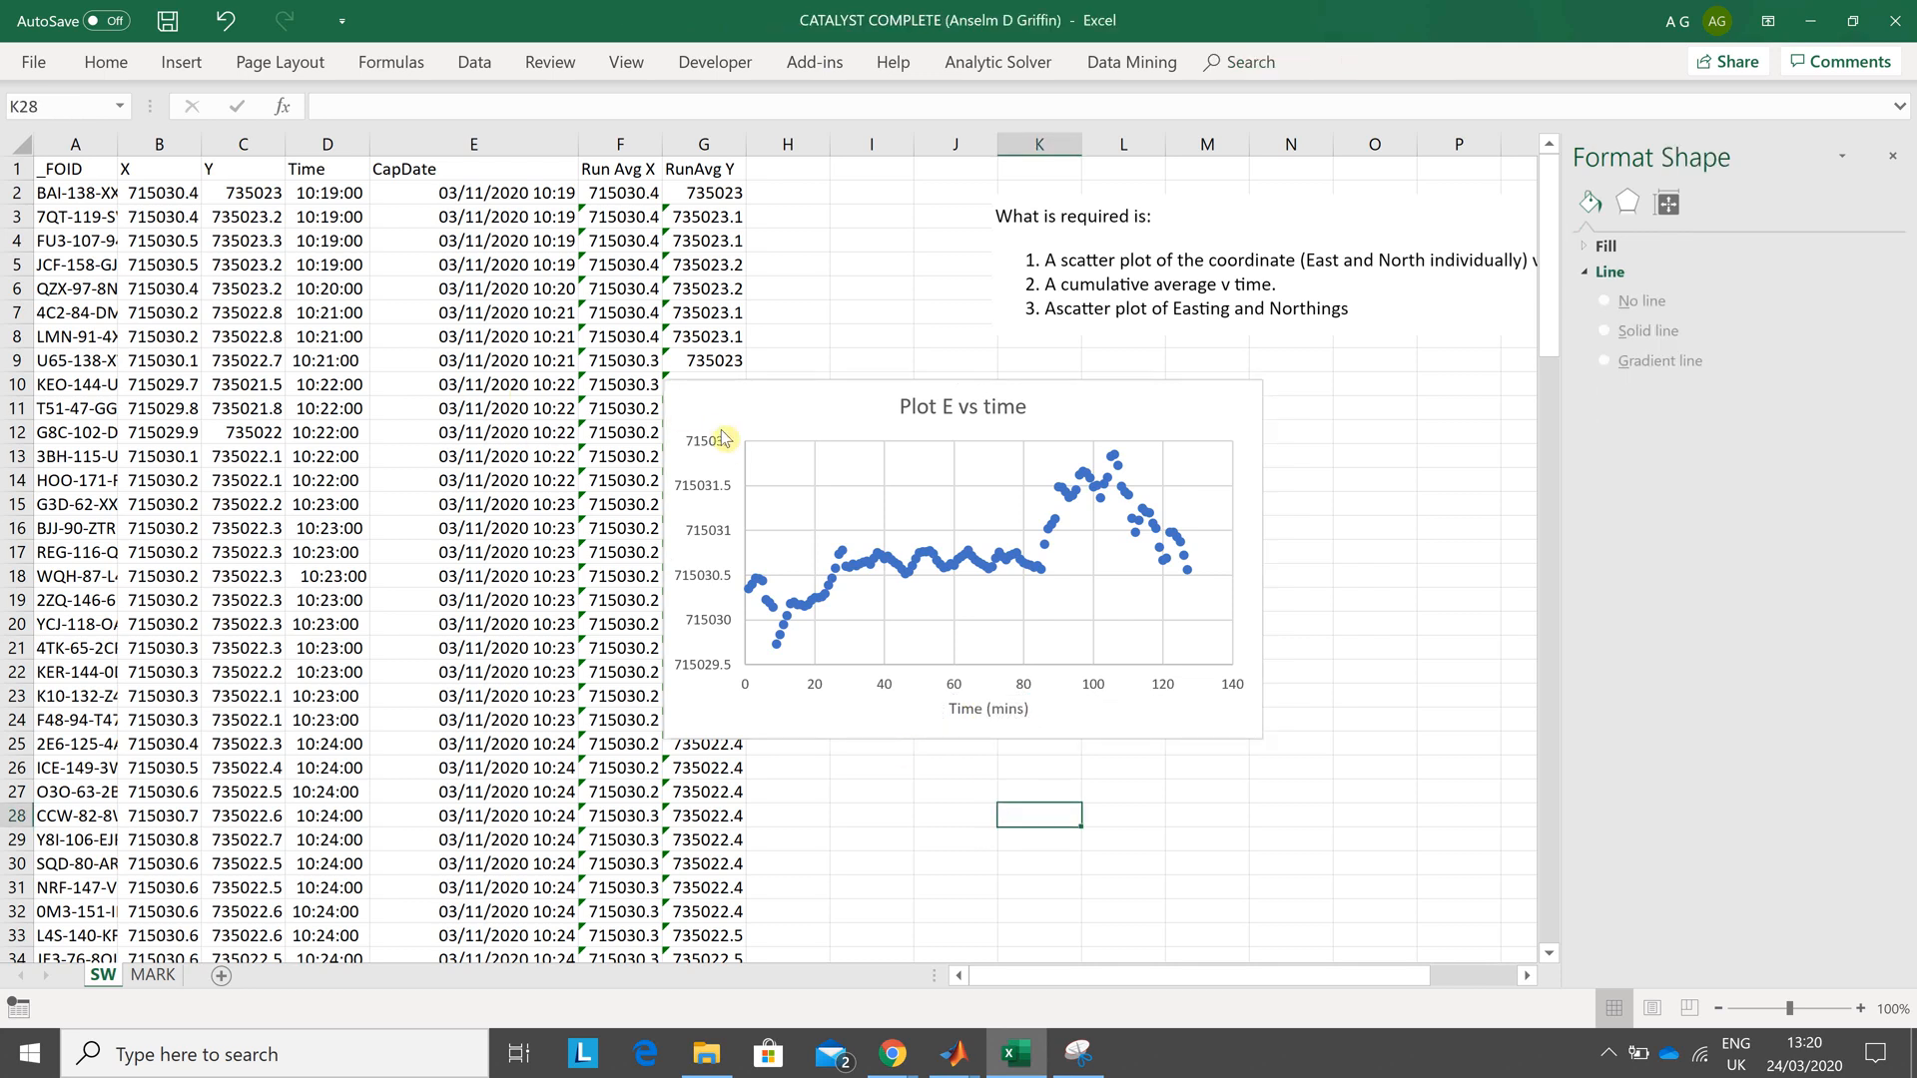
# - Add a primary vertical axis title reading 'Easting (m)'
pyautogui.click(962, 559)
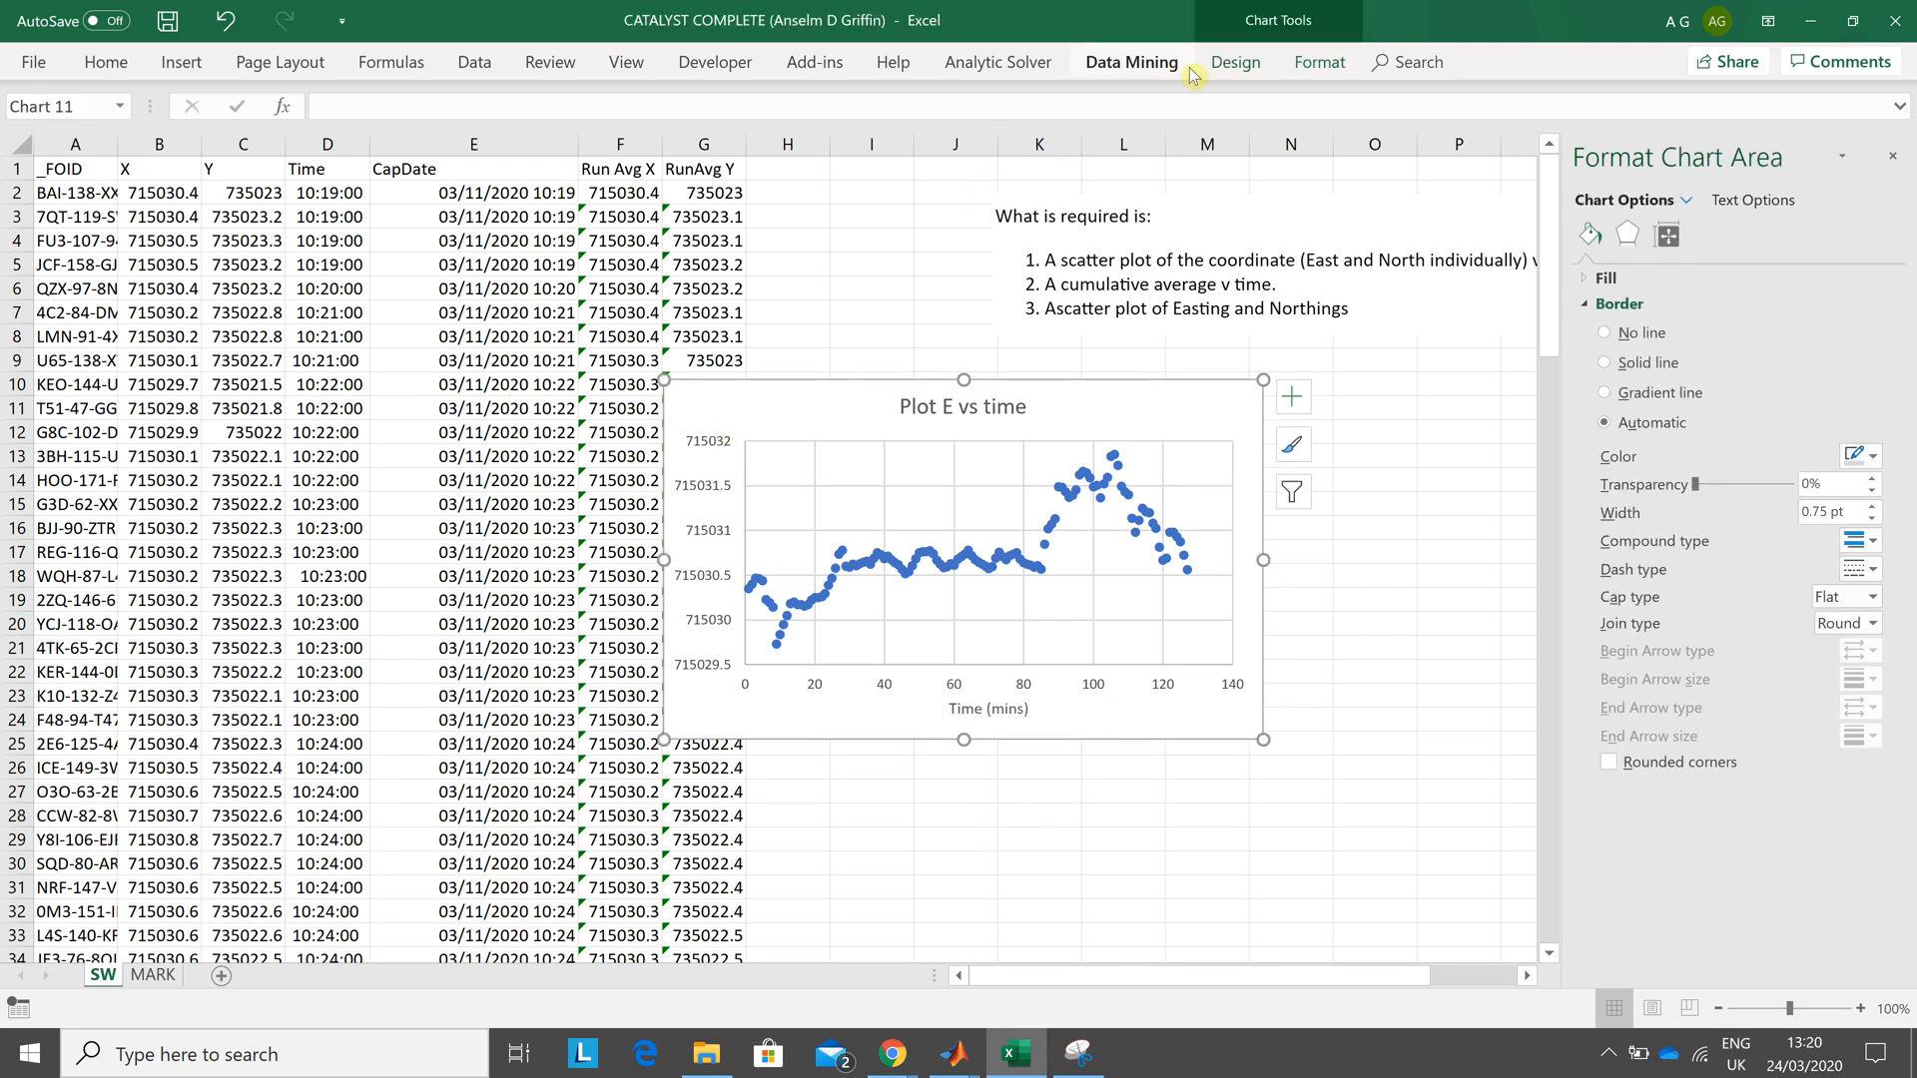
pyautogui.click(1234, 62)
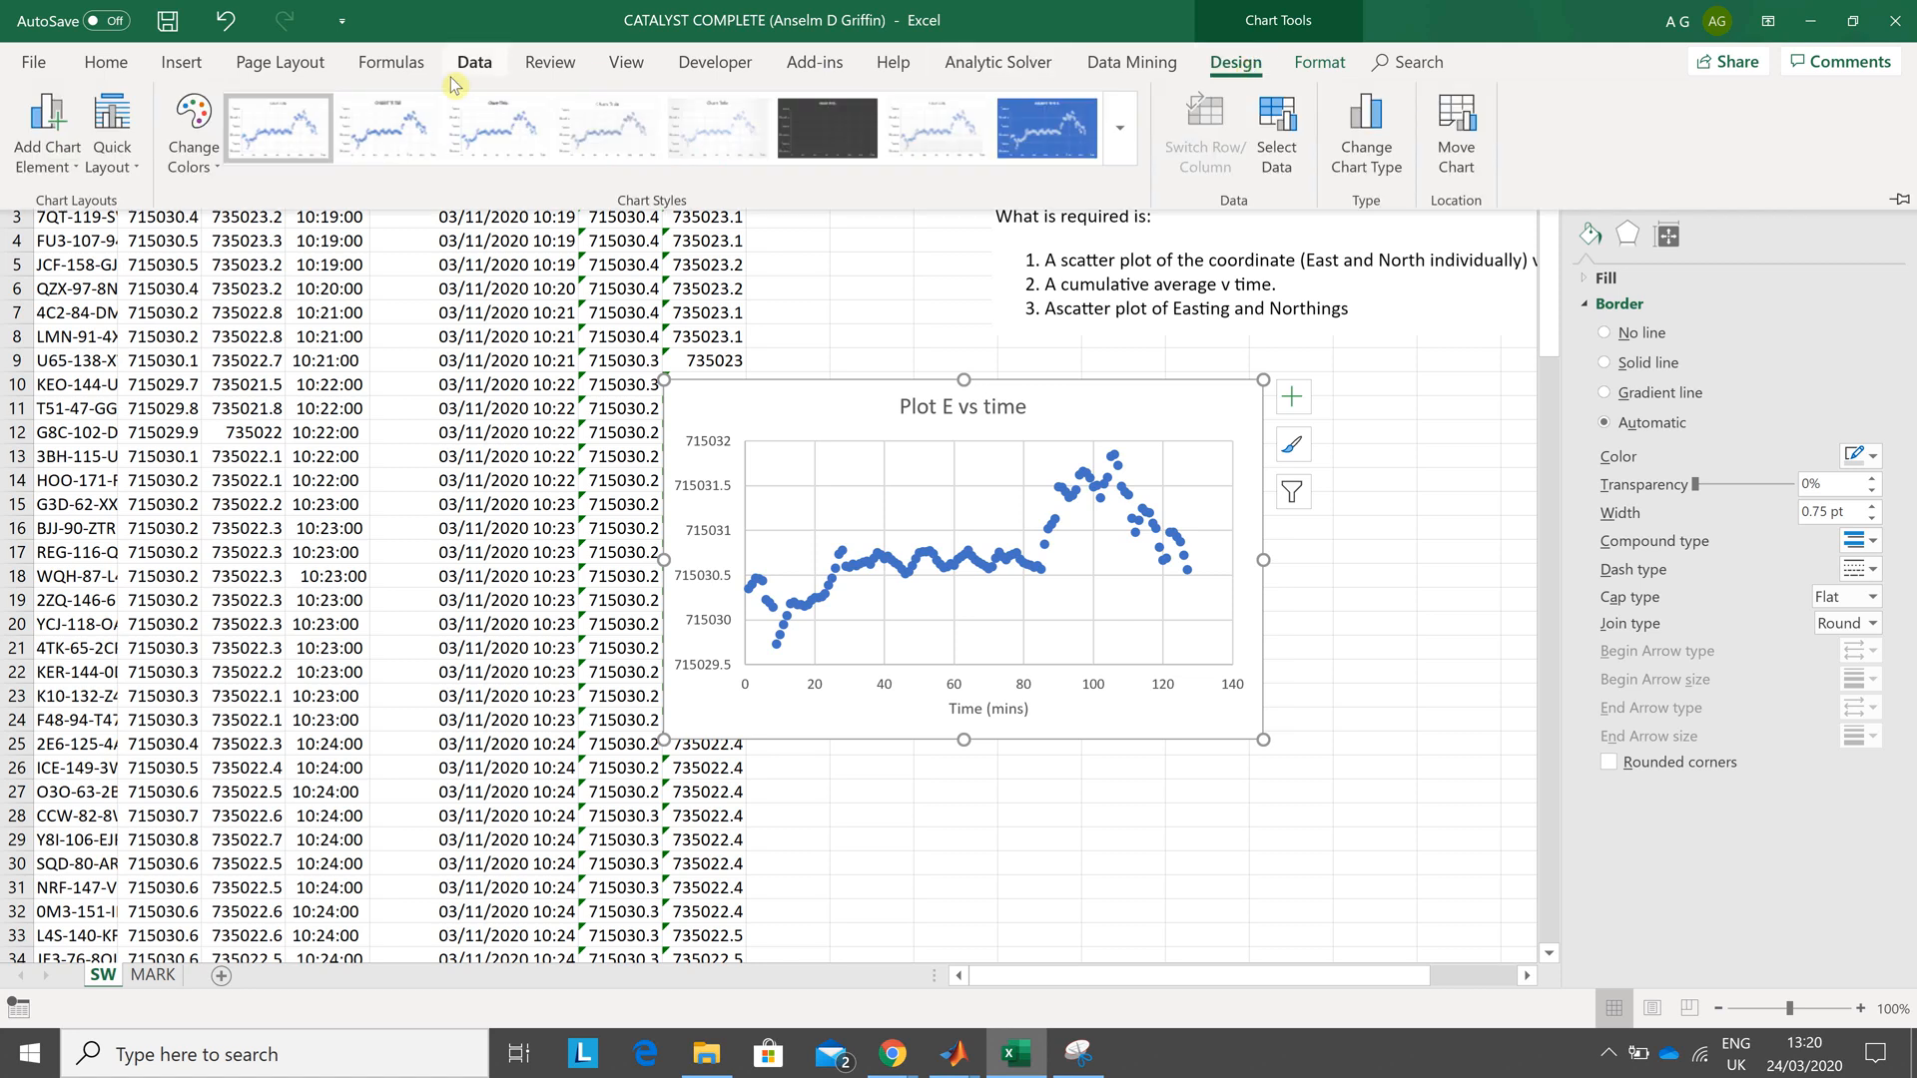
pyautogui.click(46, 131)
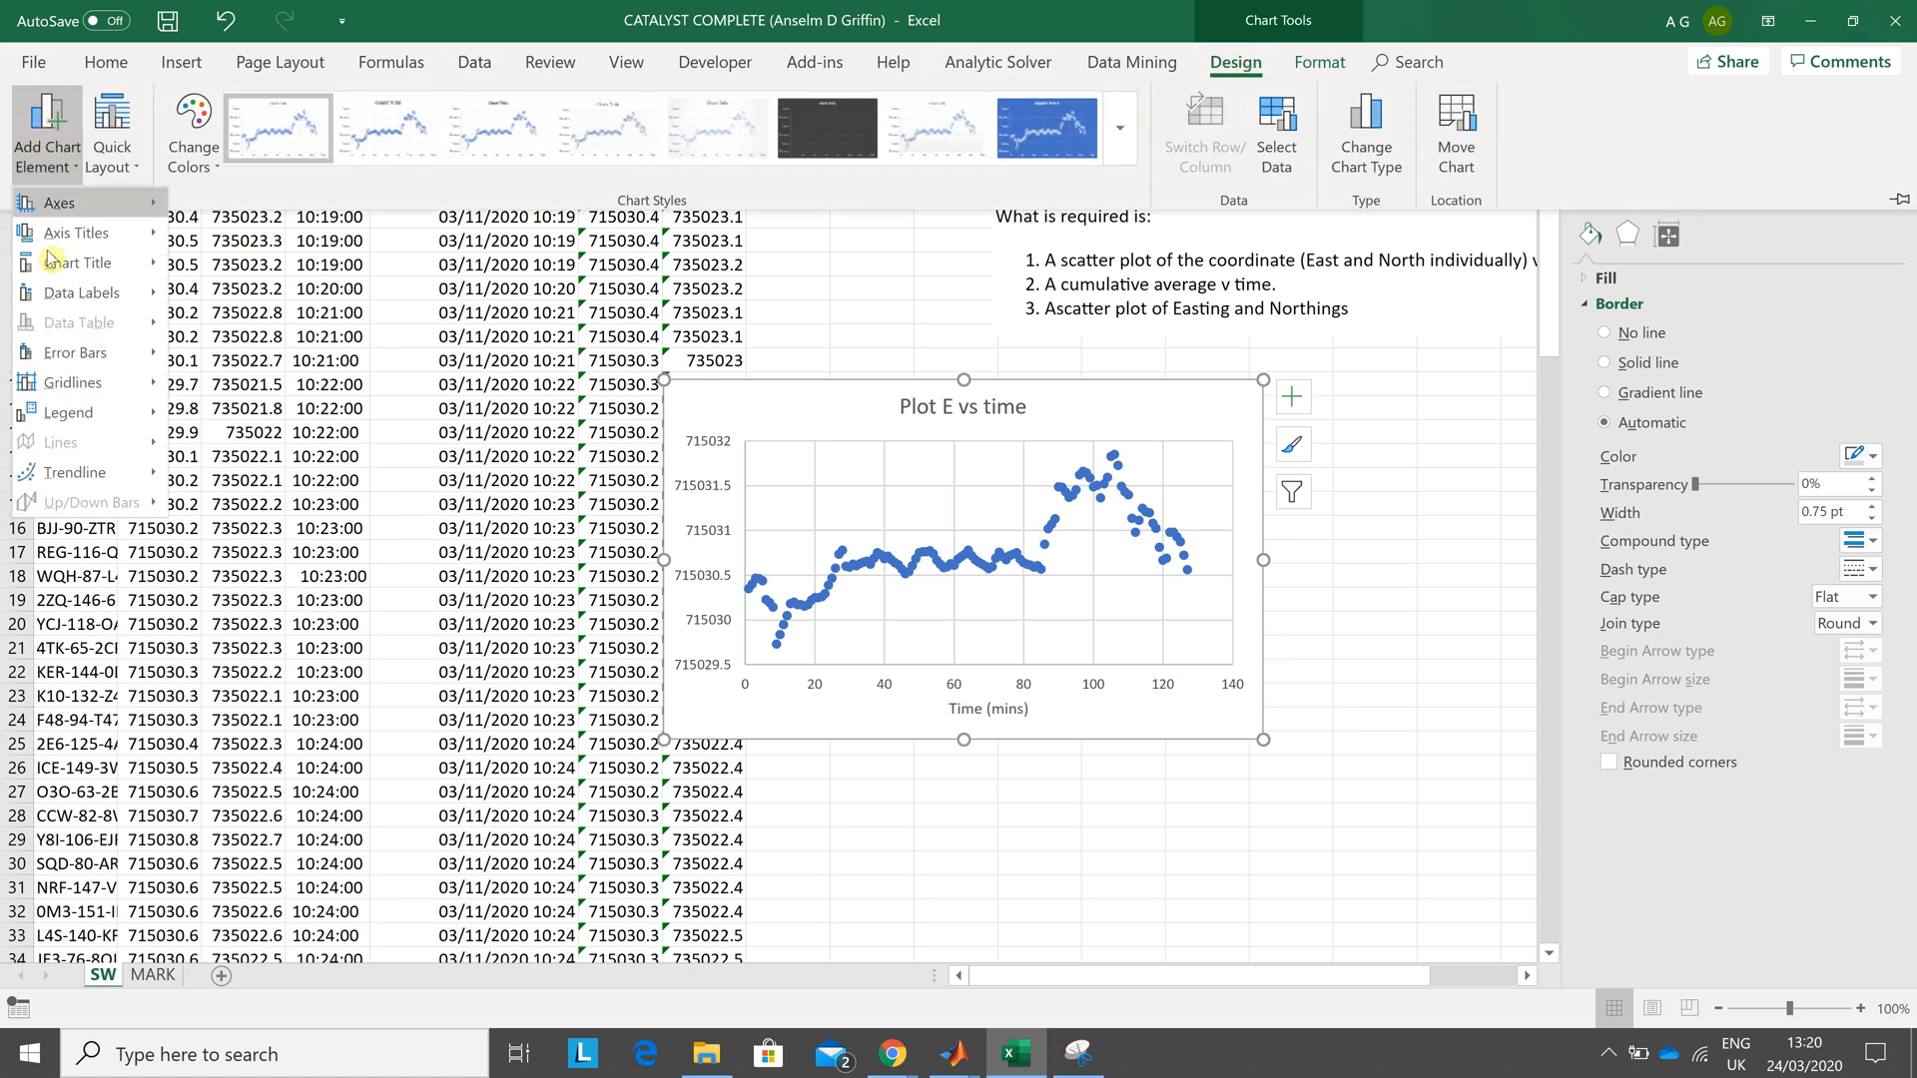
pyautogui.click(78, 232)
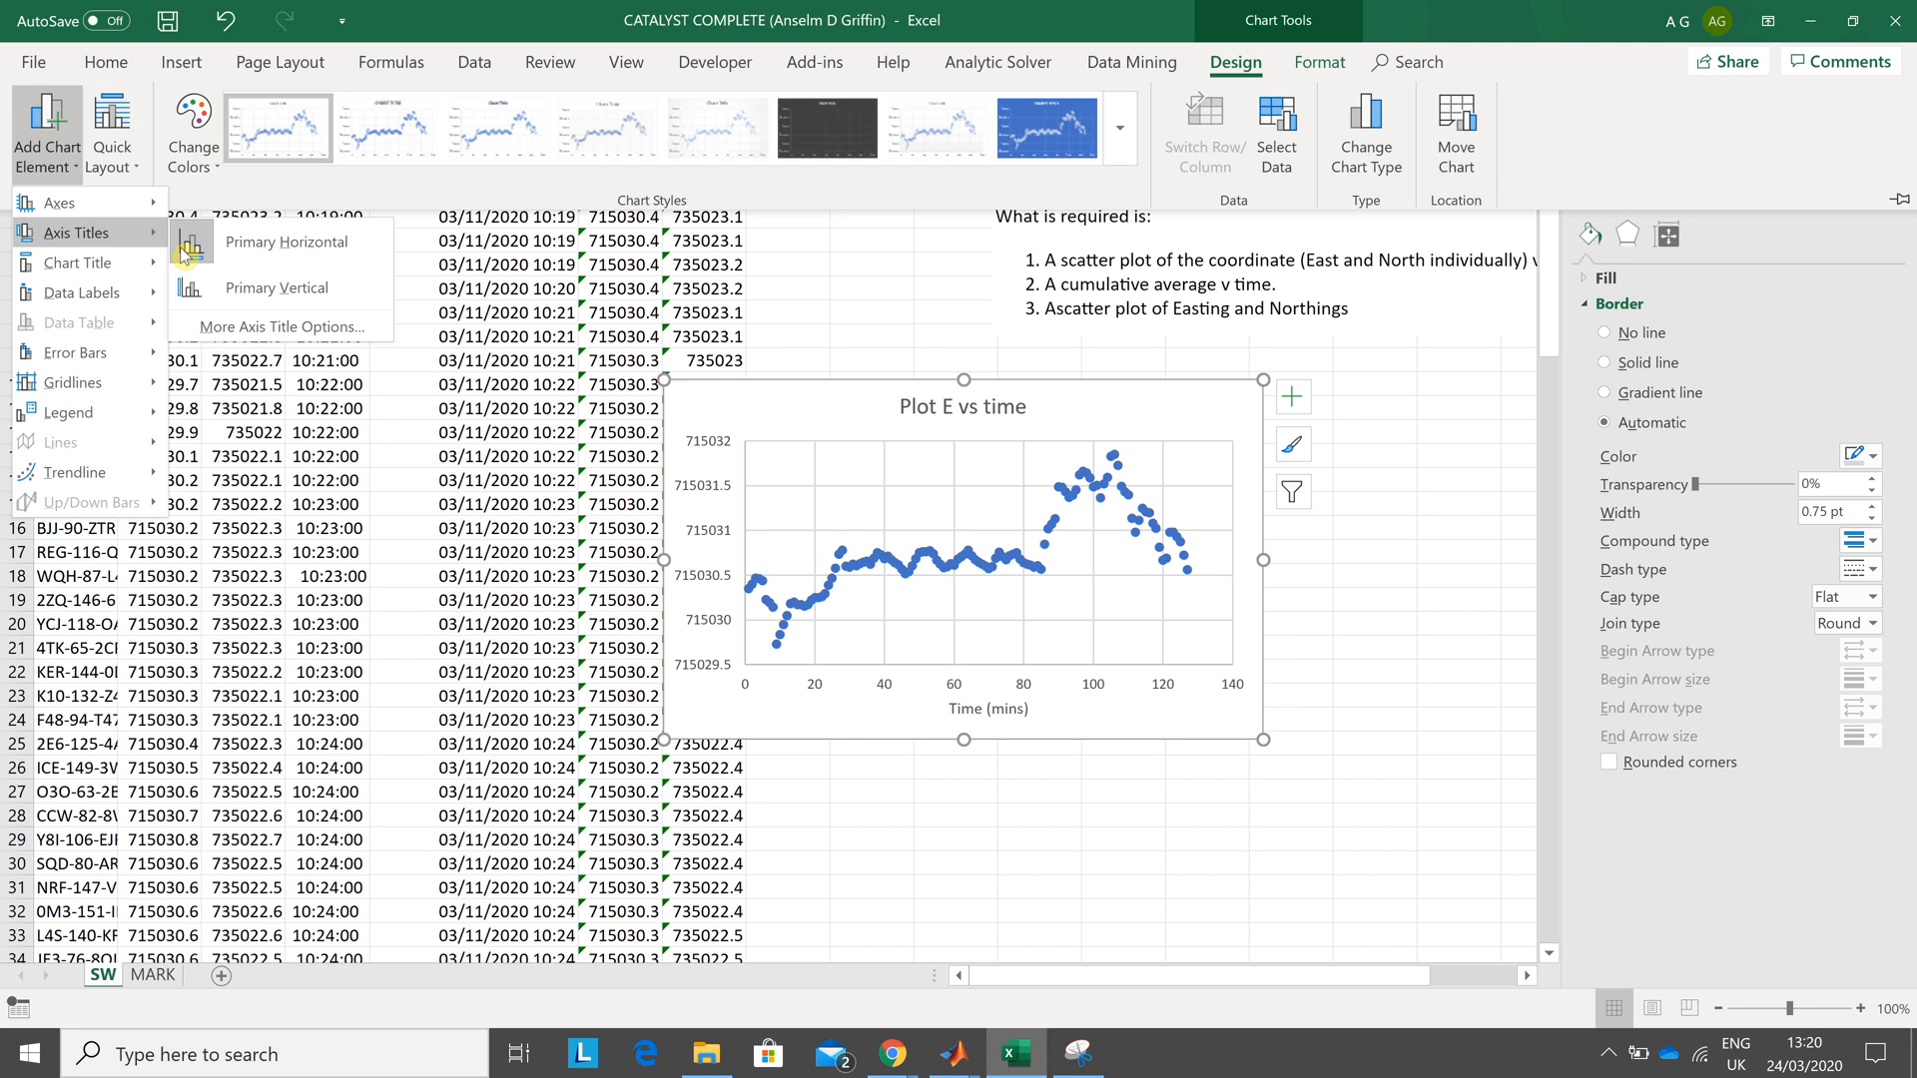
pyautogui.click(276, 287)
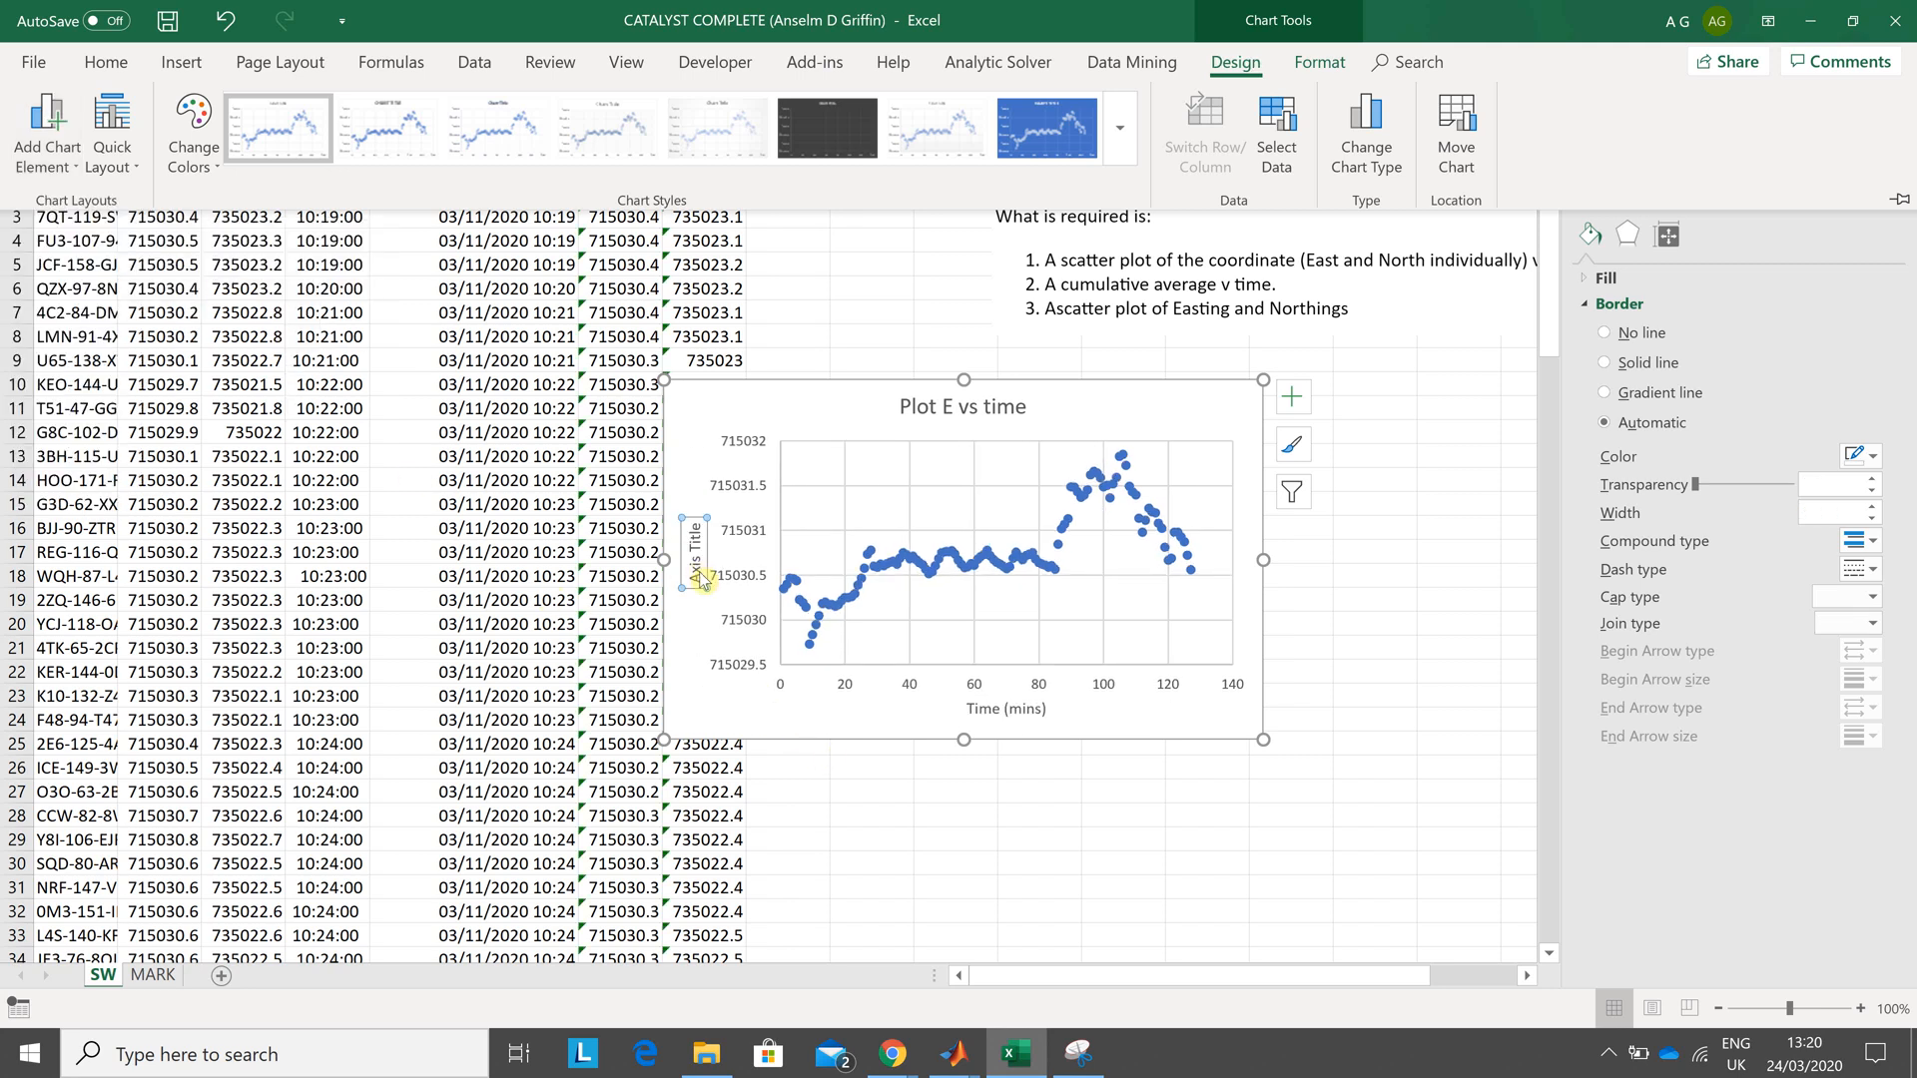
pyautogui.click(700, 565)
pyautogui.write('Easting (m)')
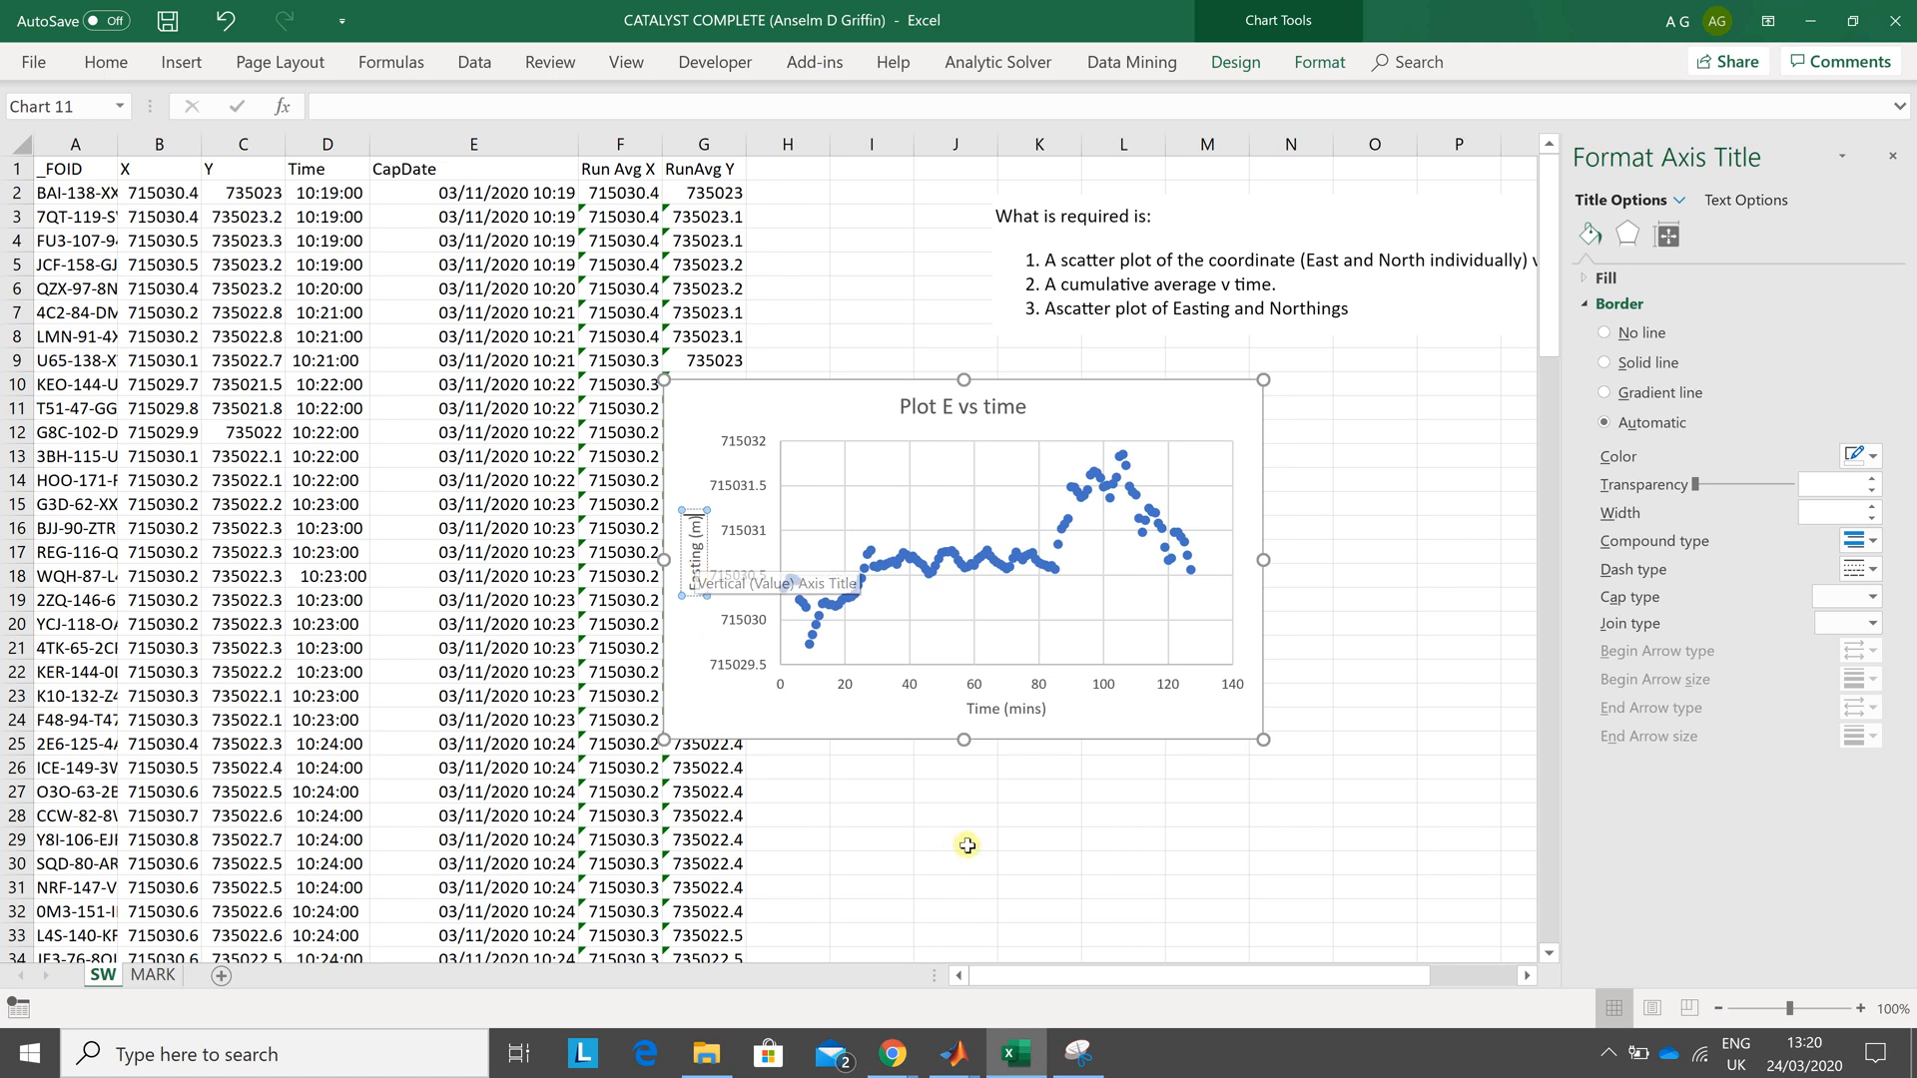
pyautogui.click(954, 840)
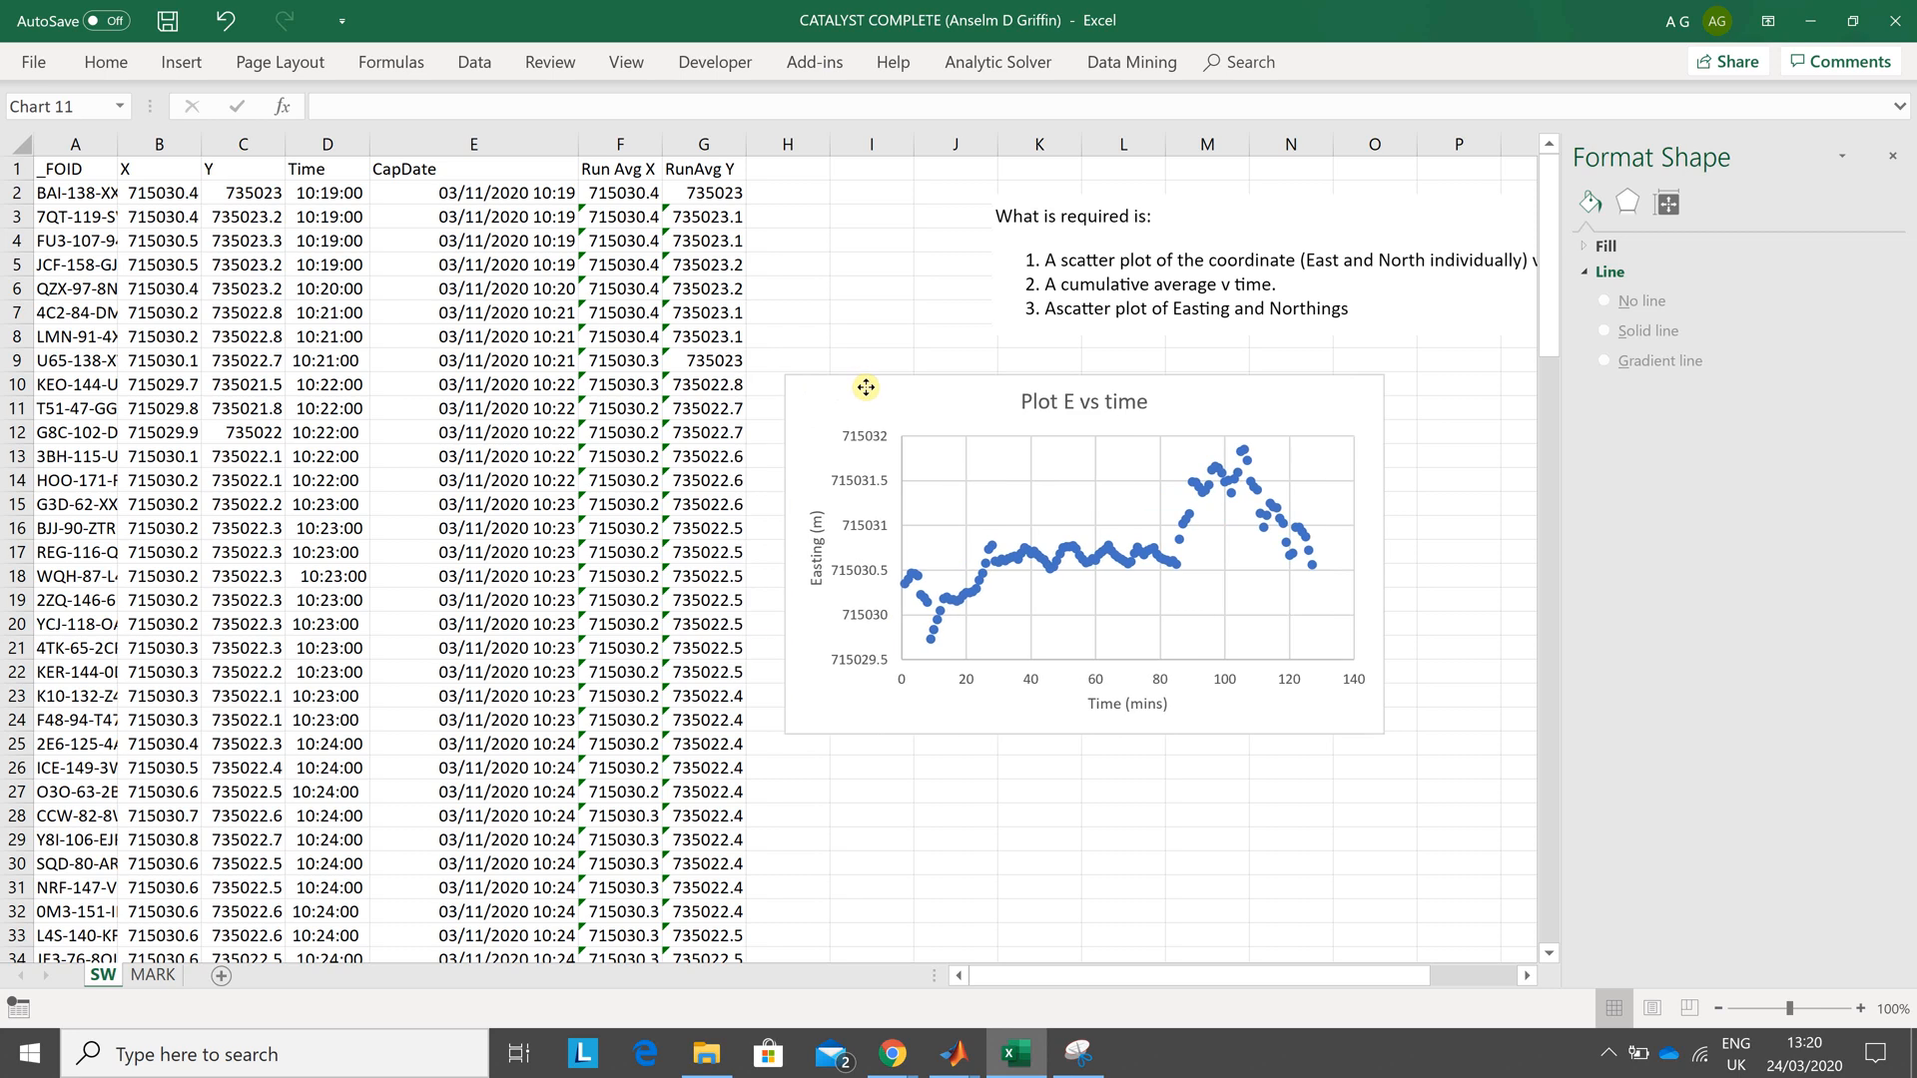
pyautogui.click(1082, 553)
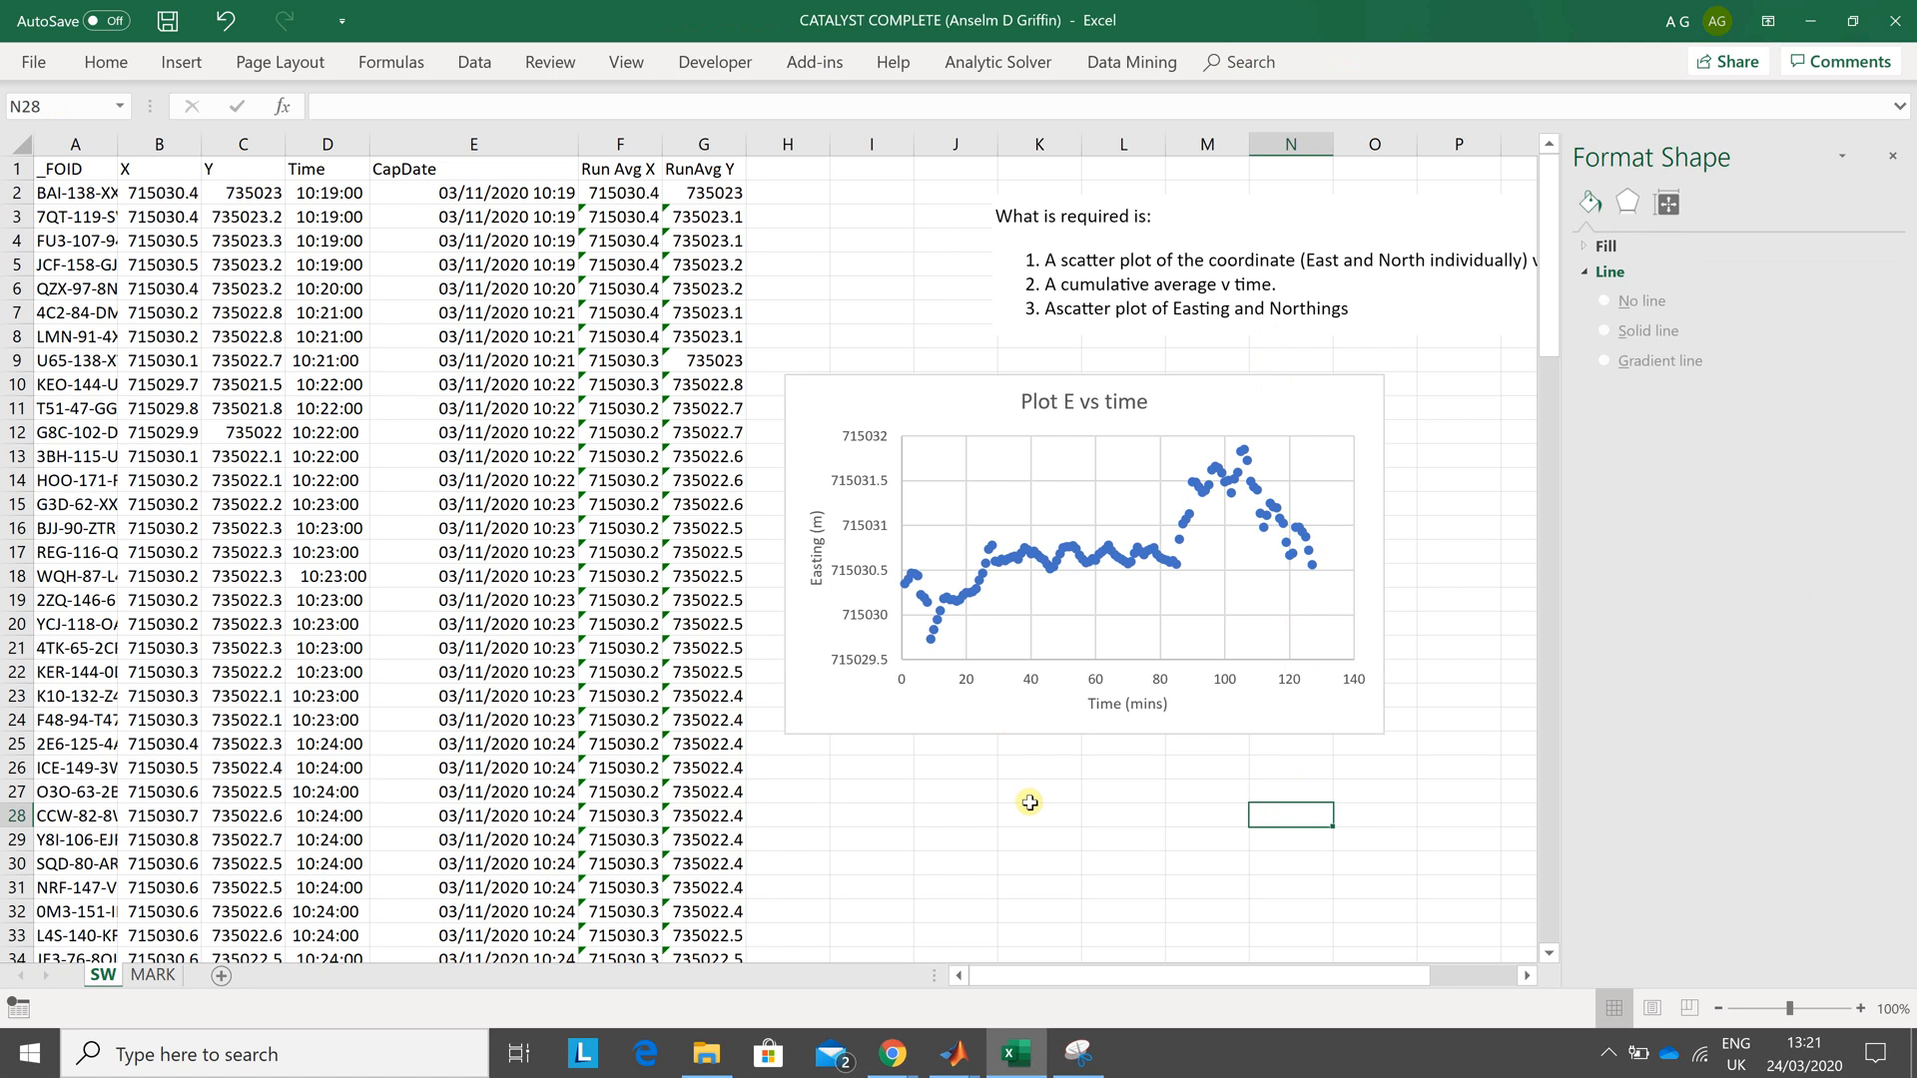
pyautogui.moveTo(827, 389)
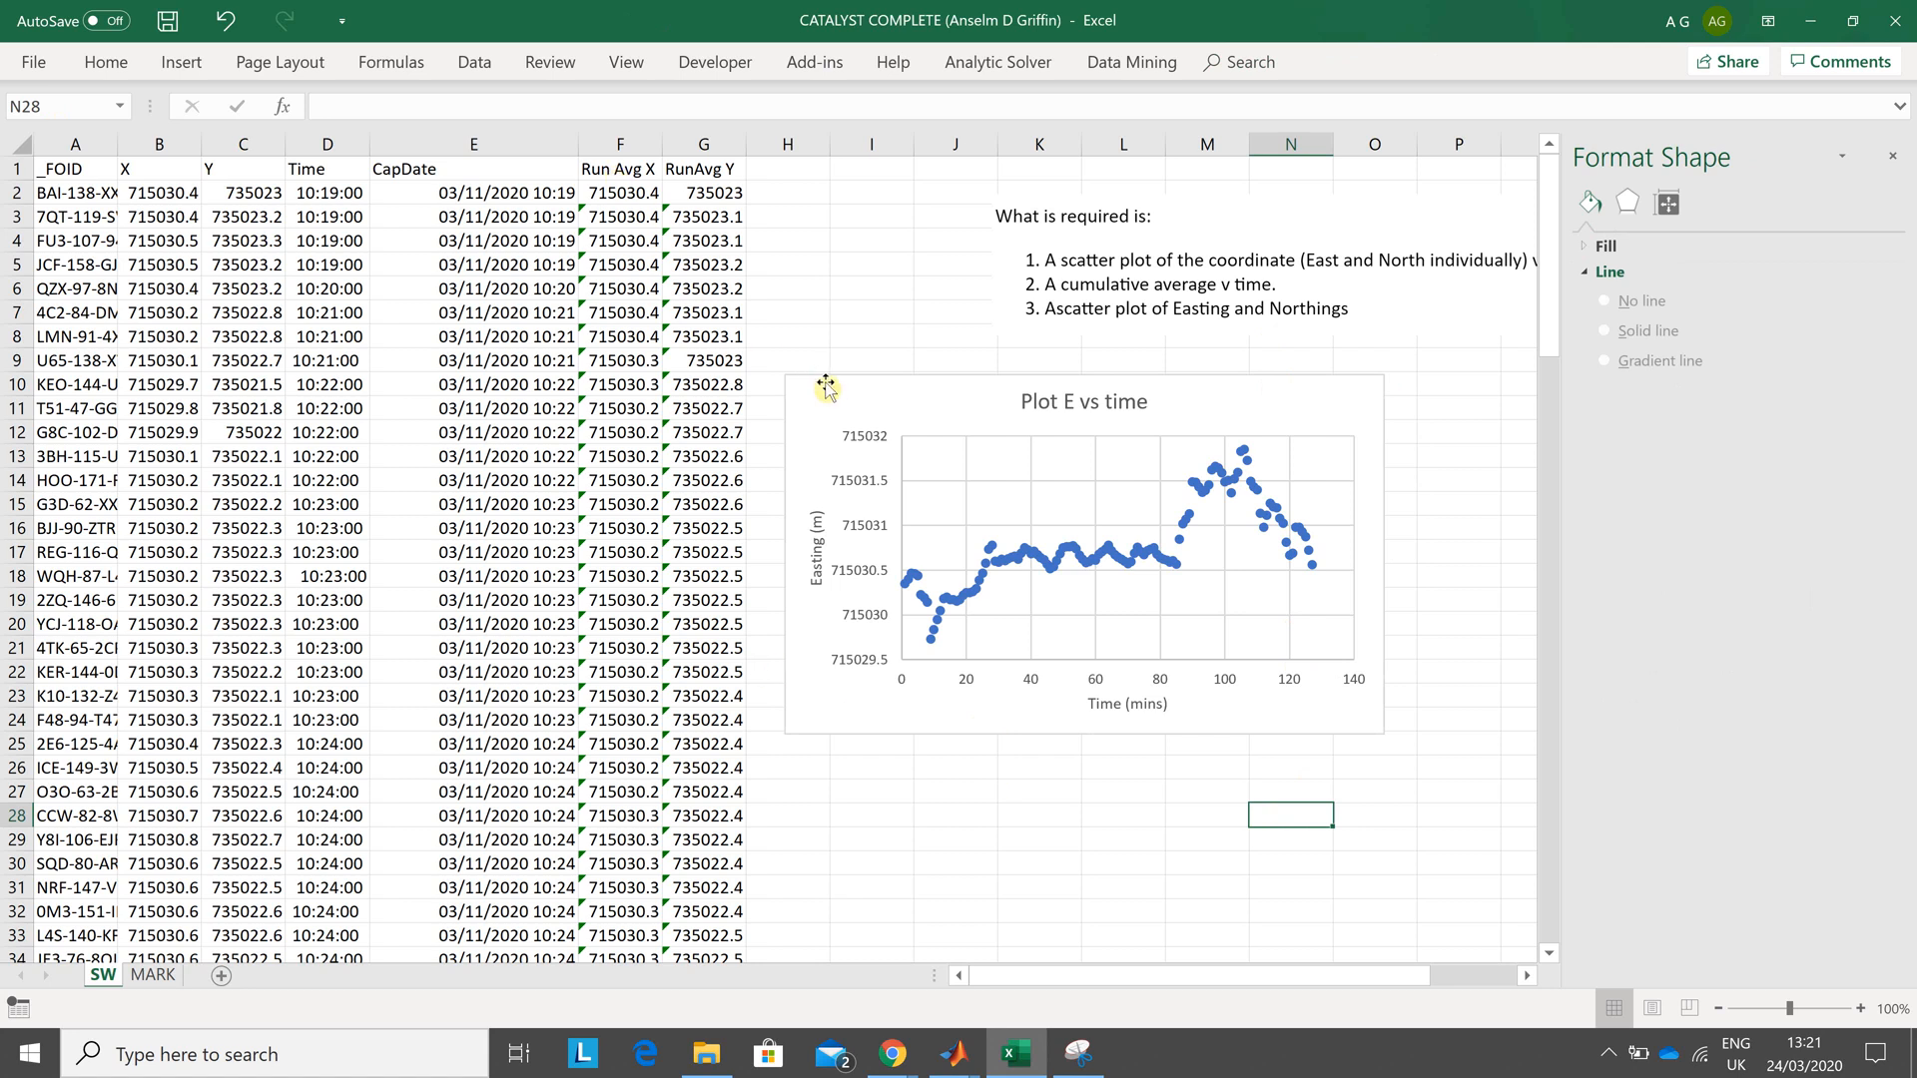
pyautogui.moveTo(935, 497)
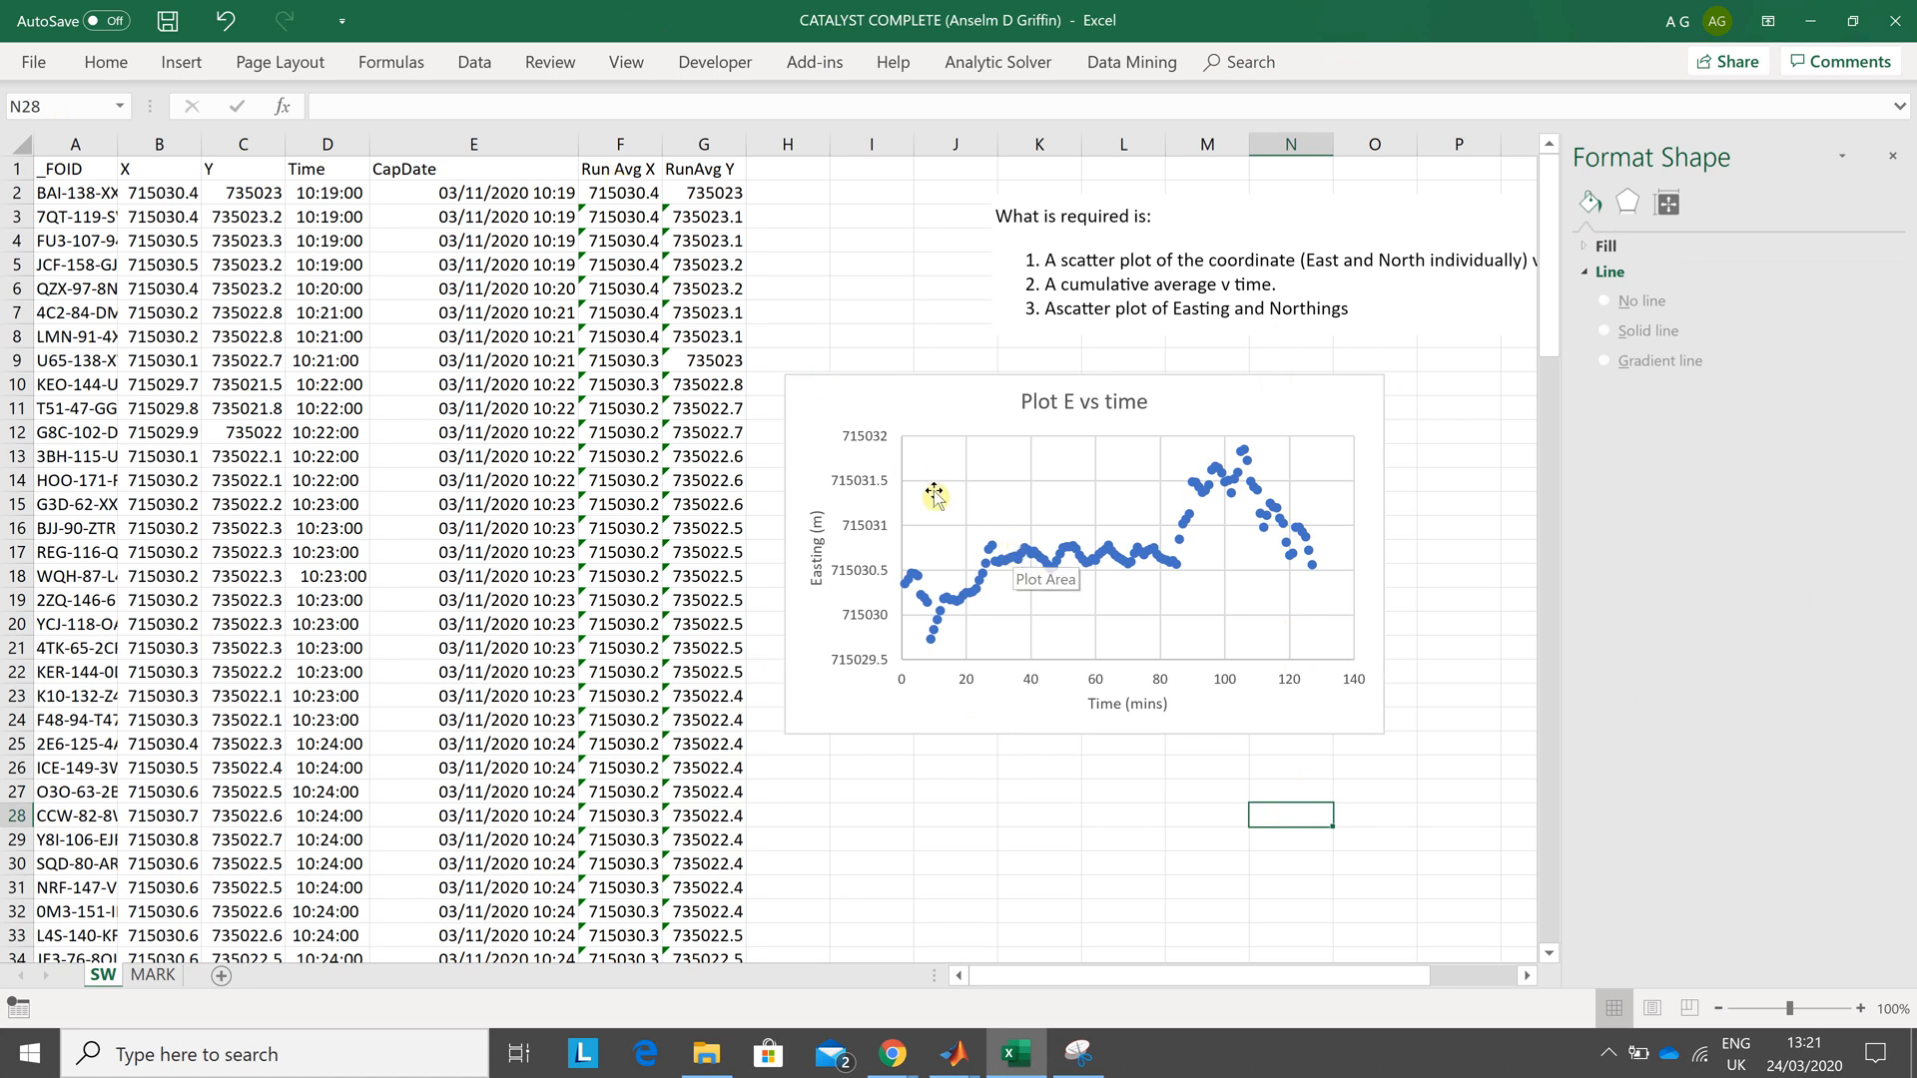
pyautogui.moveTo(785, 342)
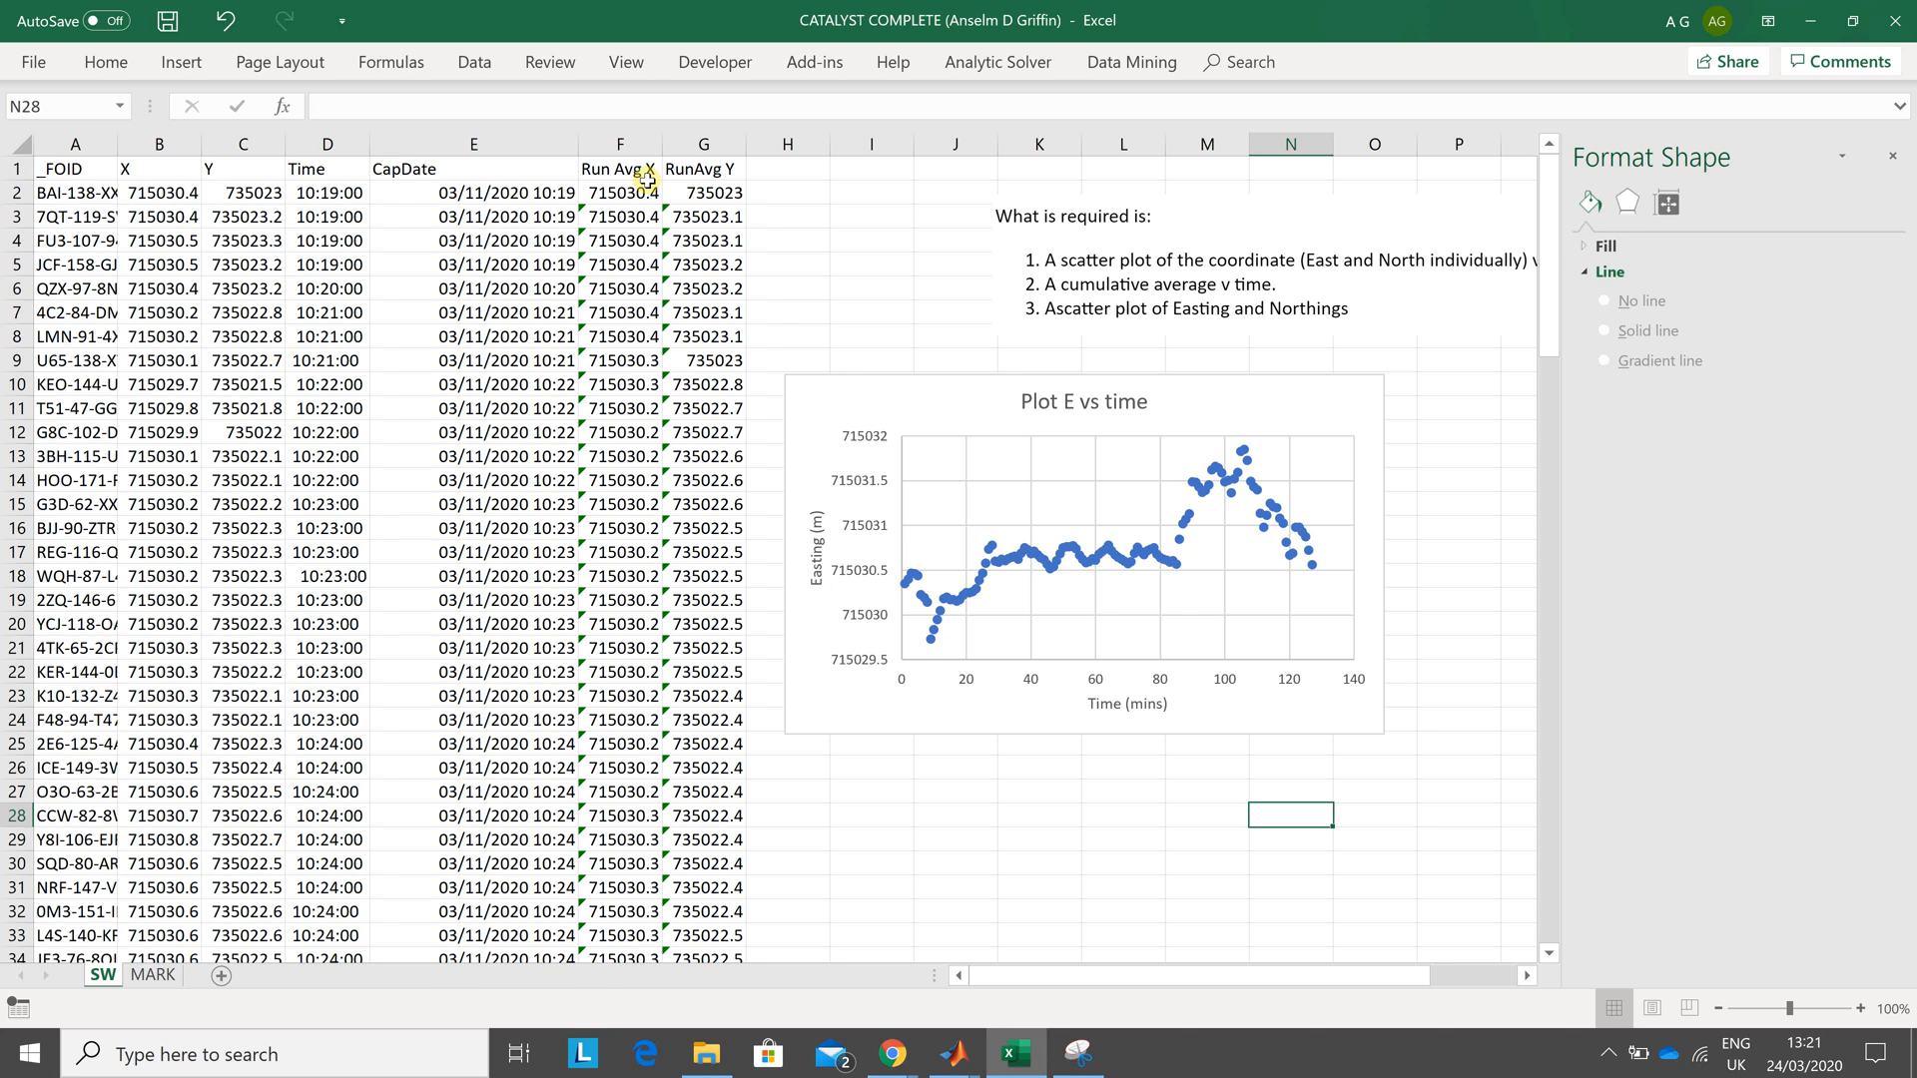
pyautogui.click(619, 143)
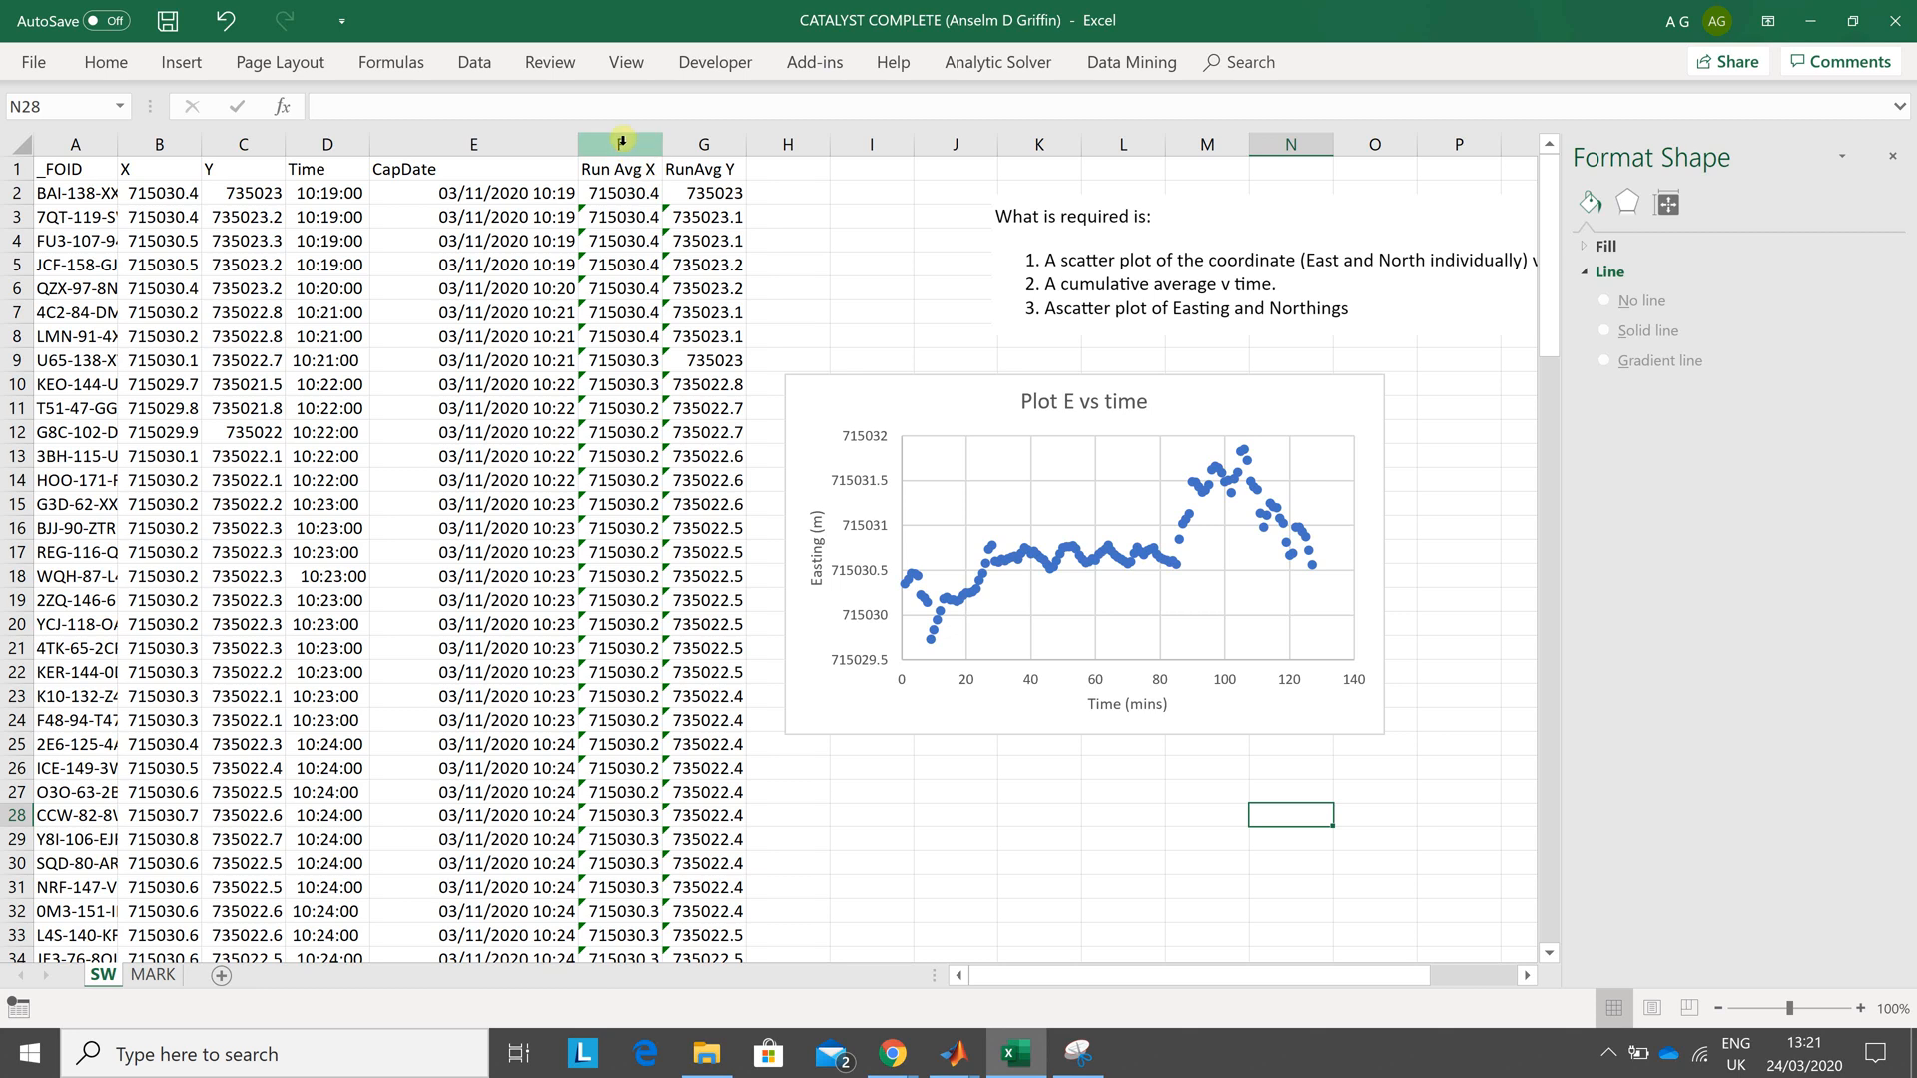
pyautogui.click(619, 143)
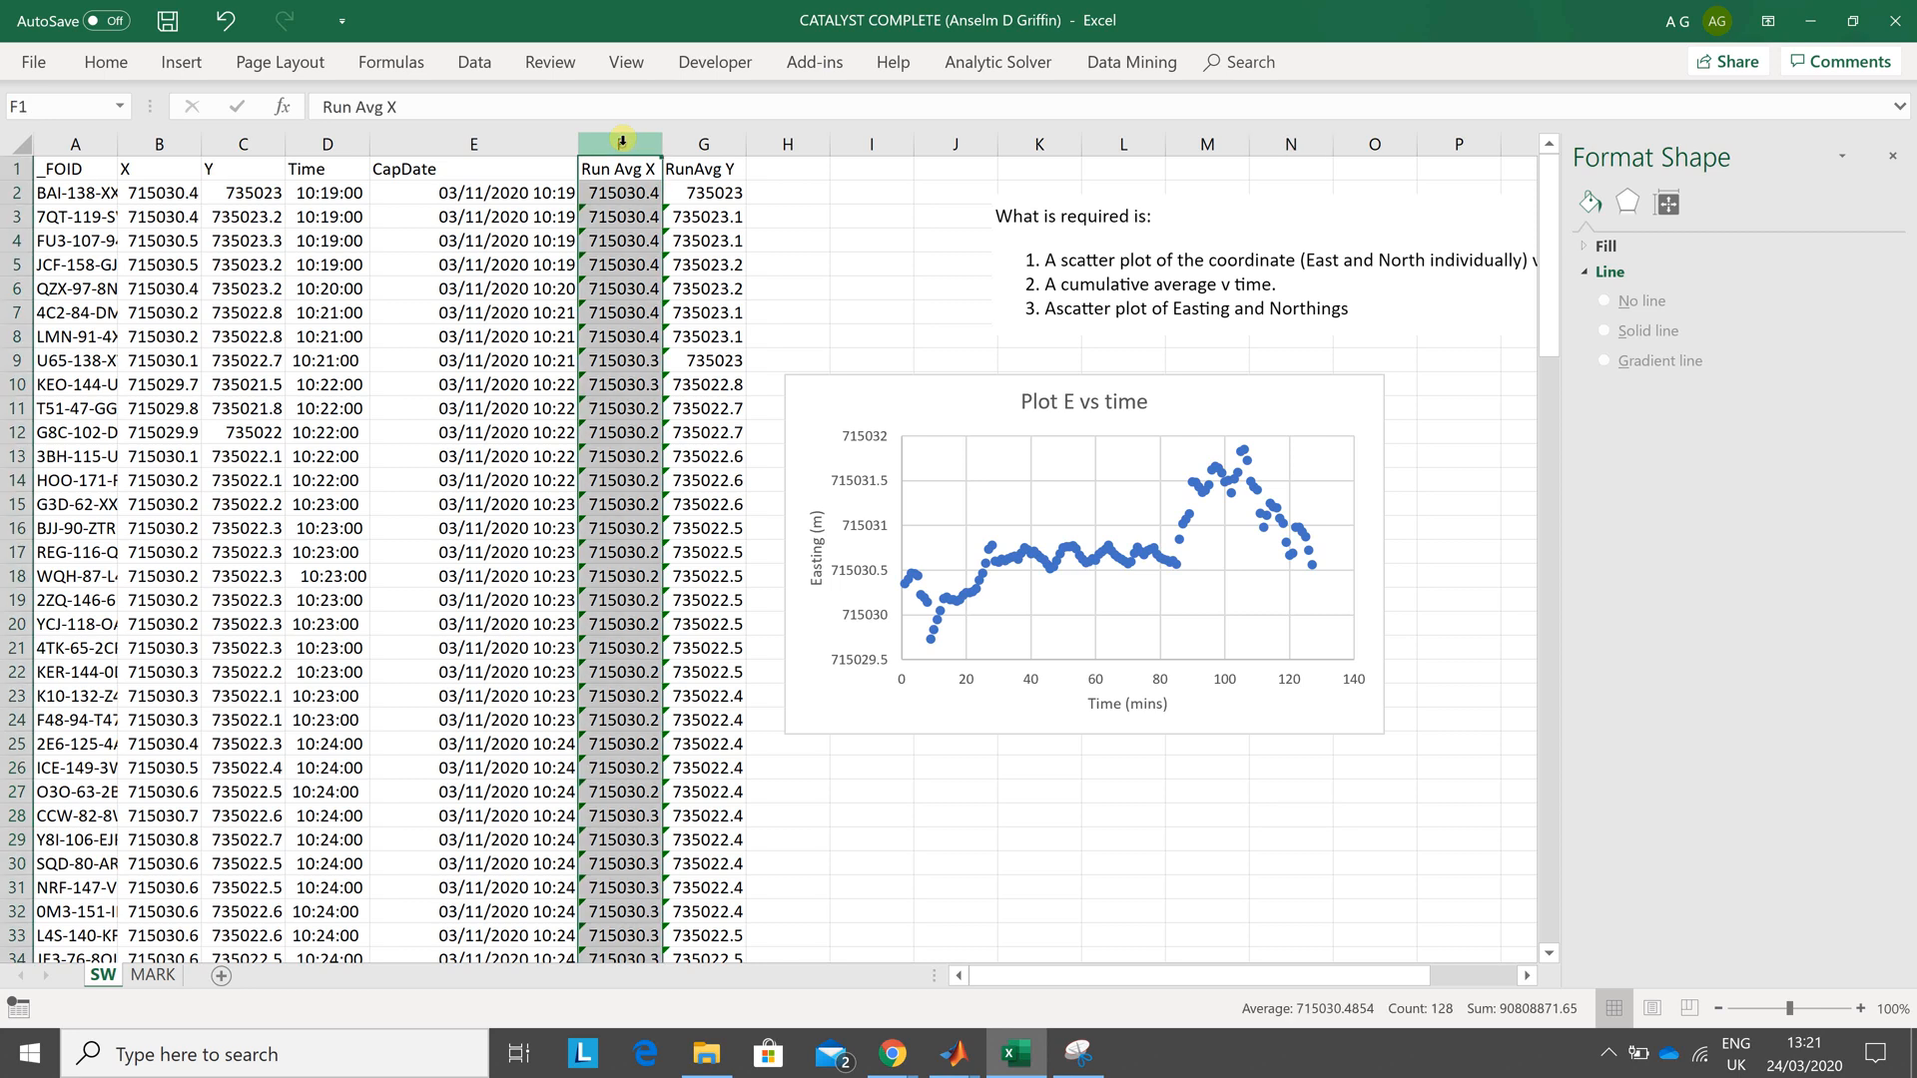
pyautogui.moveTo(289, 128)
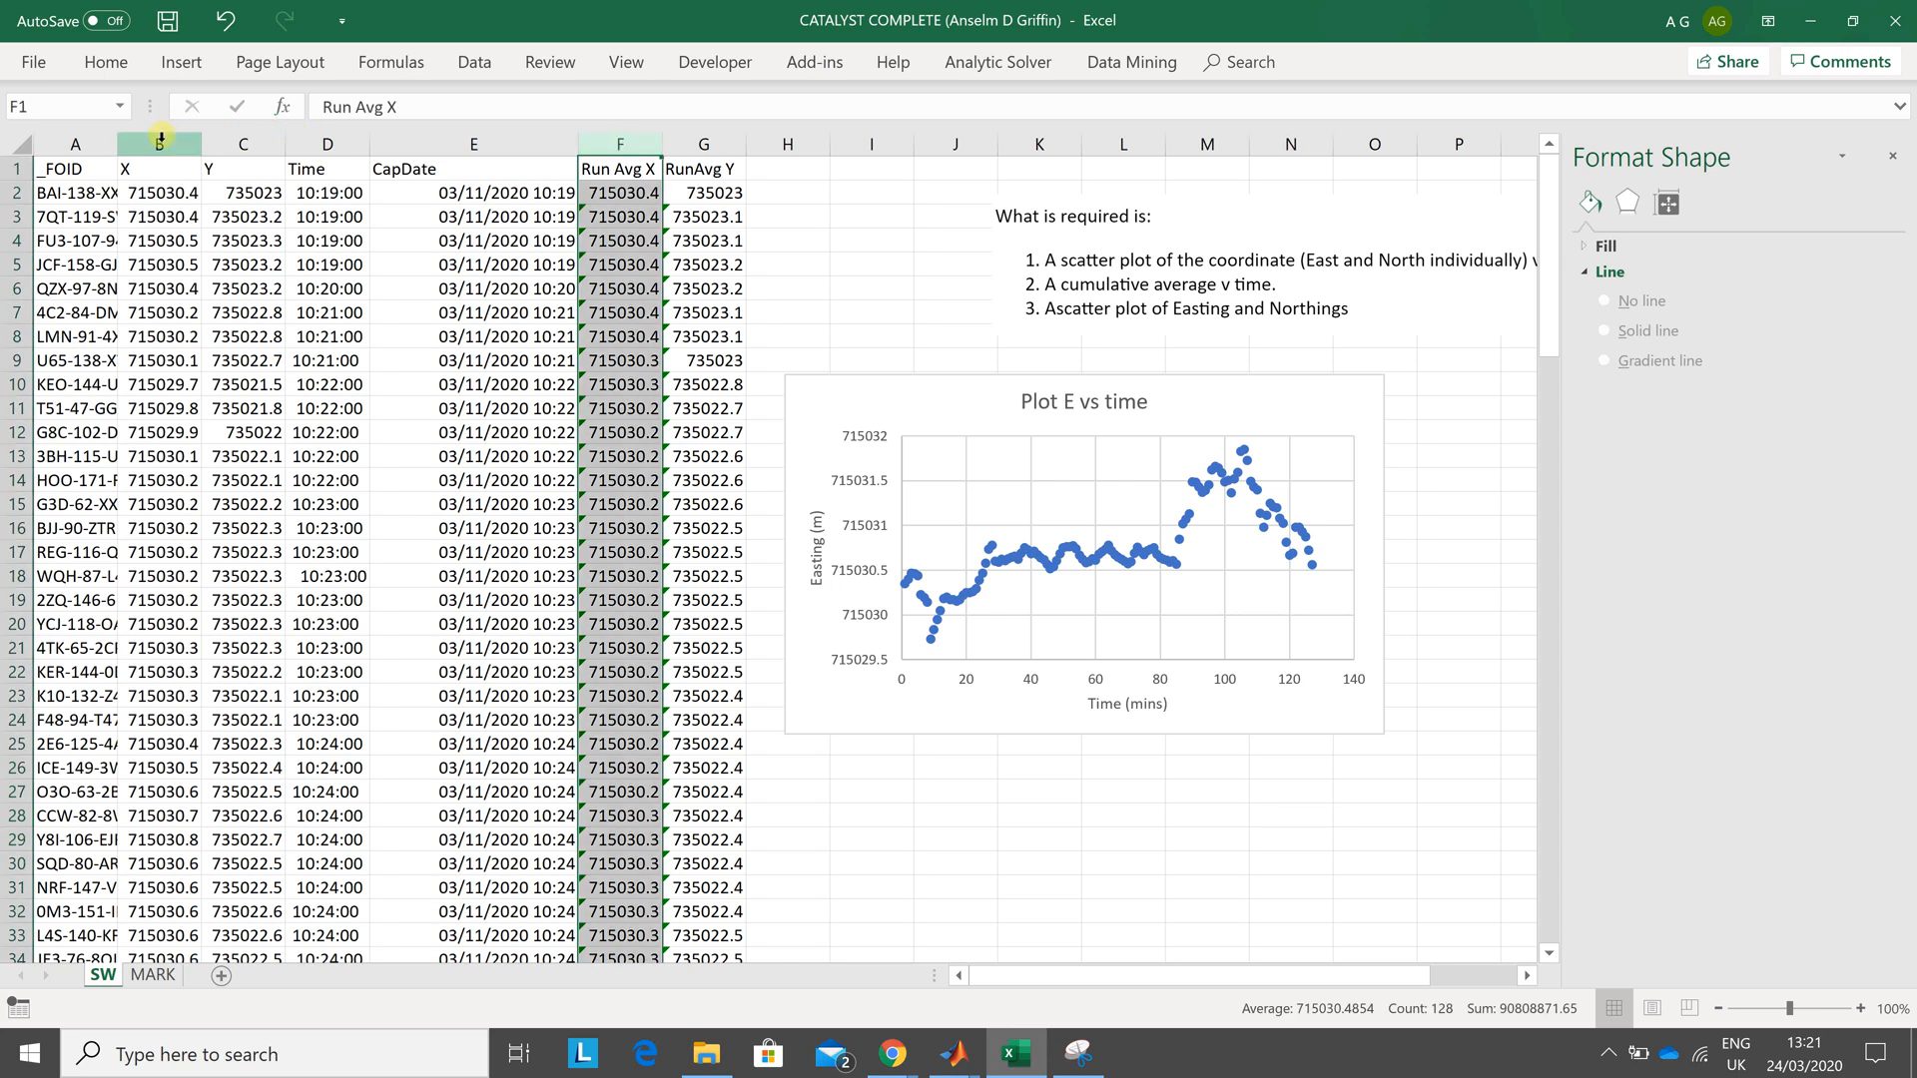
pyautogui.click(158, 144)
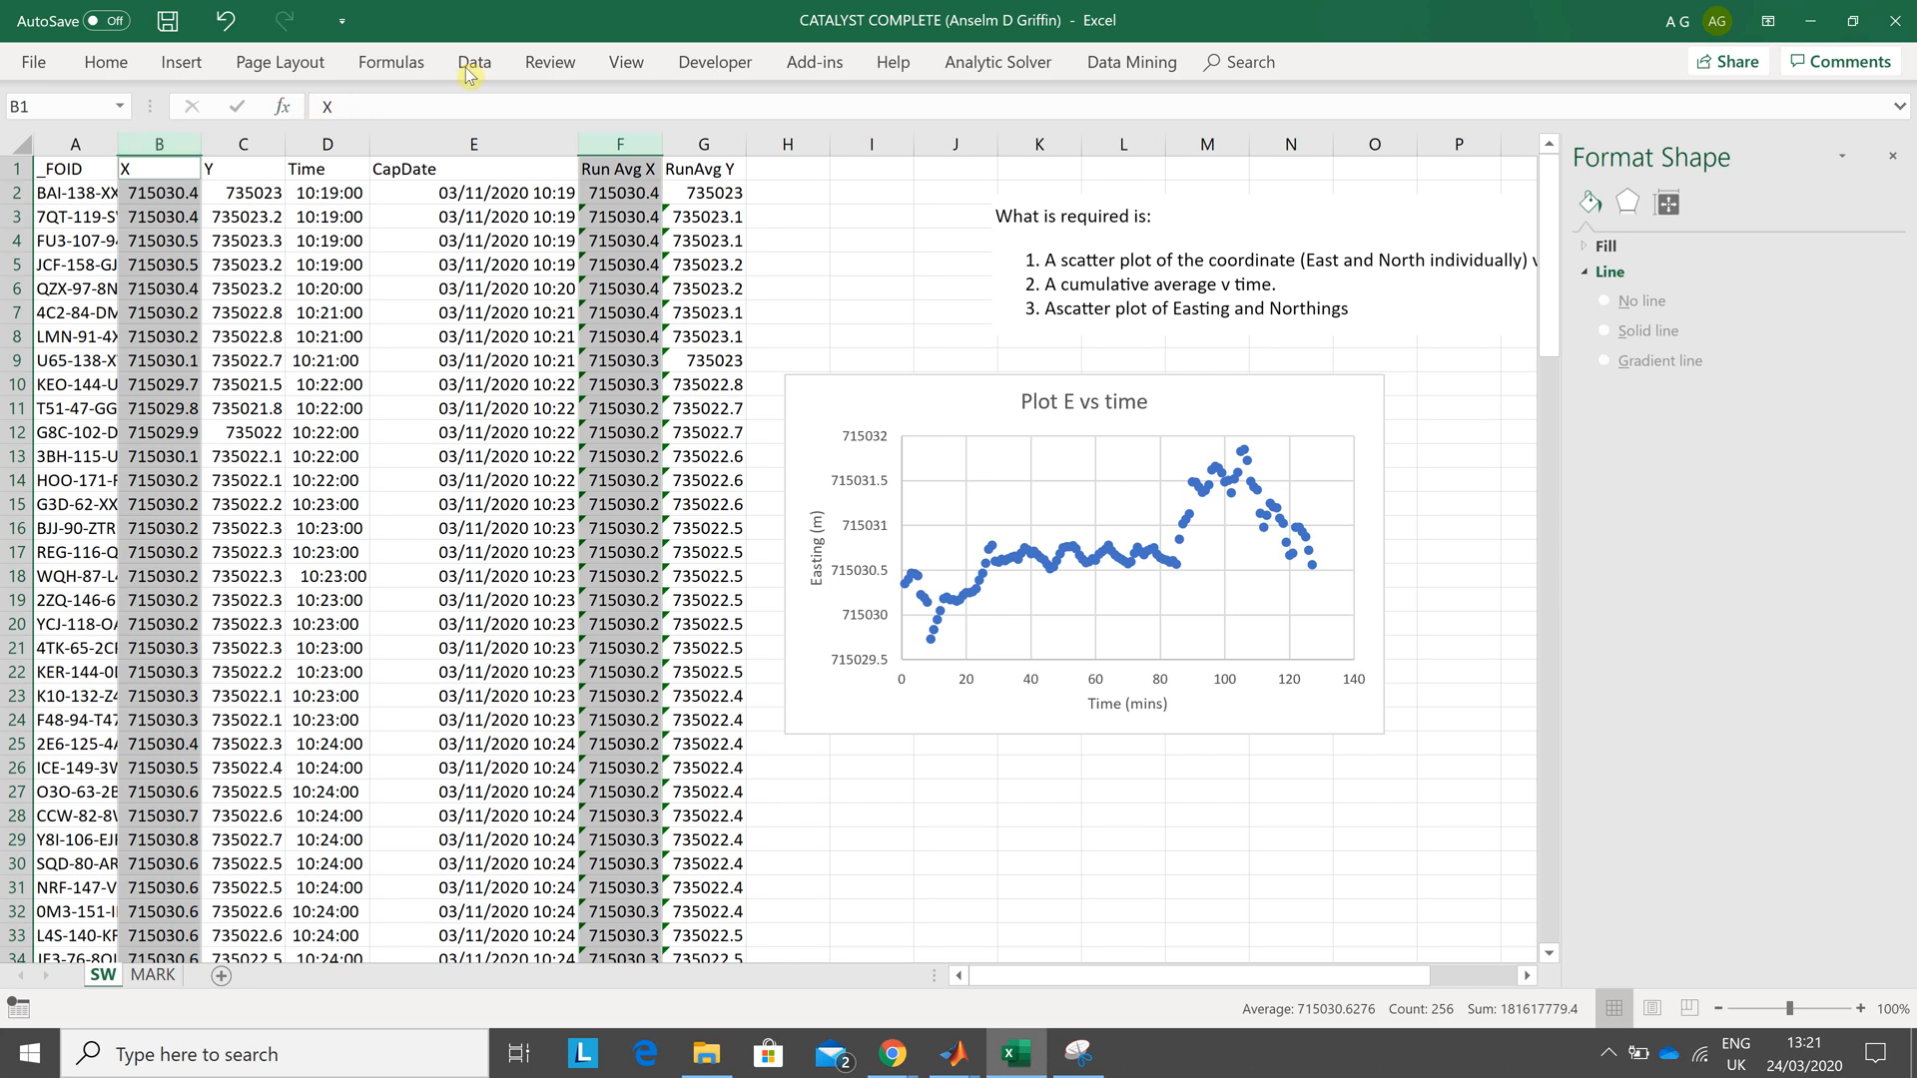
pyautogui.click(475, 61)
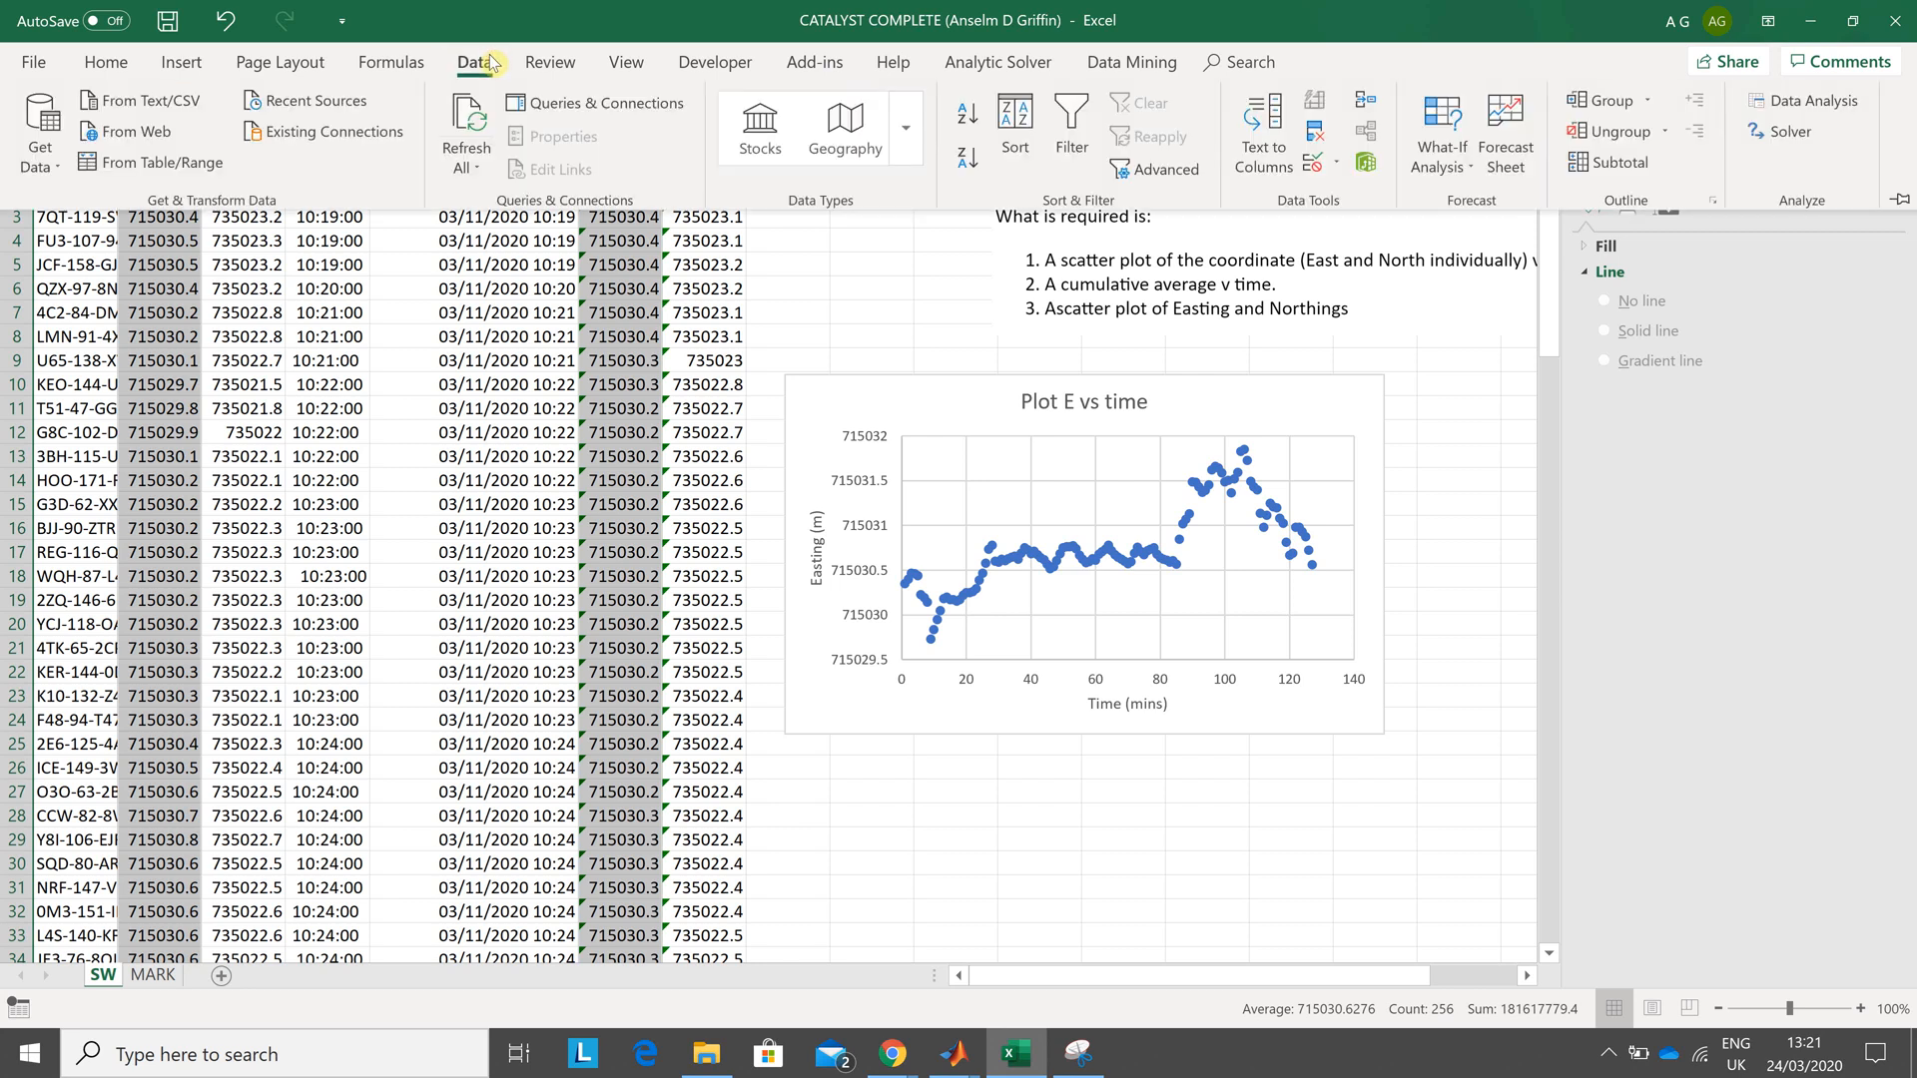
pyautogui.moveTo(587, 192)
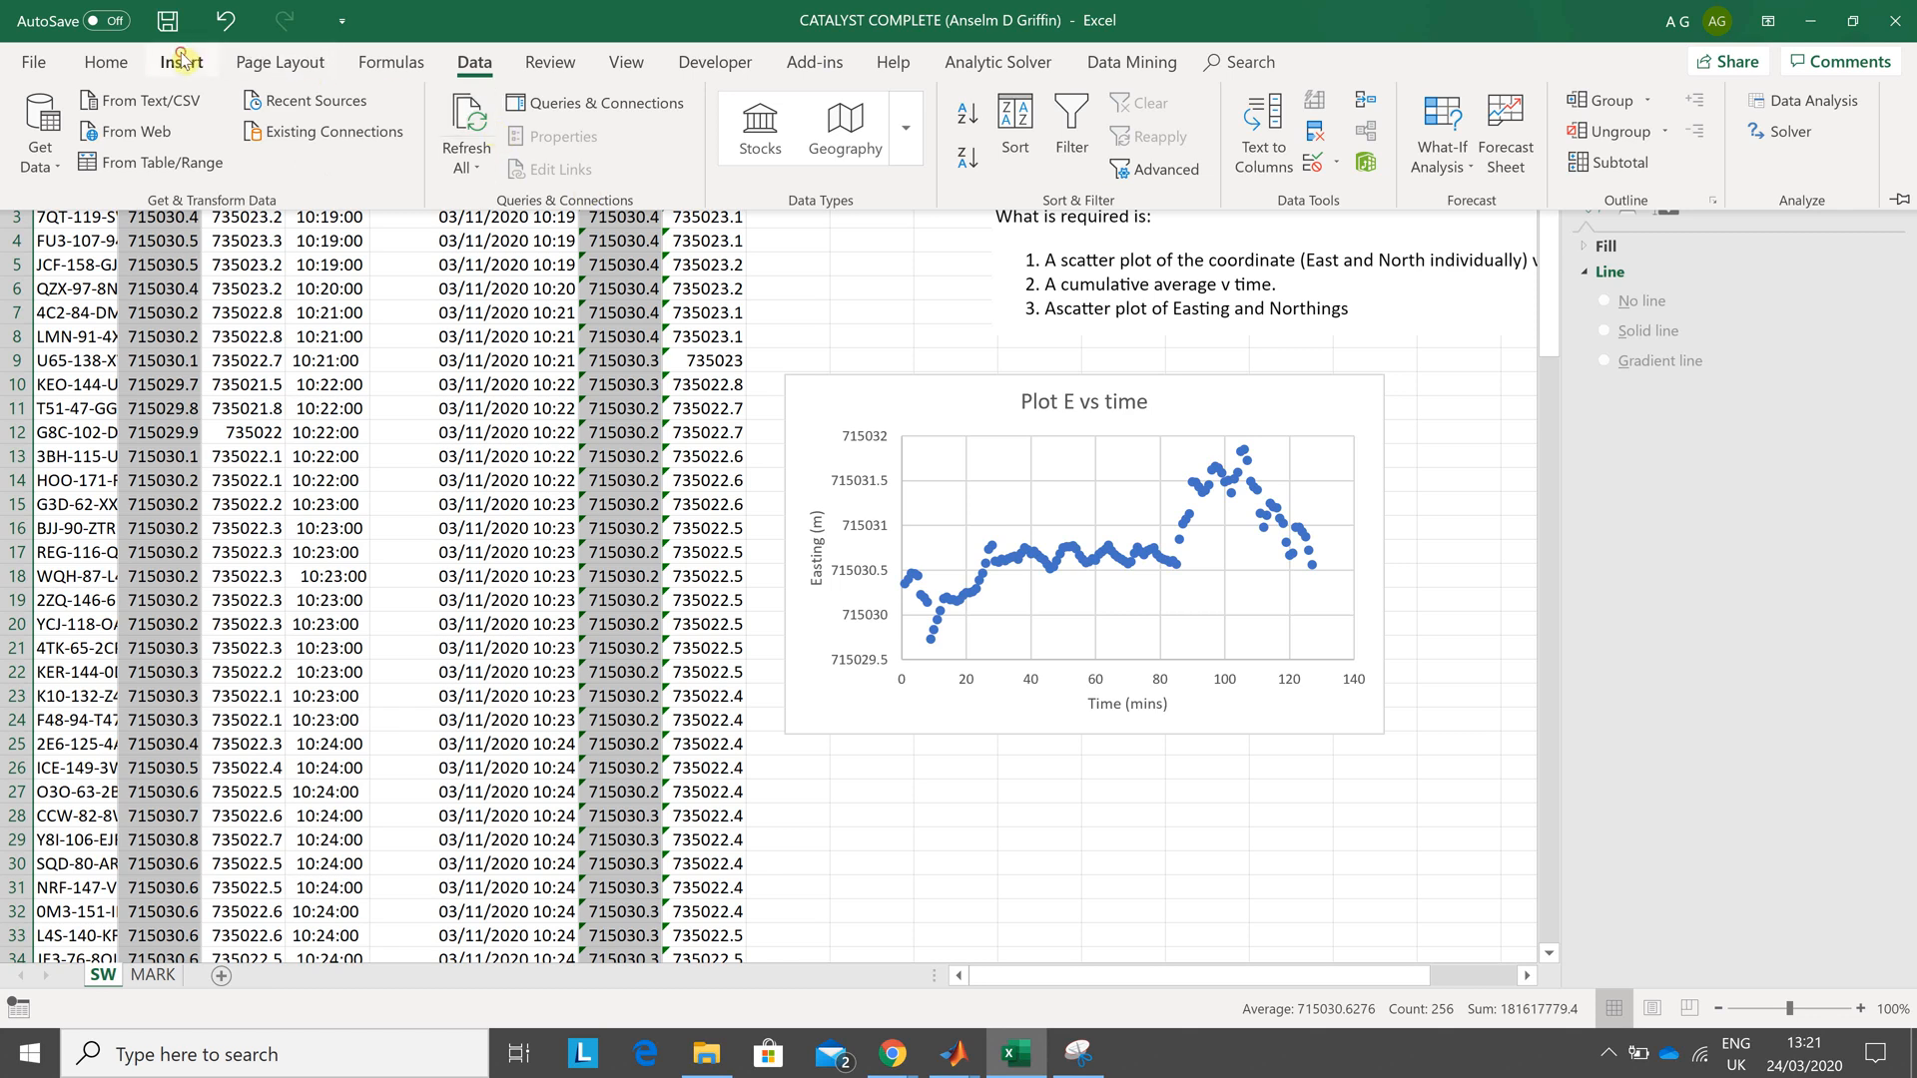
pyautogui.click(180, 61)
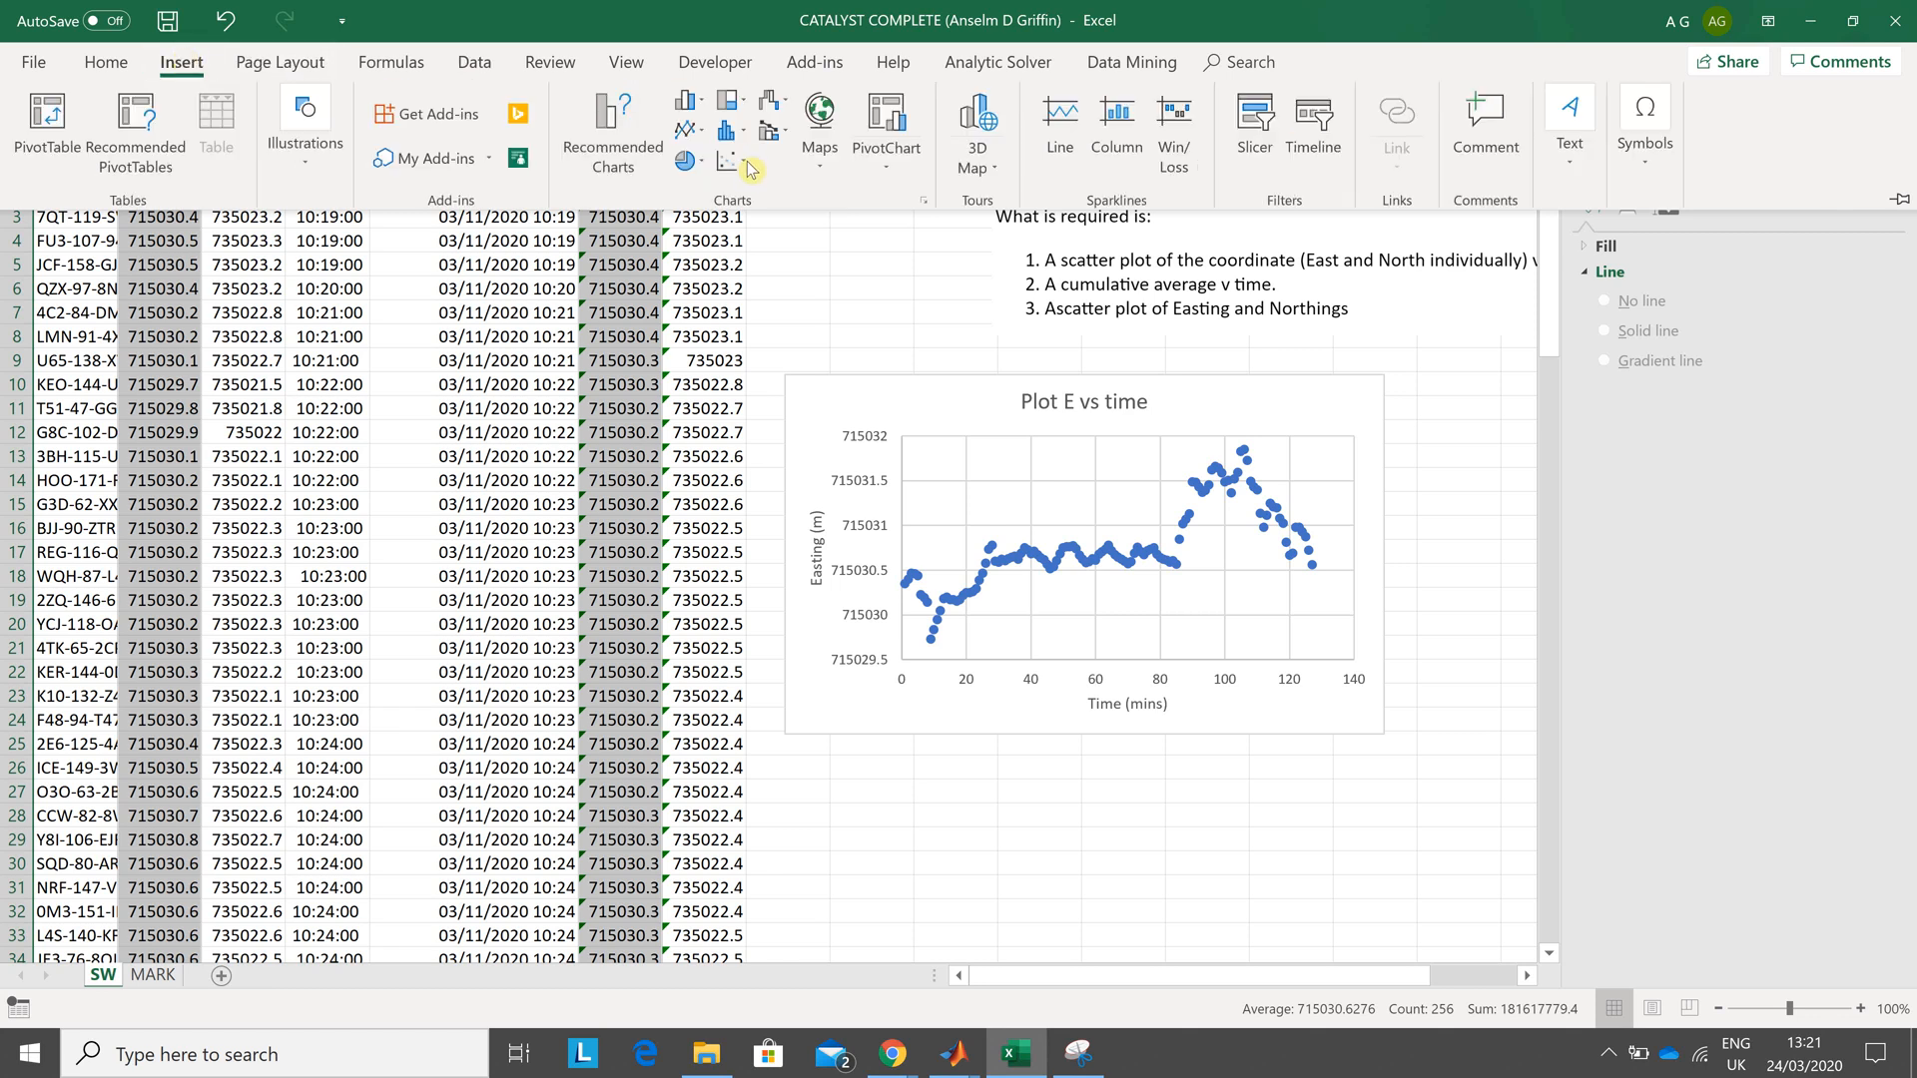
pyautogui.click(729, 164)
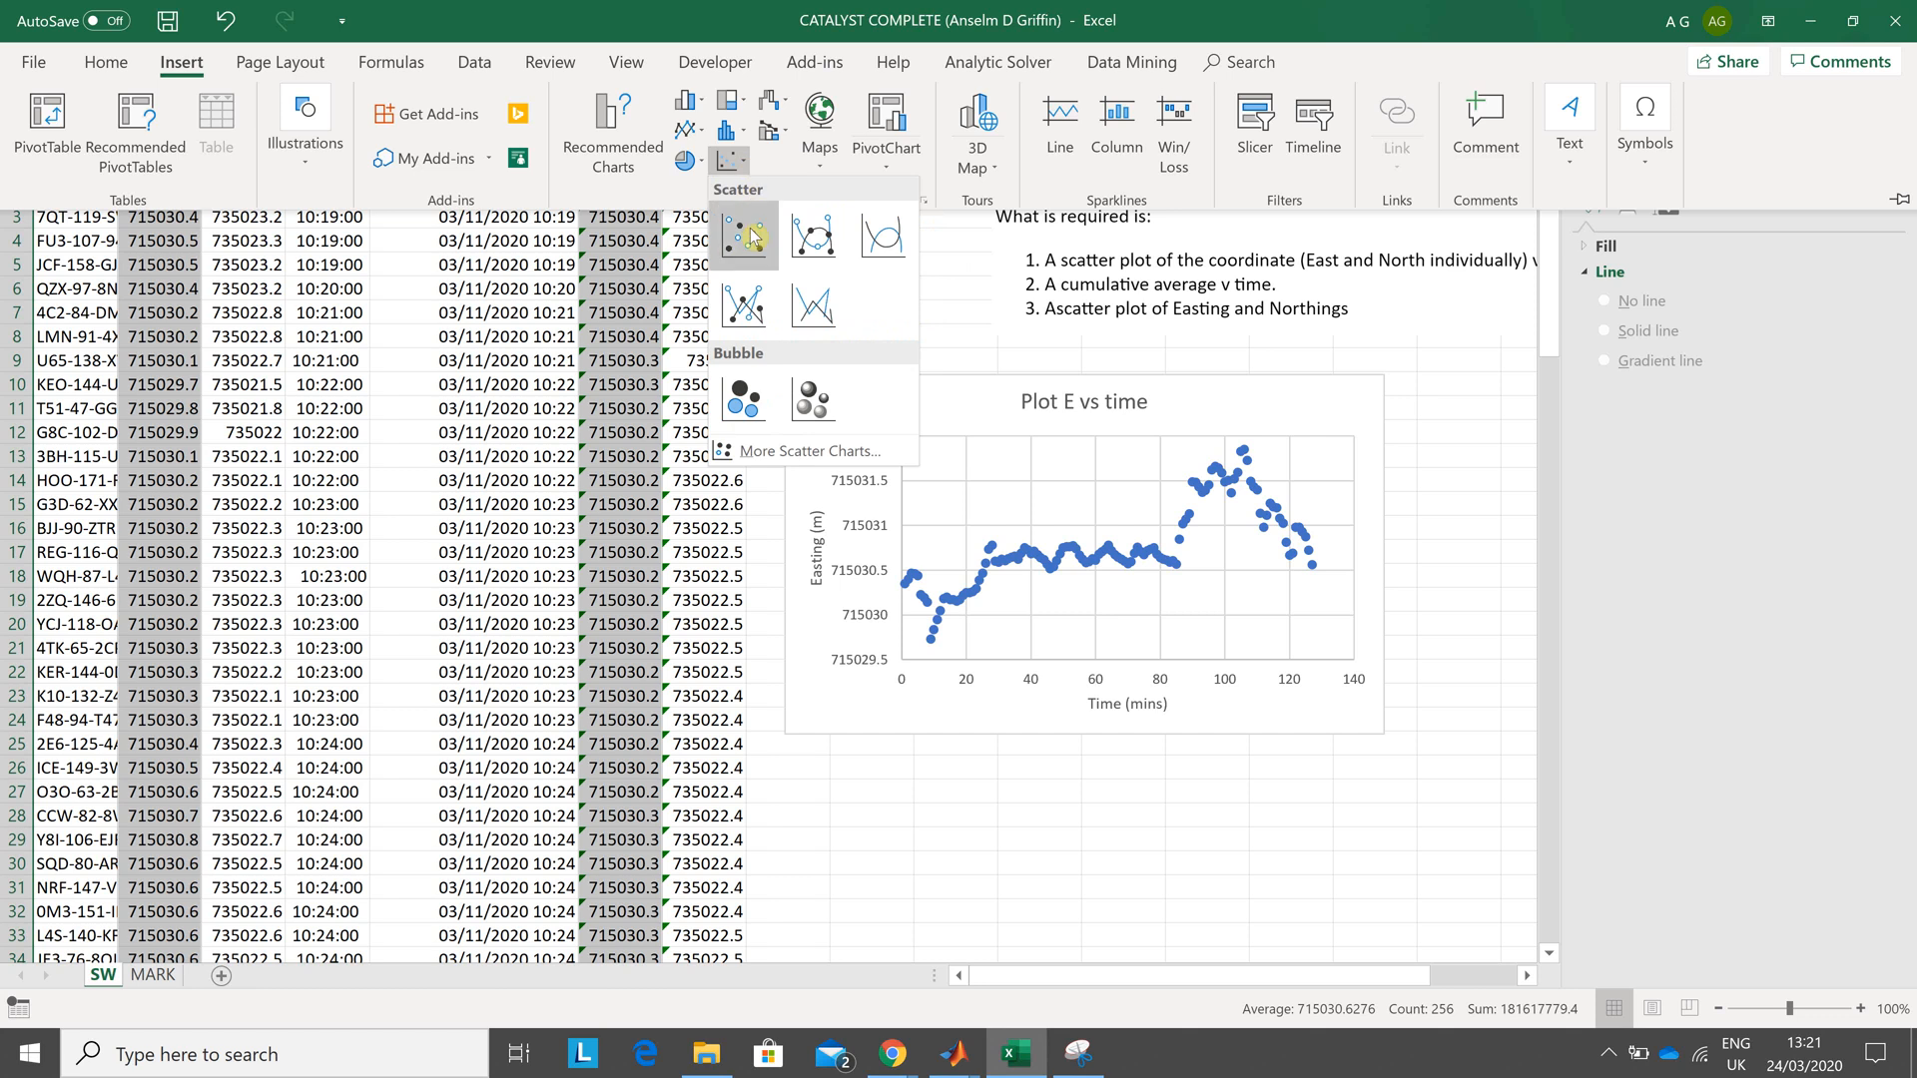
pyautogui.click(743, 233)
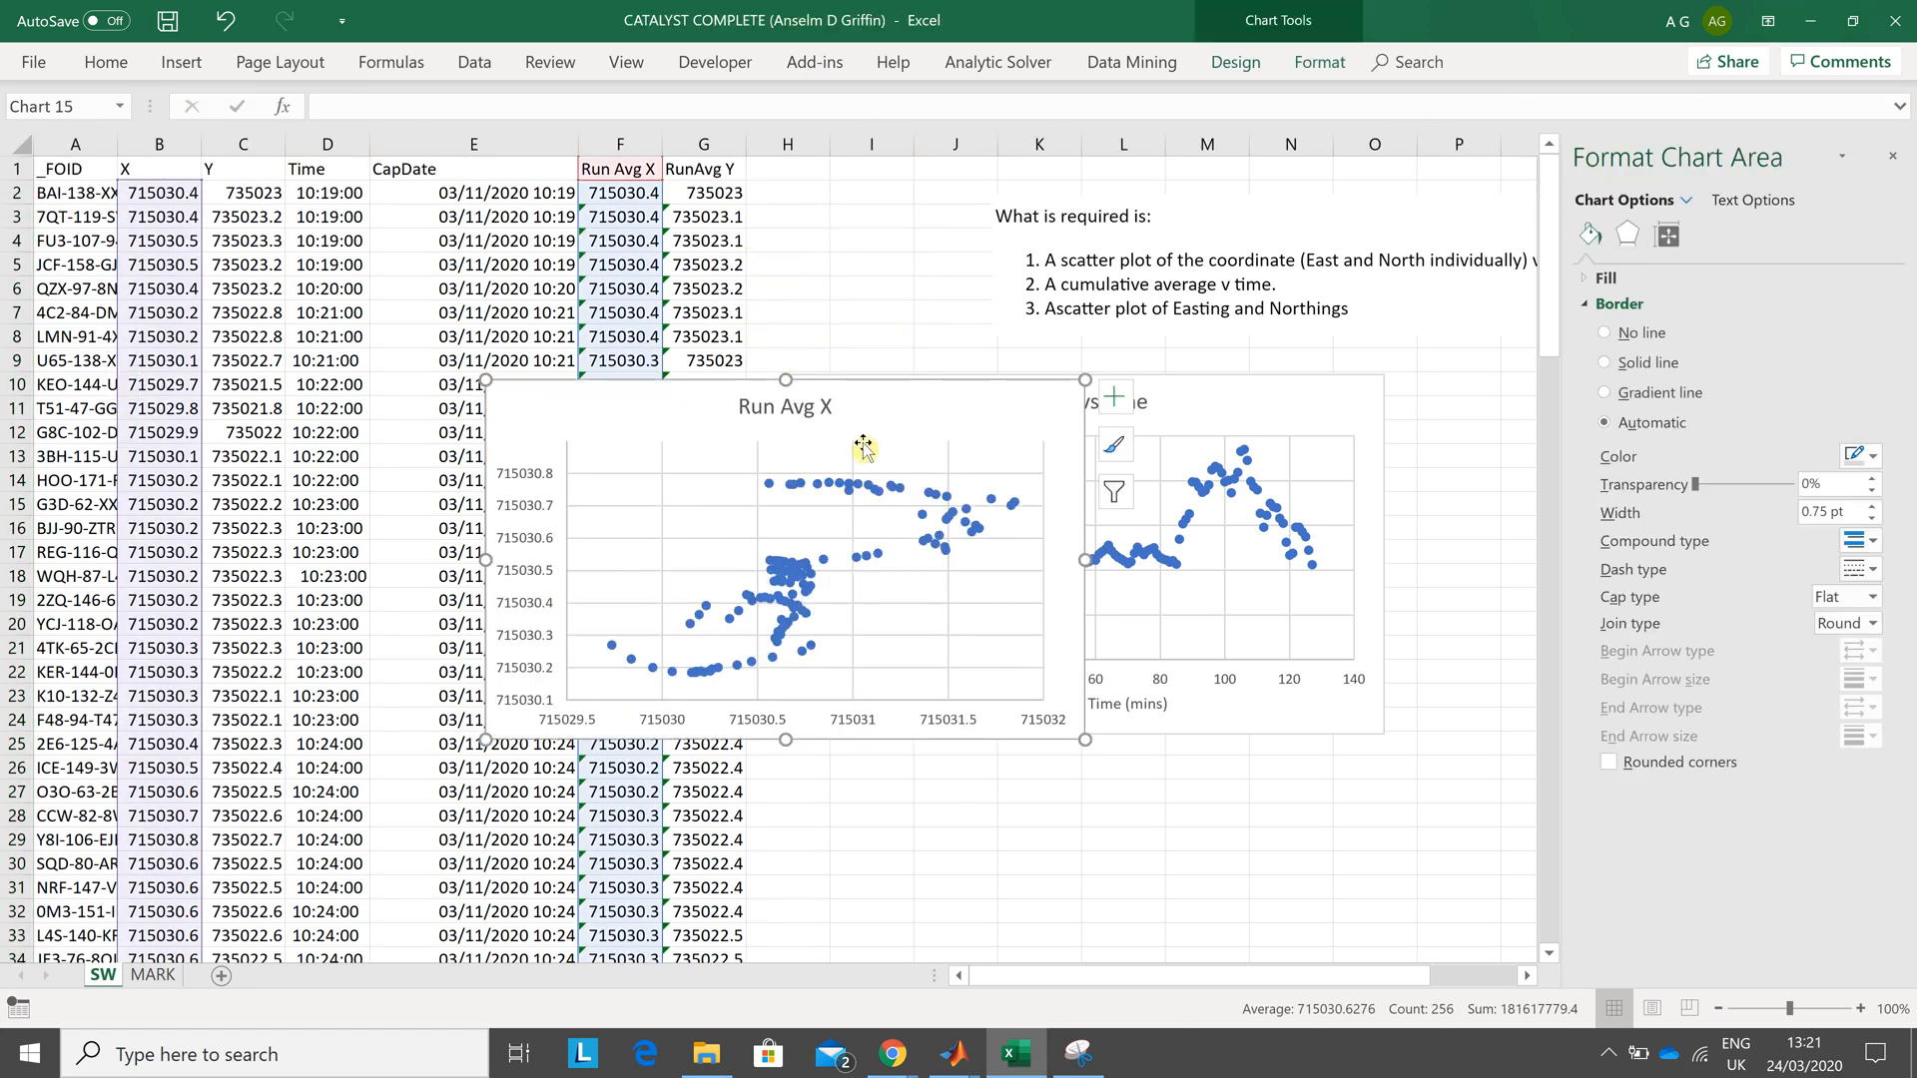
pyautogui.click(789, 587)
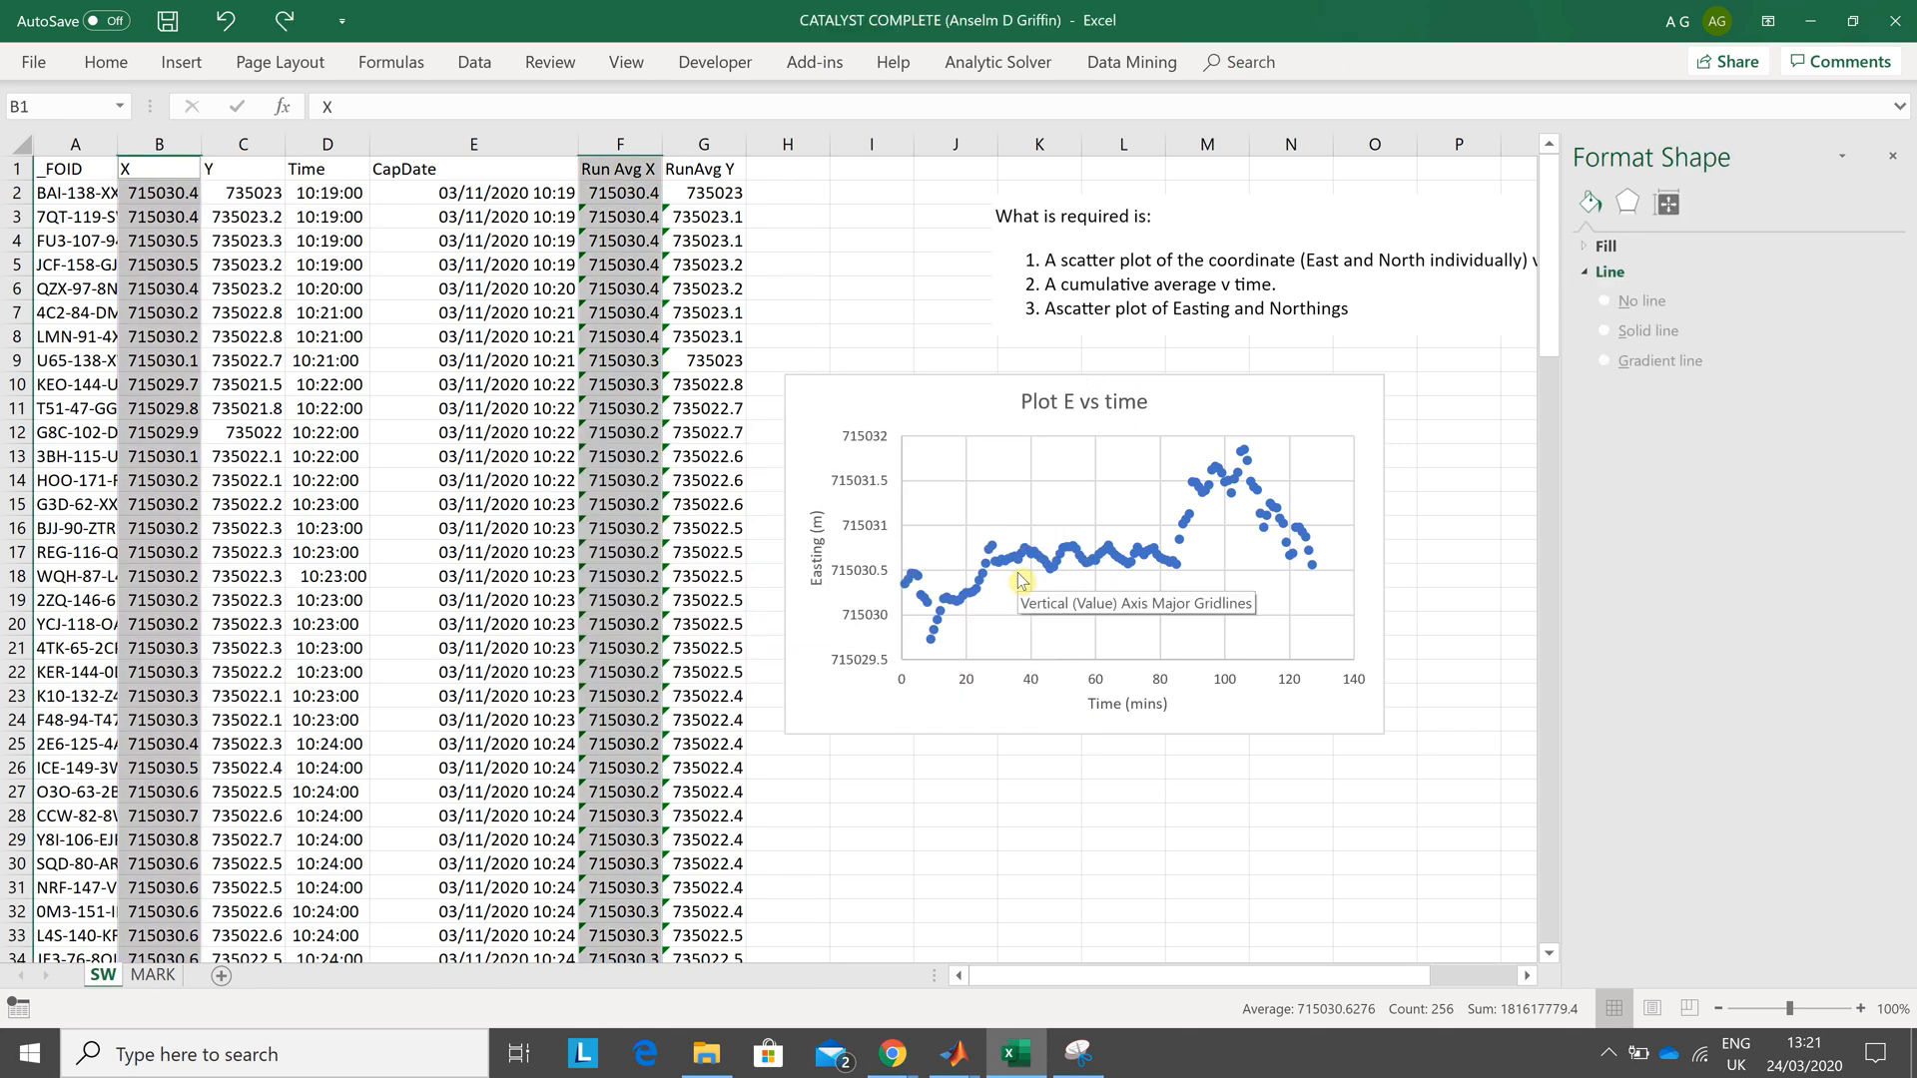
pyautogui.click(786, 264)
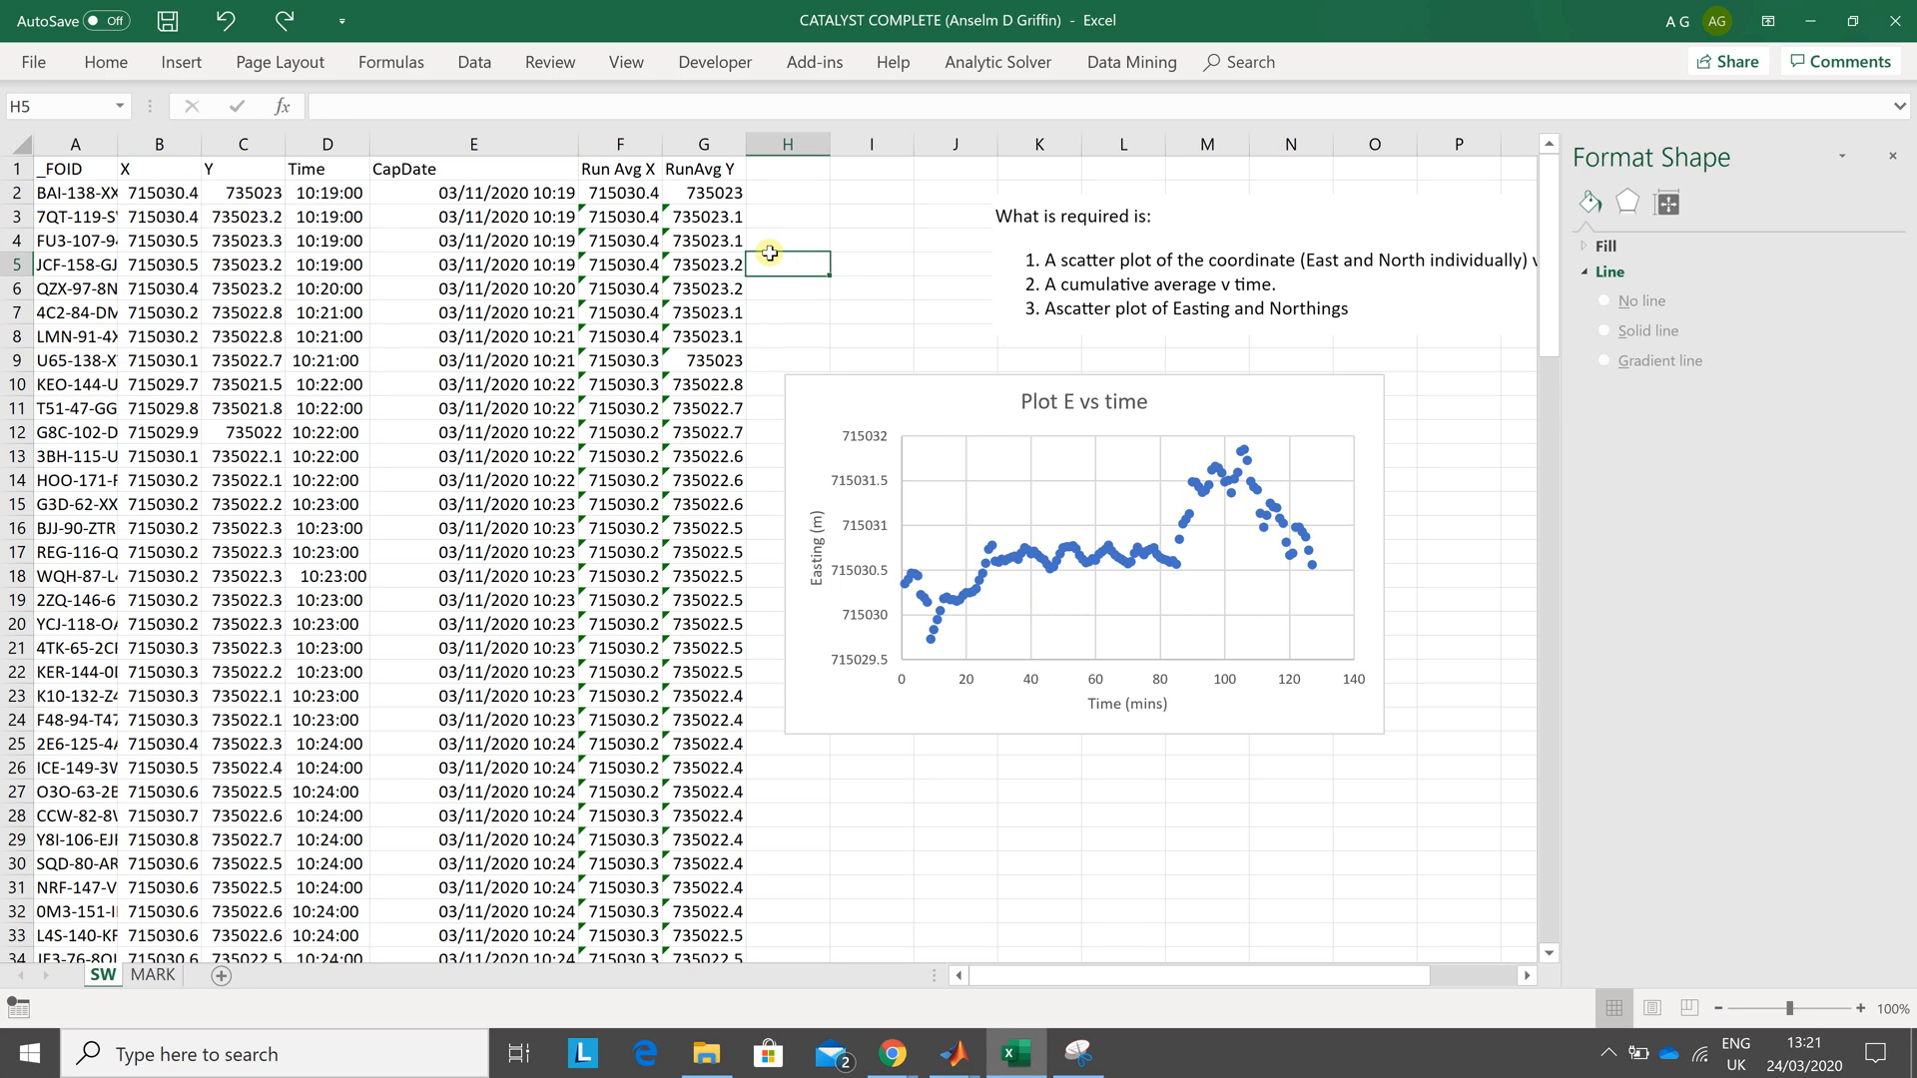
pyautogui.moveTo(410, 226)
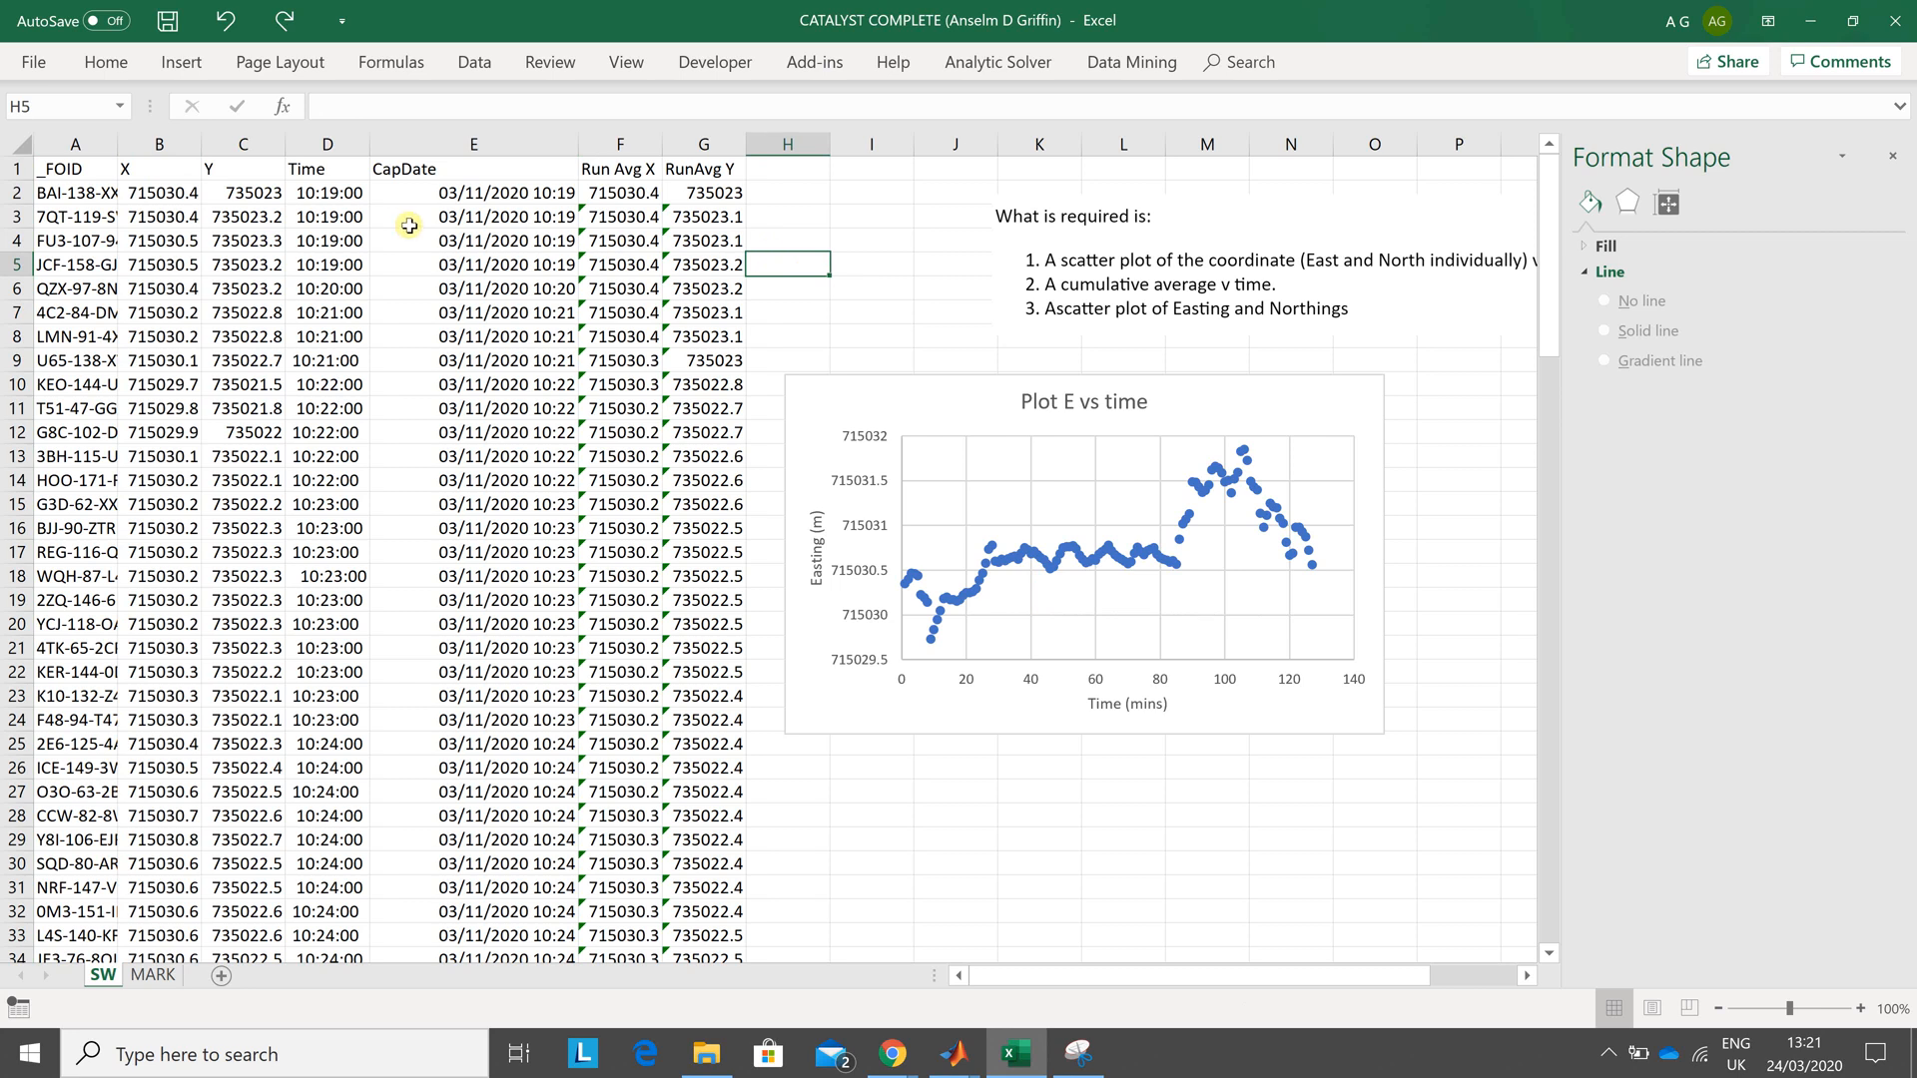
pyautogui.moveTo(535, 200)
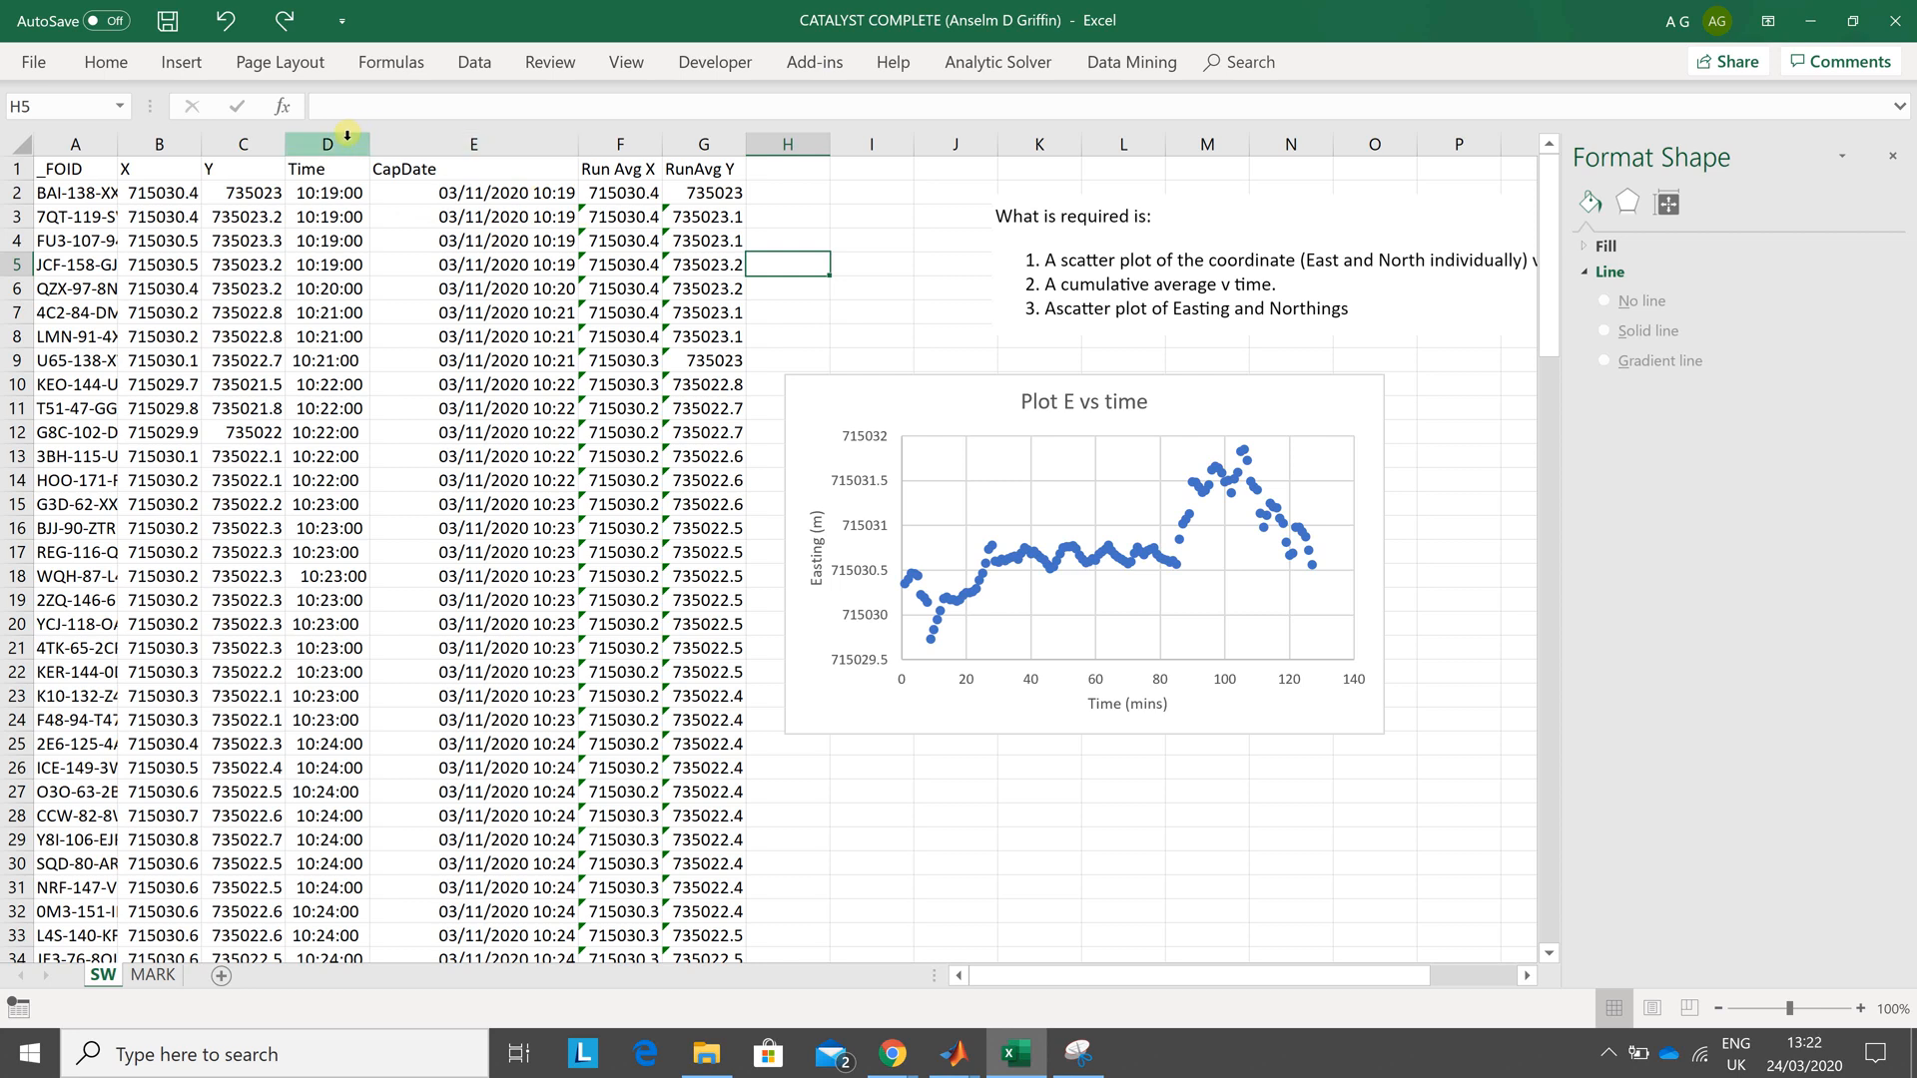
# - Select the Time and Run Avg X columns together and go to Insert
pyautogui.click(325, 144)
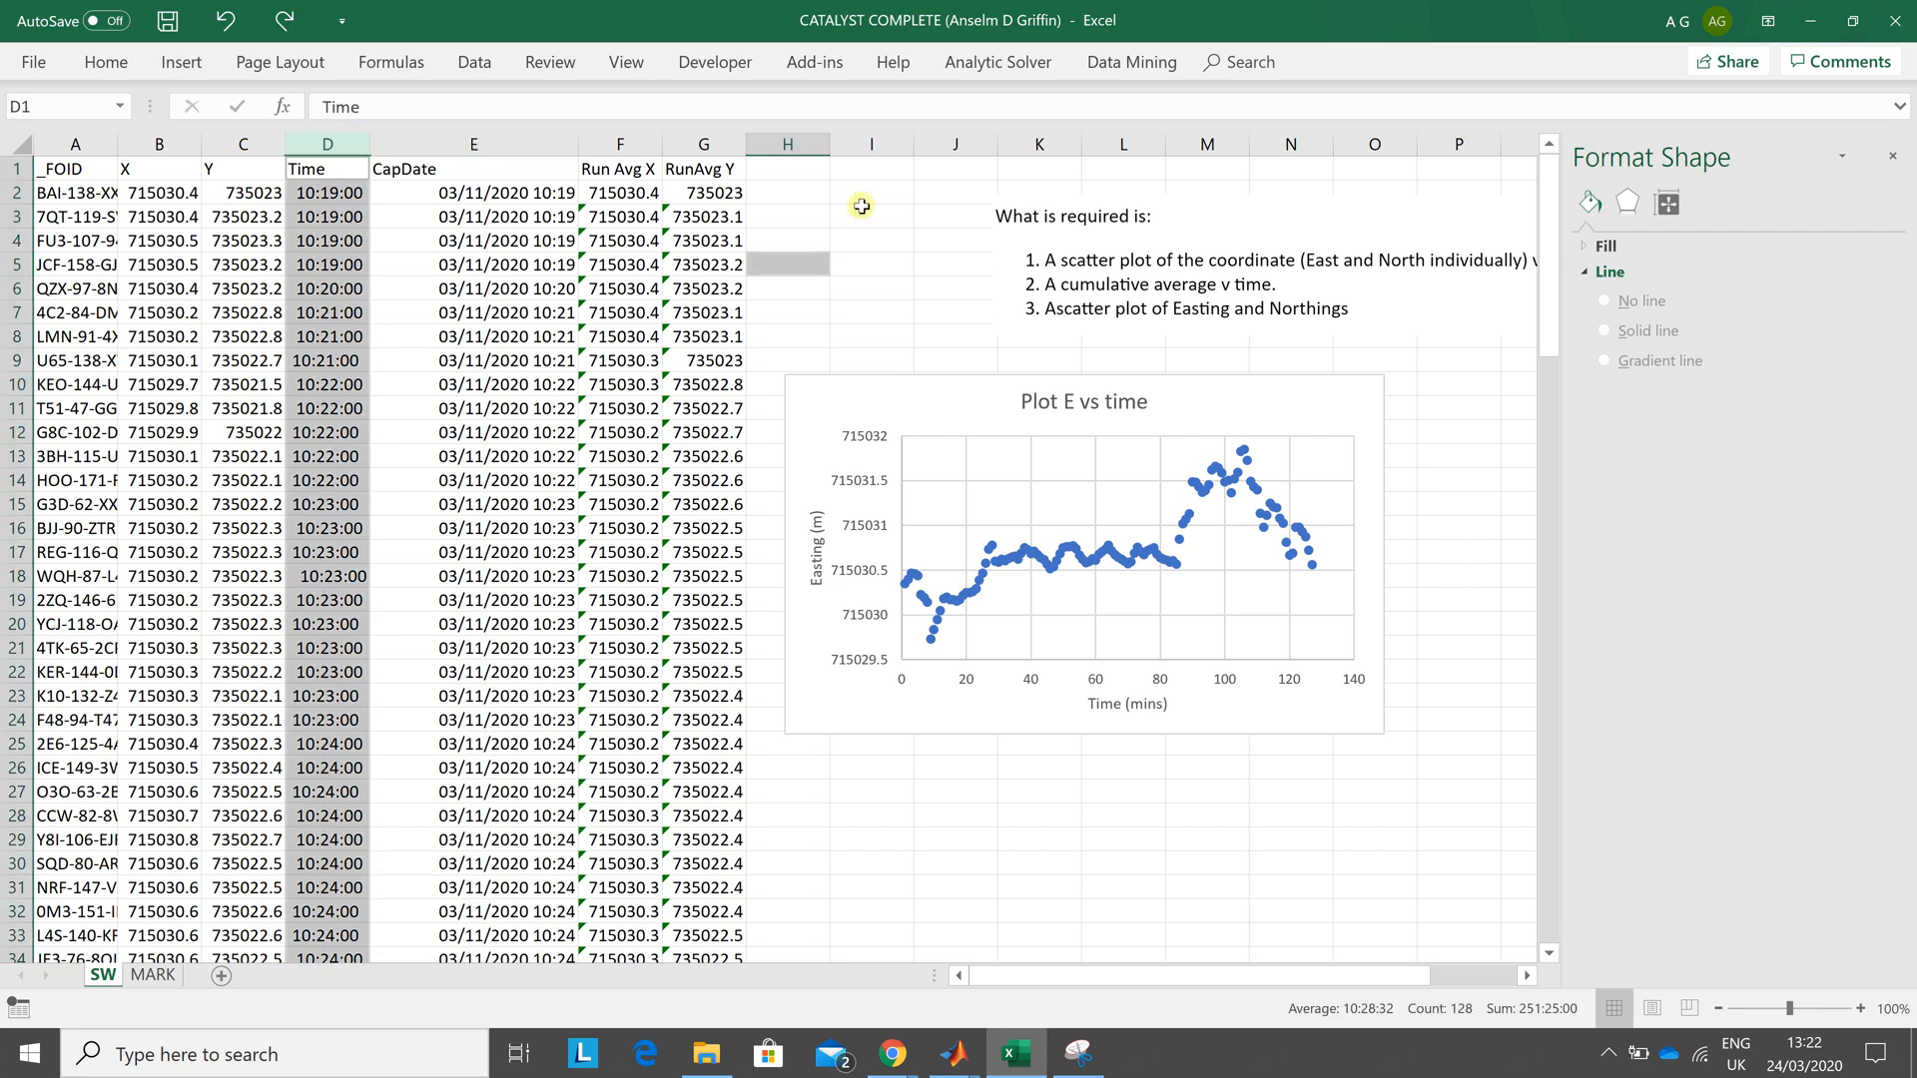
pyautogui.click(871, 216)
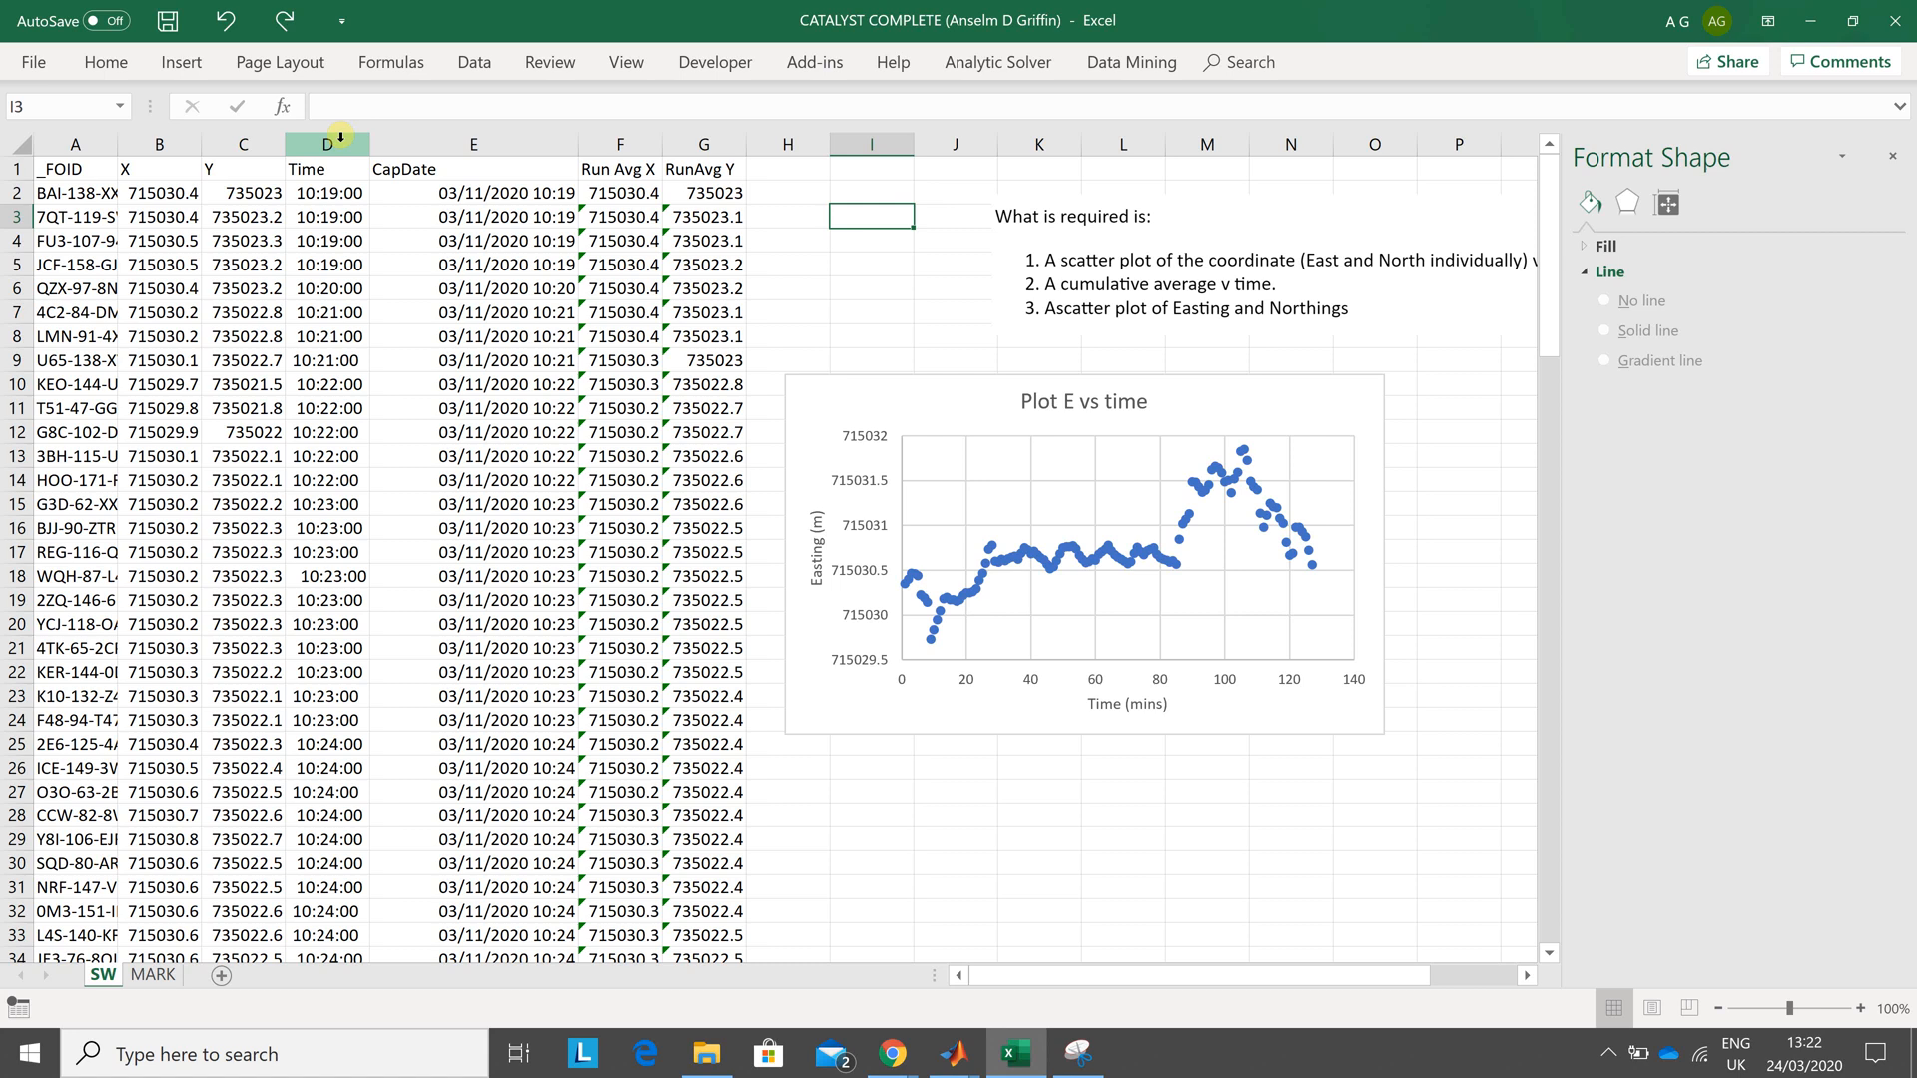
pyautogui.click(325, 143)
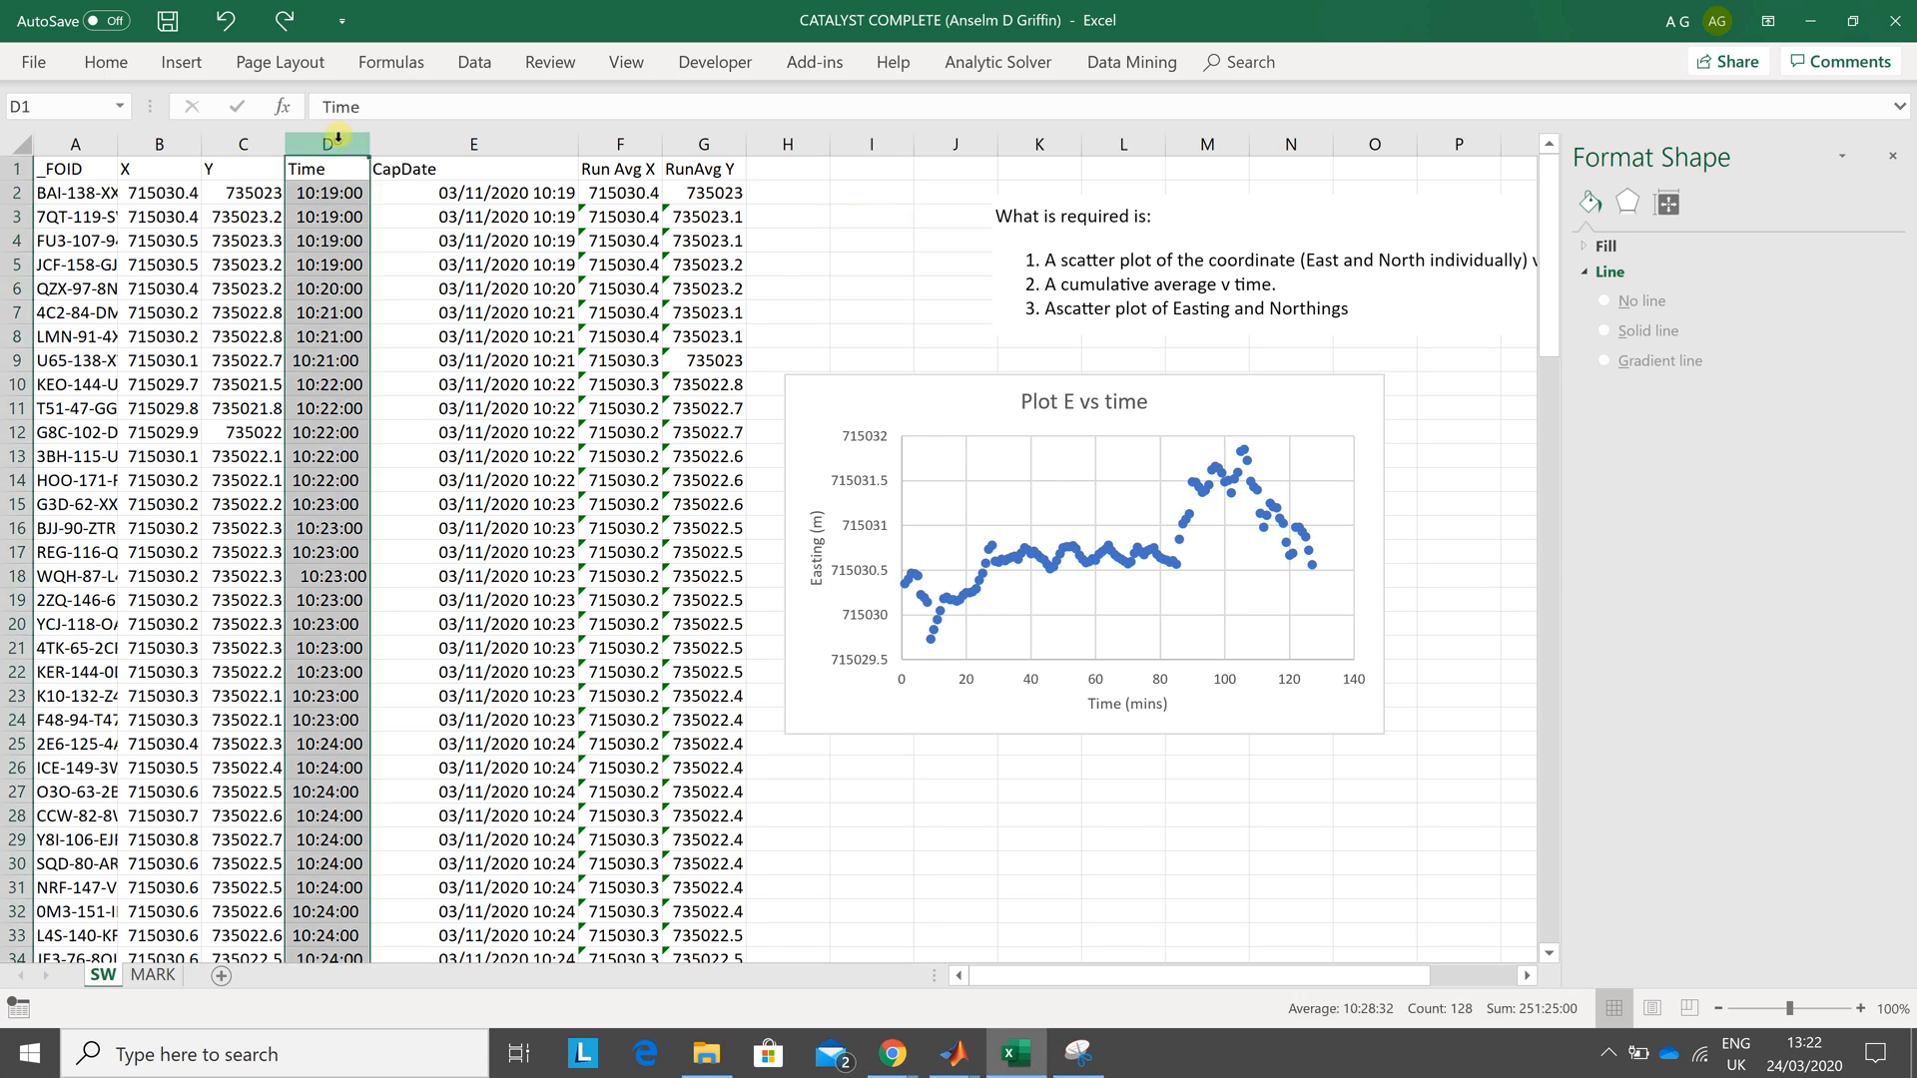
pyautogui.moveTo(619, 144)
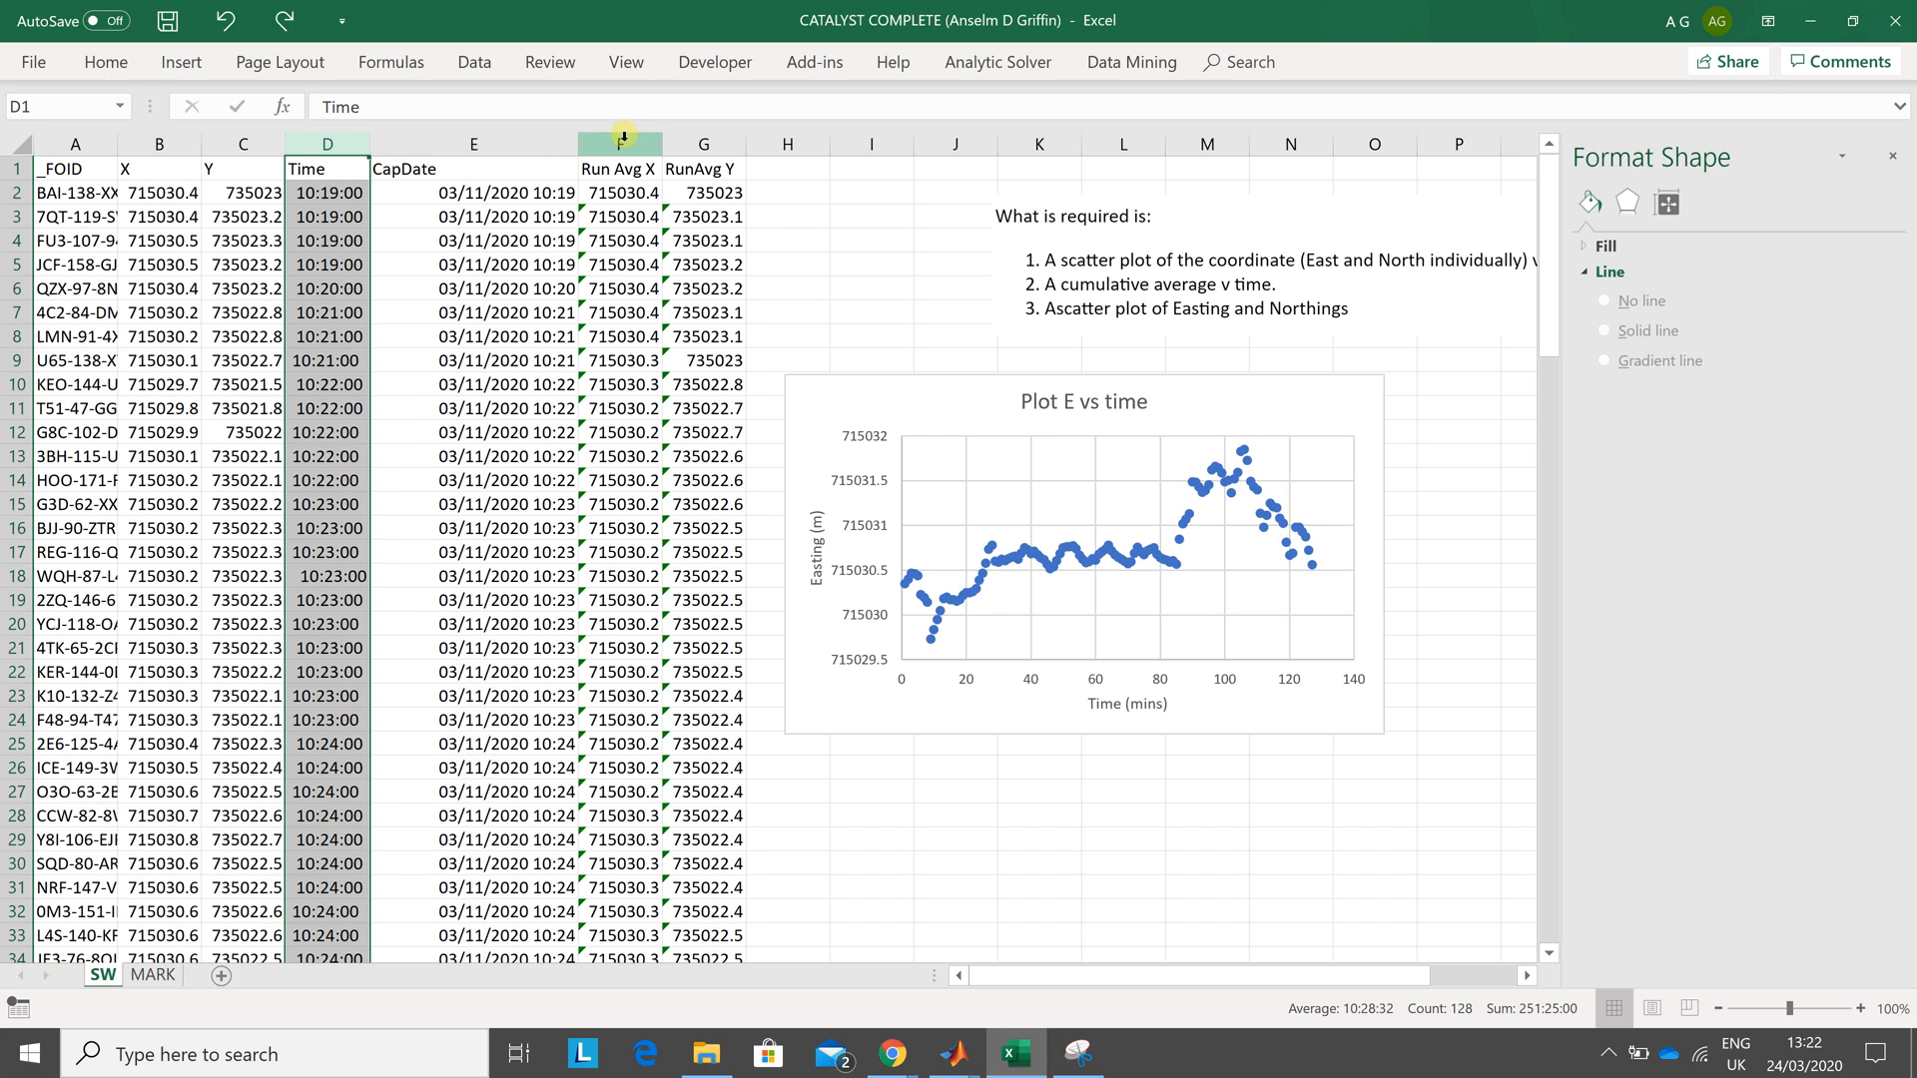
pyautogui.click(617, 143)
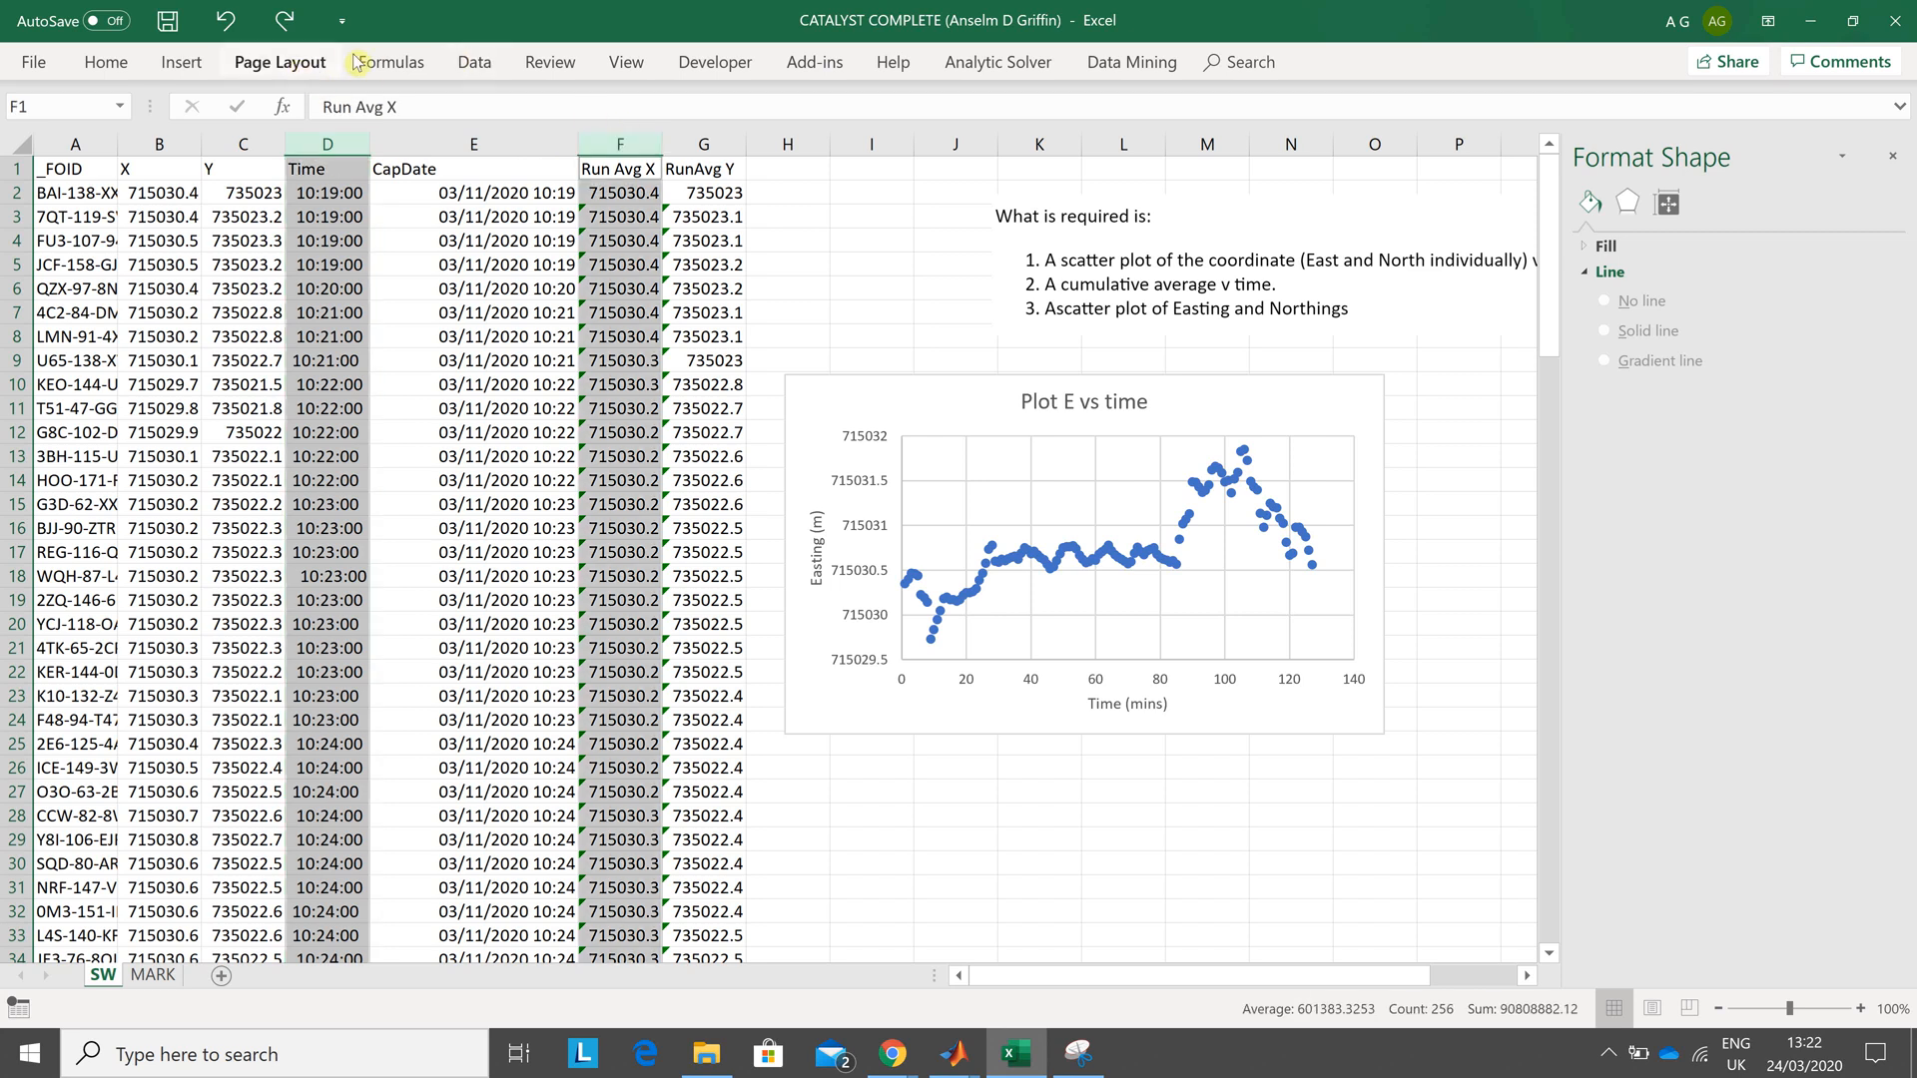
pyautogui.moveTo(180, 62)
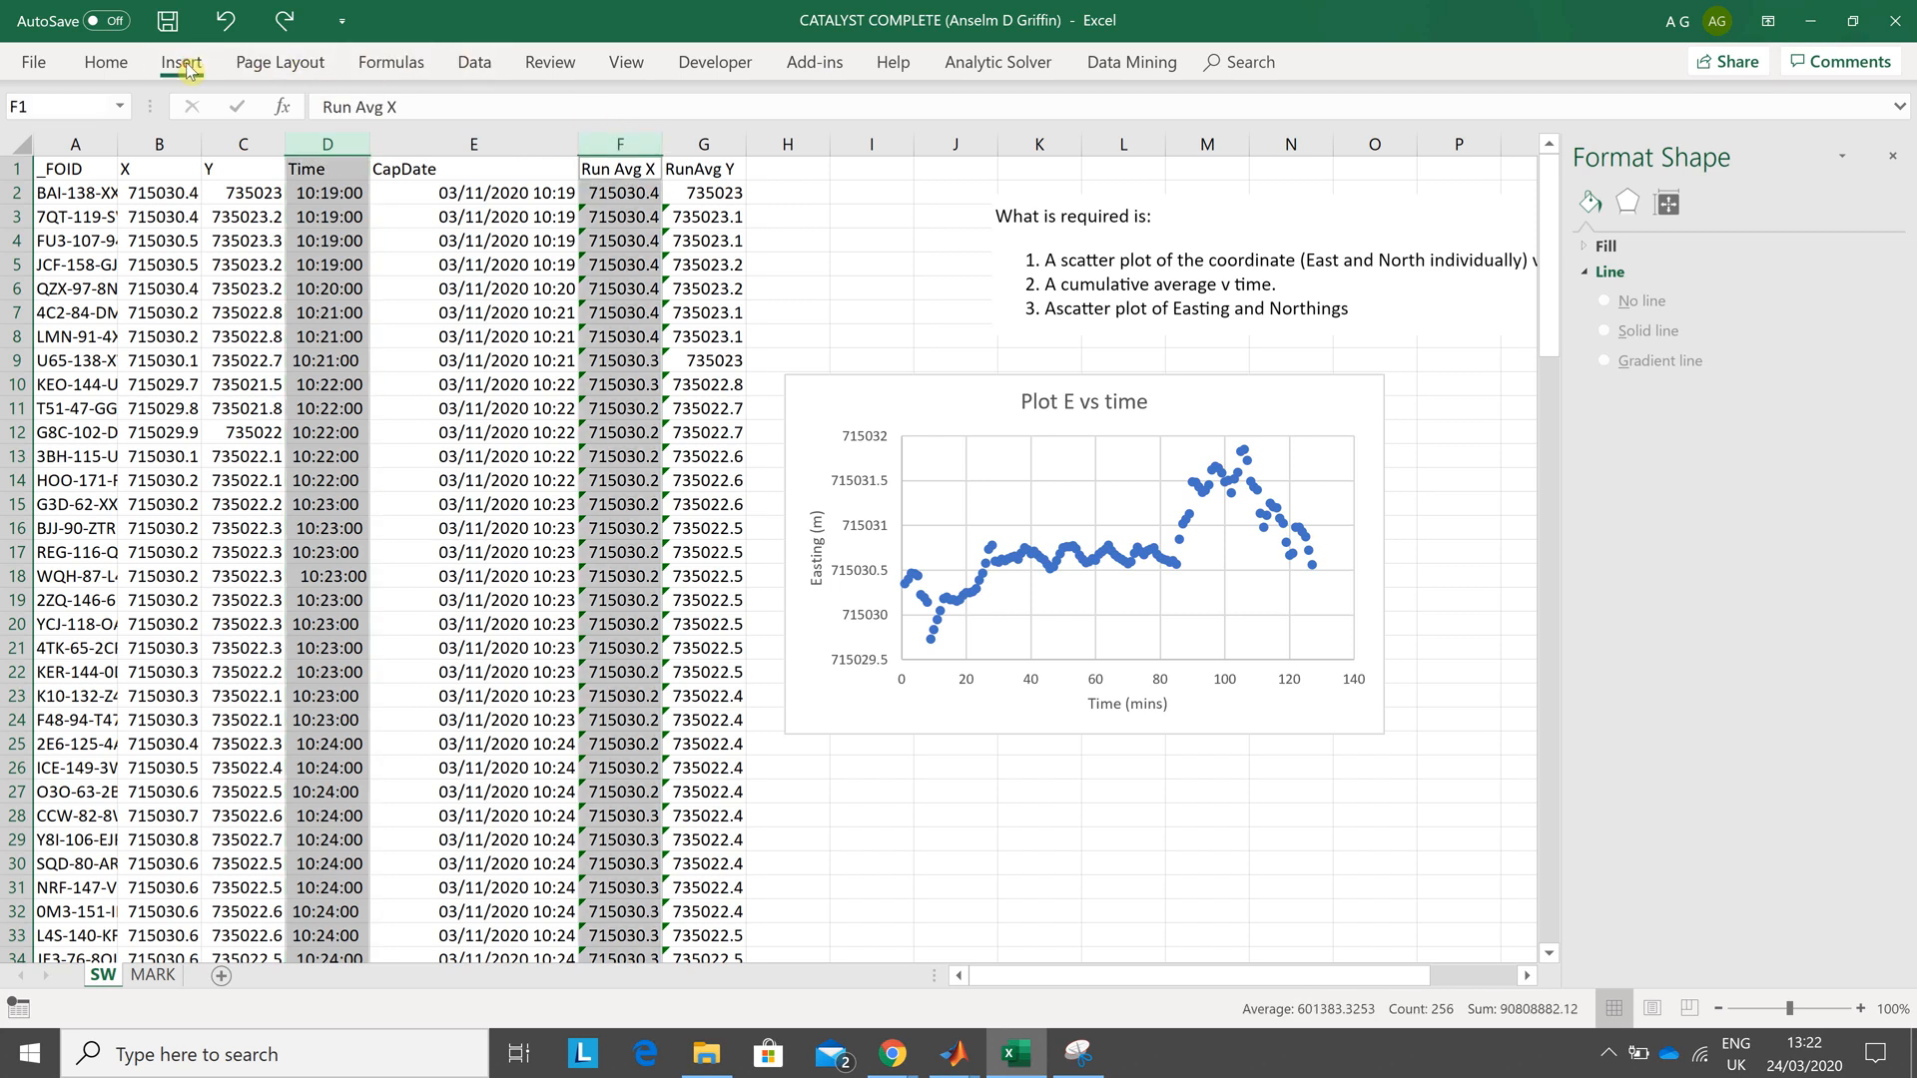
pyautogui.click(179, 62)
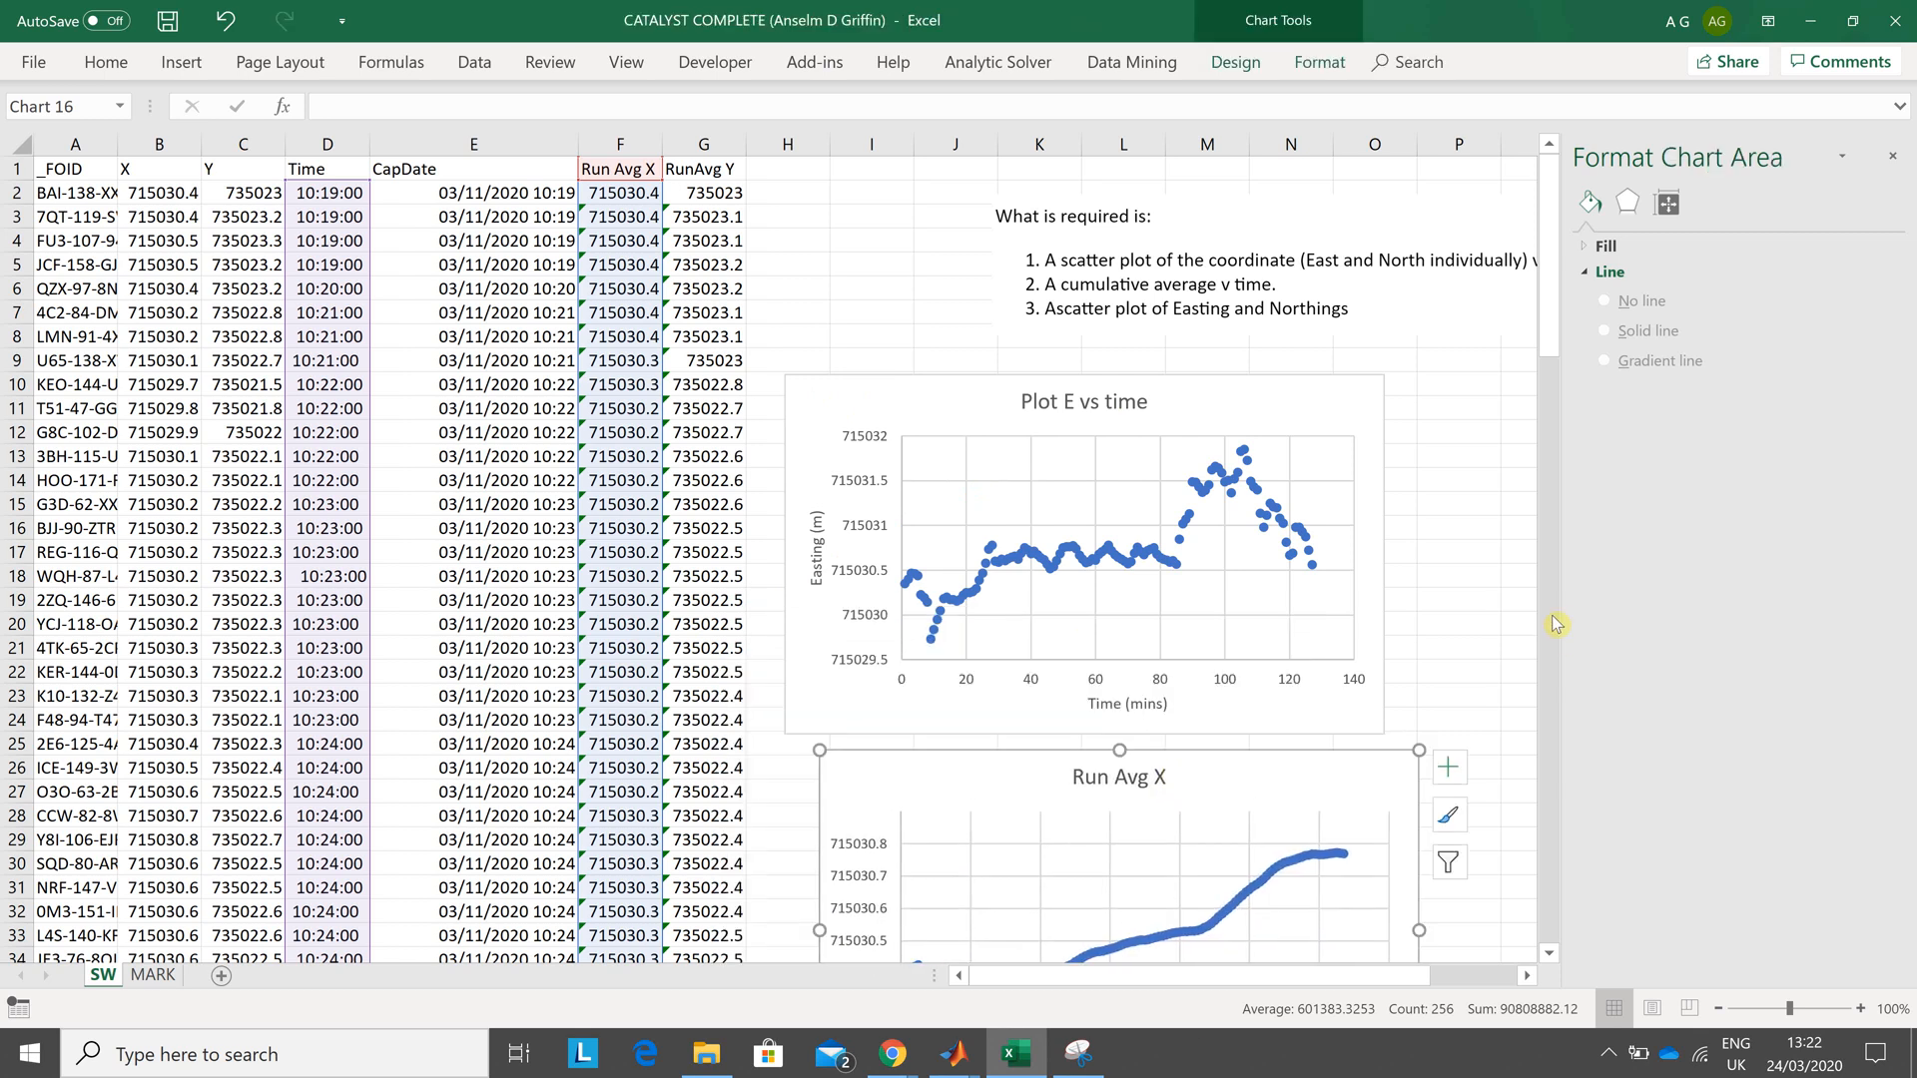
# - Insert the Run Avg X scatter chart, dismiss Format Chart Area and view the new chart
pyautogui.click(1615, 271)
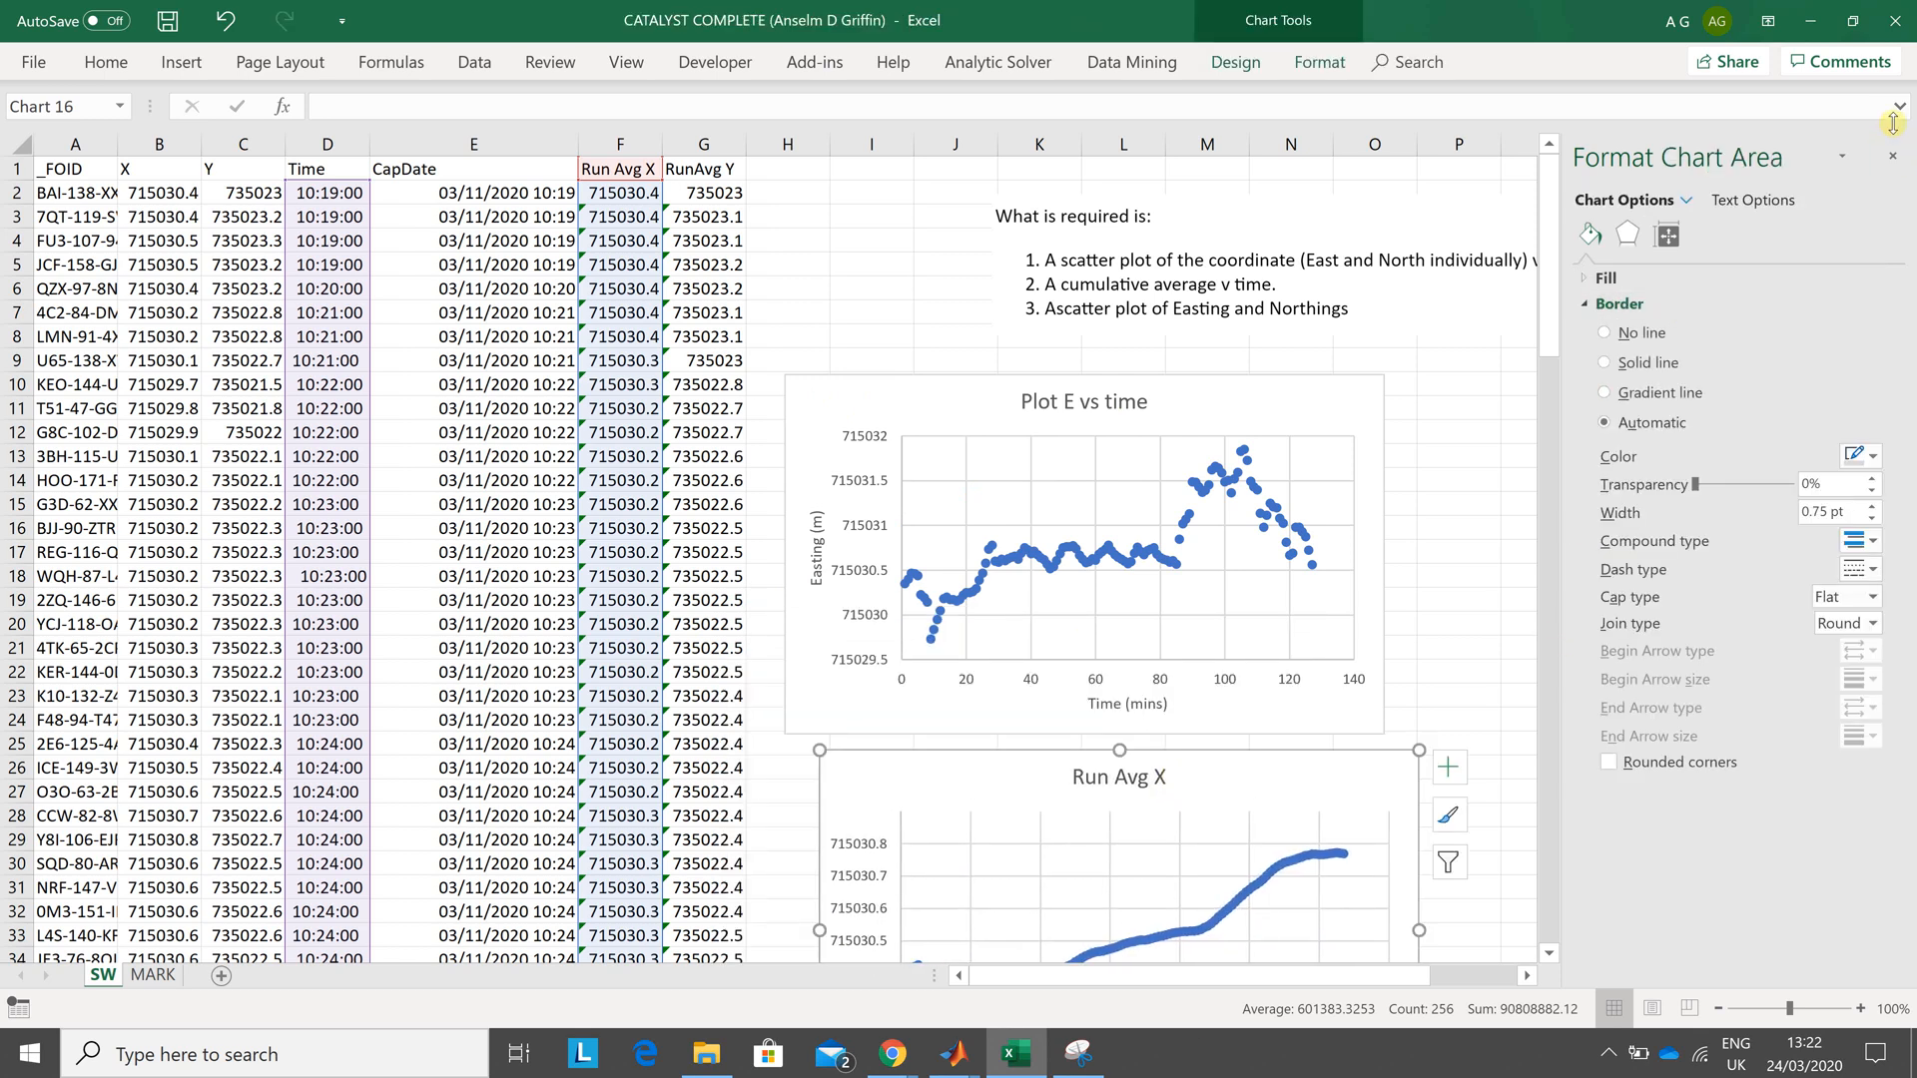
pyautogui.click(1893, 156)
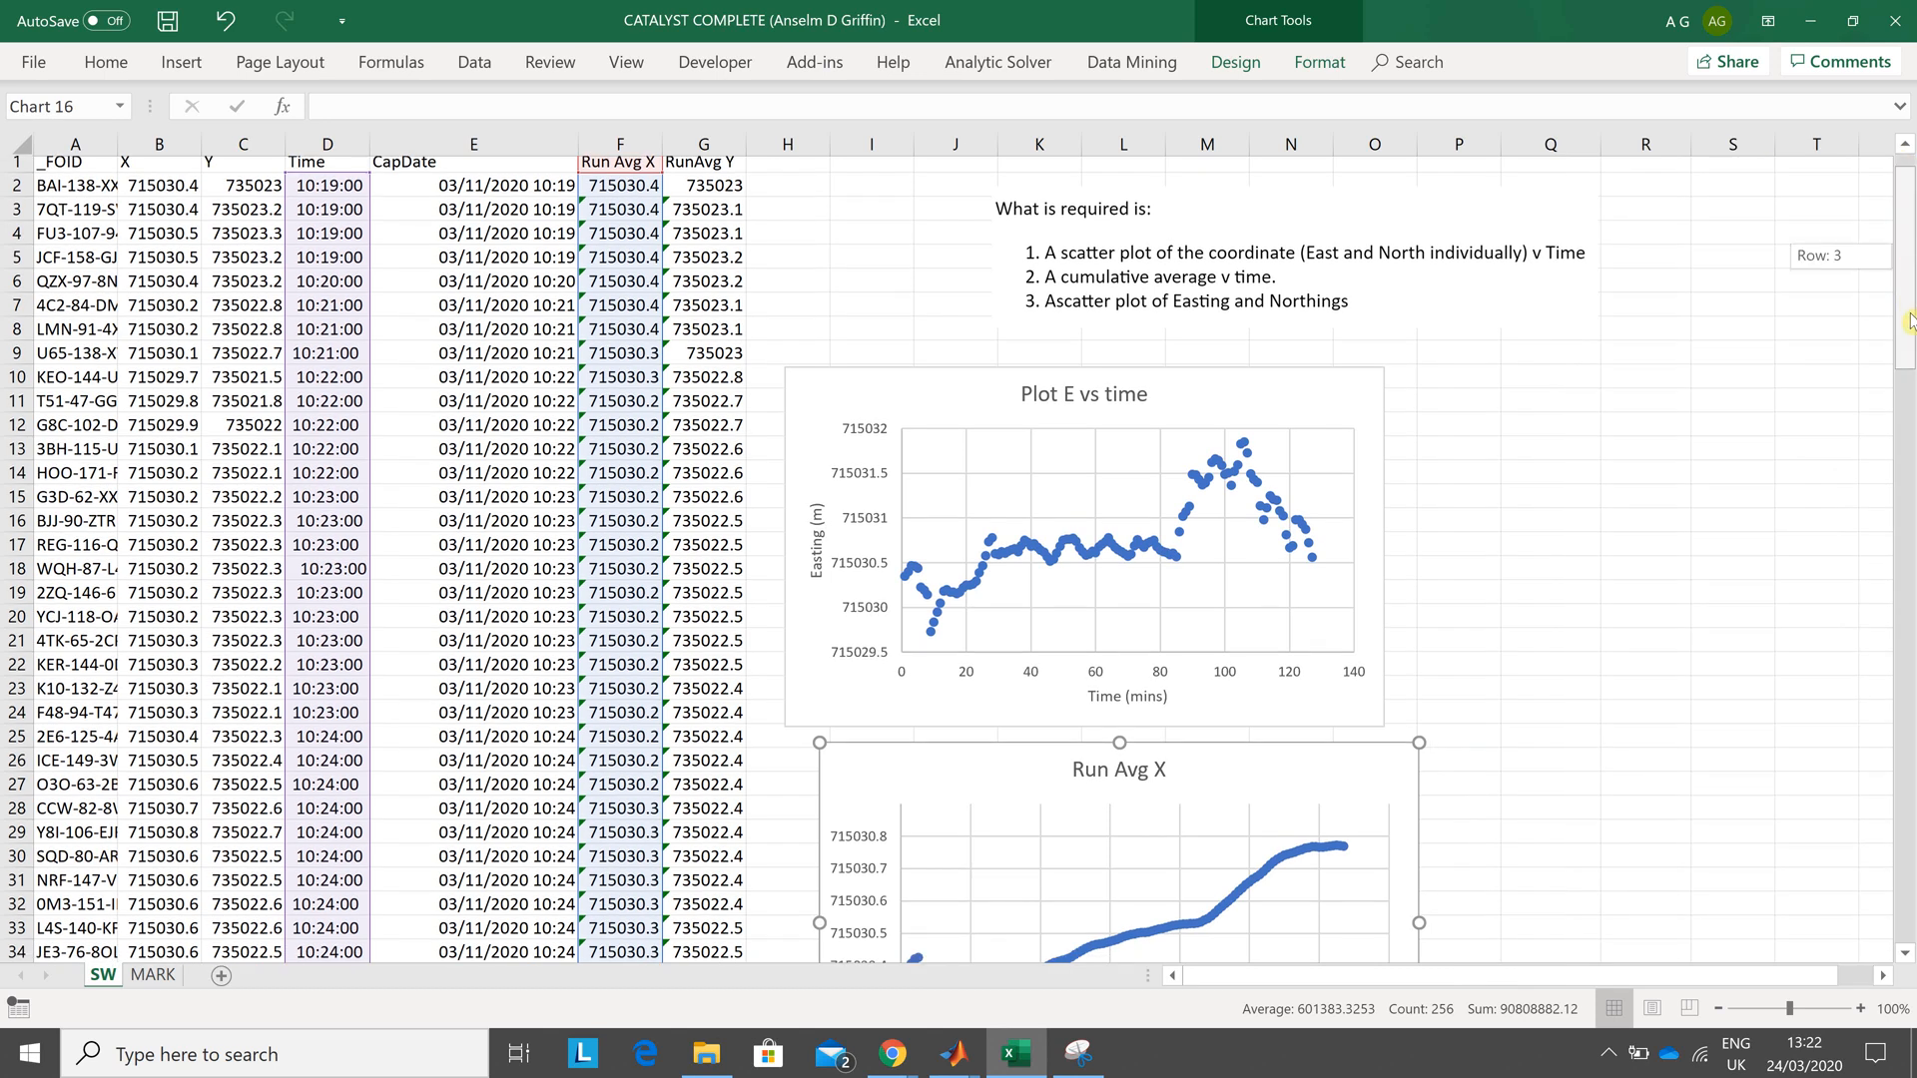
pyautogui.scroll(-3)
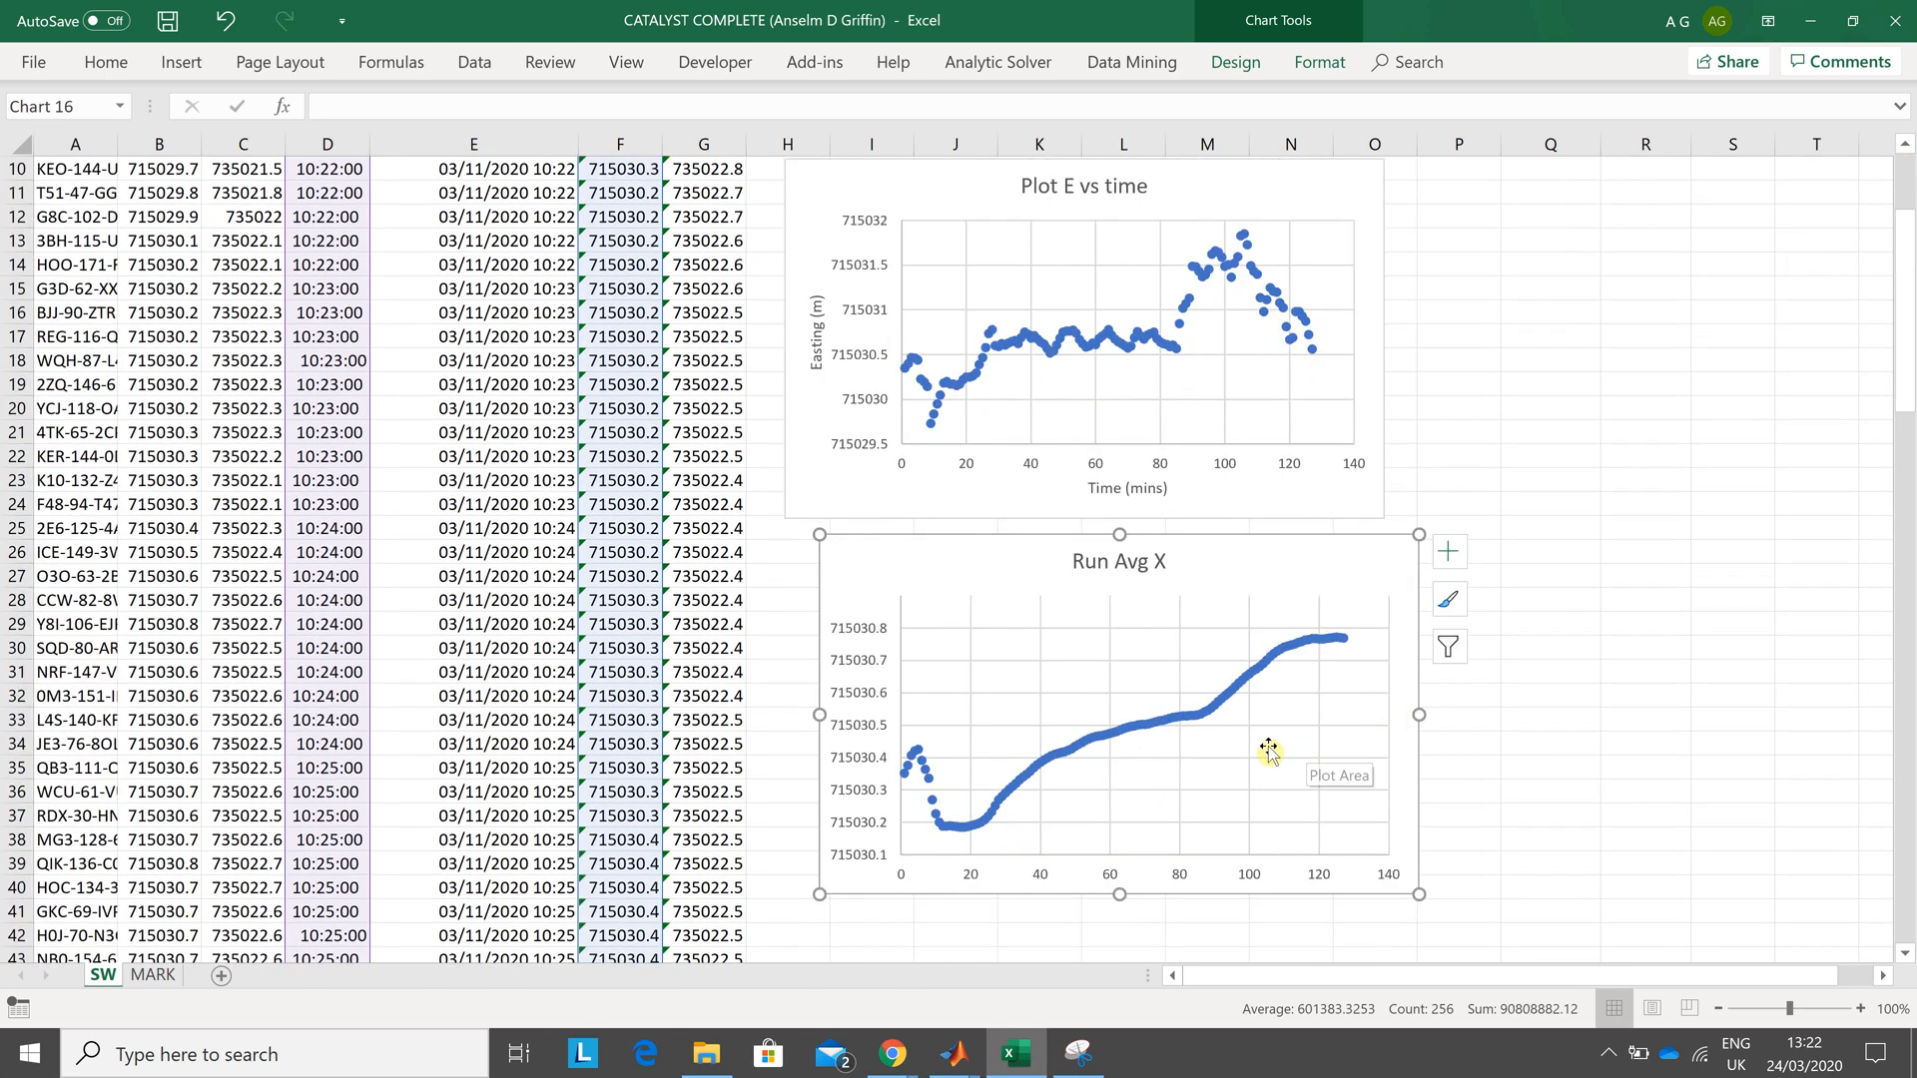
pyautogui.moveTo(1297, 731)
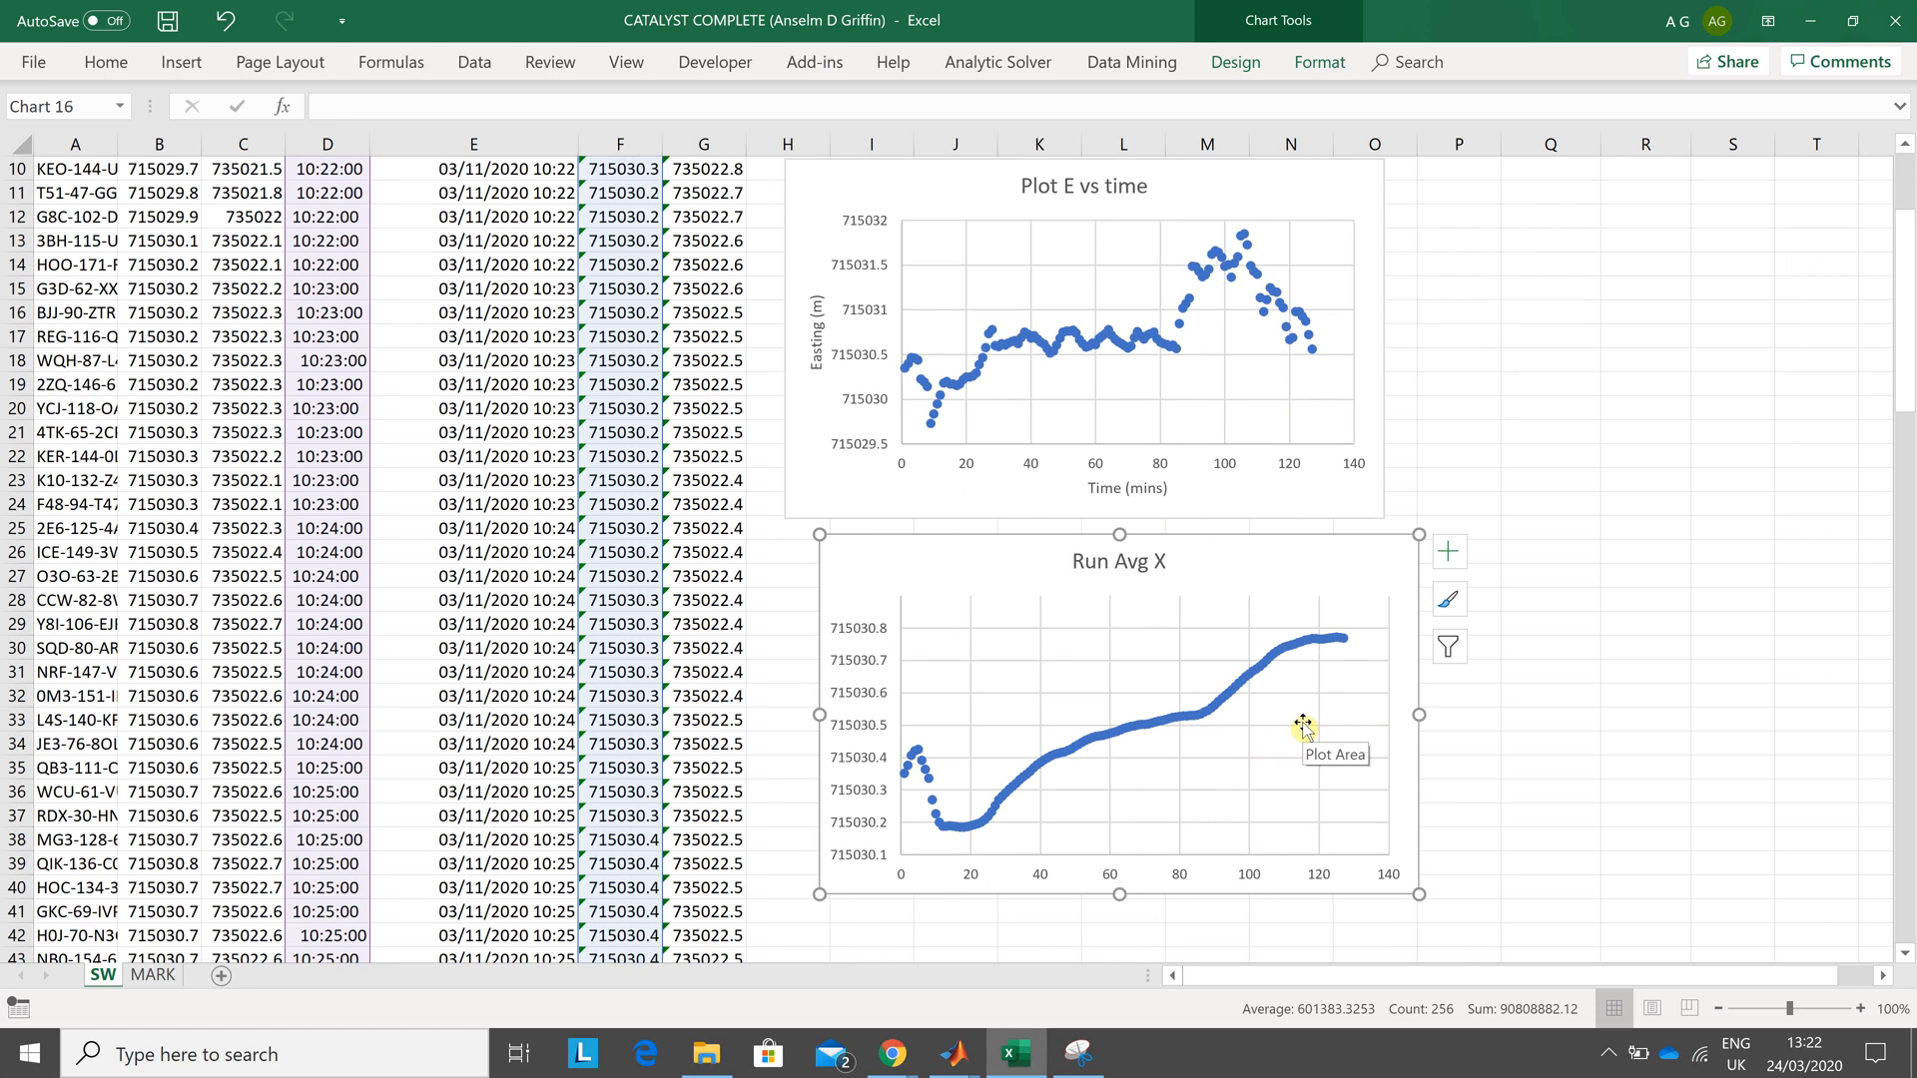
pyautogui.moveTo(1210, 621)
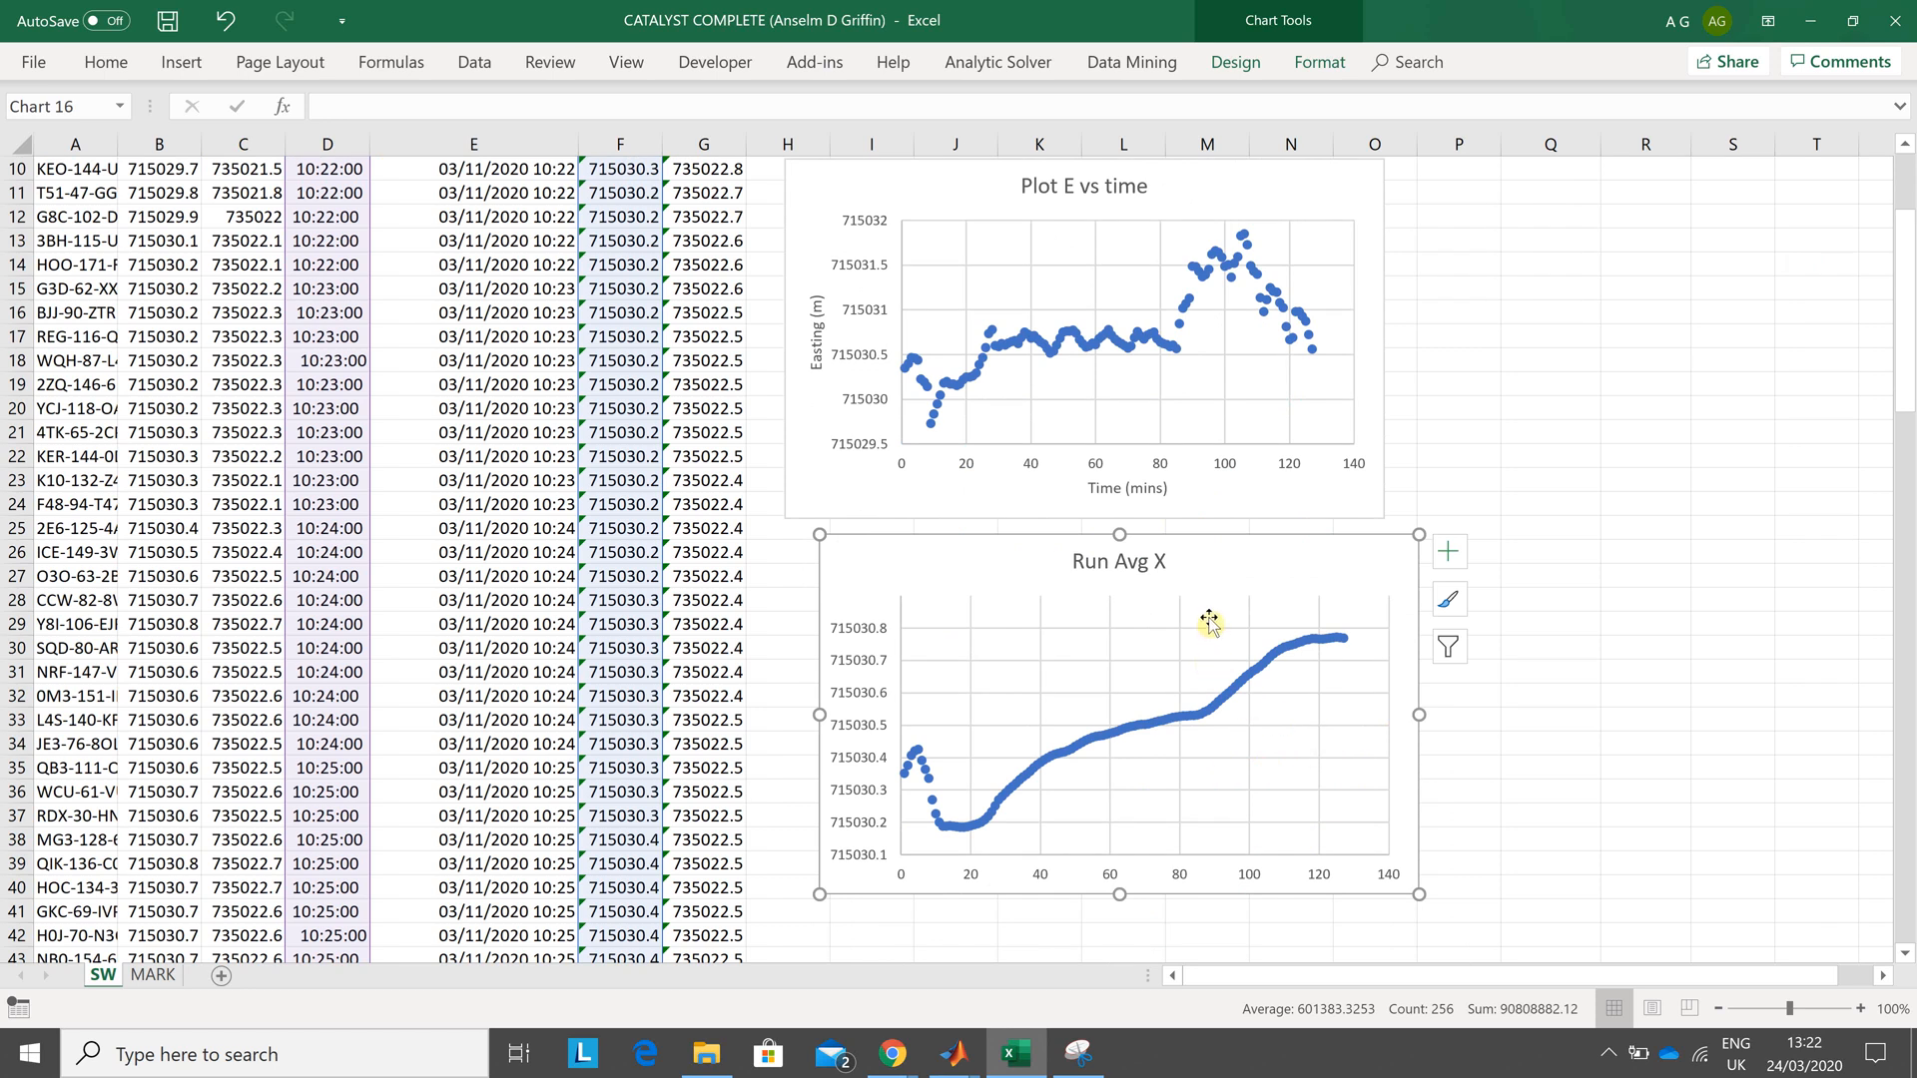
pyautogui.moveTo(1228, 94)
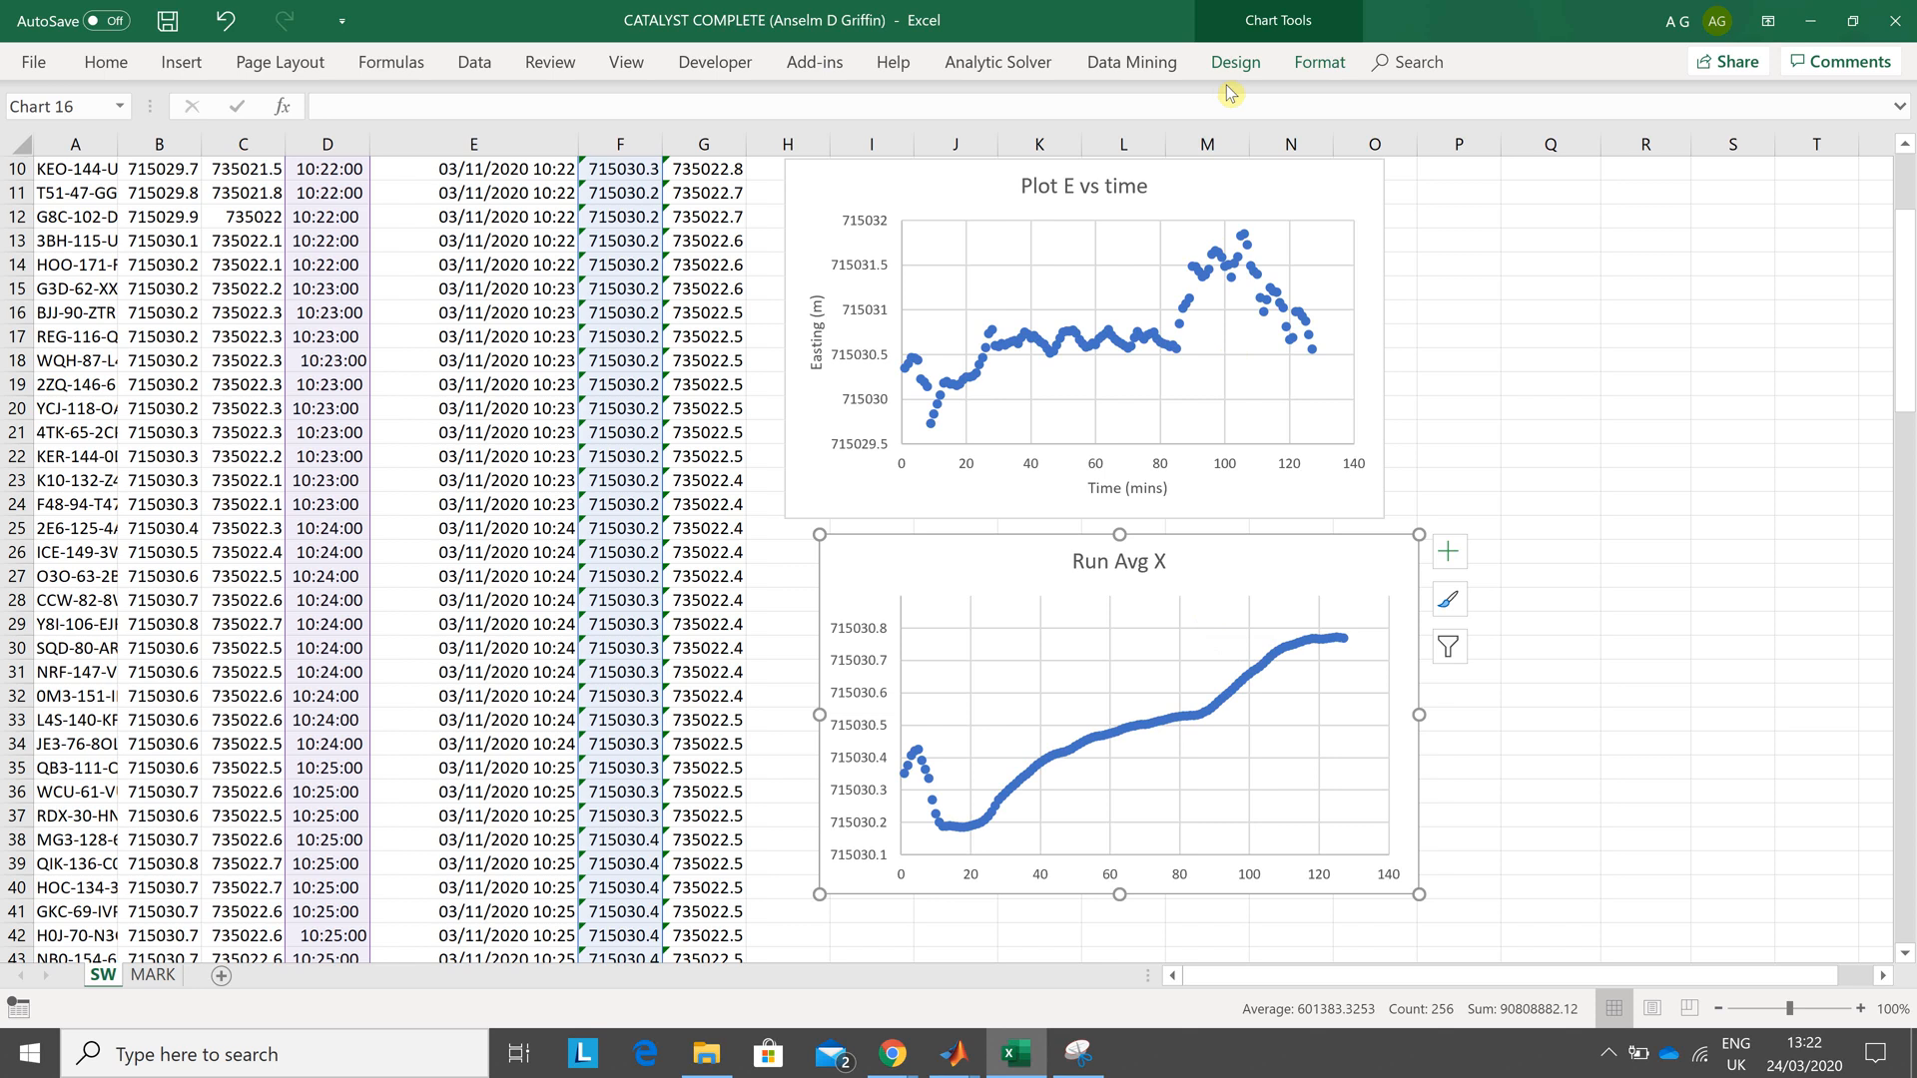
pyautogui.moveTo(1232, 94)
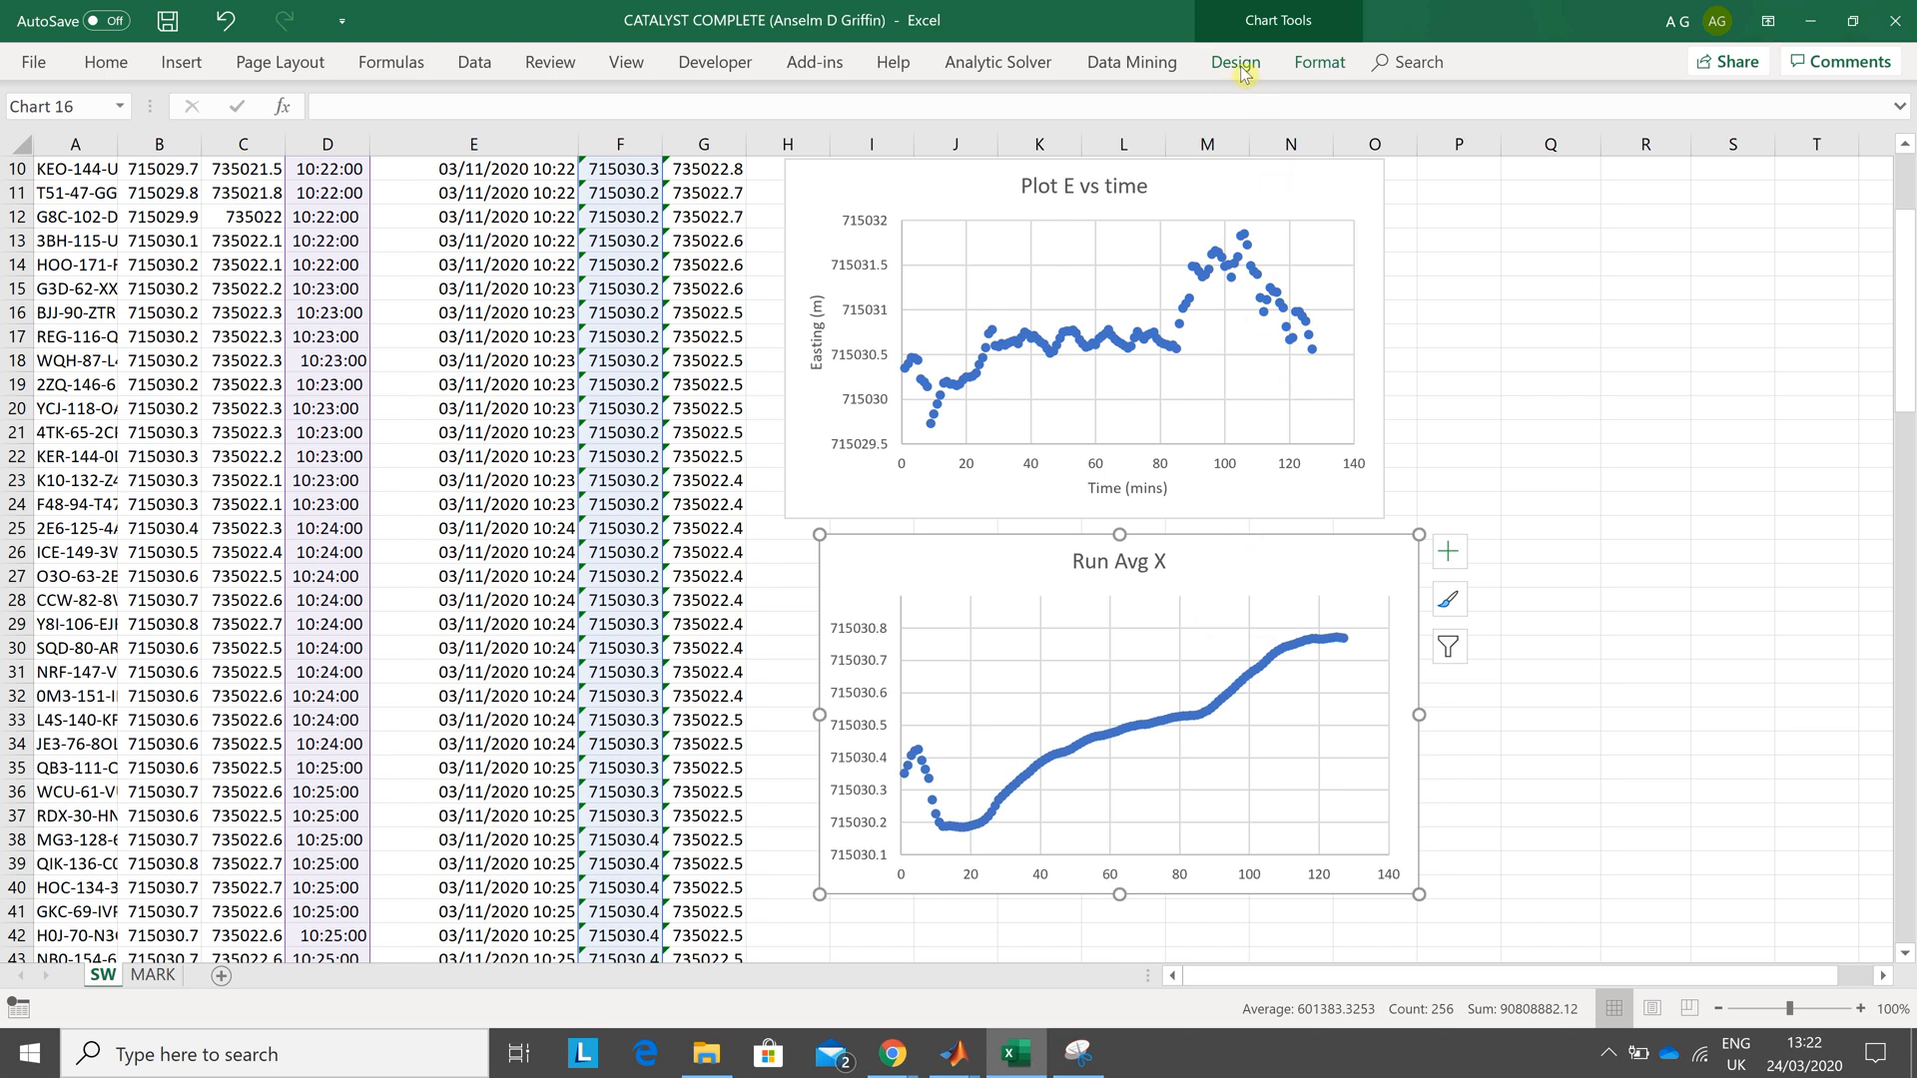
pyautogui.click(1234, 62)
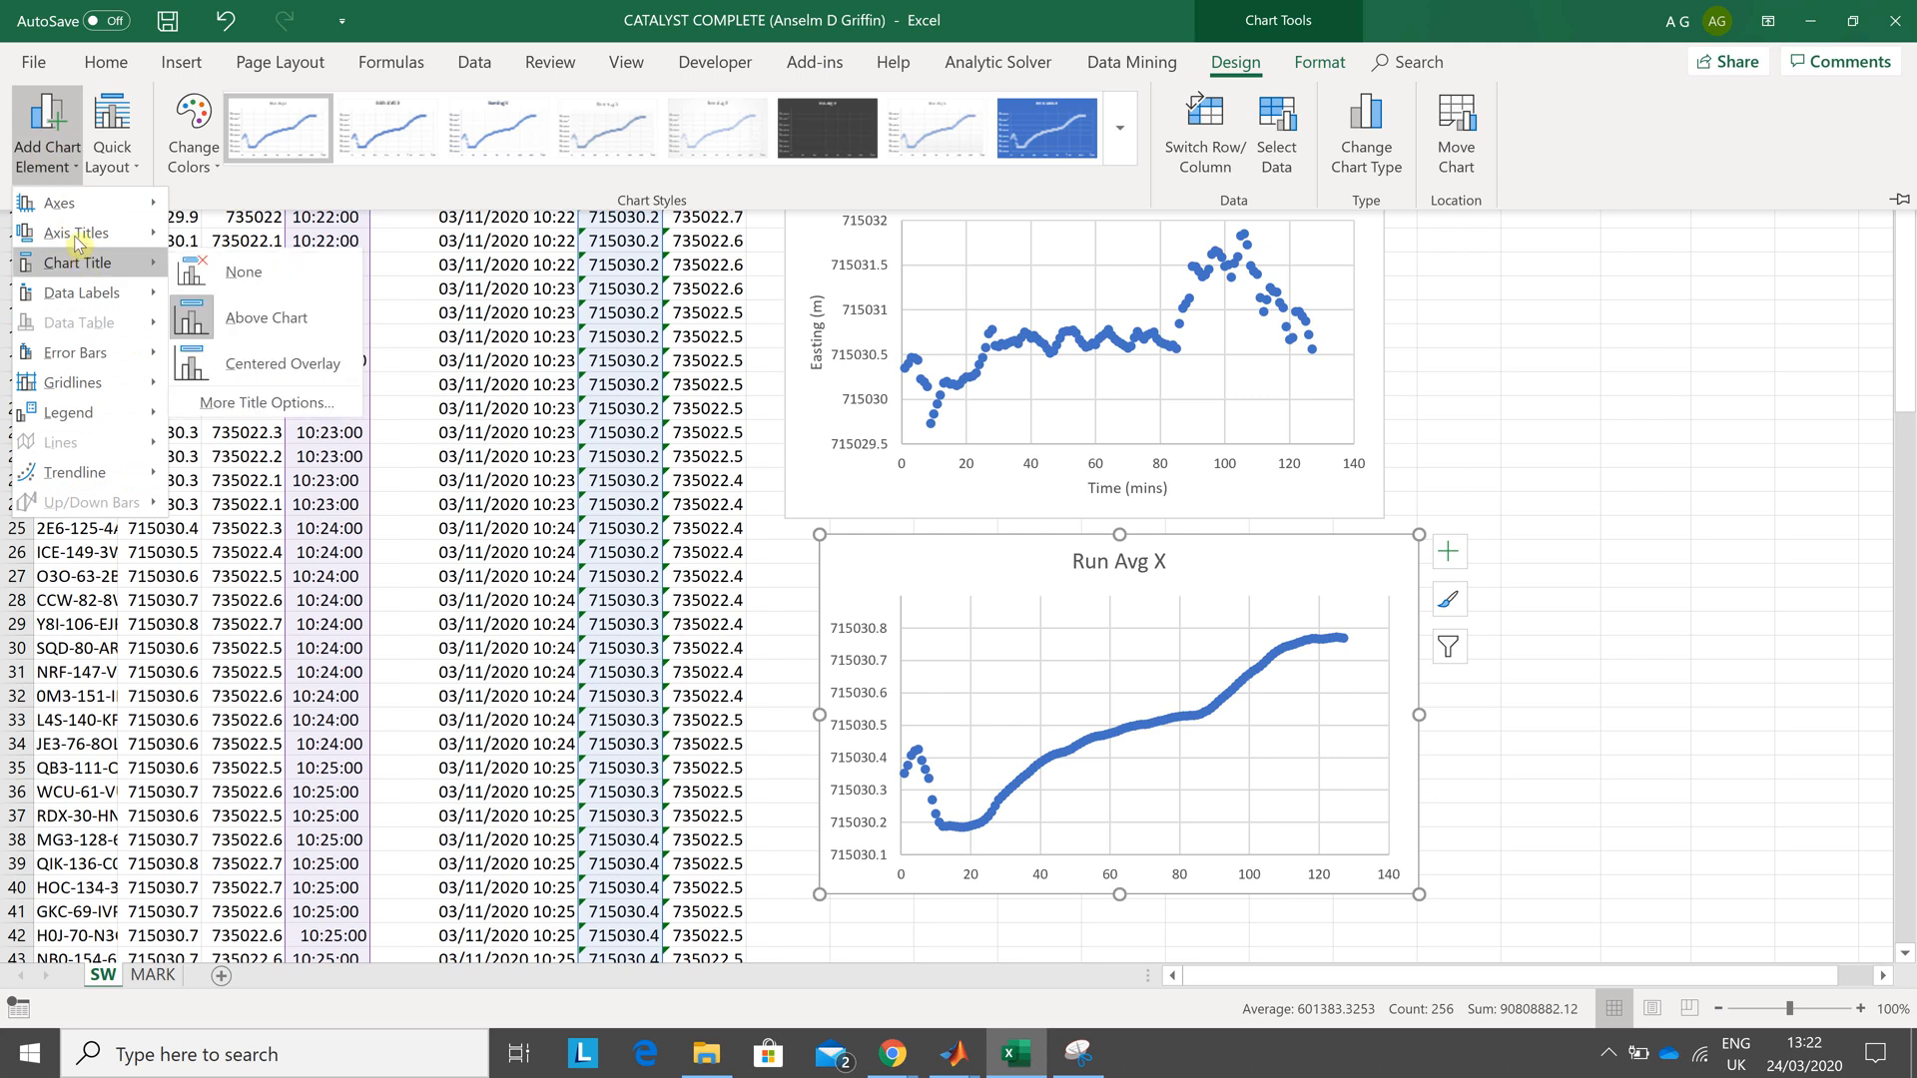
pyautogui.moveTo(218, 303)
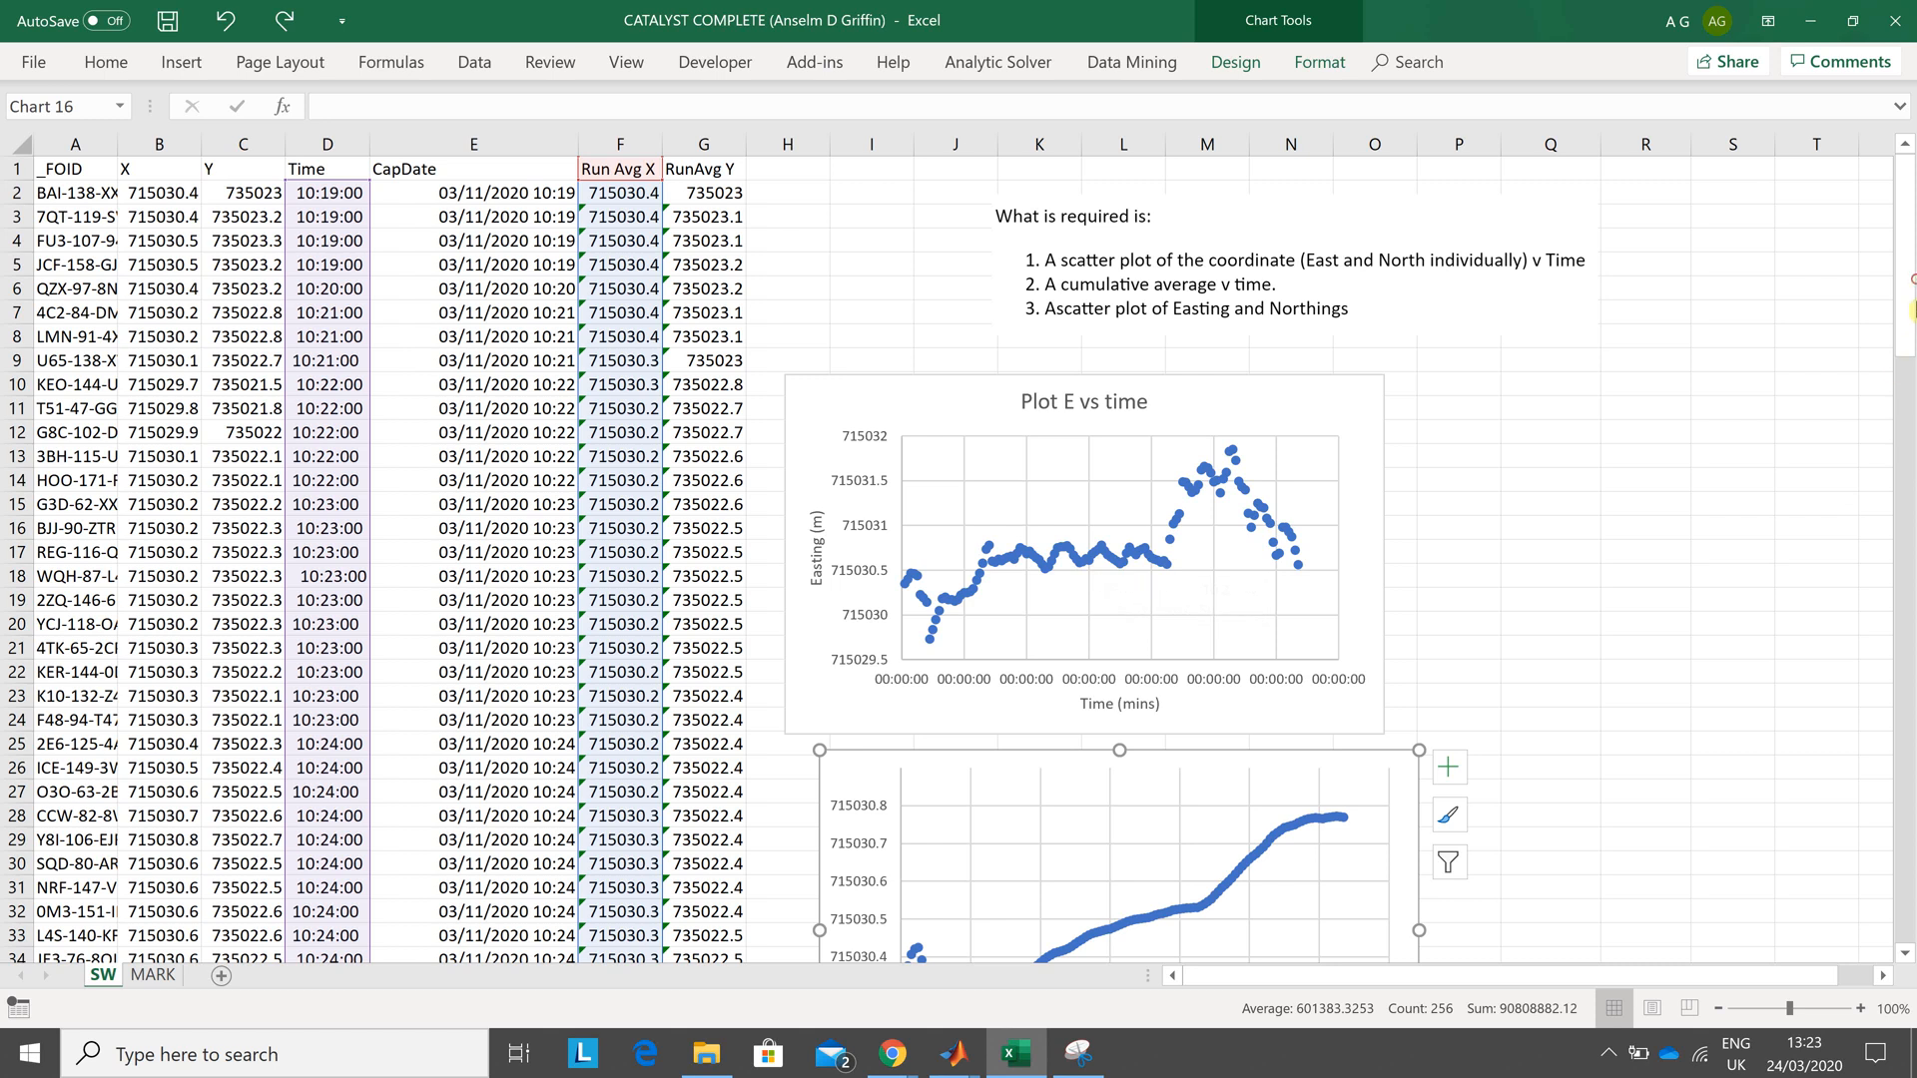
# - Add a title above the running-average chart for 'Run Avg E vs Time'
pyautogui.scroll(-3)
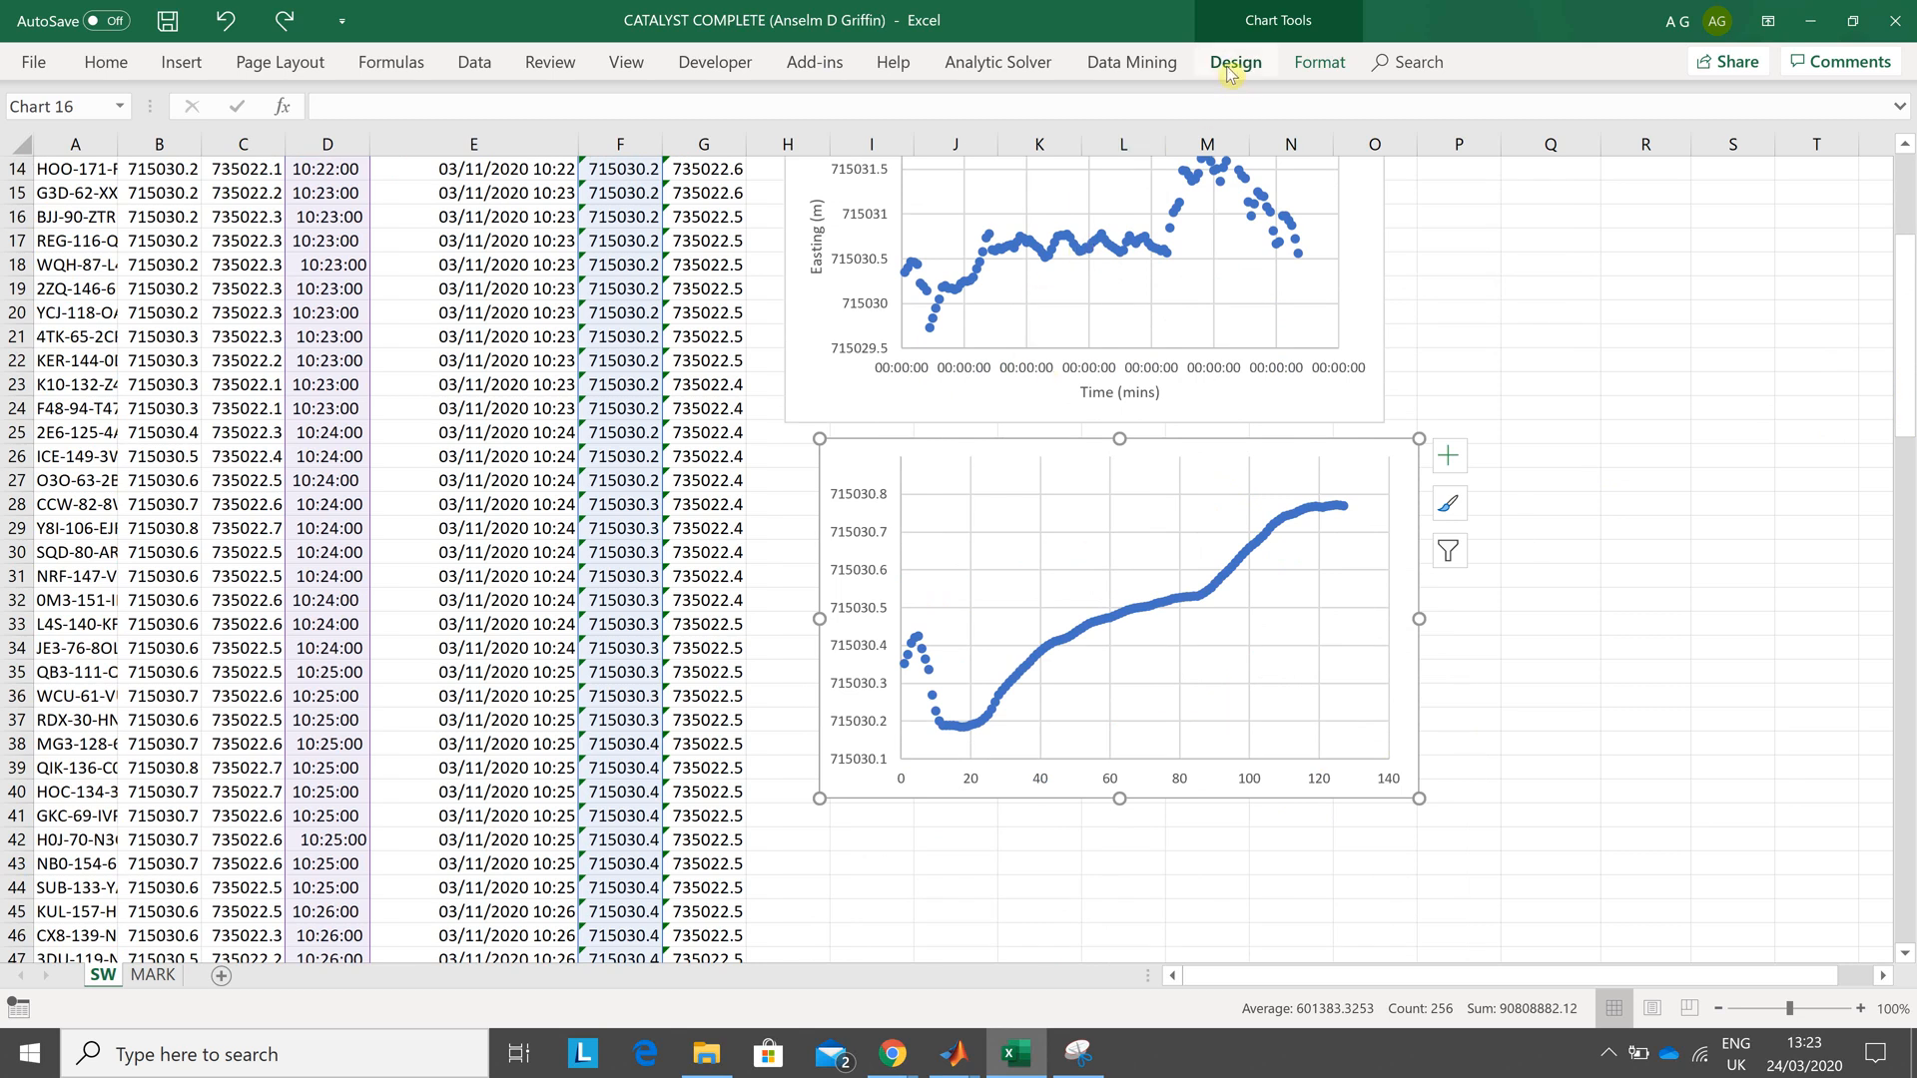
pyautogui.click(1234, 62)
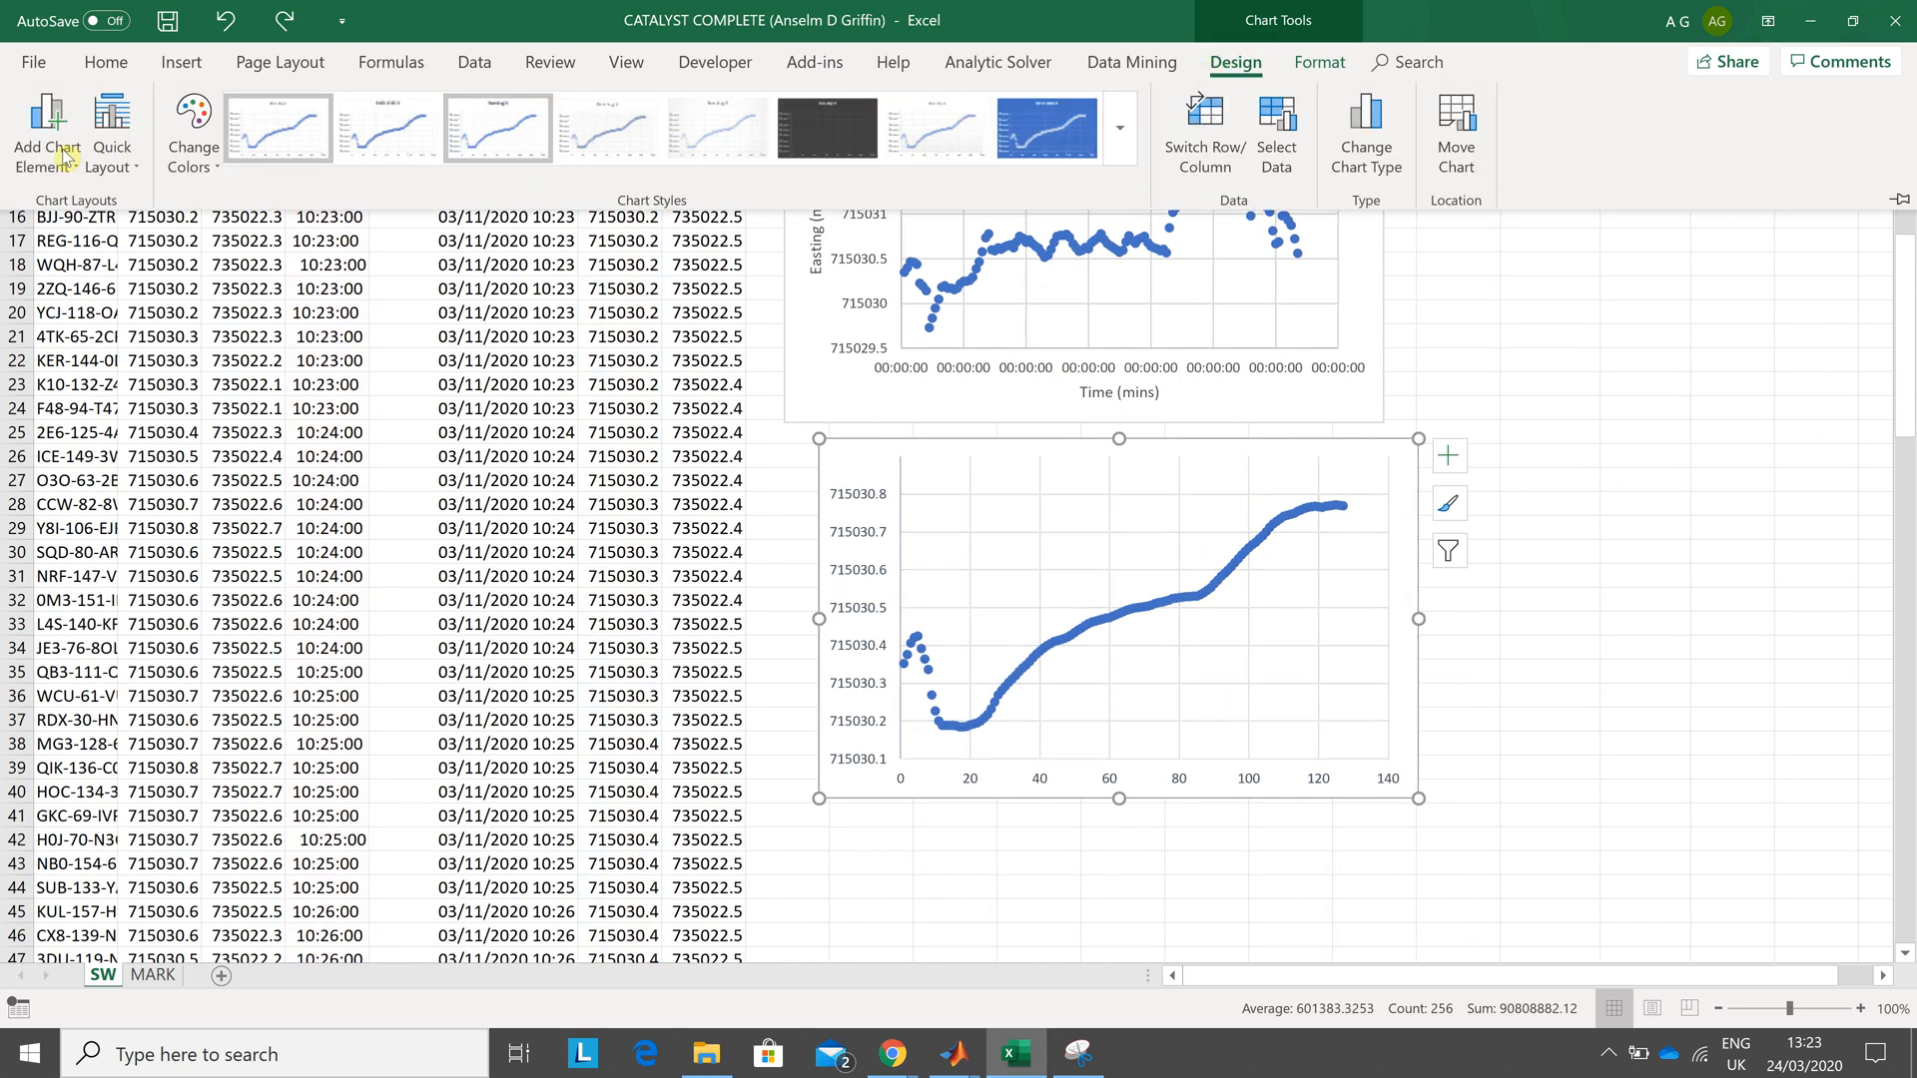
pyautogui.click(46, 132)
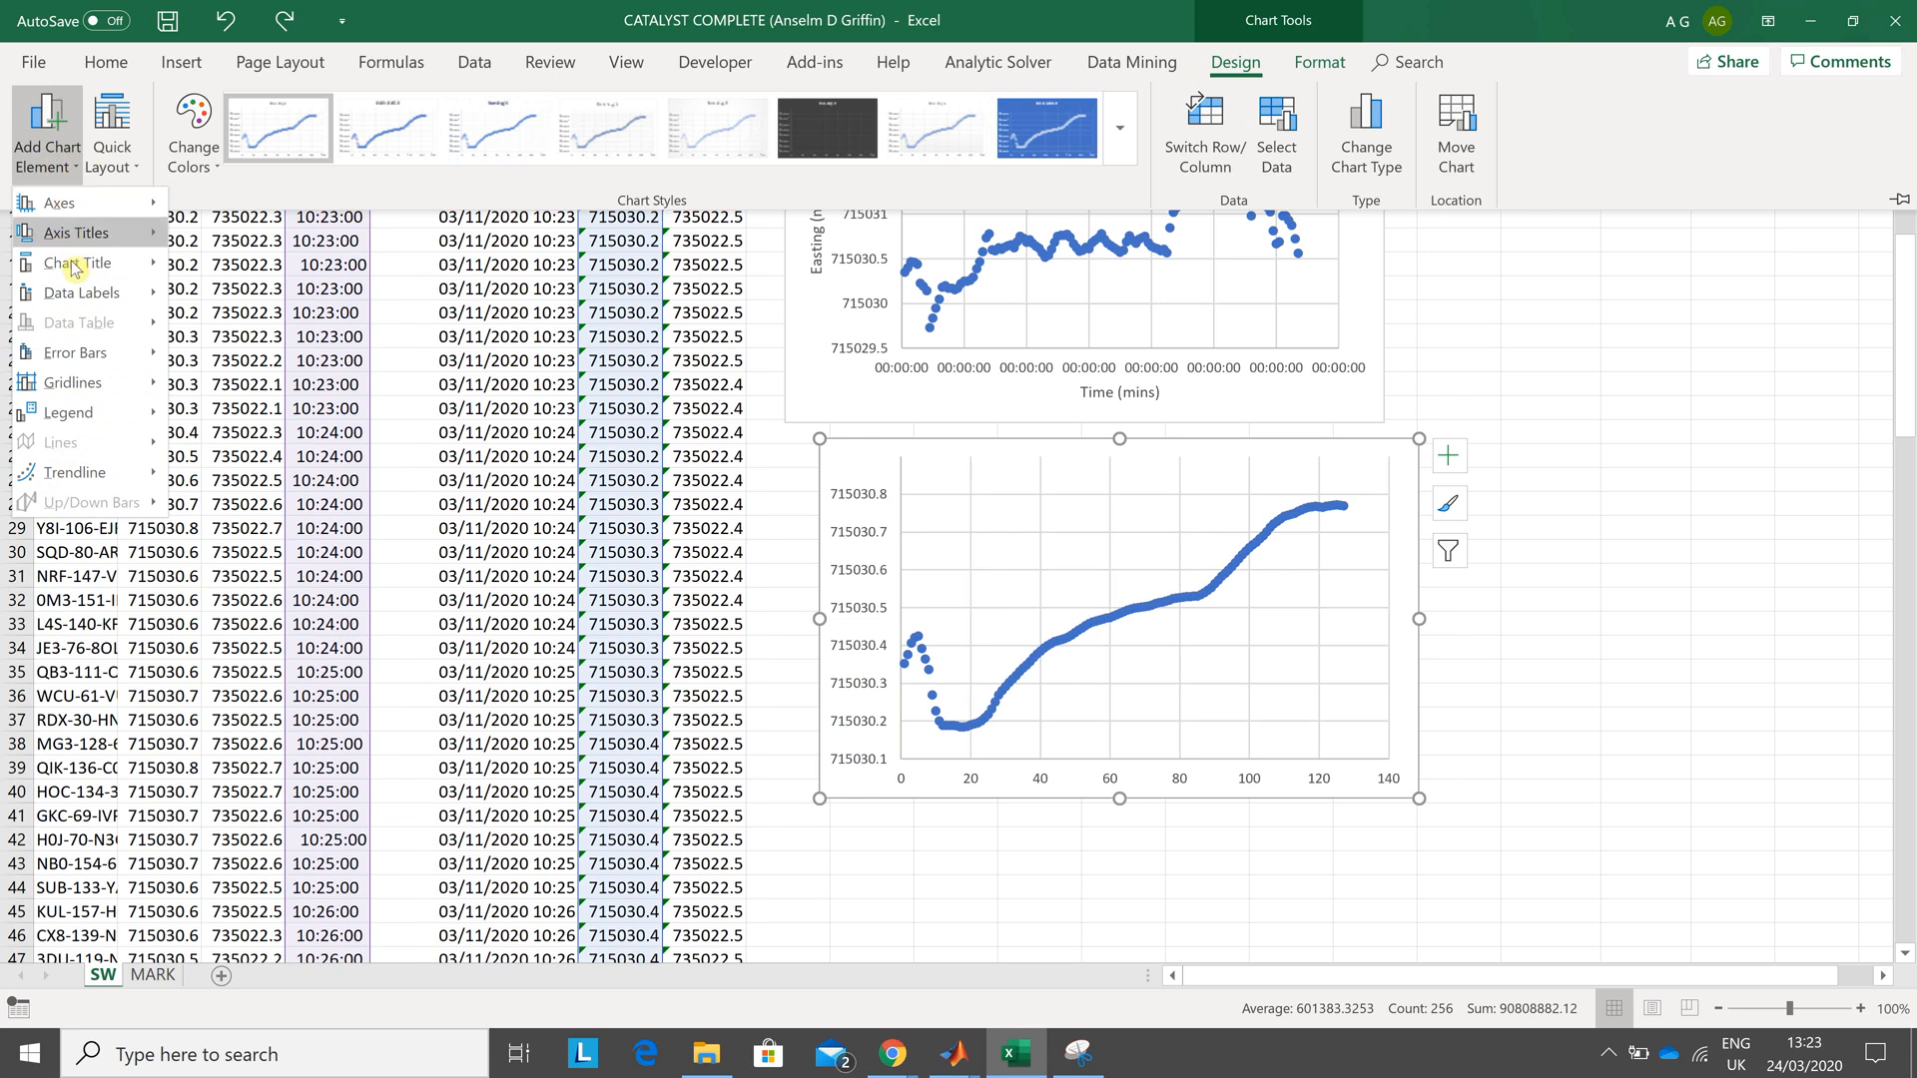
pyautogui.click(76, 264)
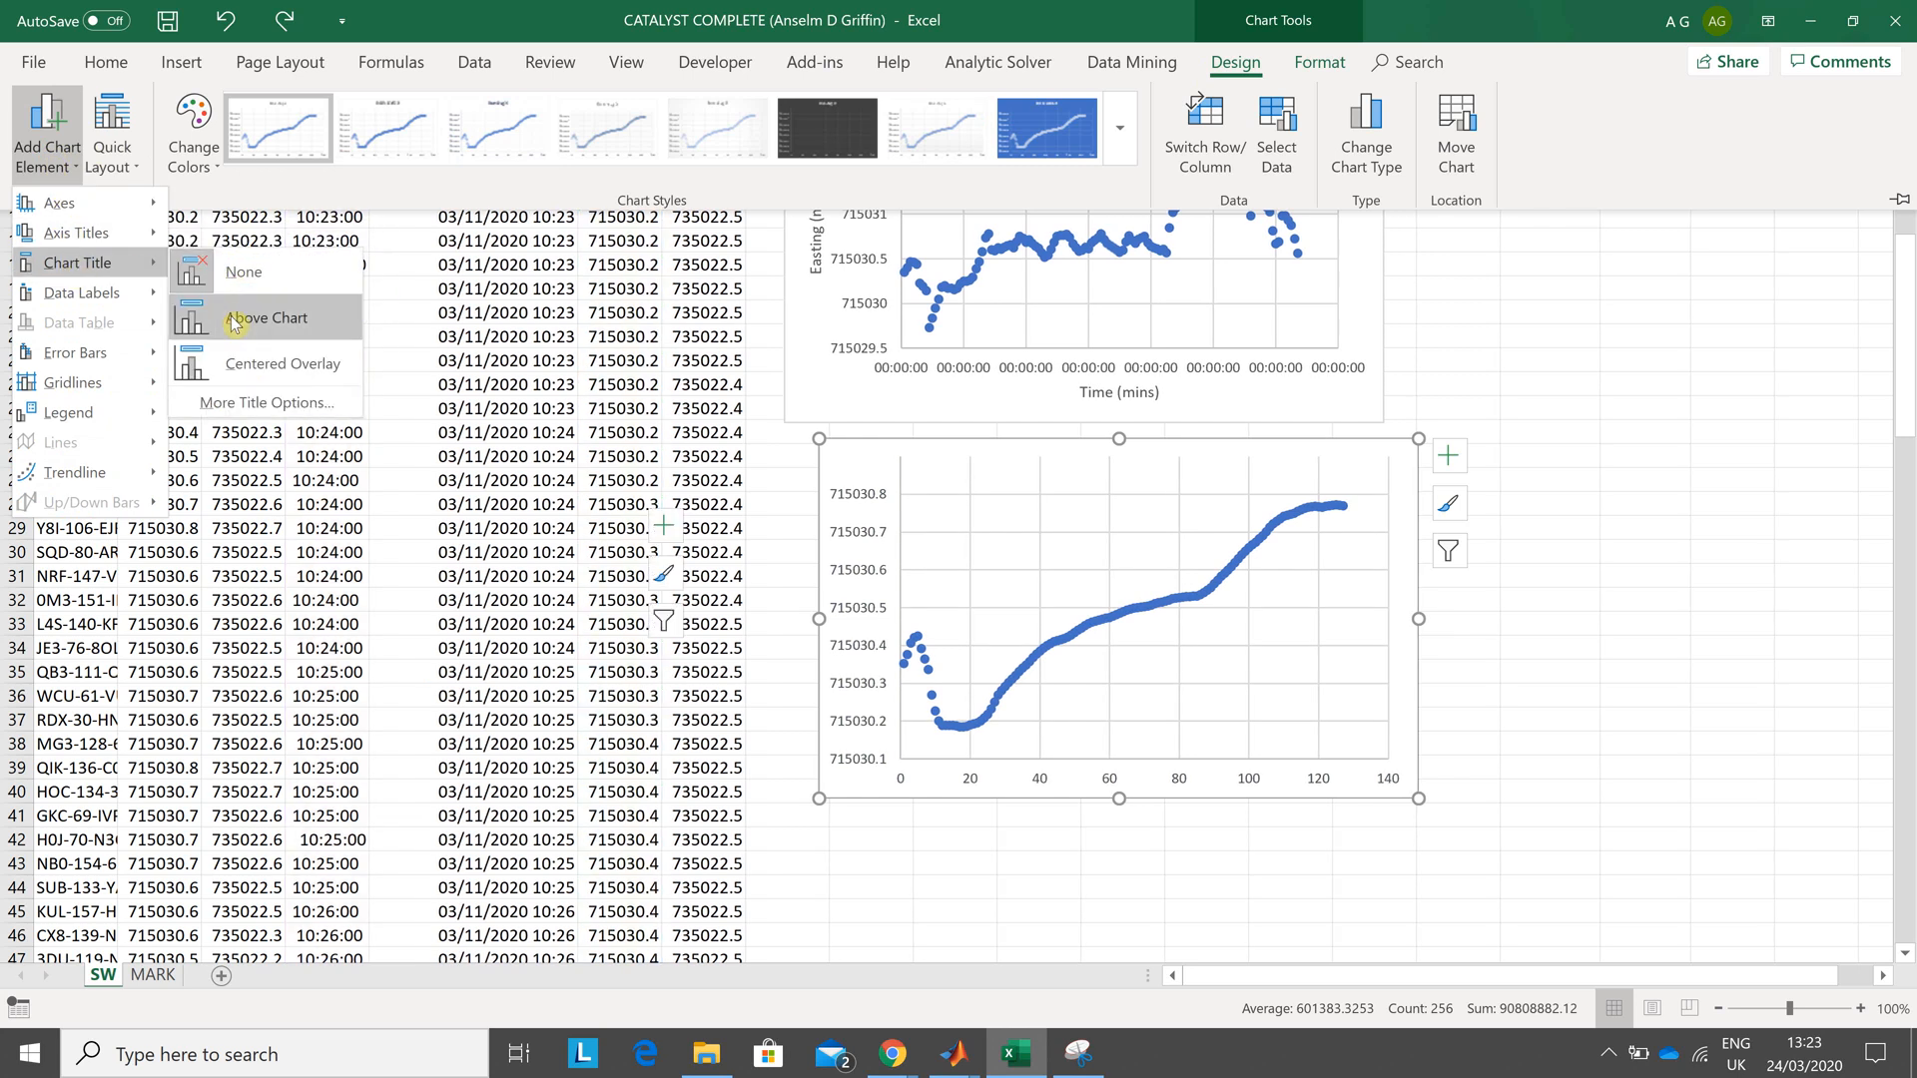
pyautogui.click(265, 318)
pyautogui.write('Run Avg E vs Time')
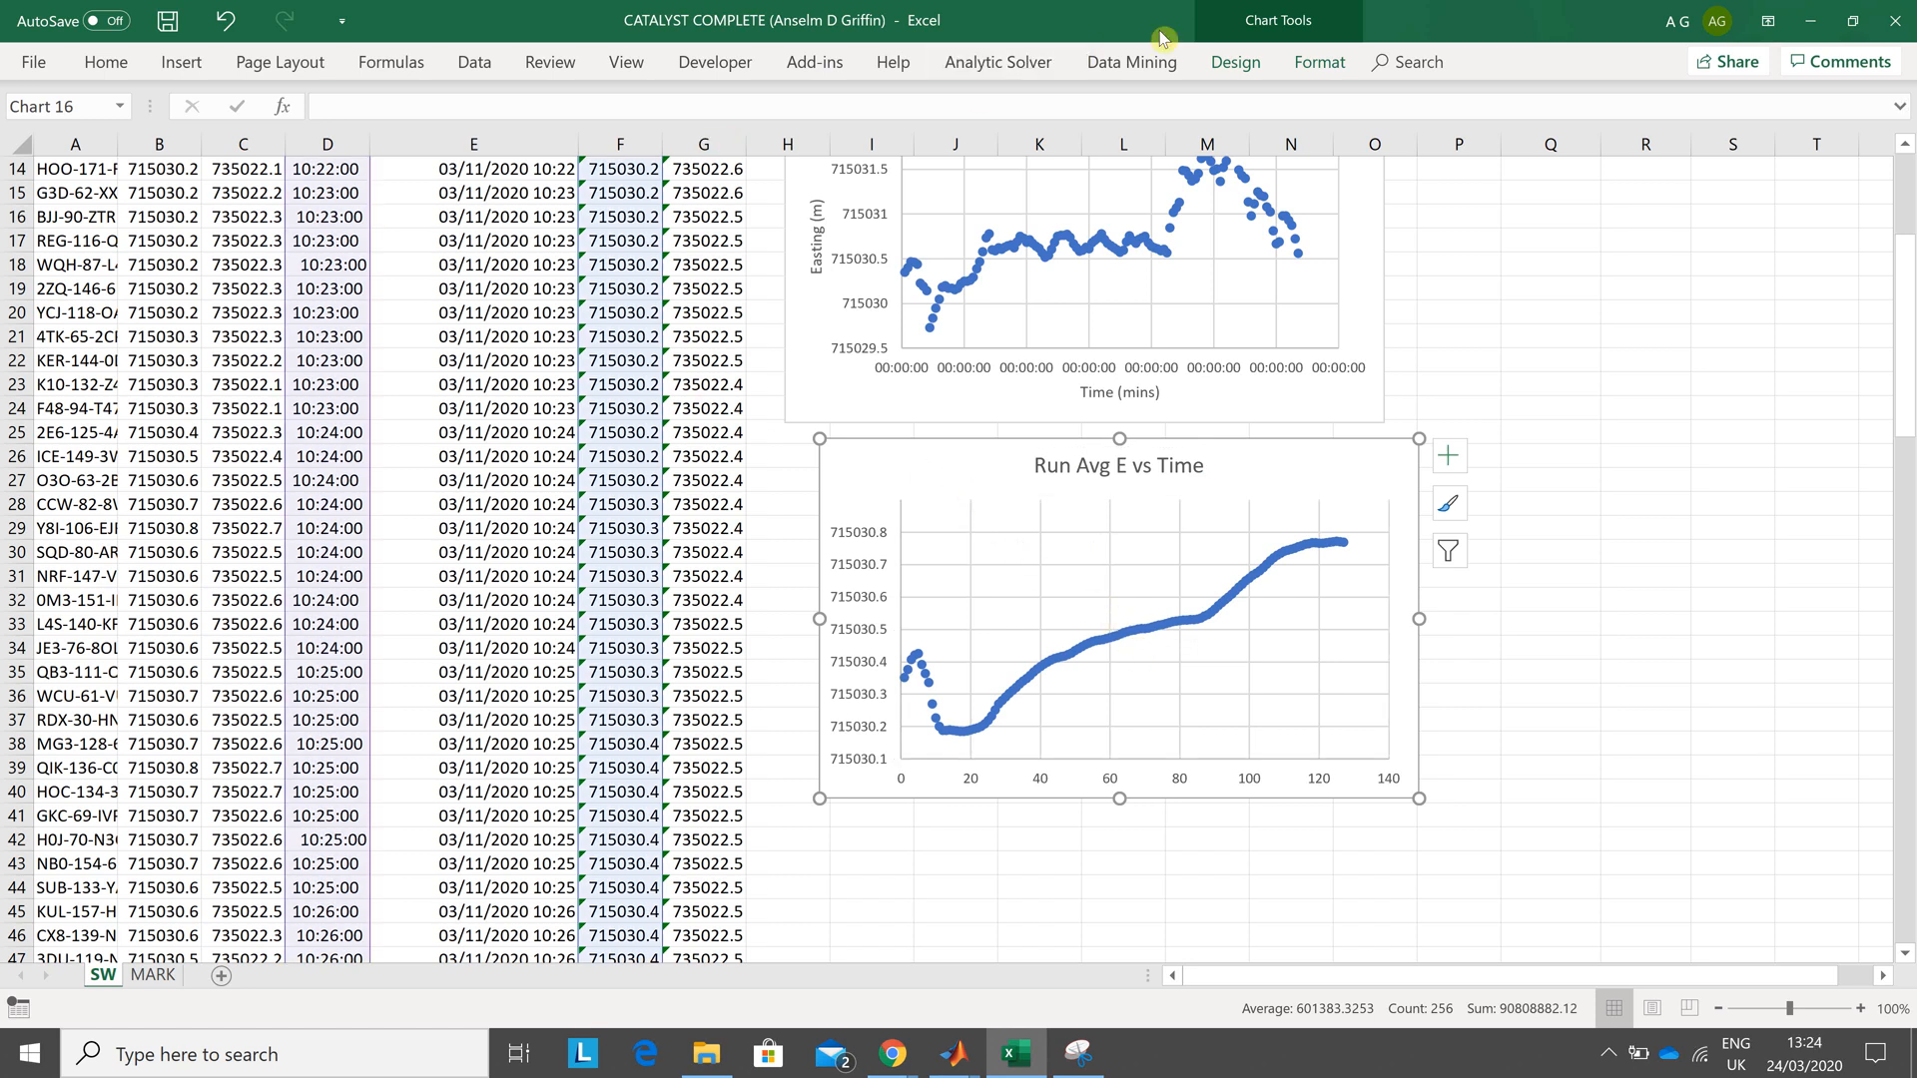
pyautogui.click(1233, 62)
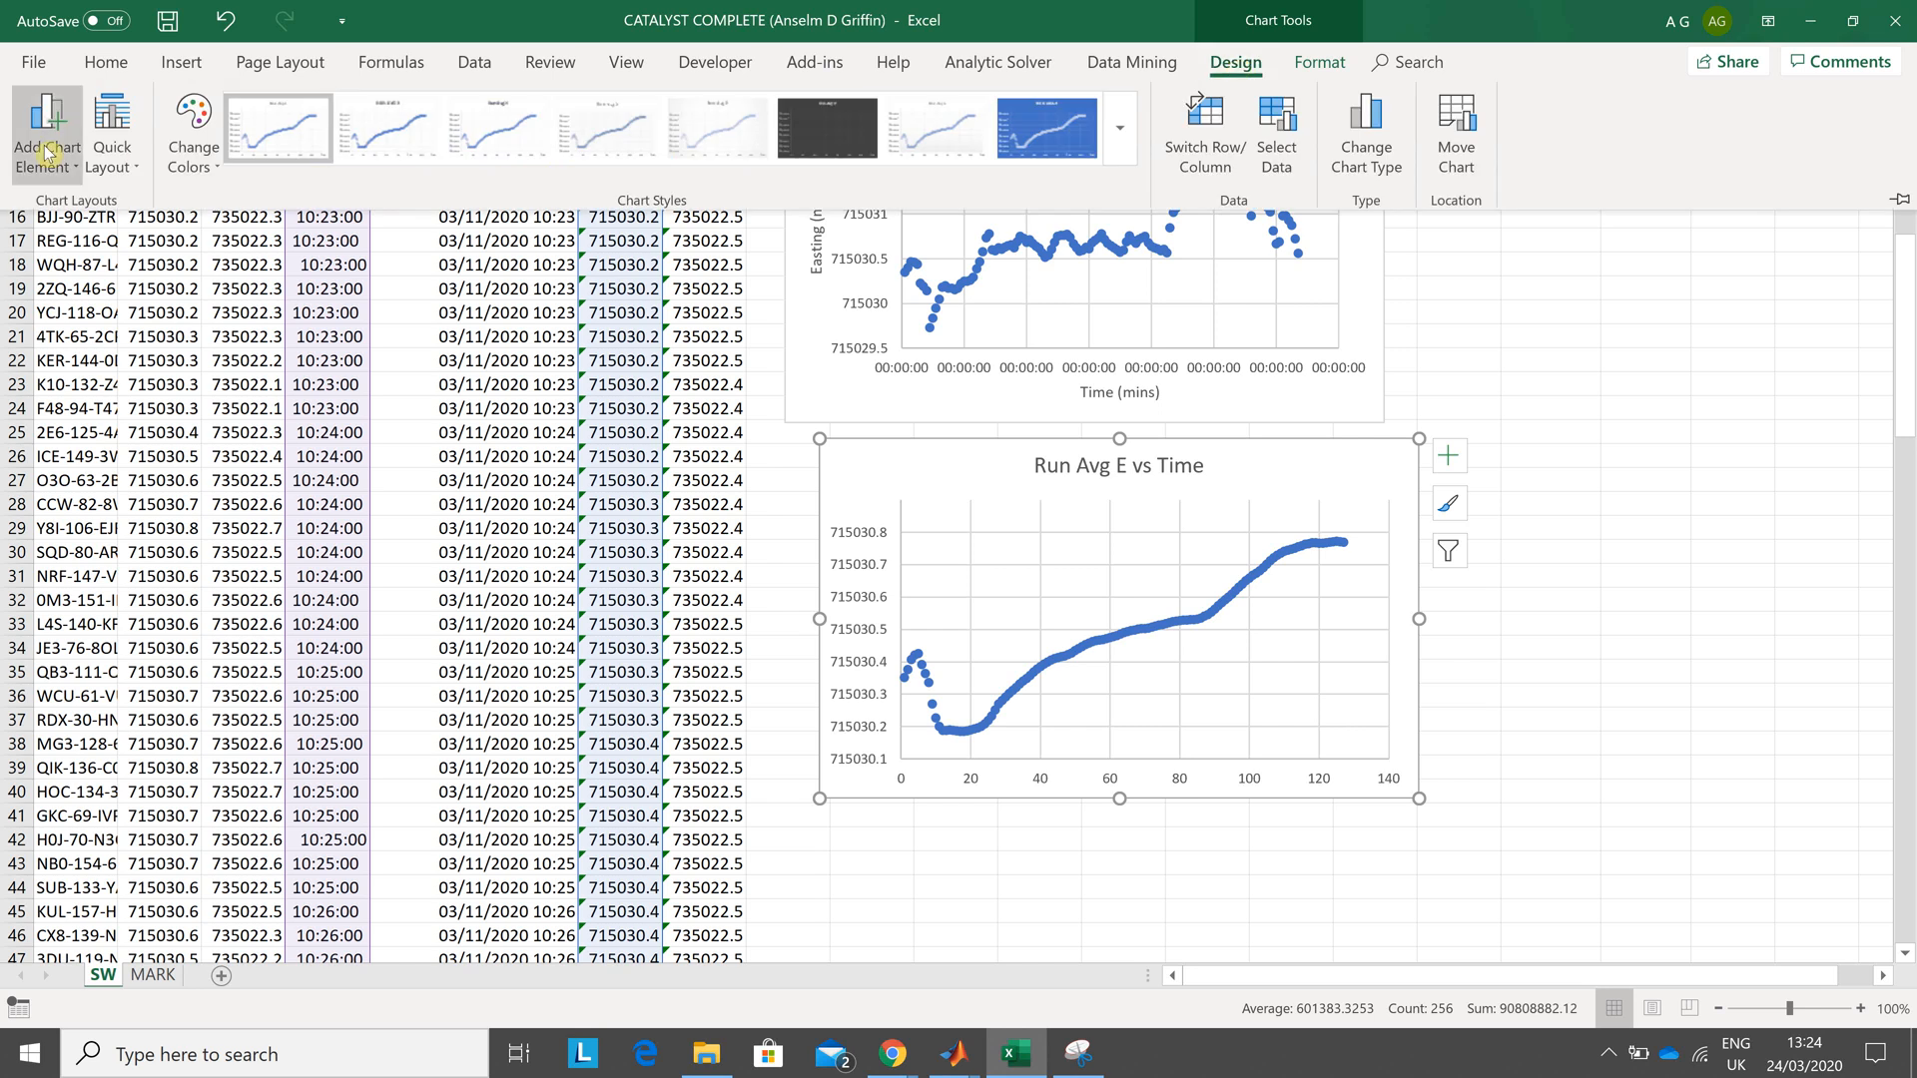
pyautogui.click(46, 132)
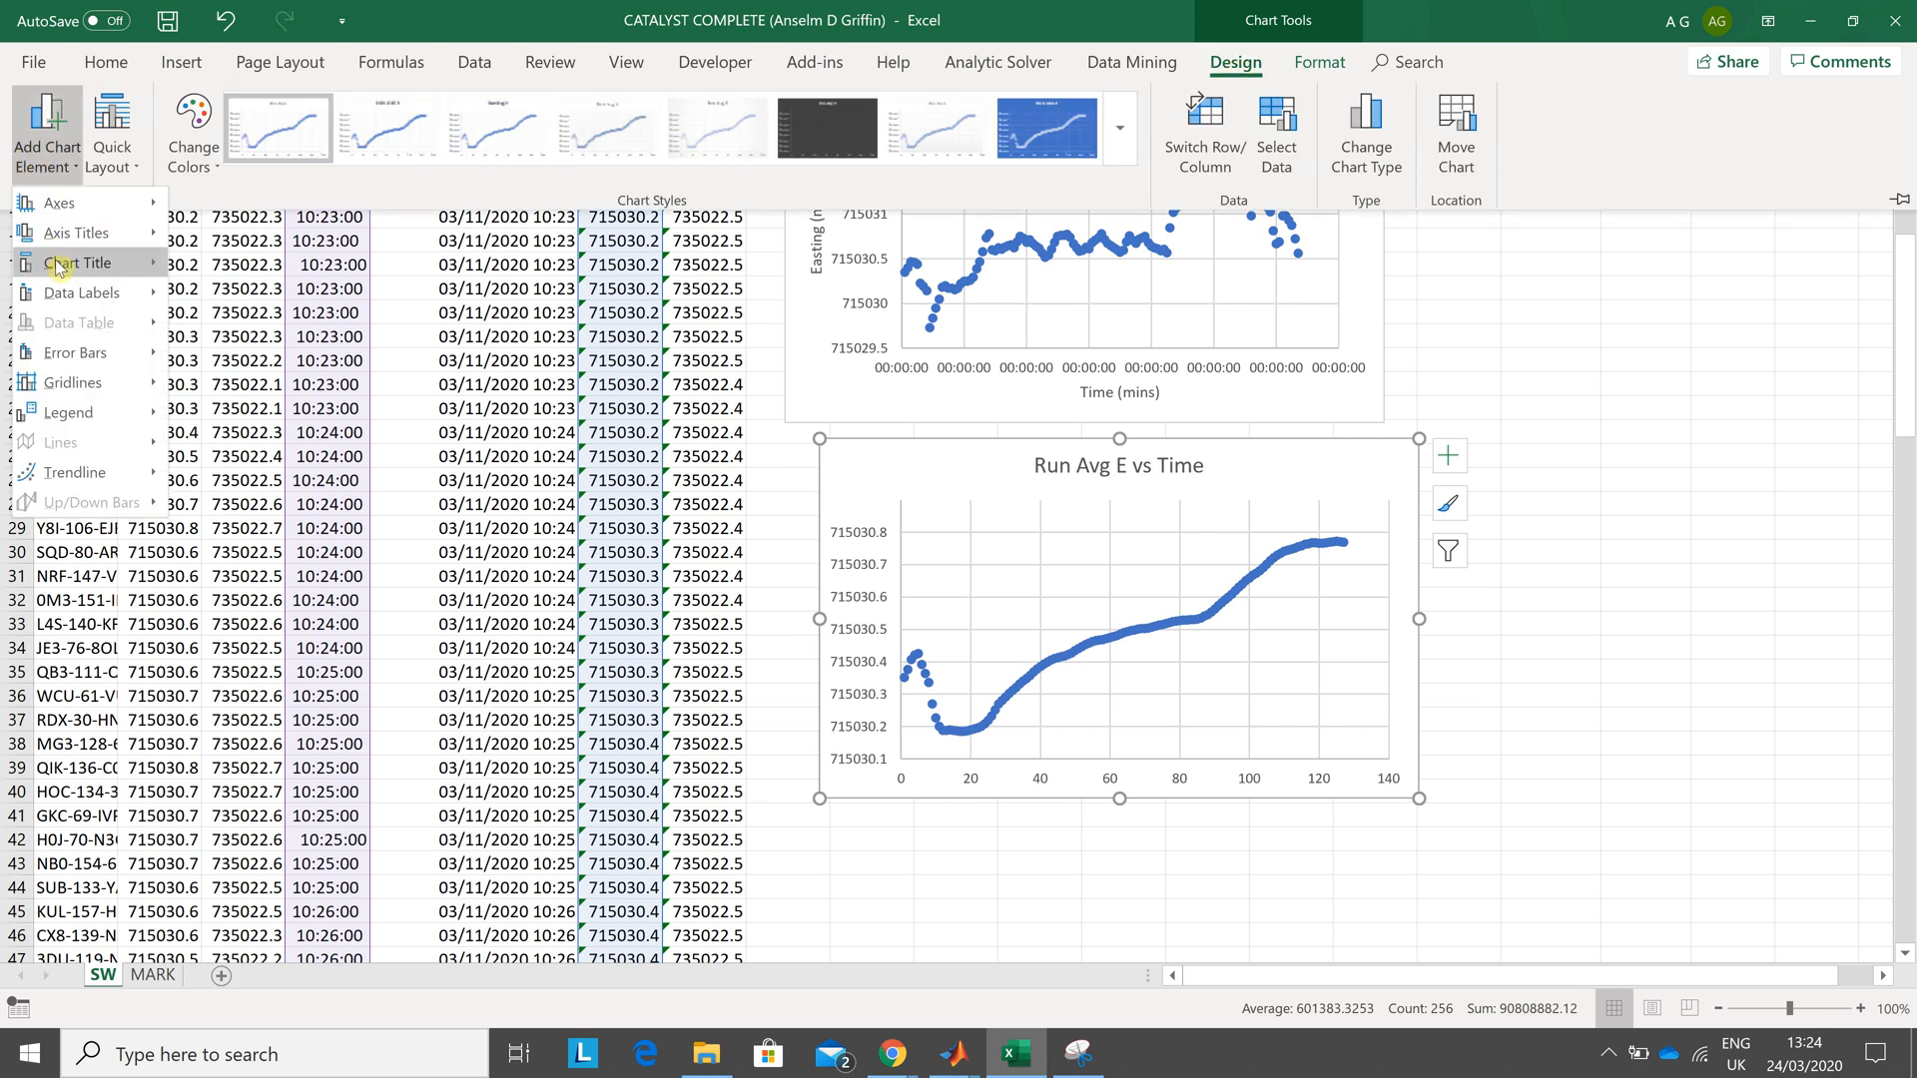
pyautogui.click(80, 232)
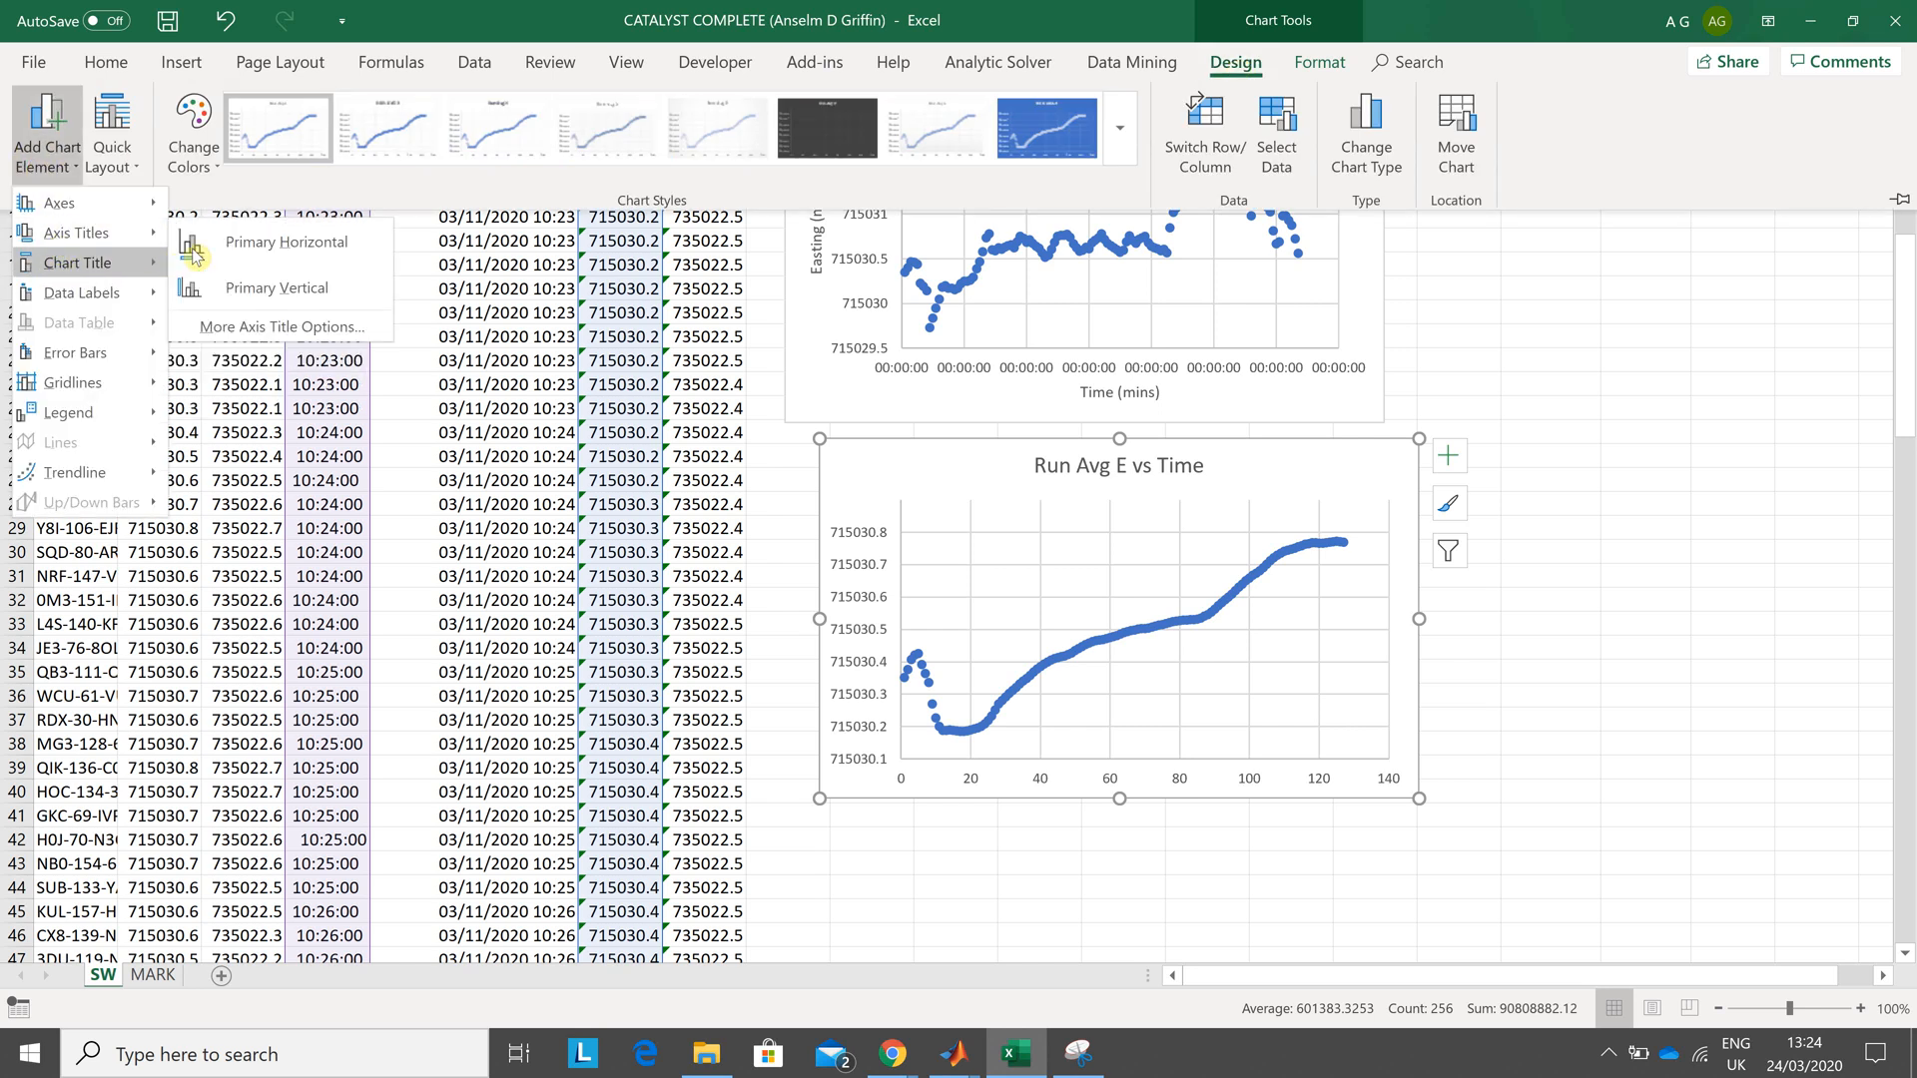
pyautogui.click(286, 242)
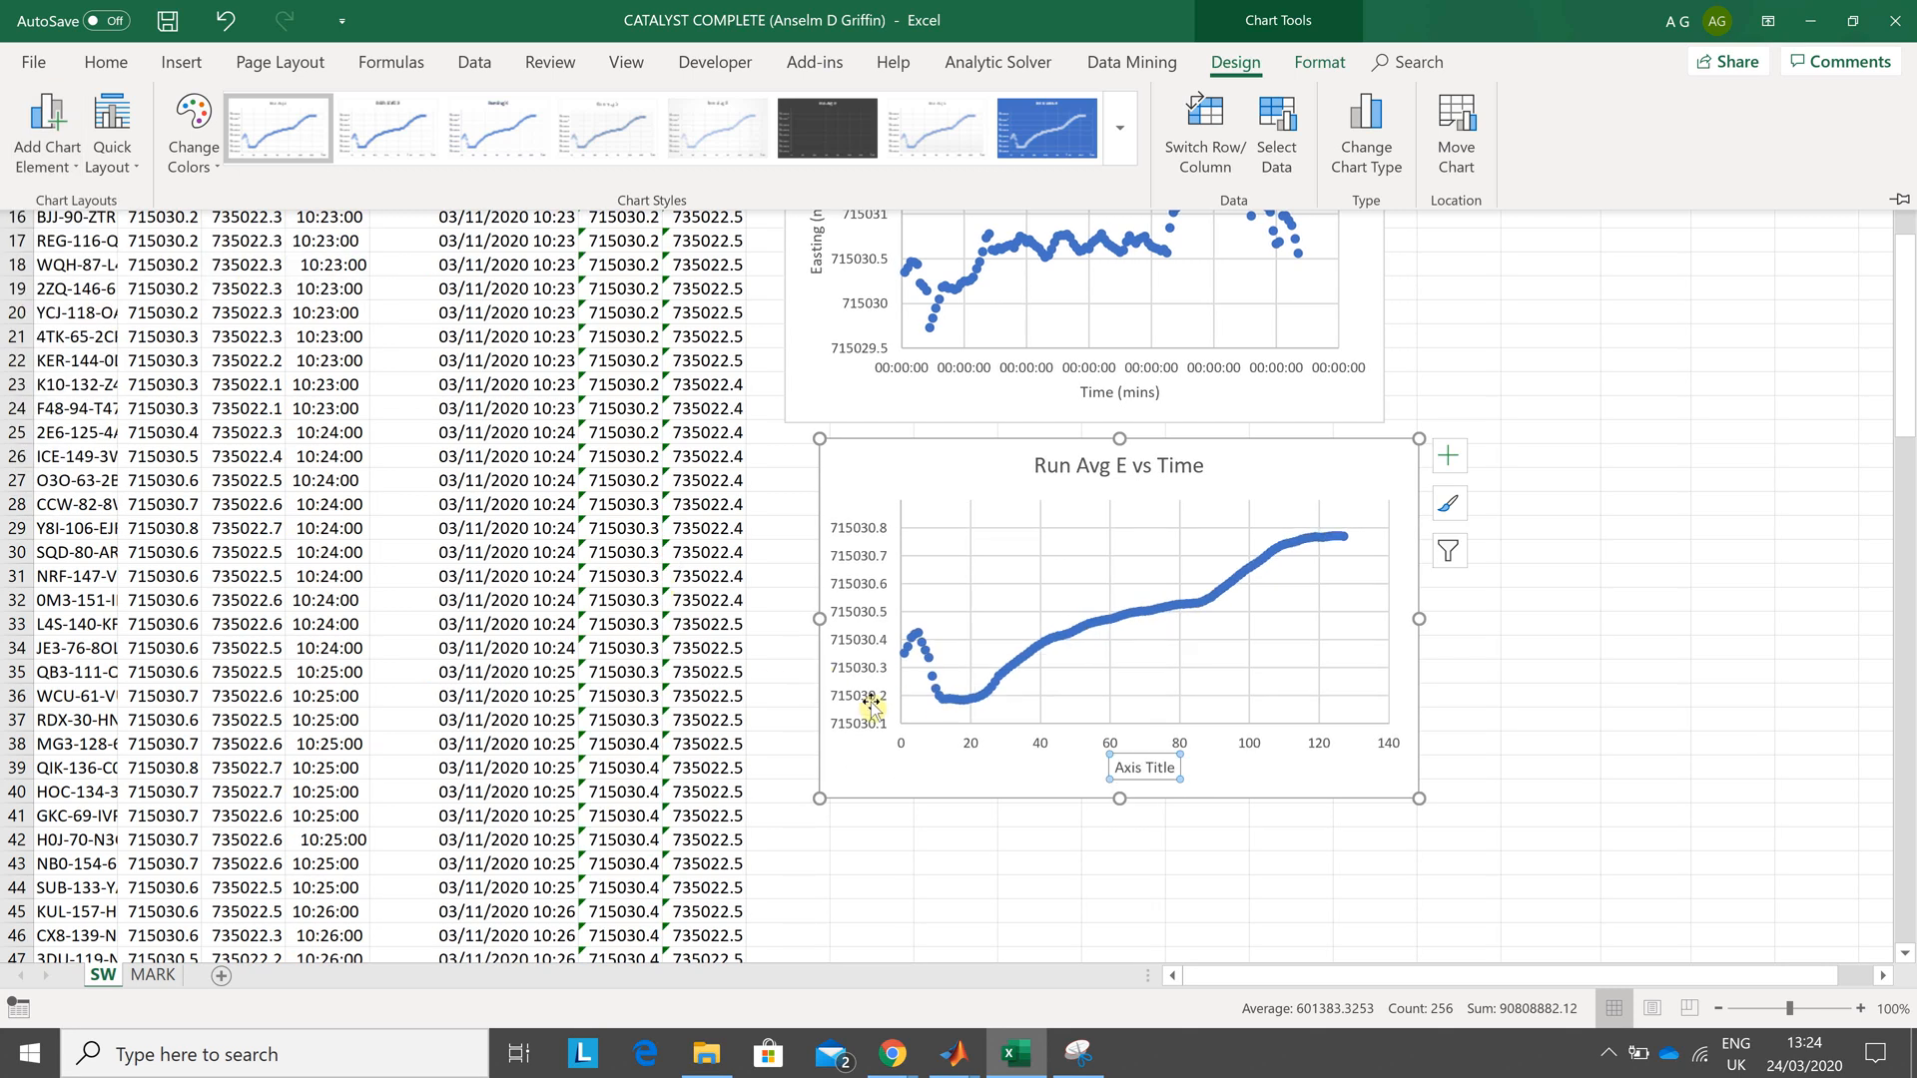
pyautogui.doubleClick(1142, 766)
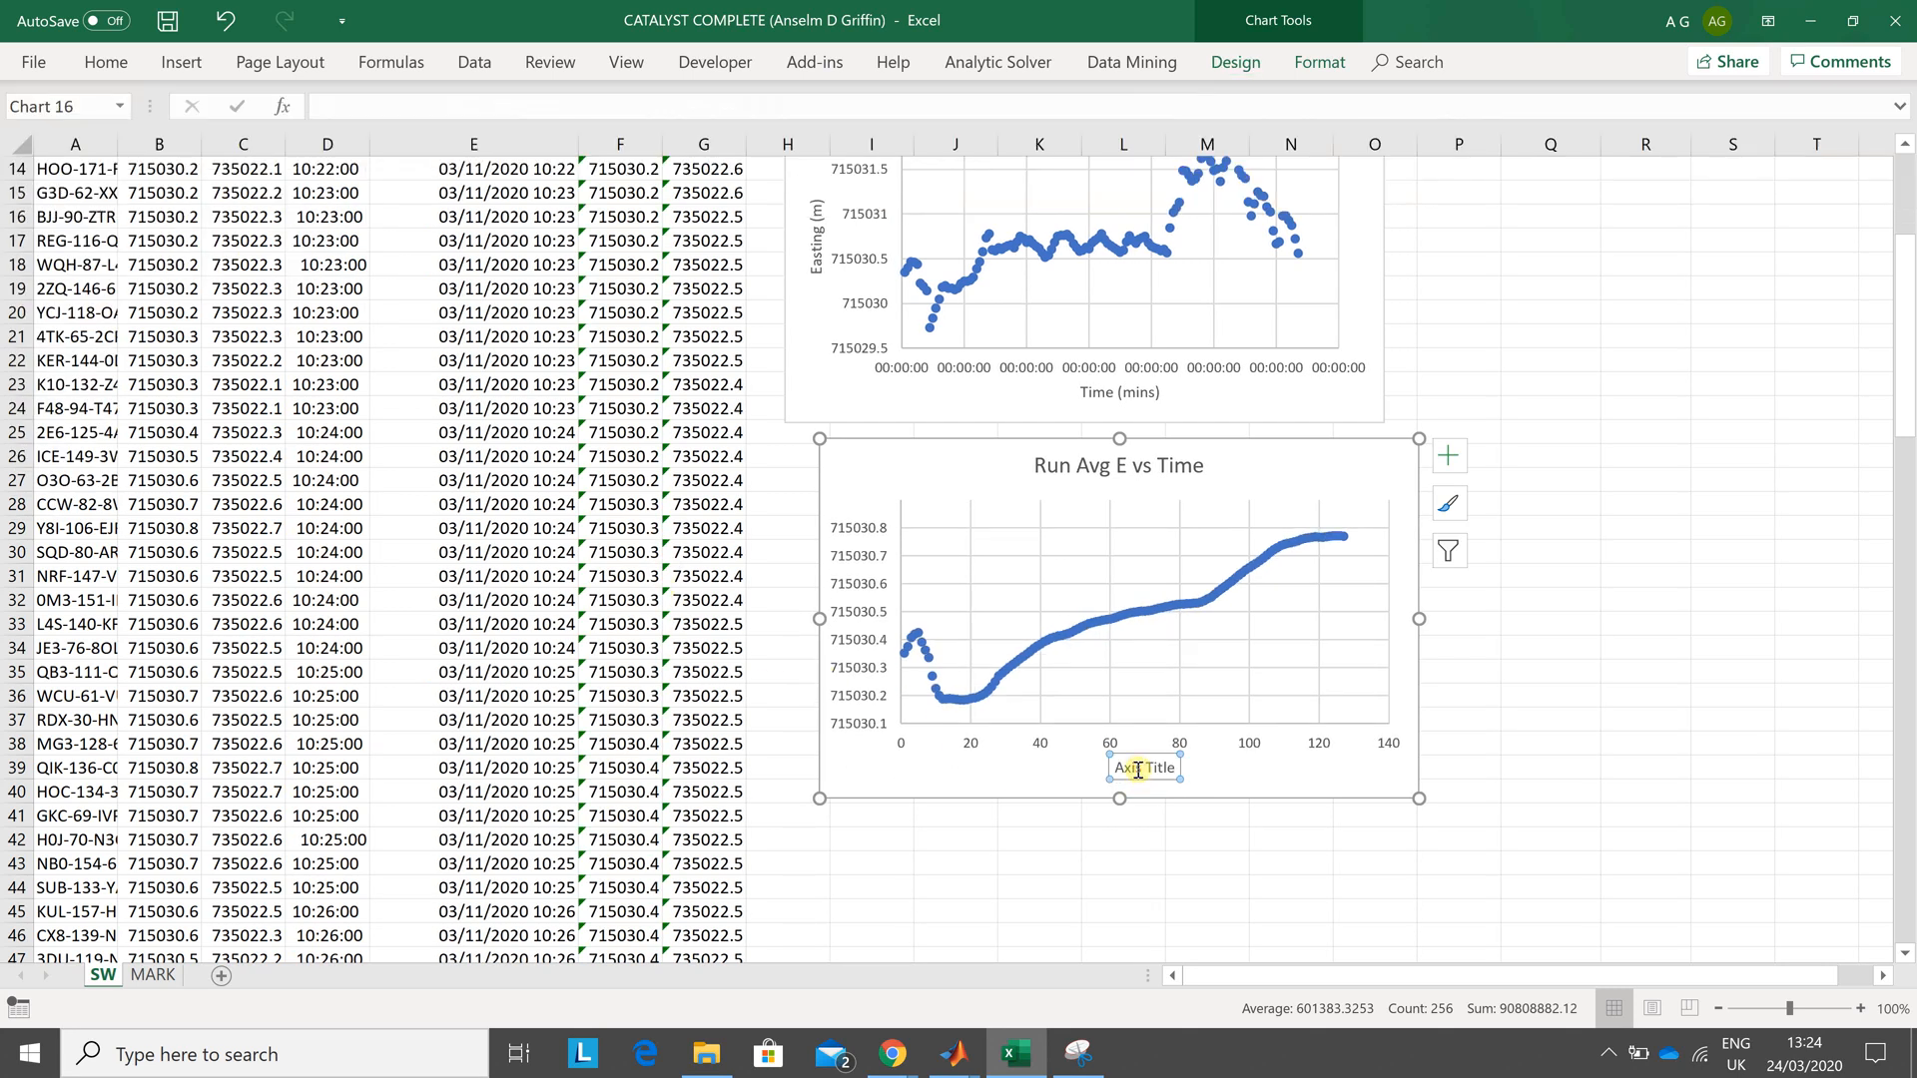
pyautogui.click(1136, 768)
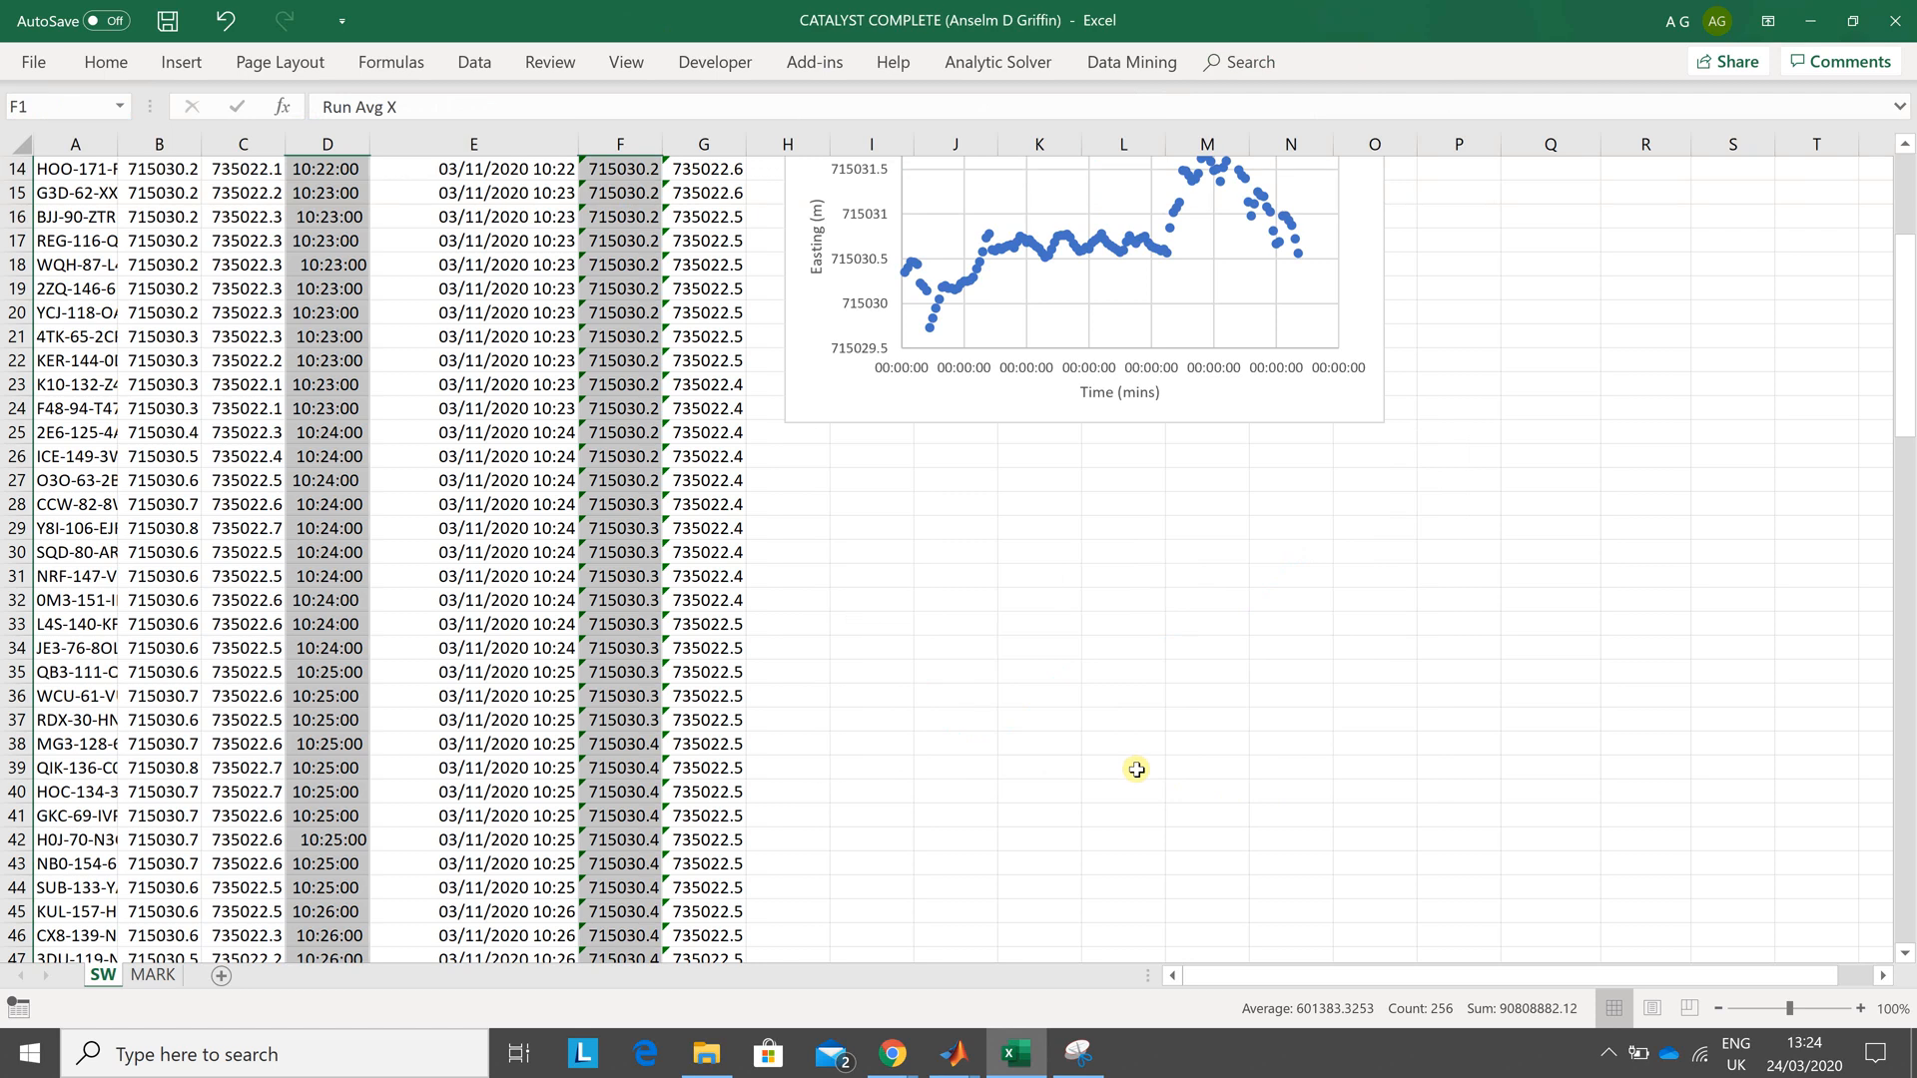
pyautogui.click(1113, 775)
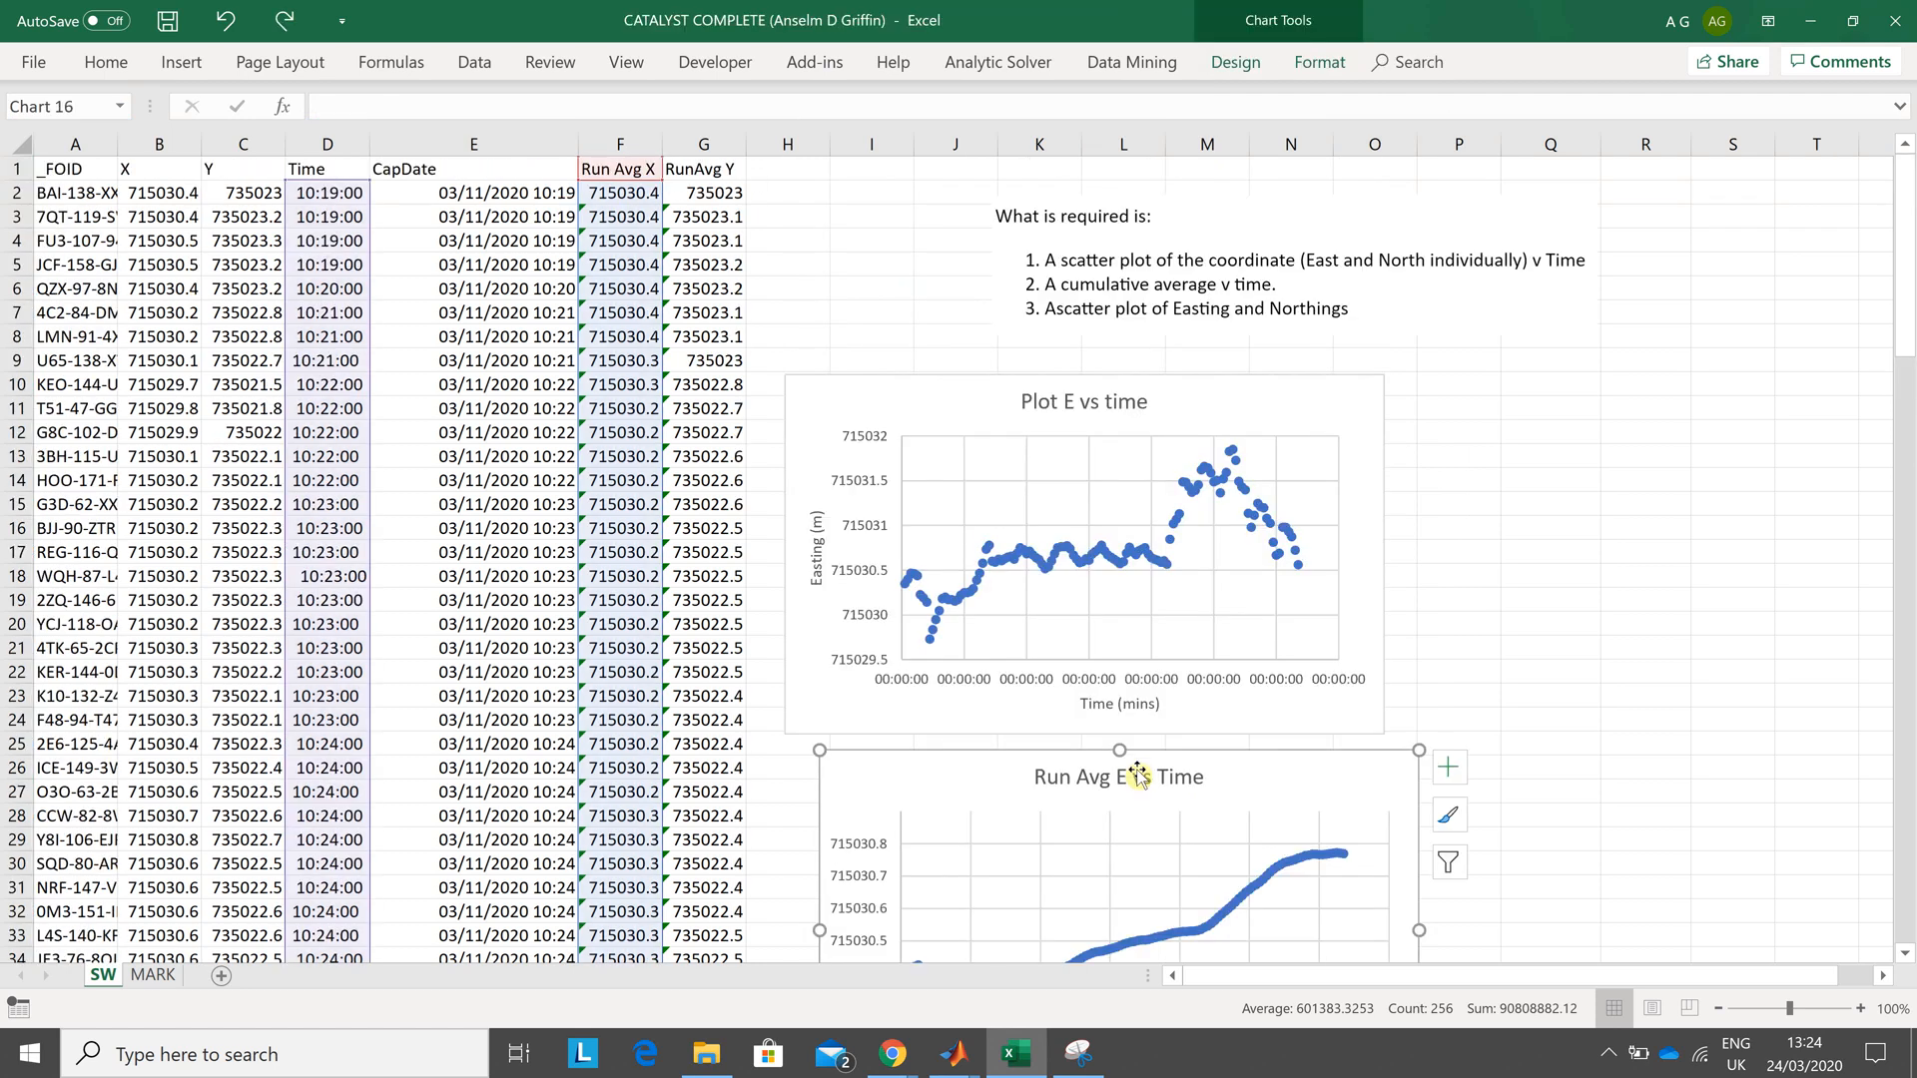
pyautogui.moveTo(1907, 298)
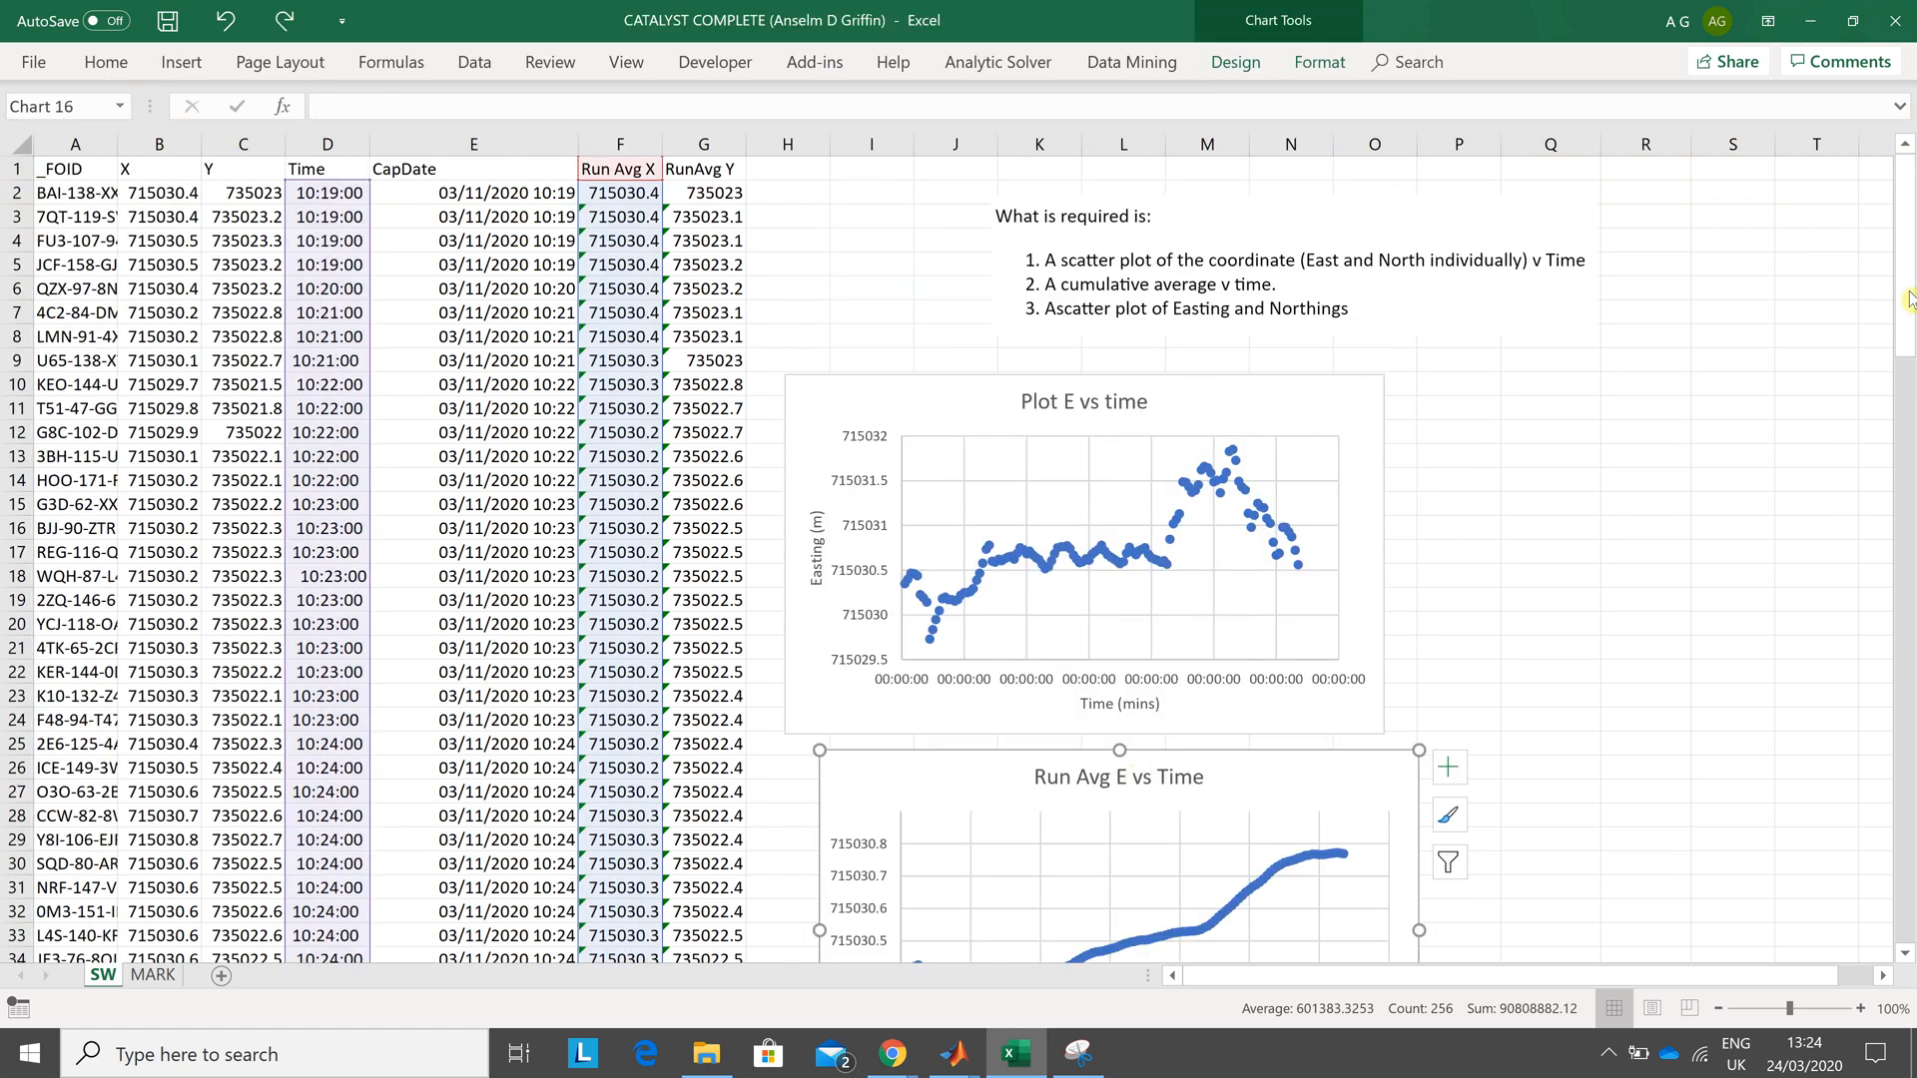
pyautogui.scroll(-3)
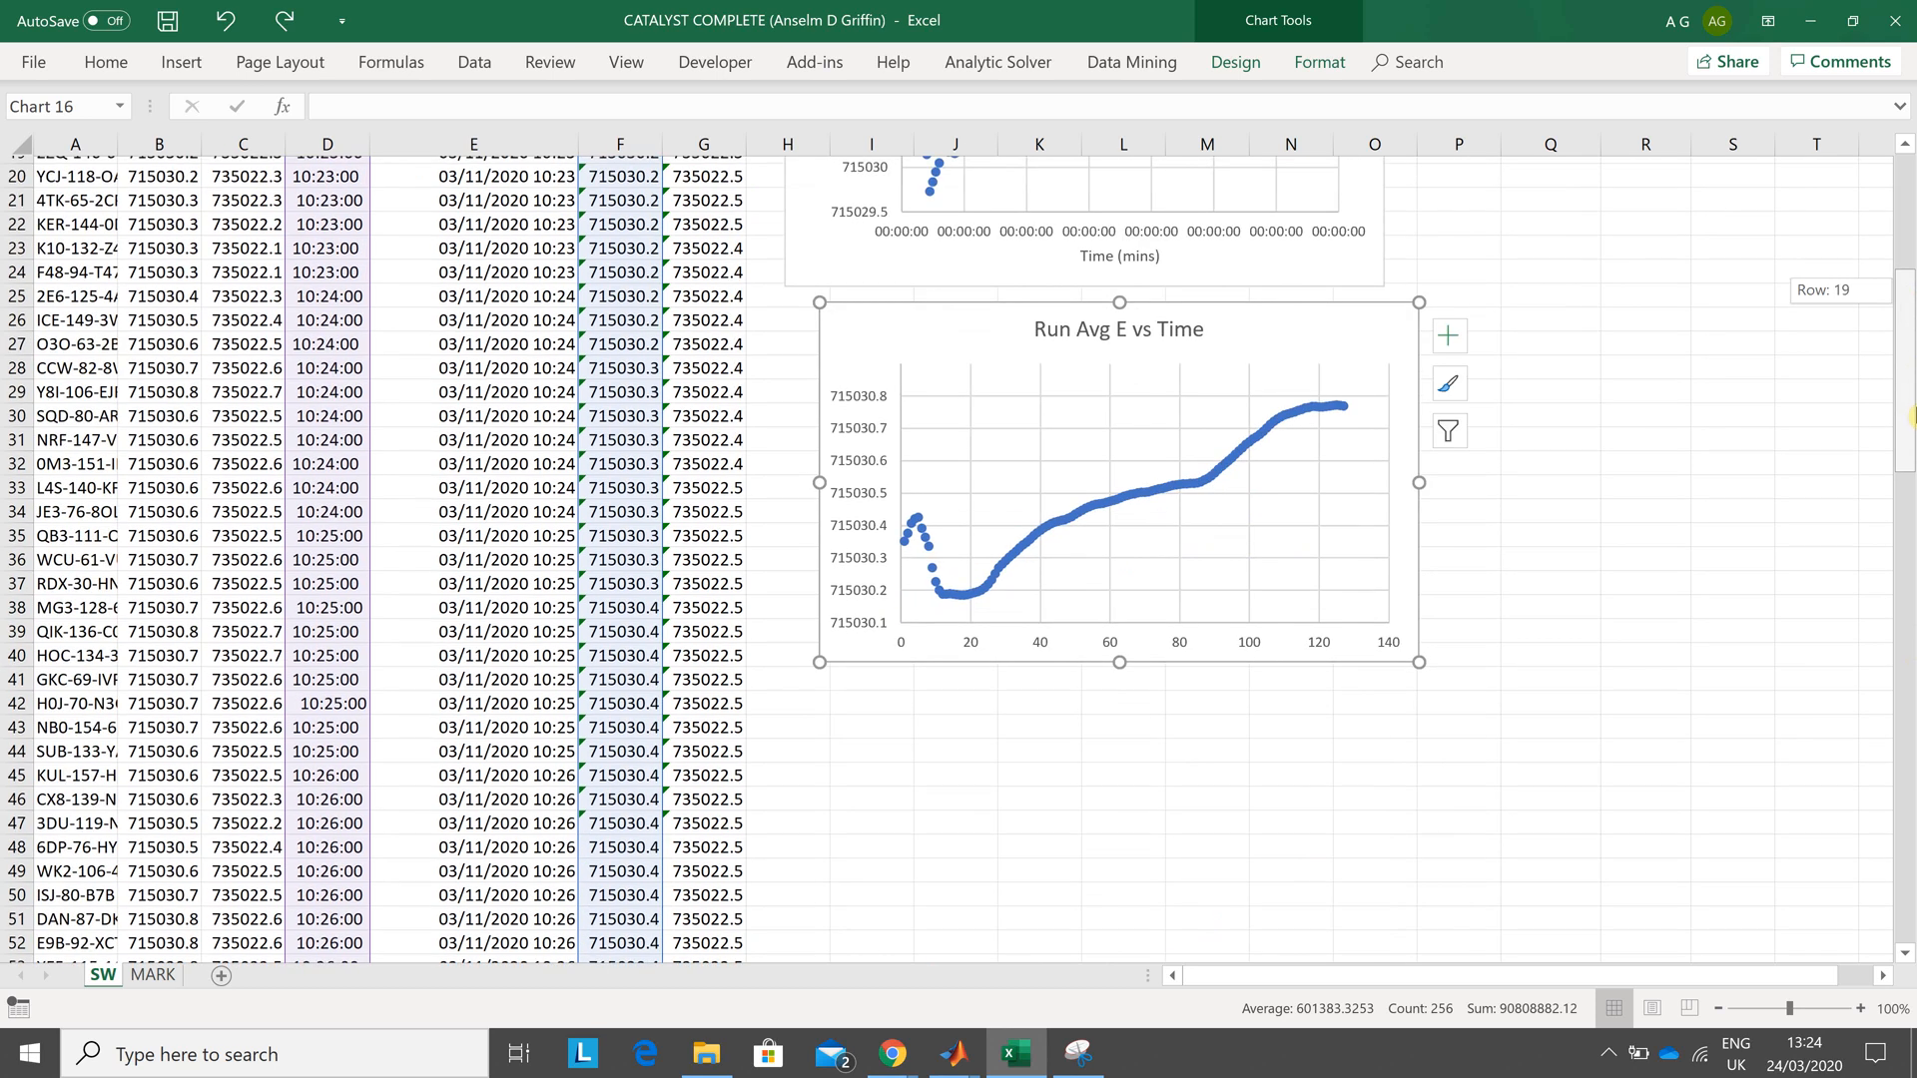
pyautogui.scroll(-3)
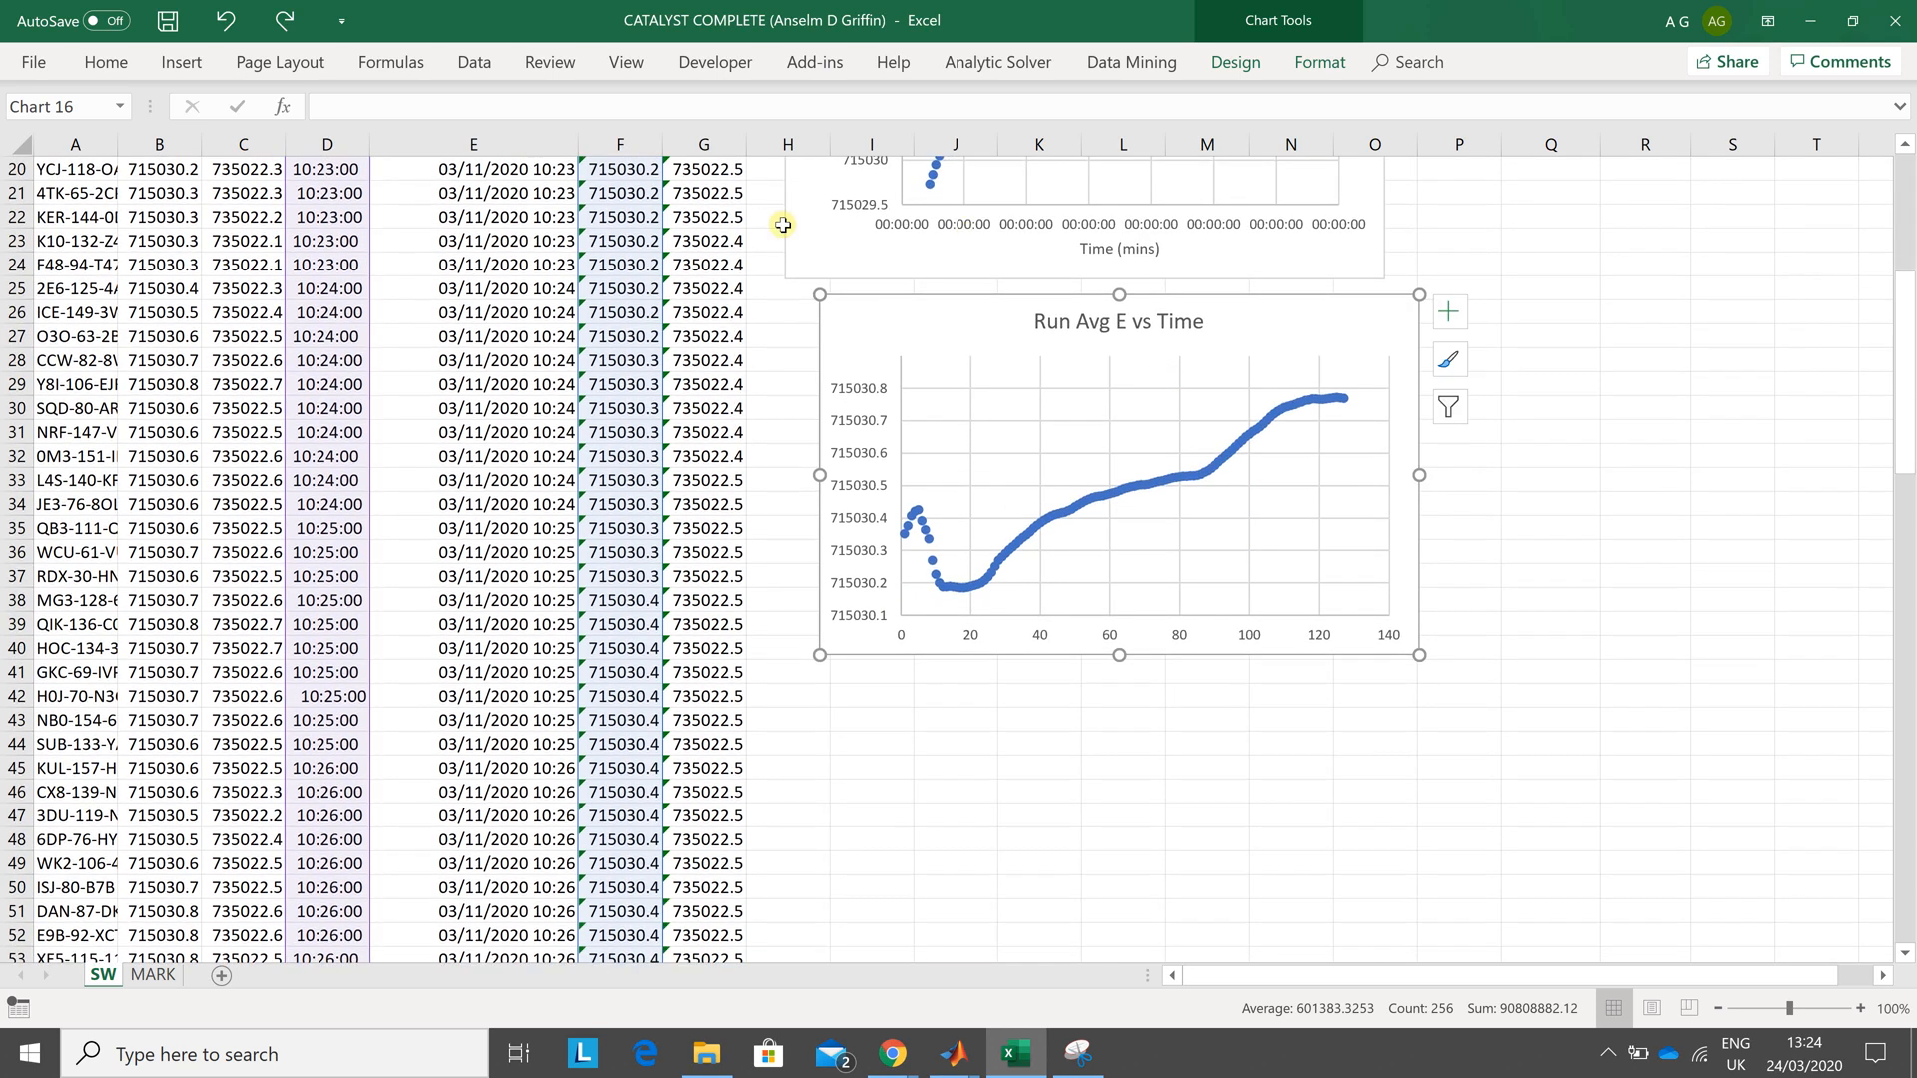
pyautogui.click(1233, 62)
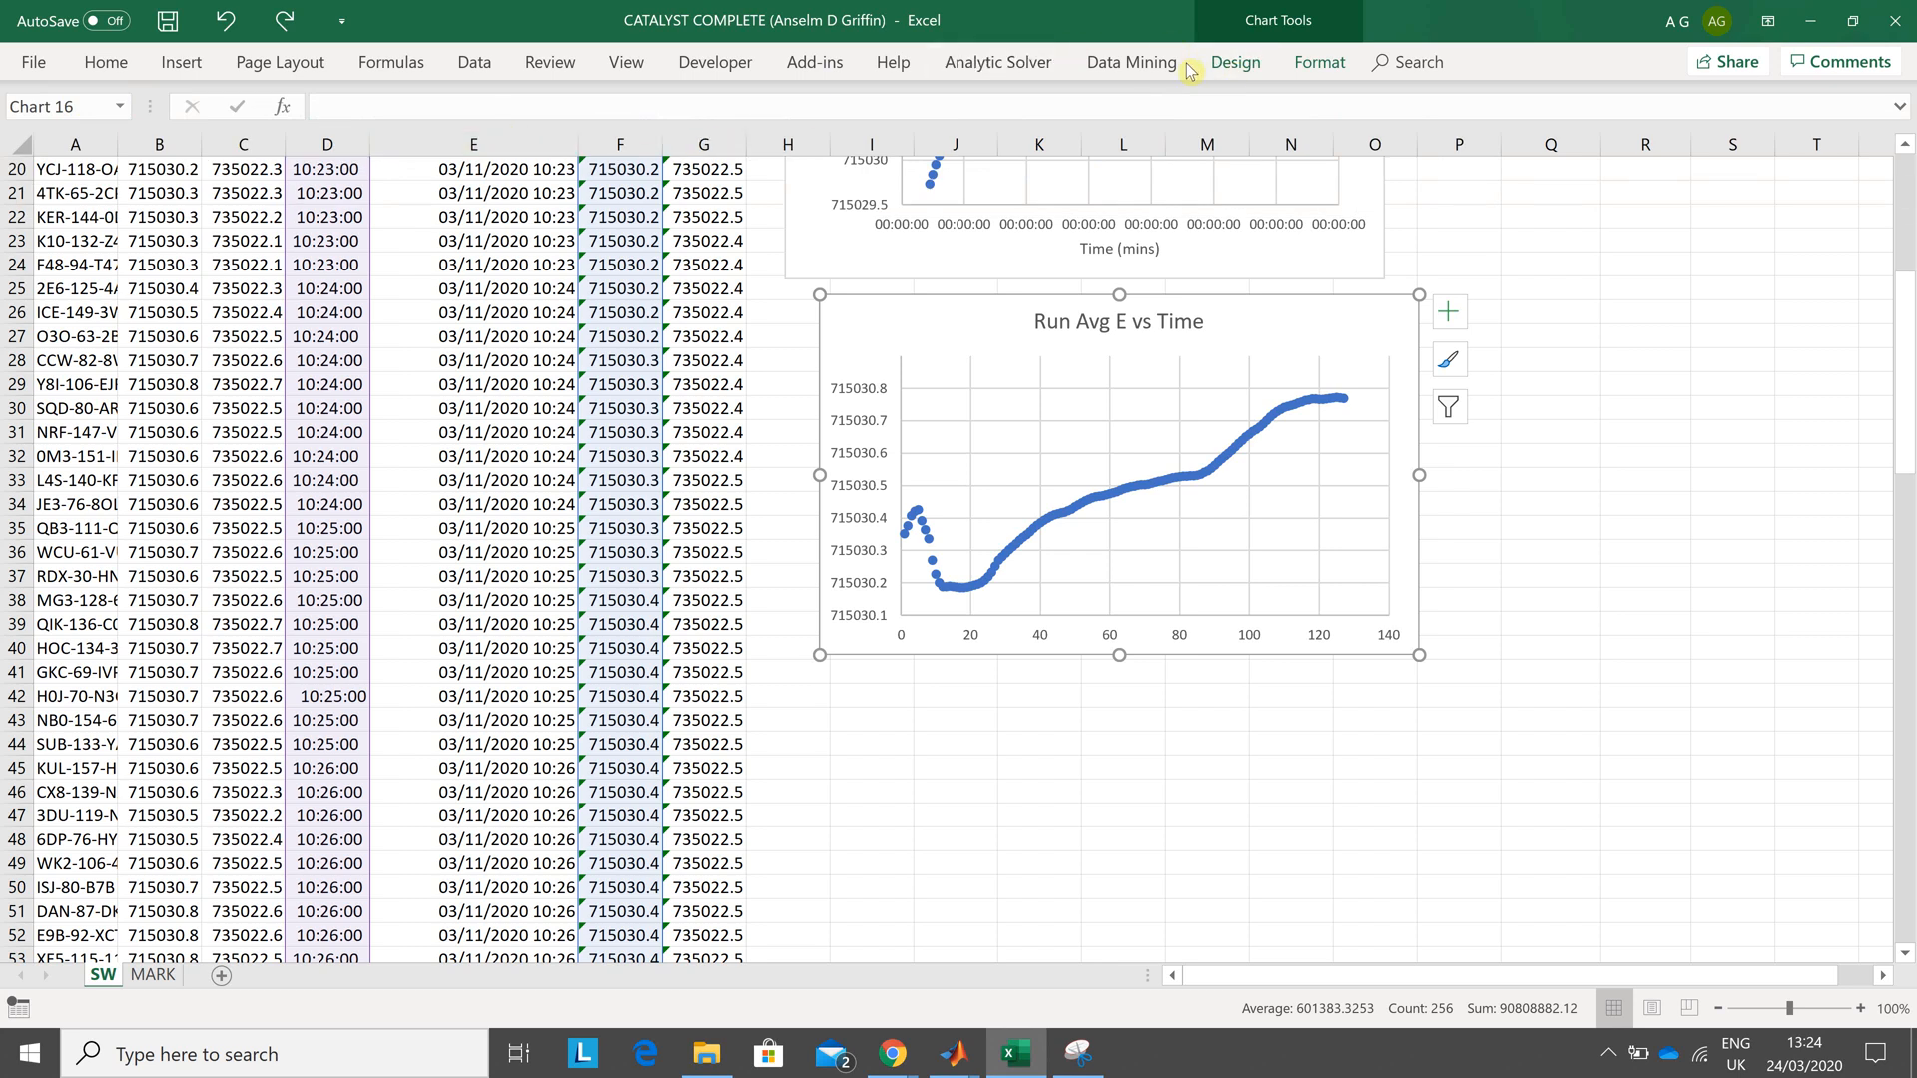
# - Add a primary horizontal axis title reading 'Time (mins)' to the Run Avg E vs Time chart
pyautogui.click(1232, 62)
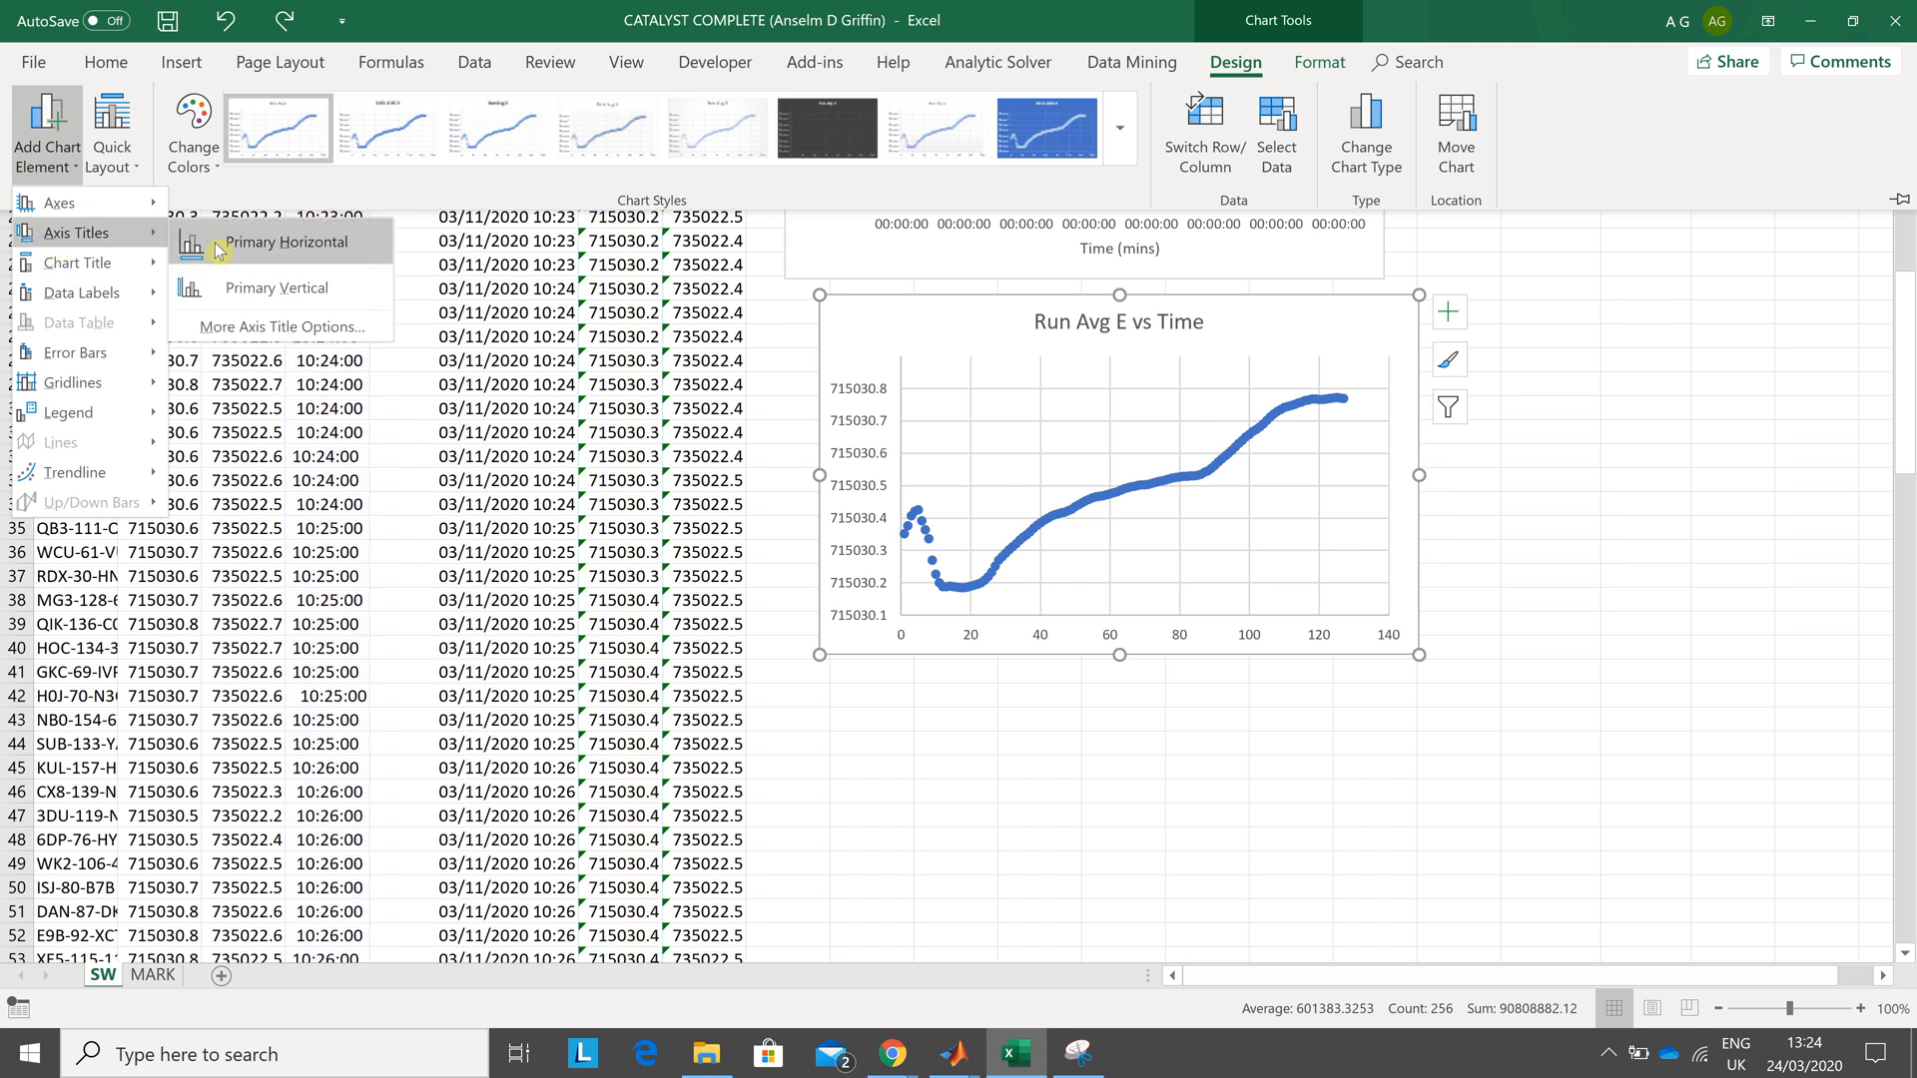
pyautogui.click(286, 241)
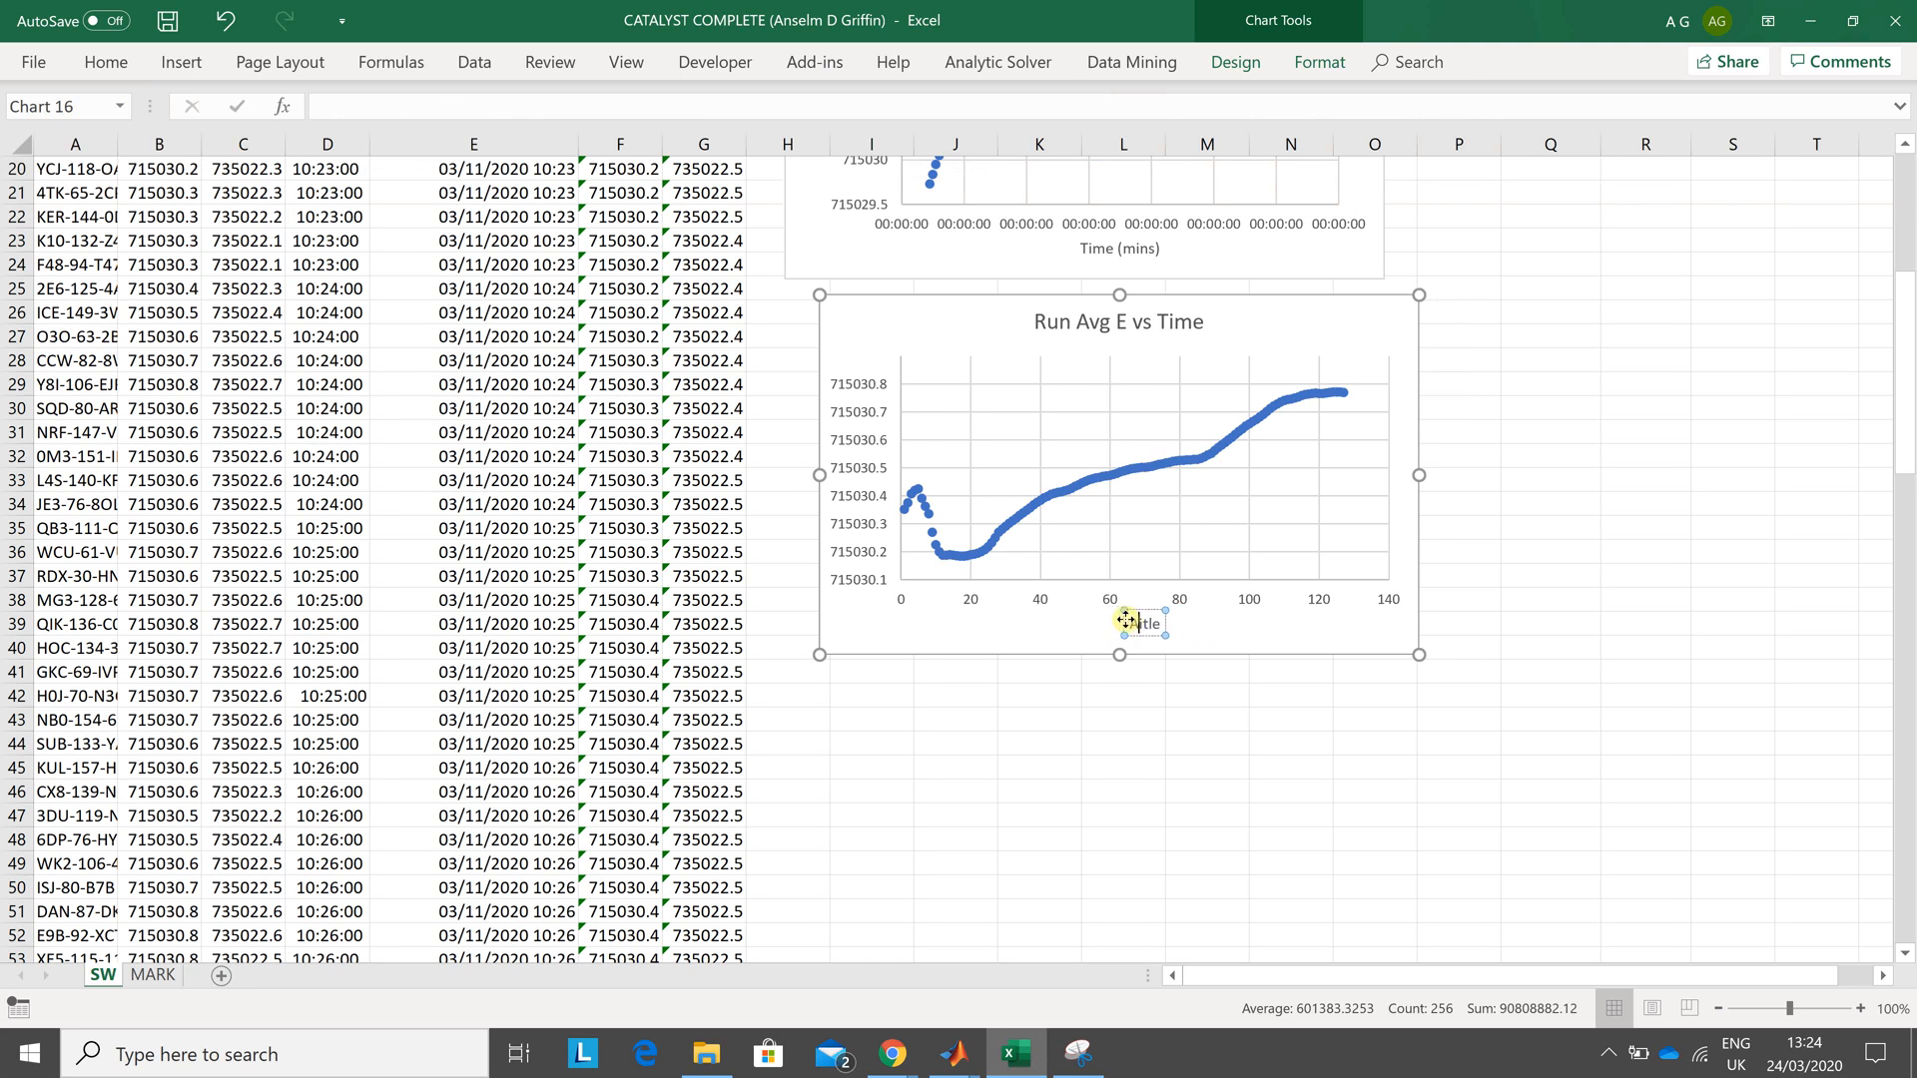
pyautogui.moveTo(1126, 625)
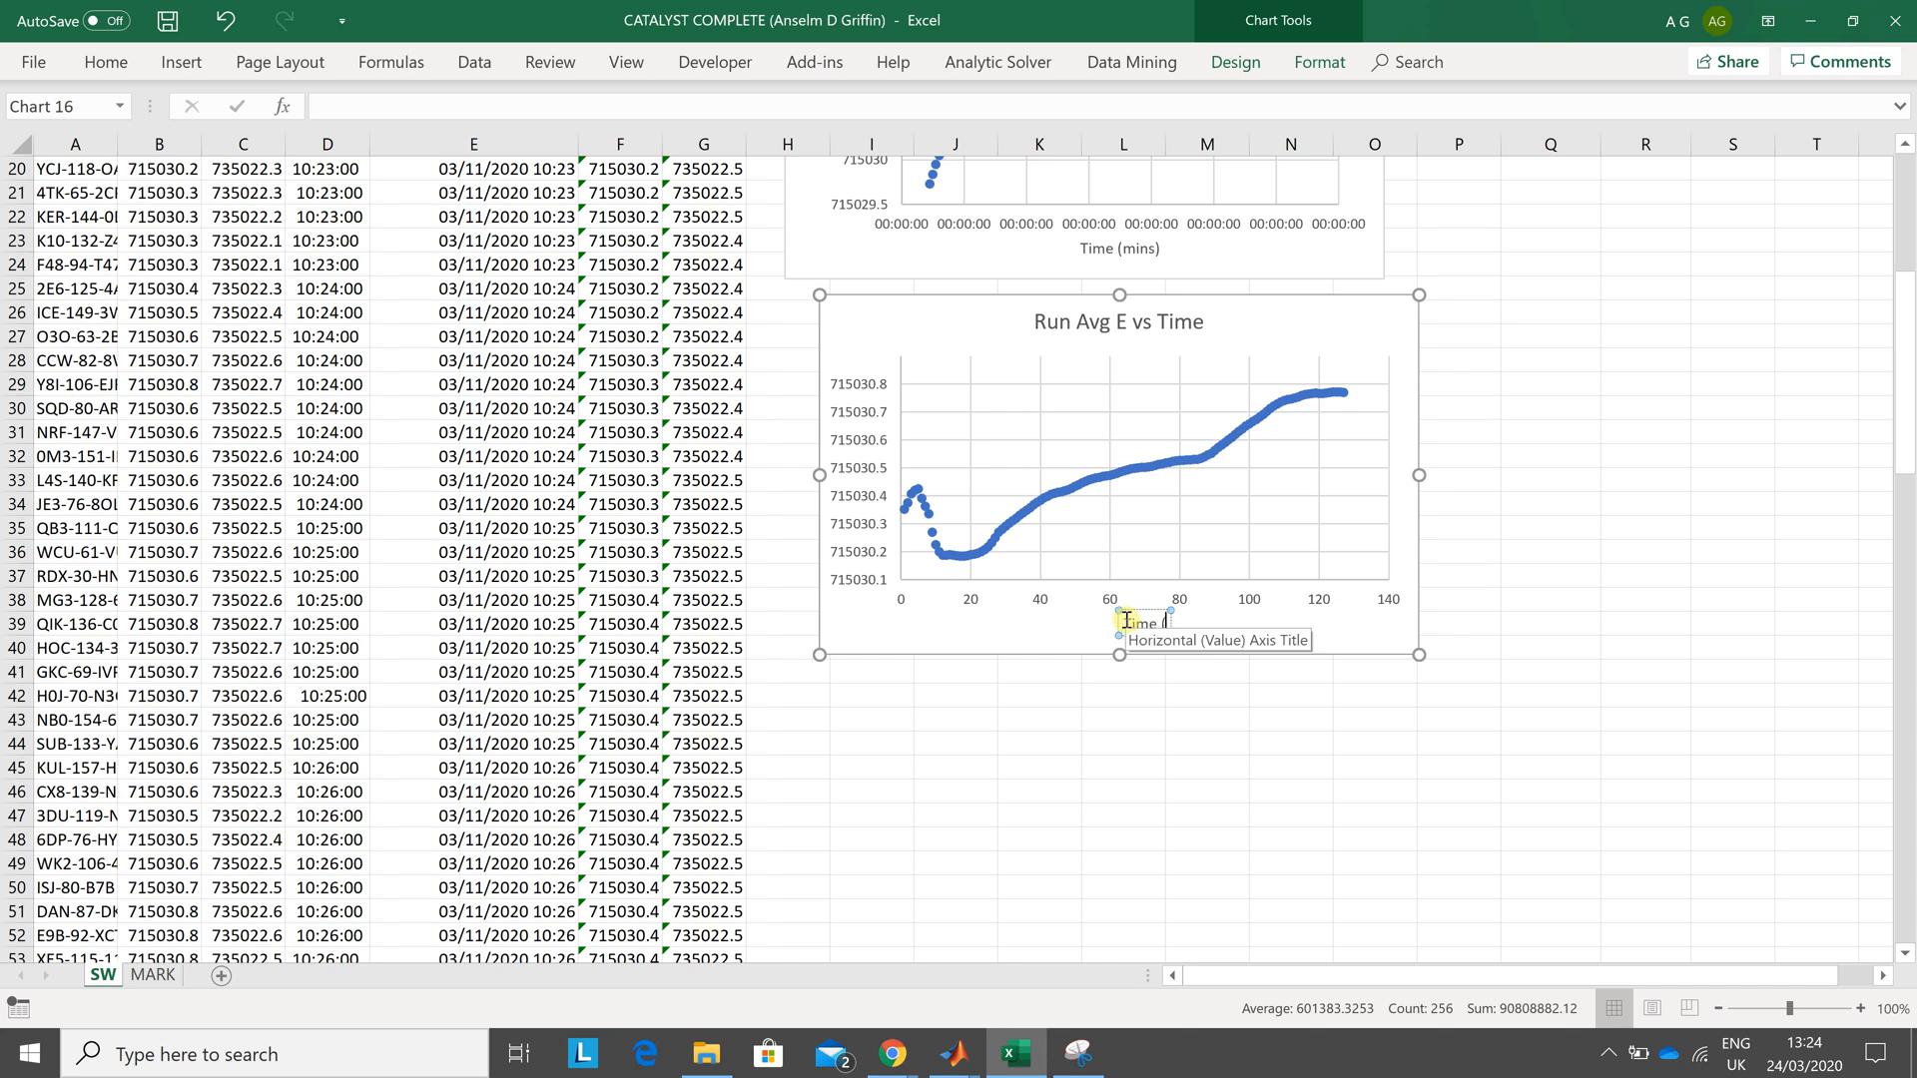
pyautogui.write('Time (mins)')
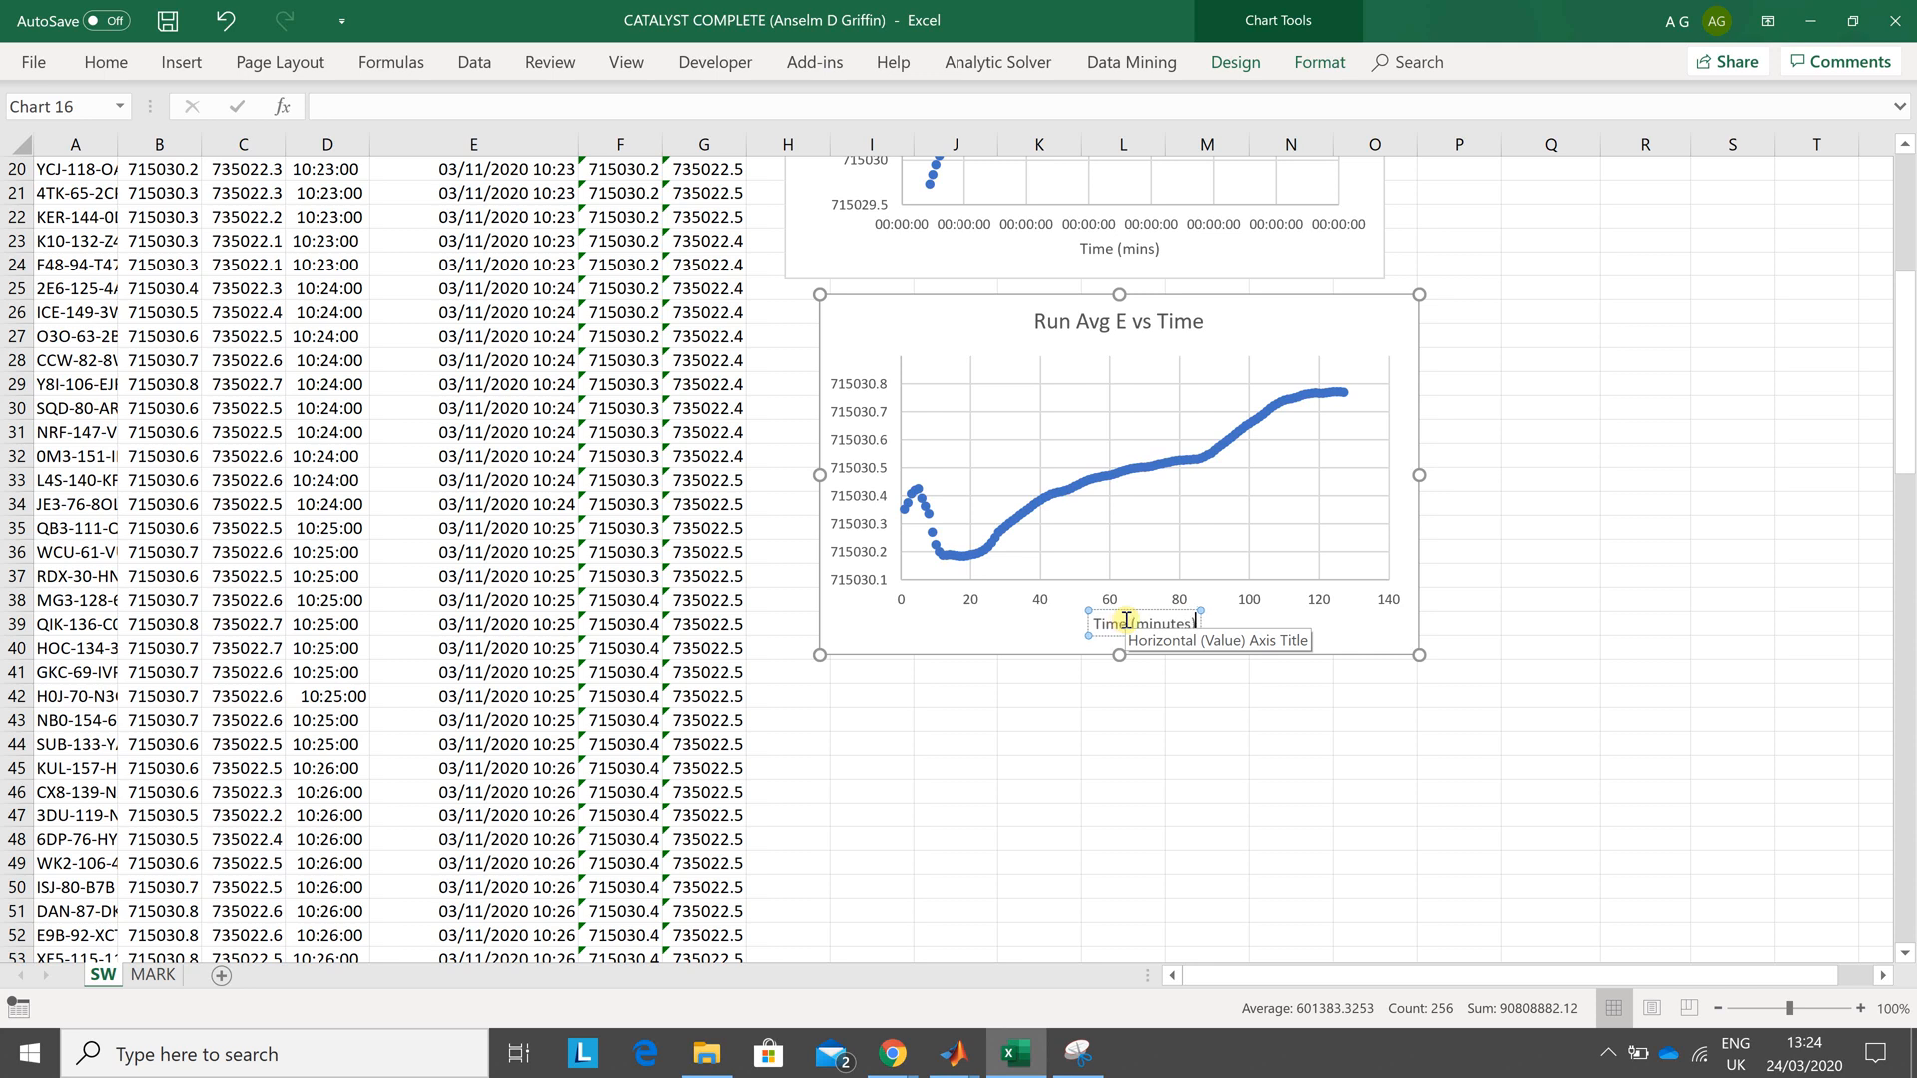
pyautogui.click(1123, 695)
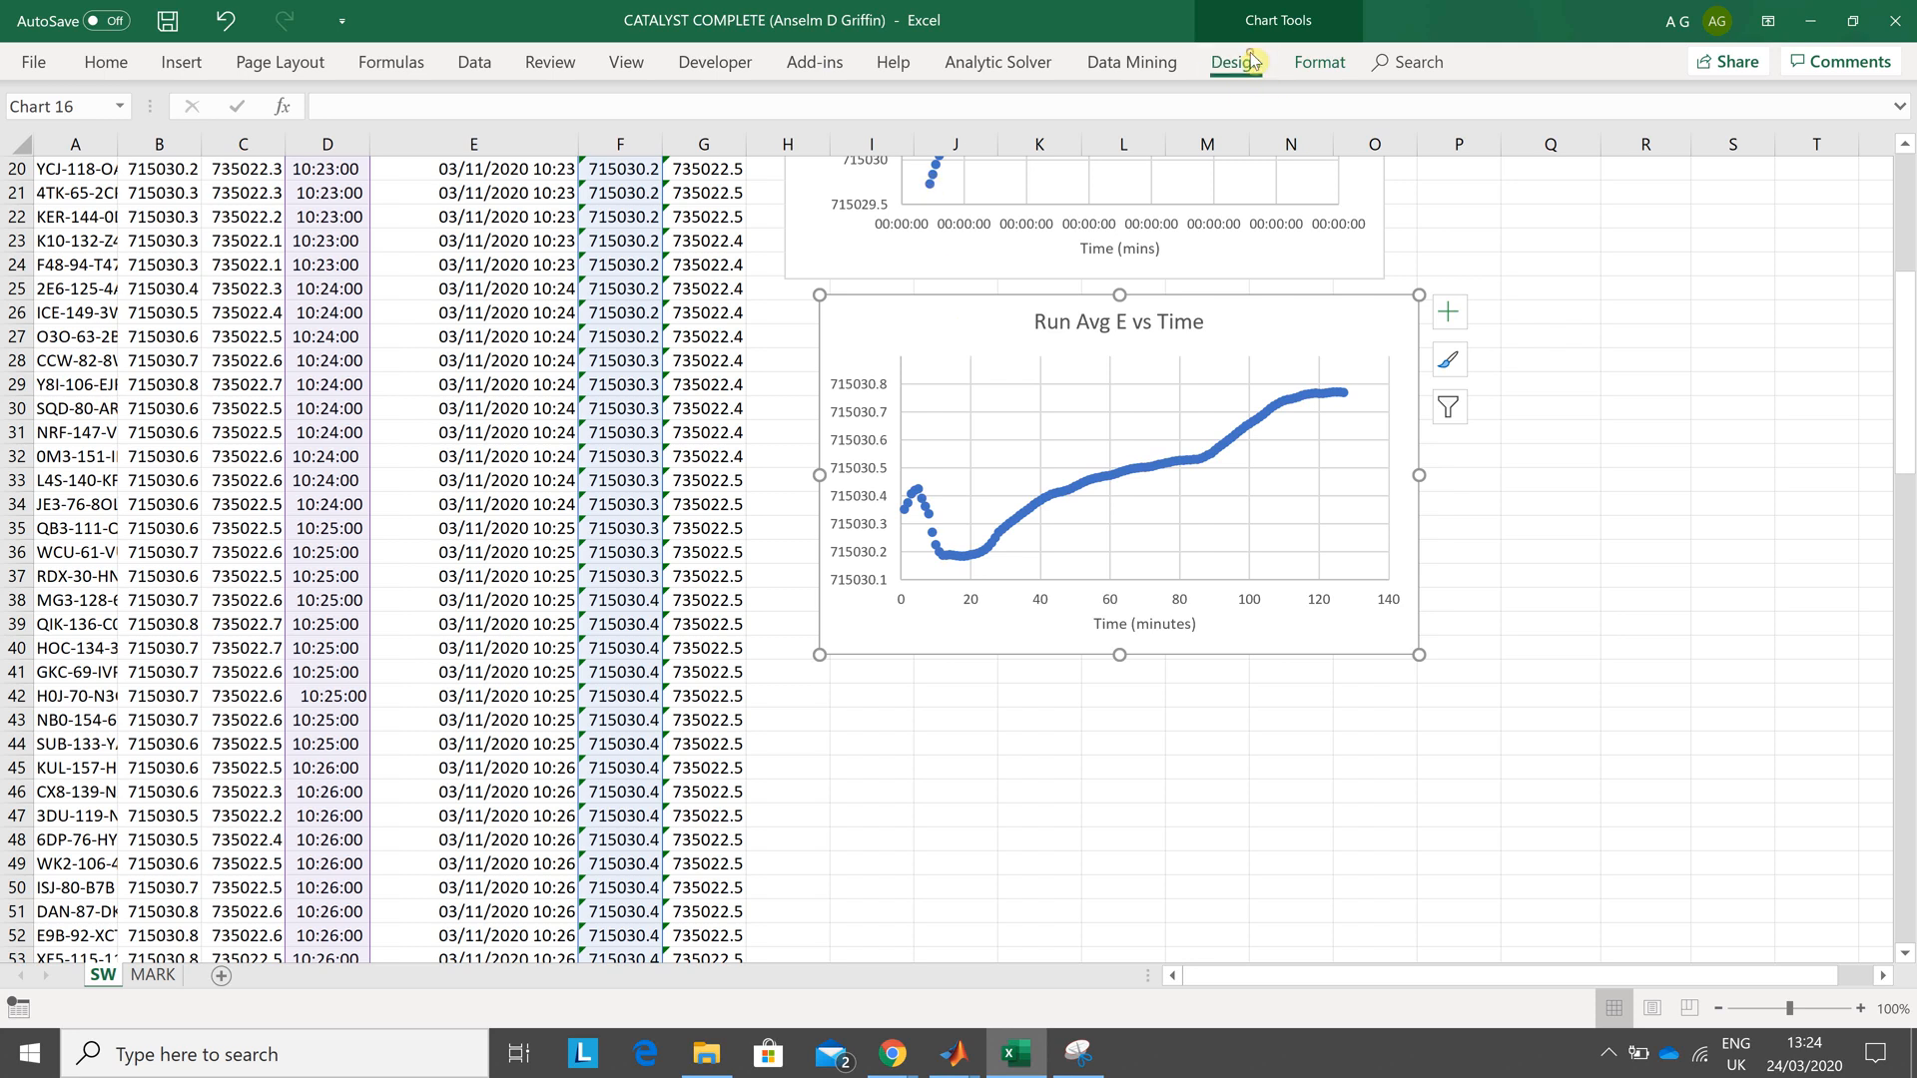
# - Add a primary vertical axis title 'Easting(m)' to the chart and deselect it
pyautogui.click(1234, 62)
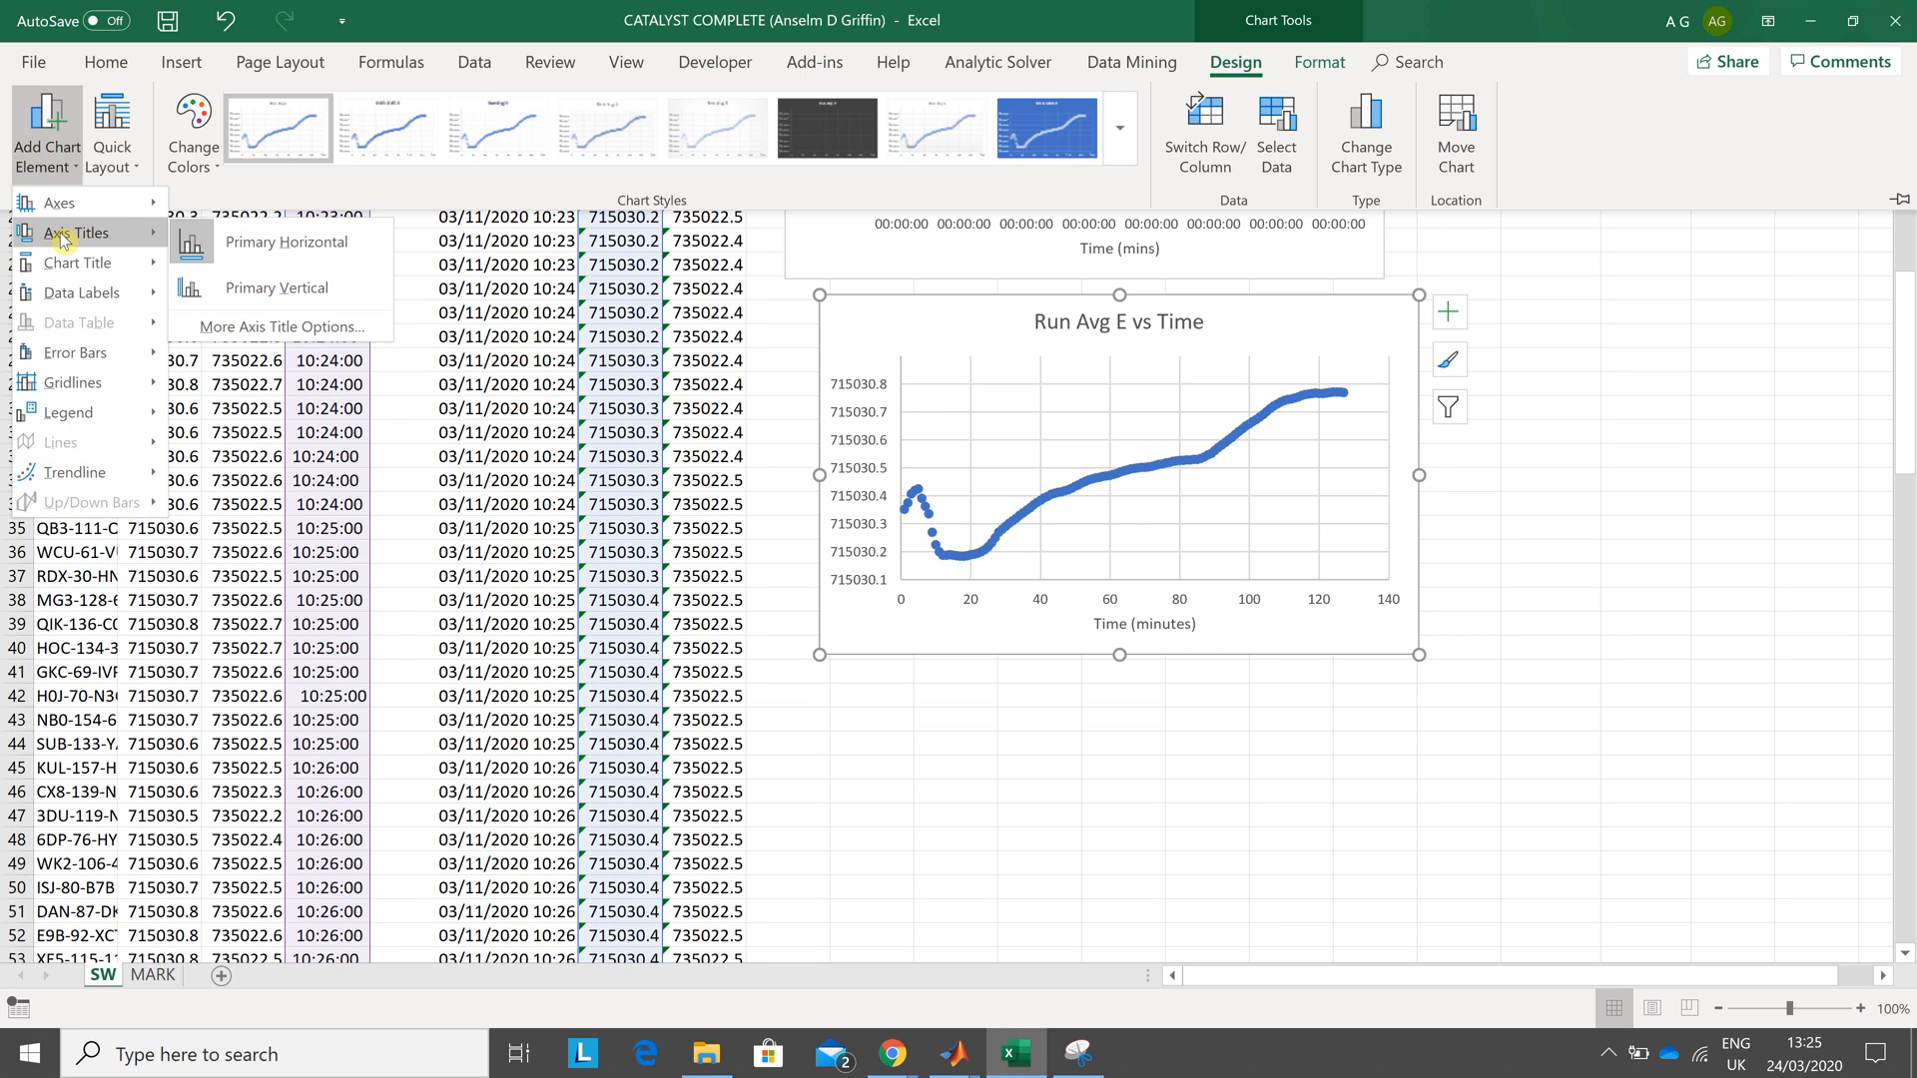
pyautogui.click(275, 287)
pyautogui.write('Easting')
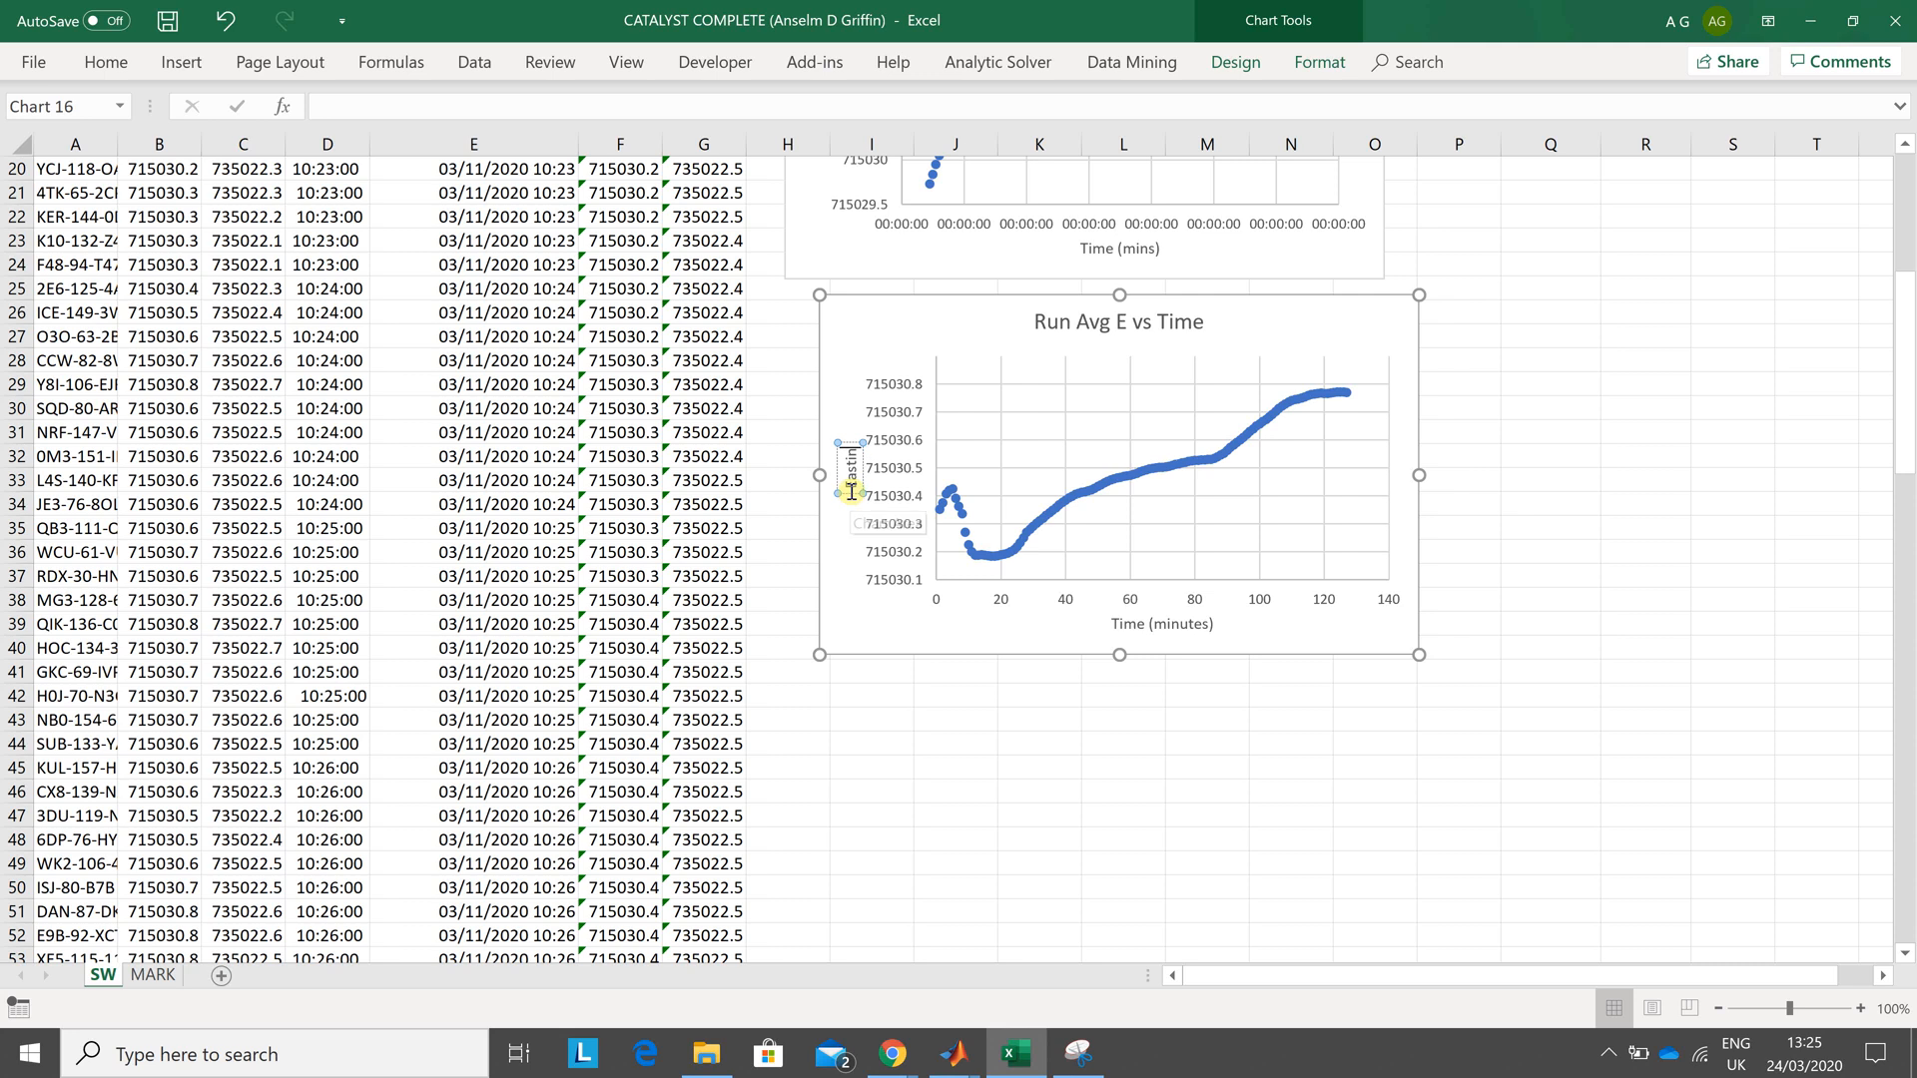
pyautogui.moveTo(849, 478)
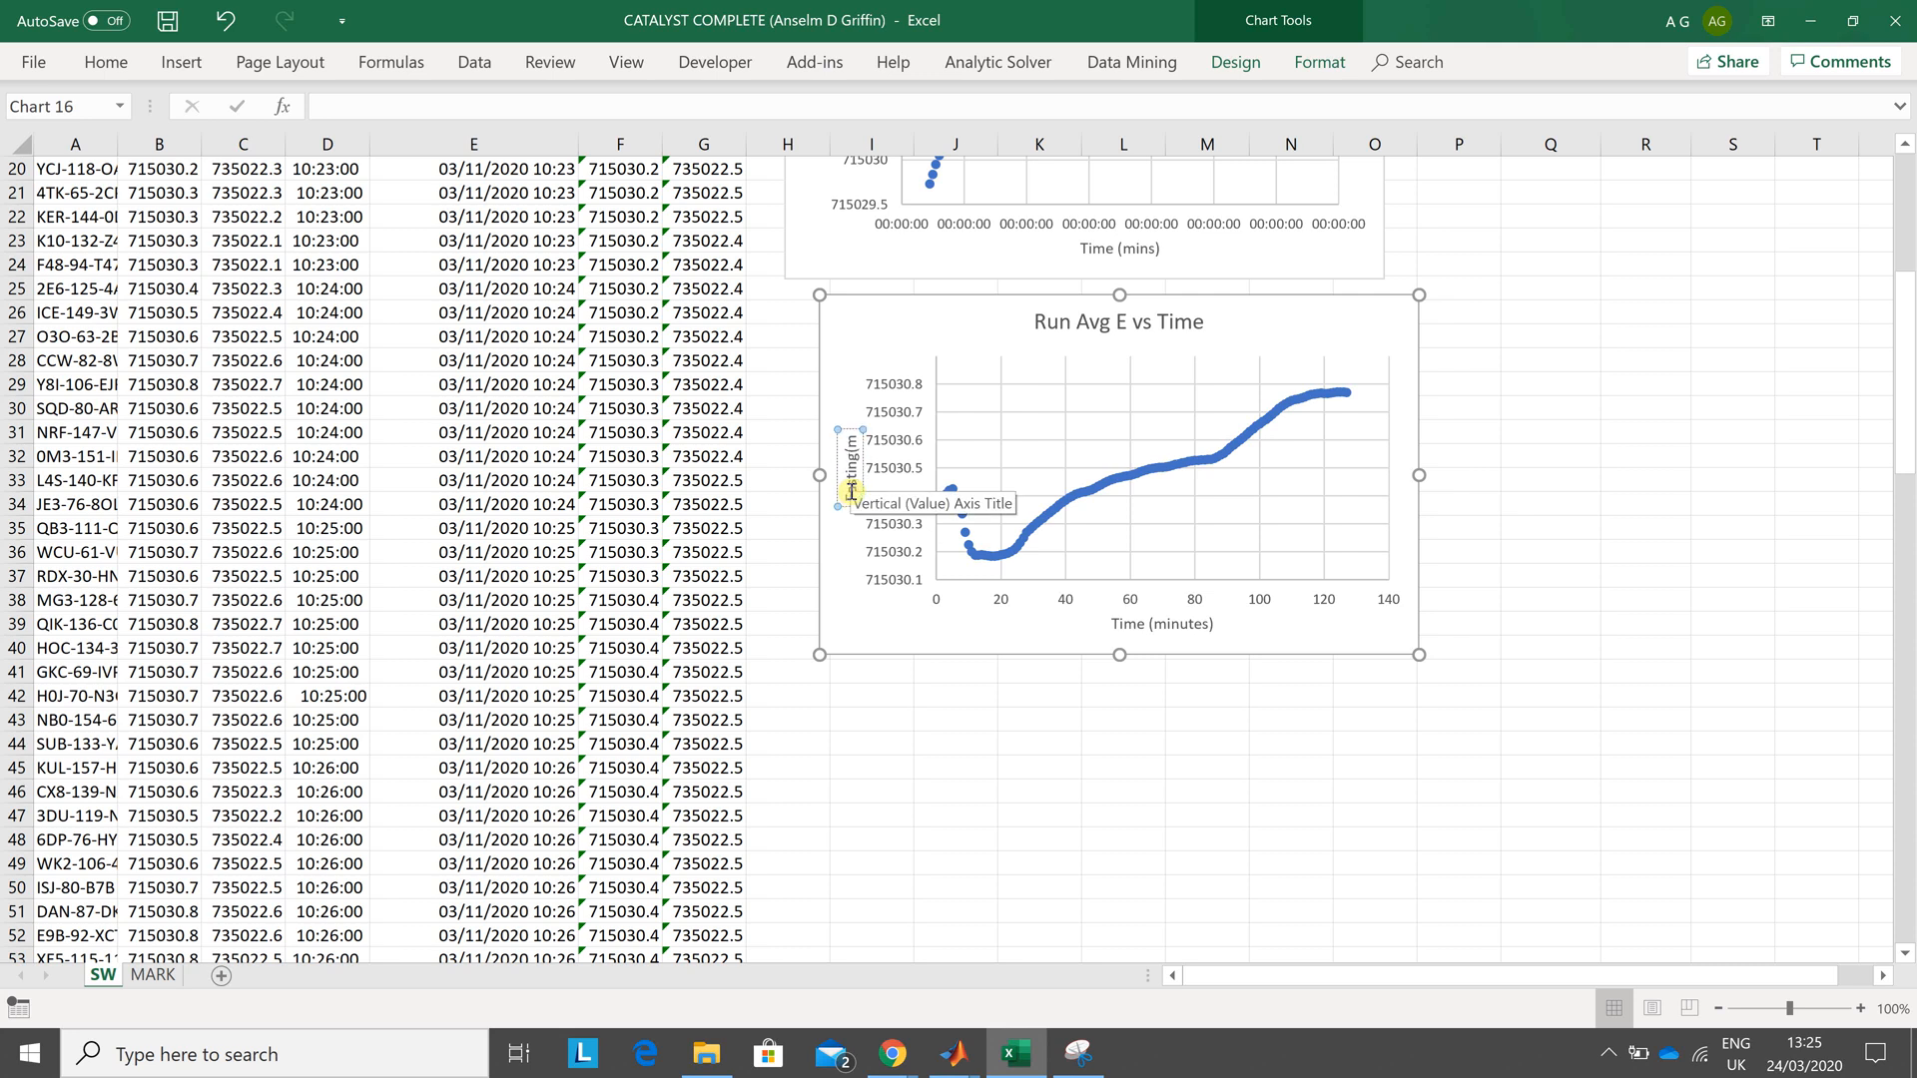
pyautogui.click(1643, 670)
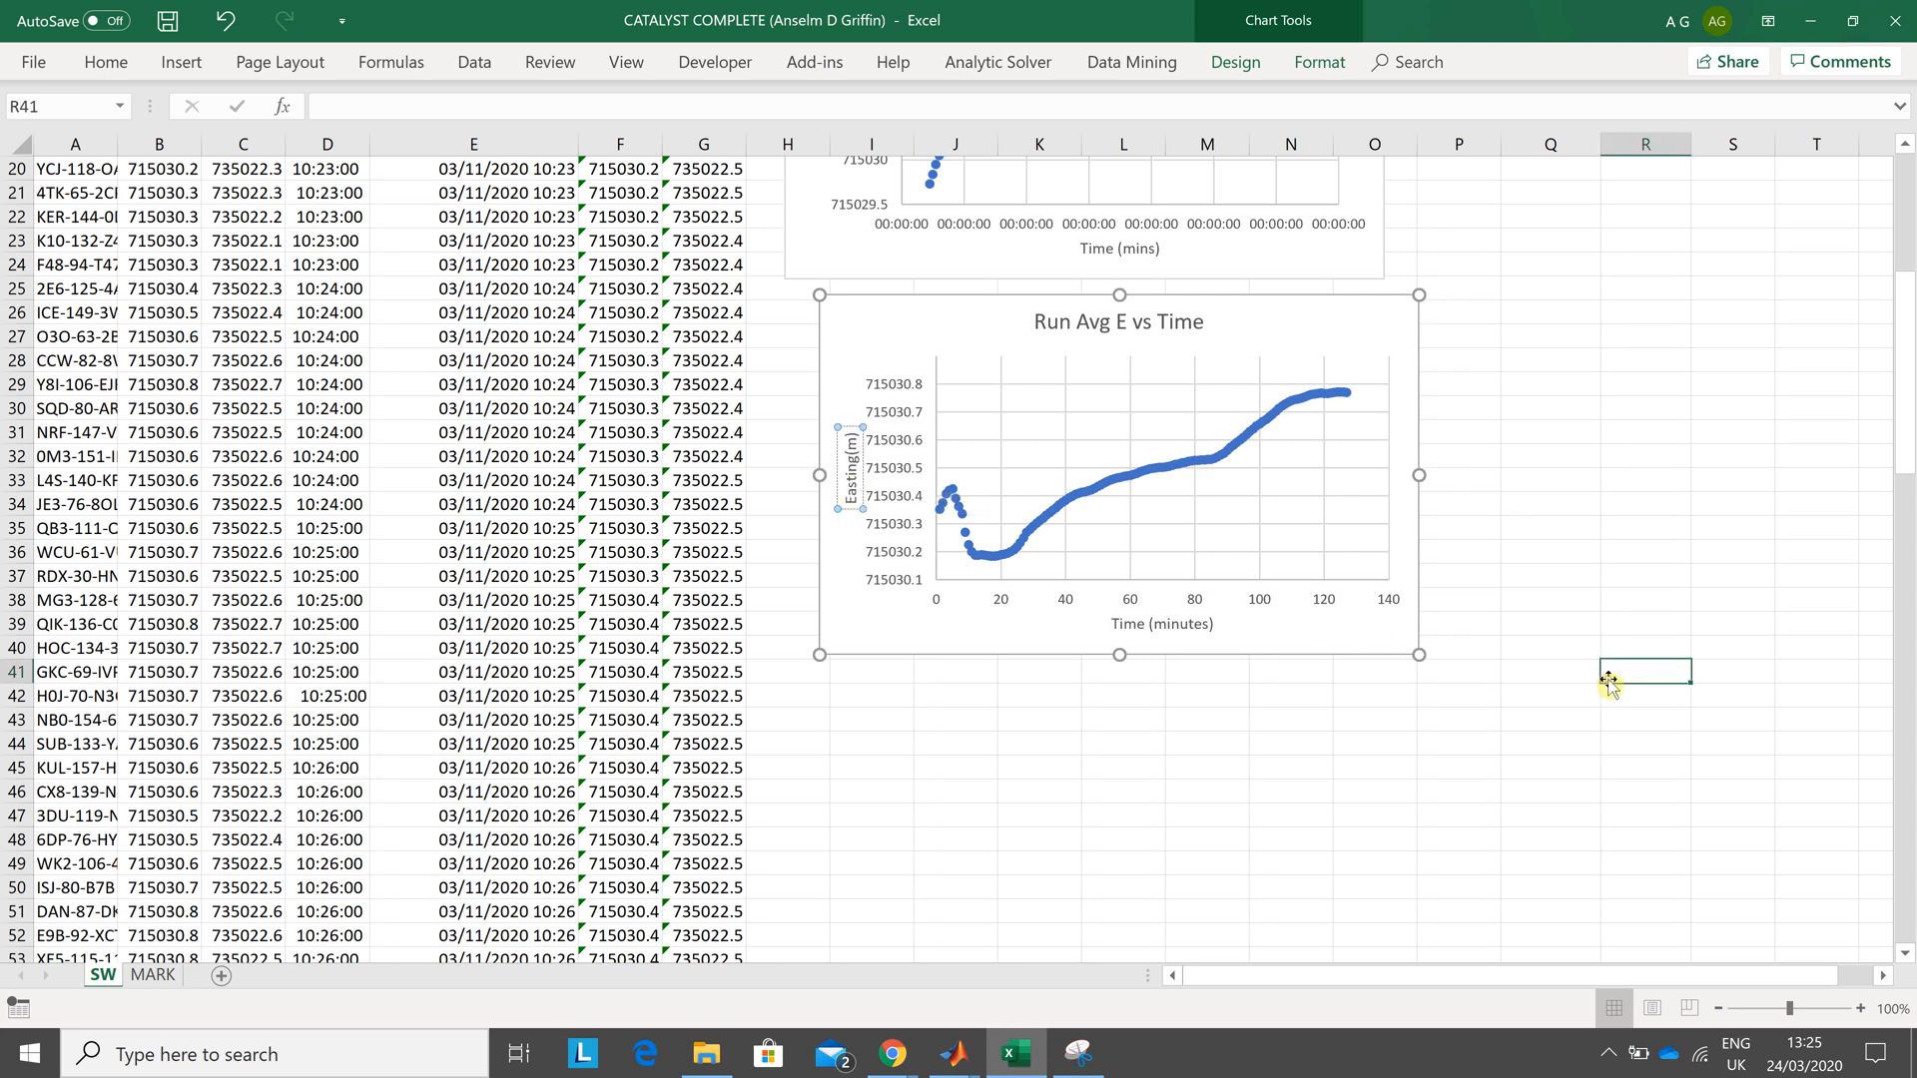
pyautogui.click(1644, 671)
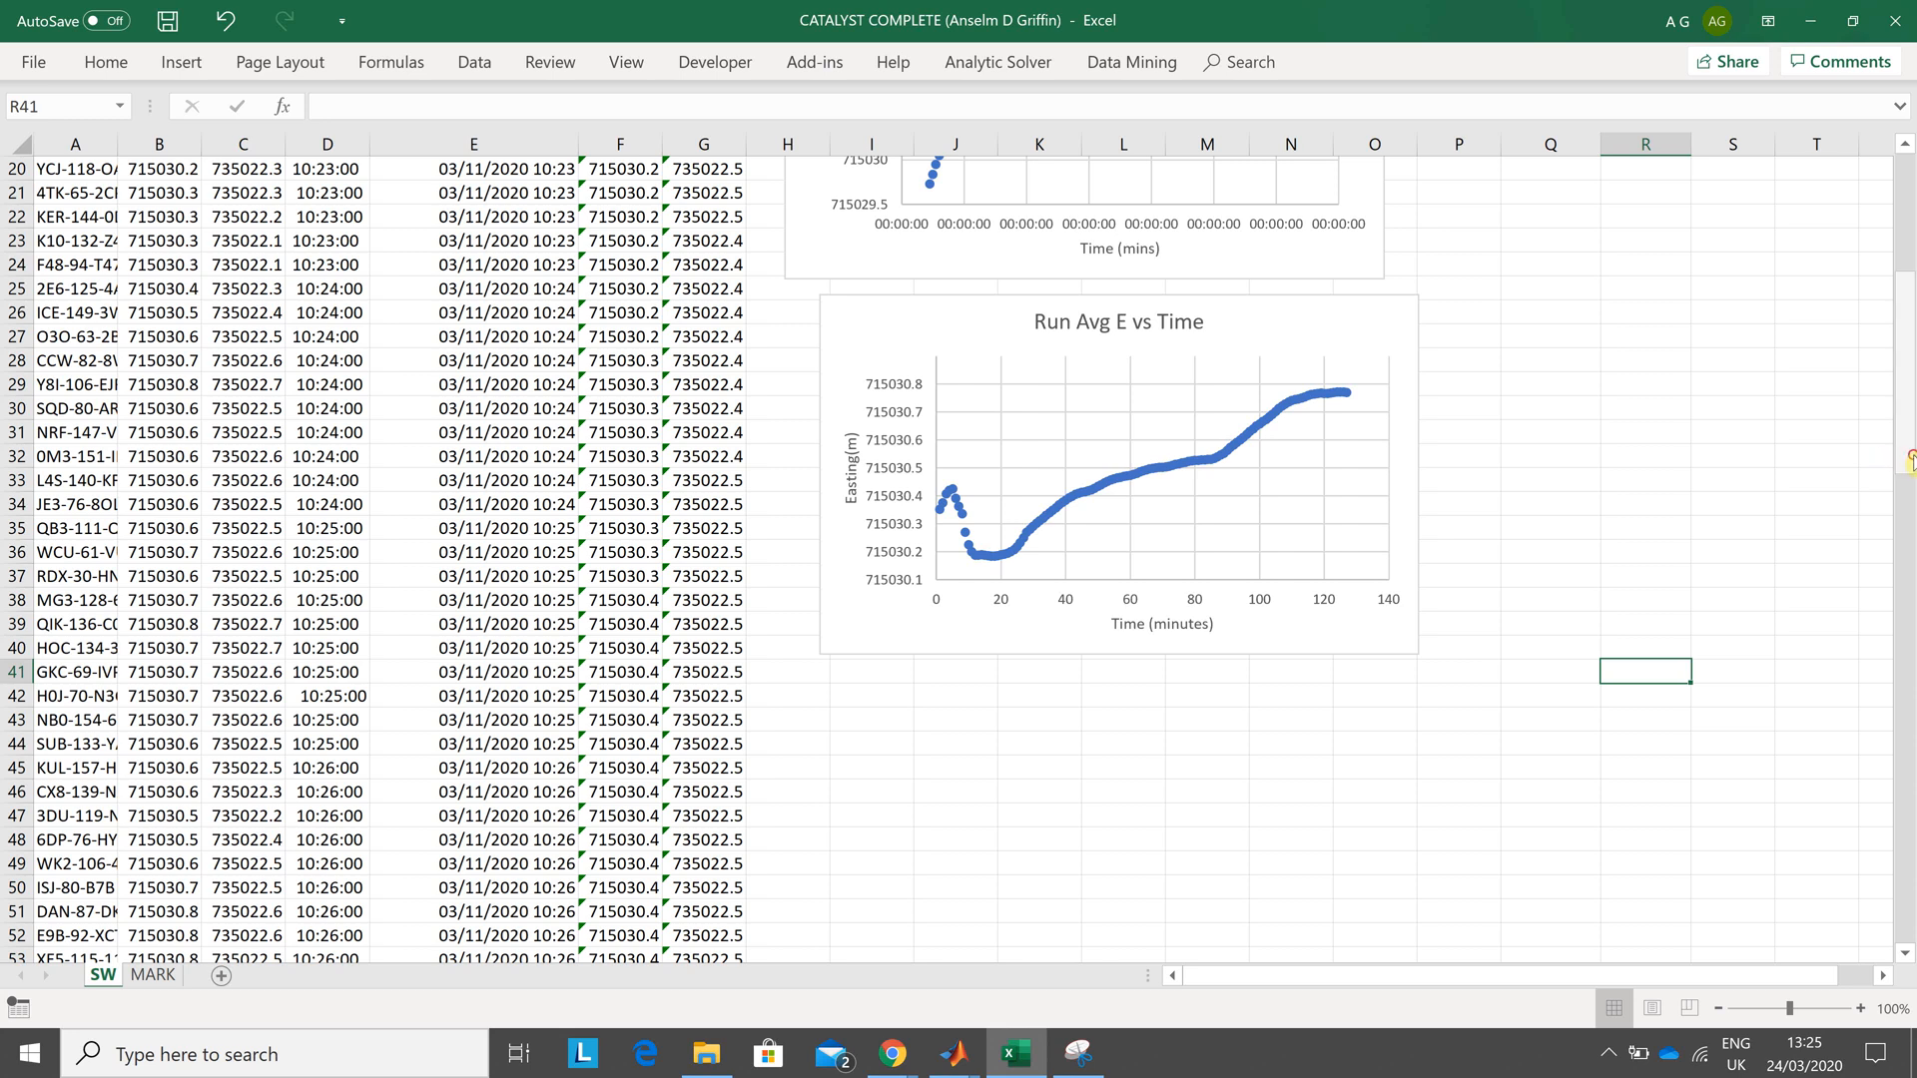
pyautogui.scroll(3)
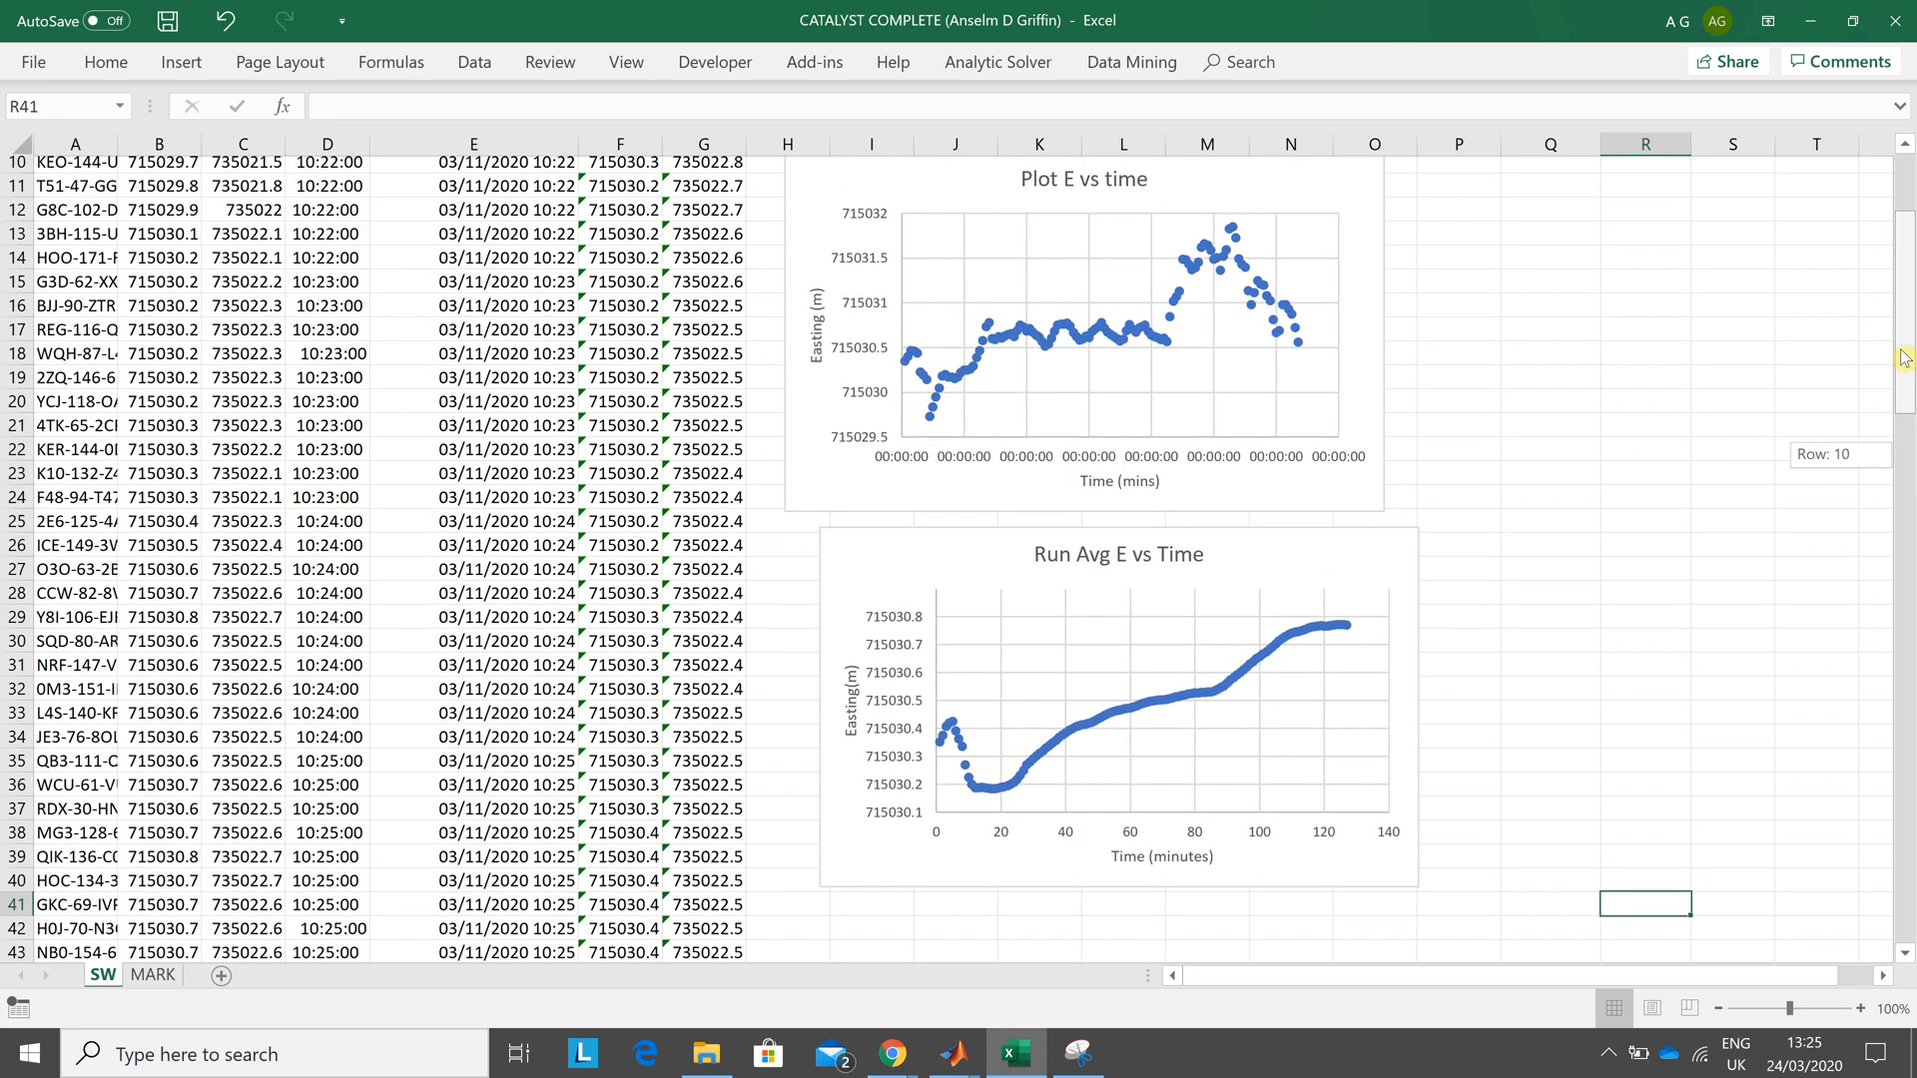
pyautogui.scroll(3)
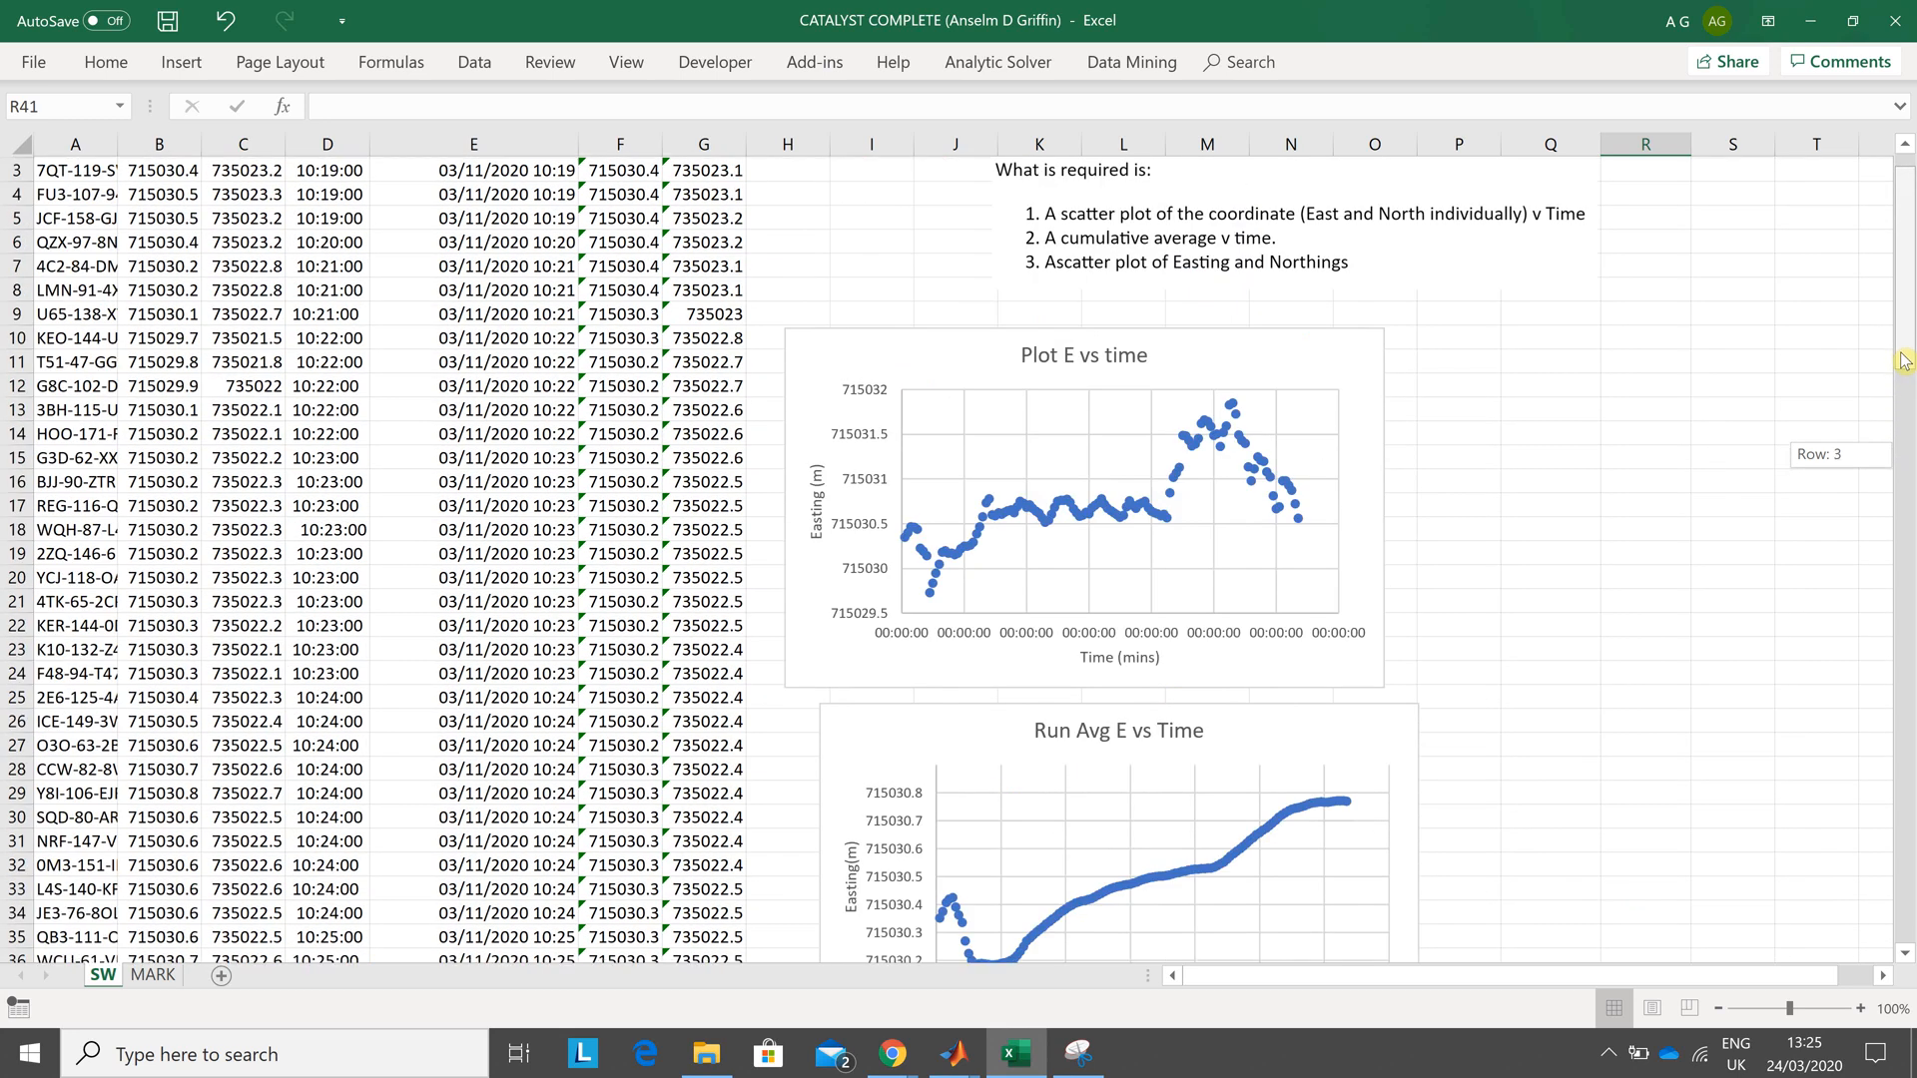
pyautogui.scroll(3)
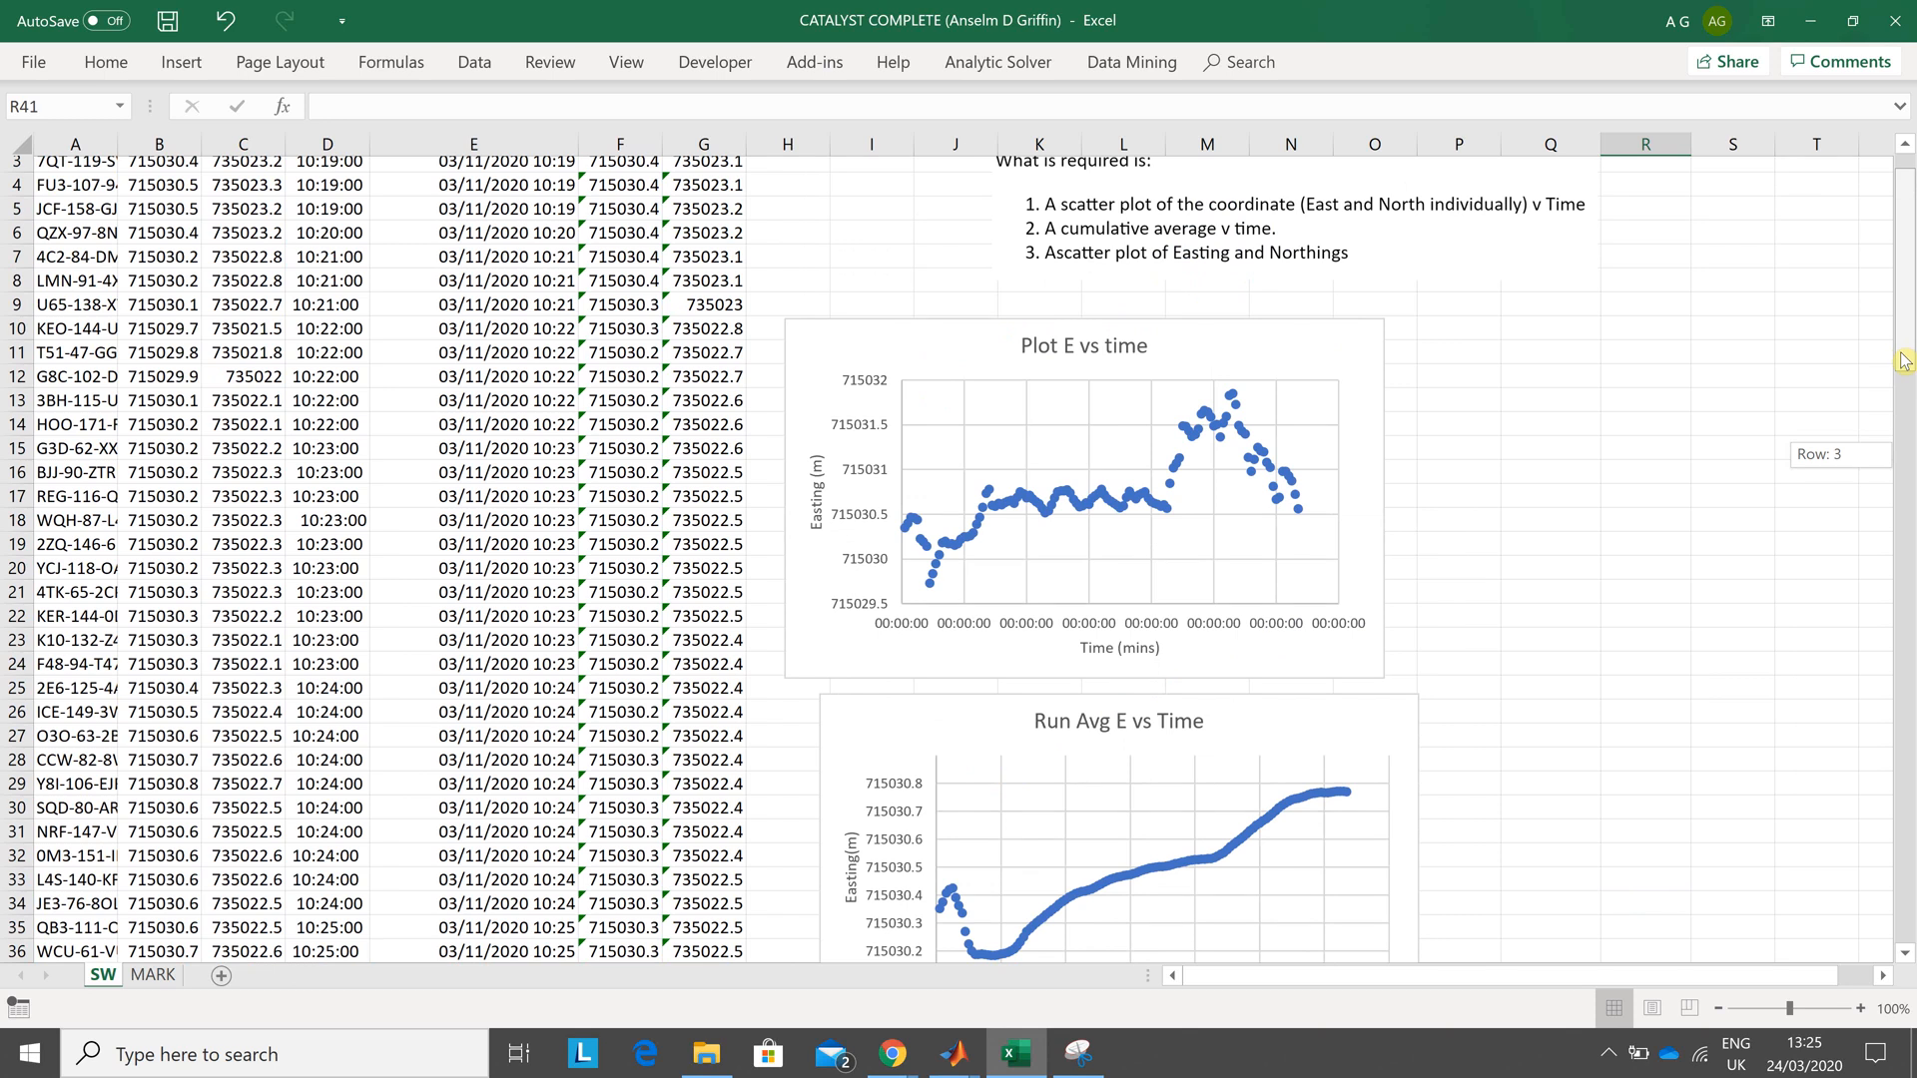
pyautogui.scroll(3)
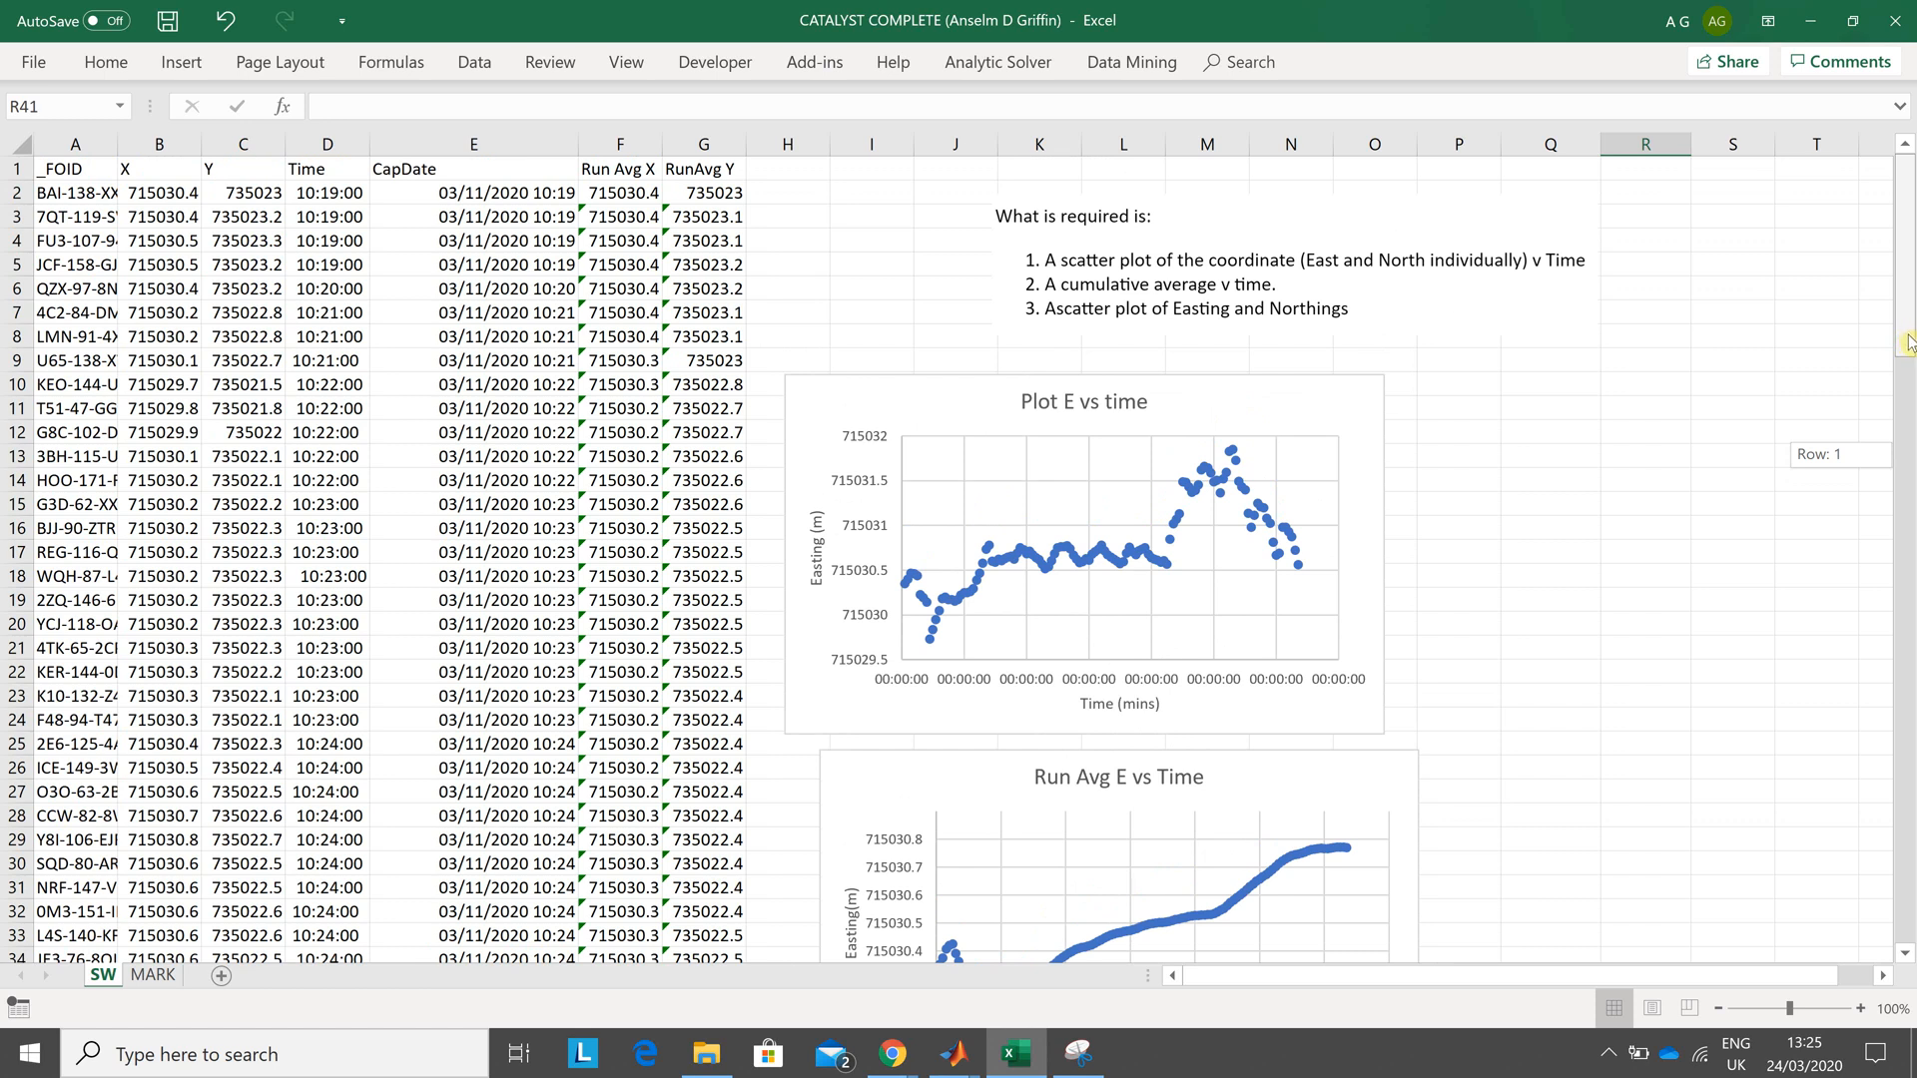
pyautogui.scroll(-3)
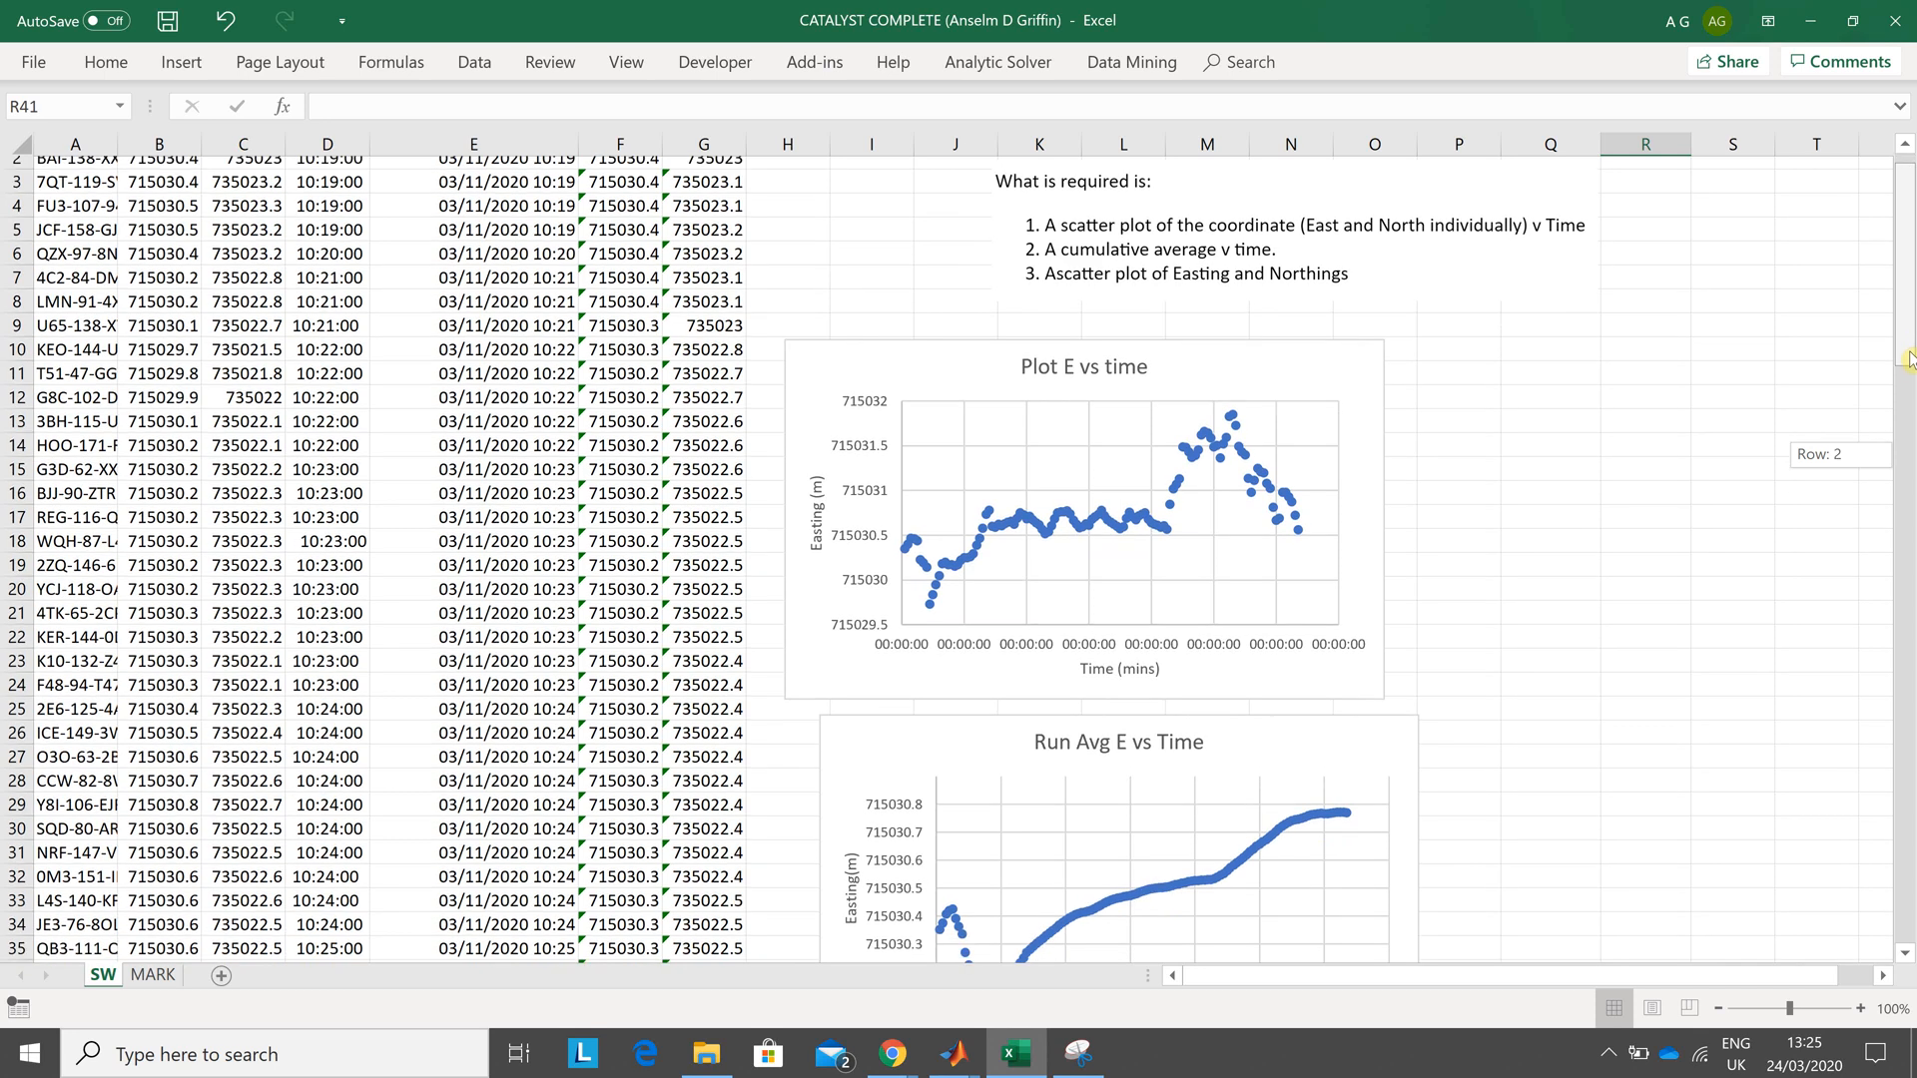
pyautogui.scroll(-3)
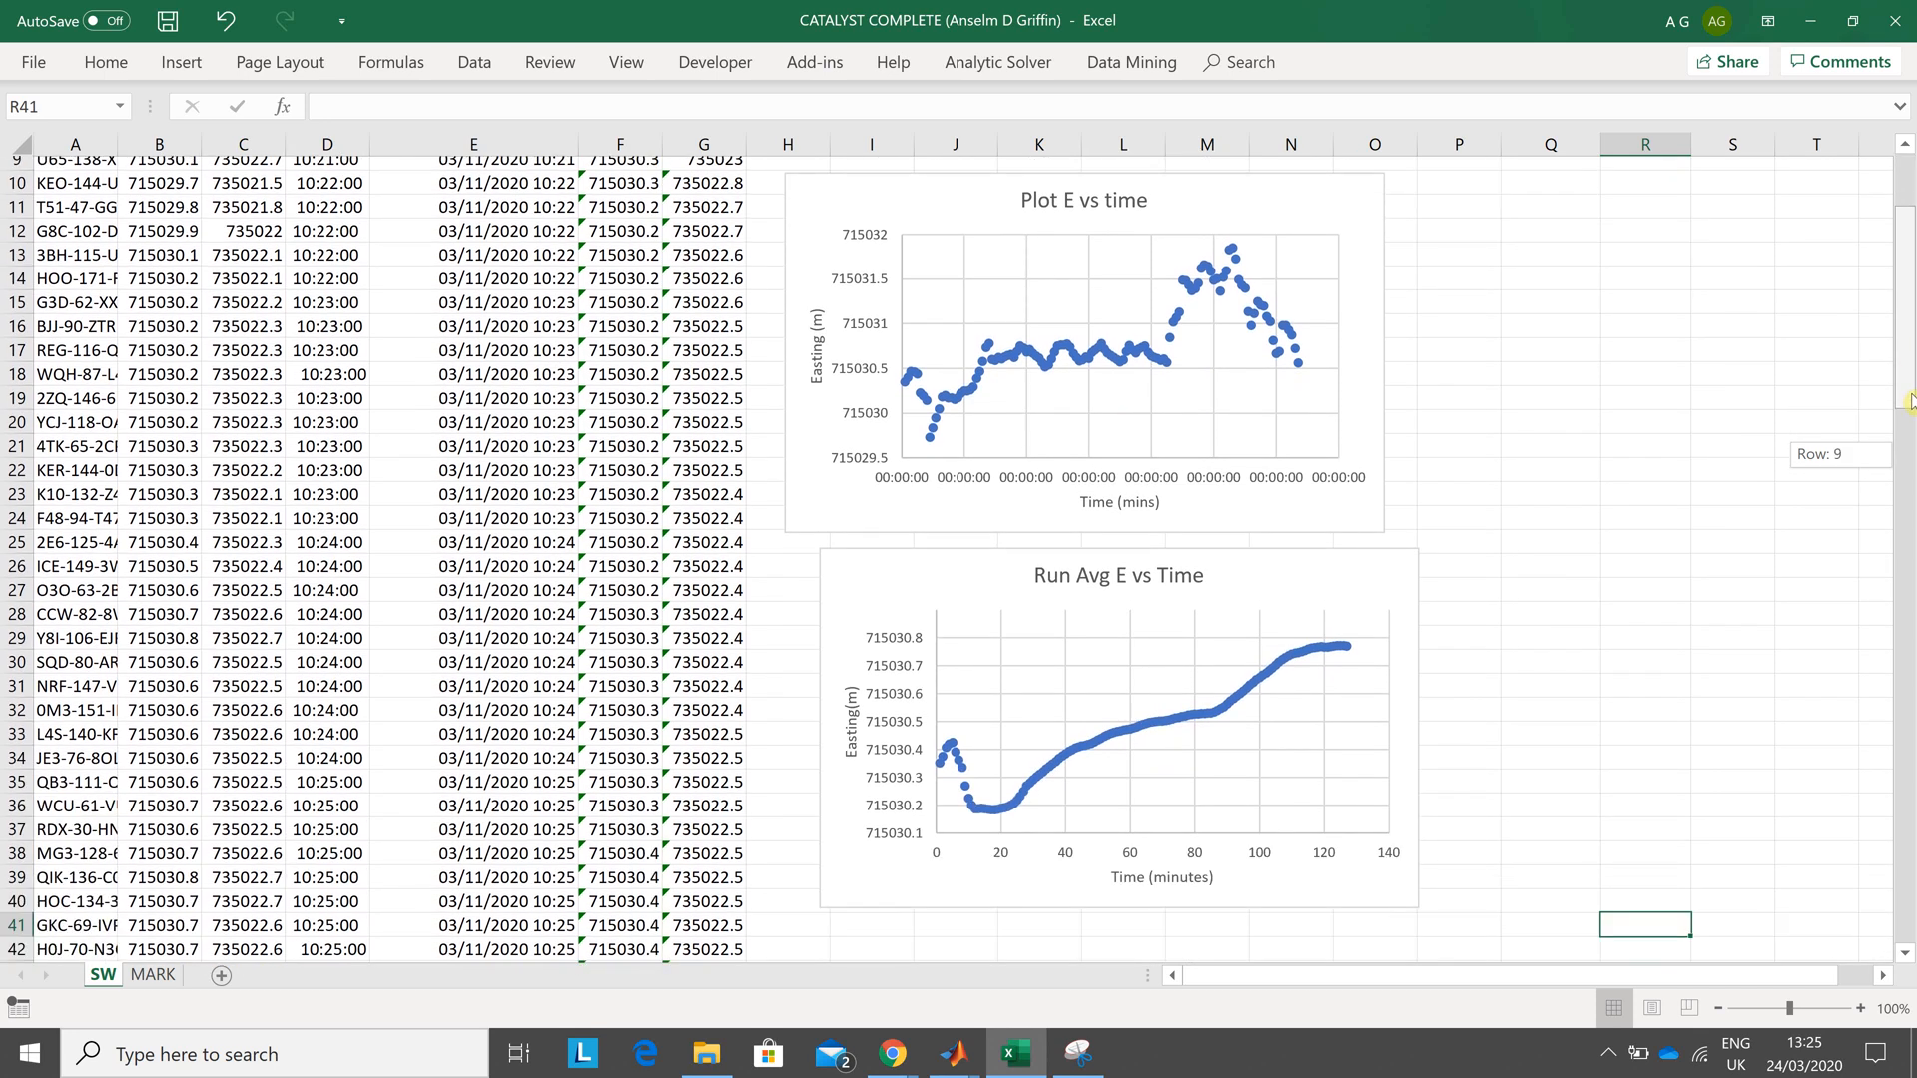